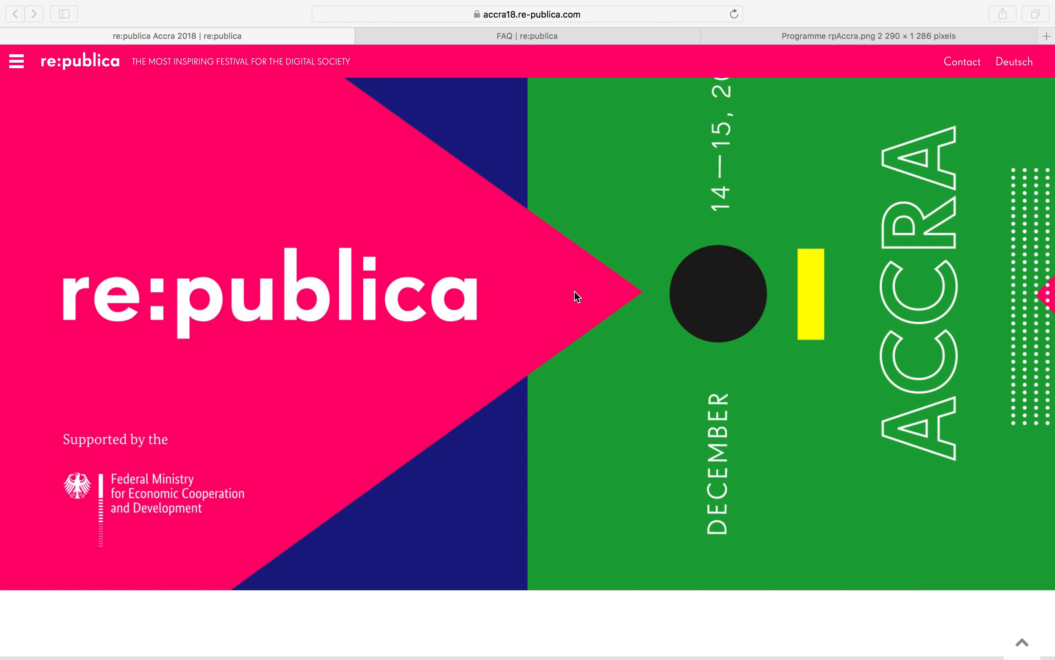
Step: Reach the footer of the Accra 2018 homepage and go to the site's login page
scroll(down, 3)
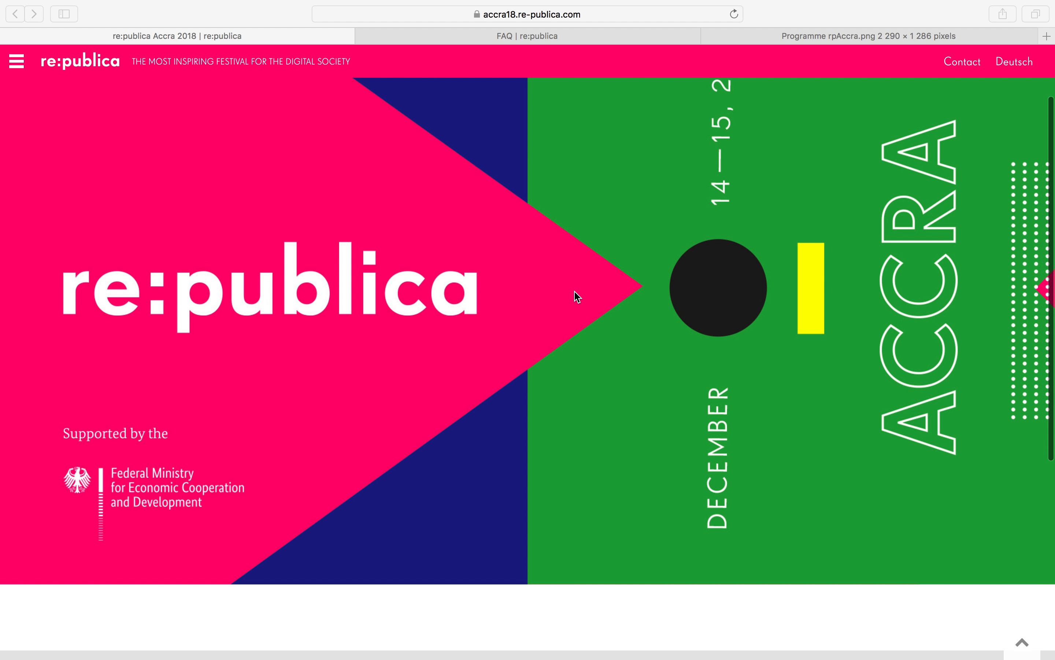
scroll(down, 3)
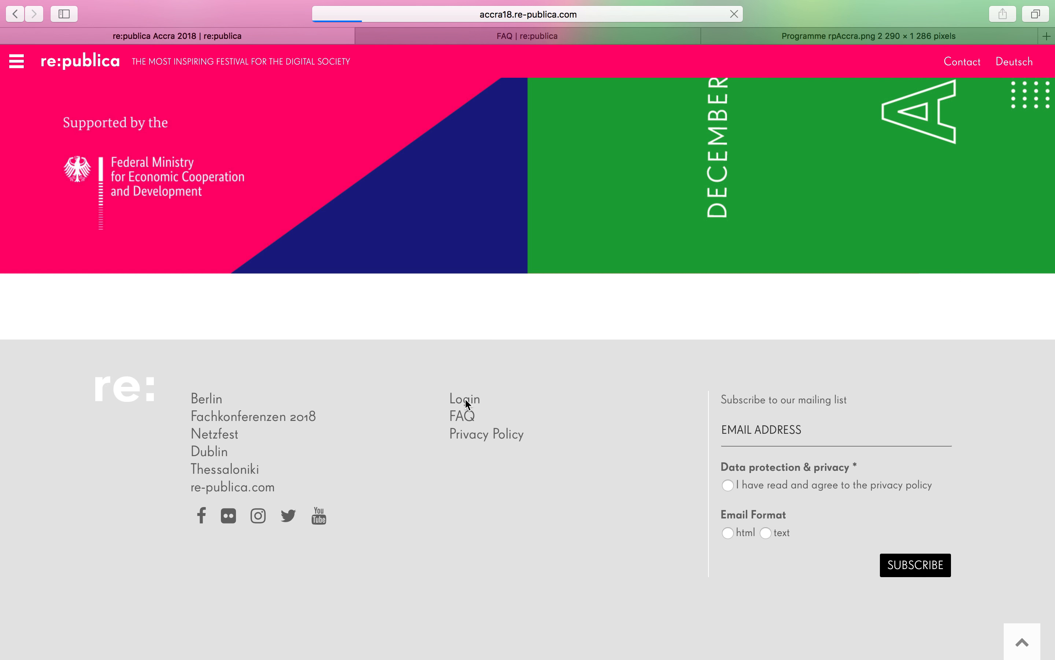
click(464, 398)
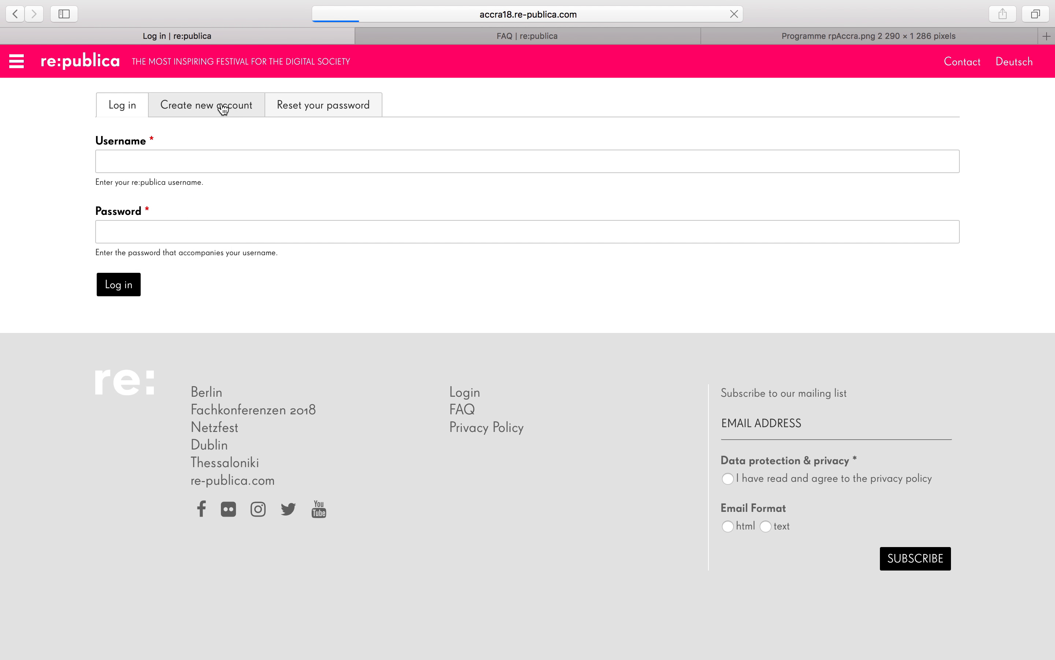
click(206, 105)
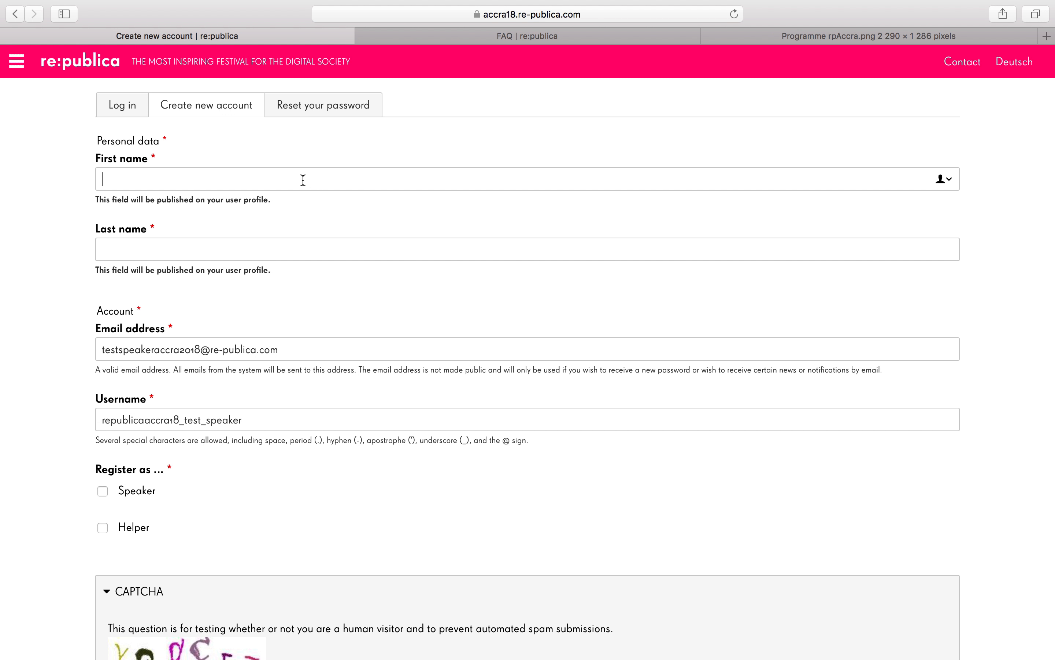
text(Test)
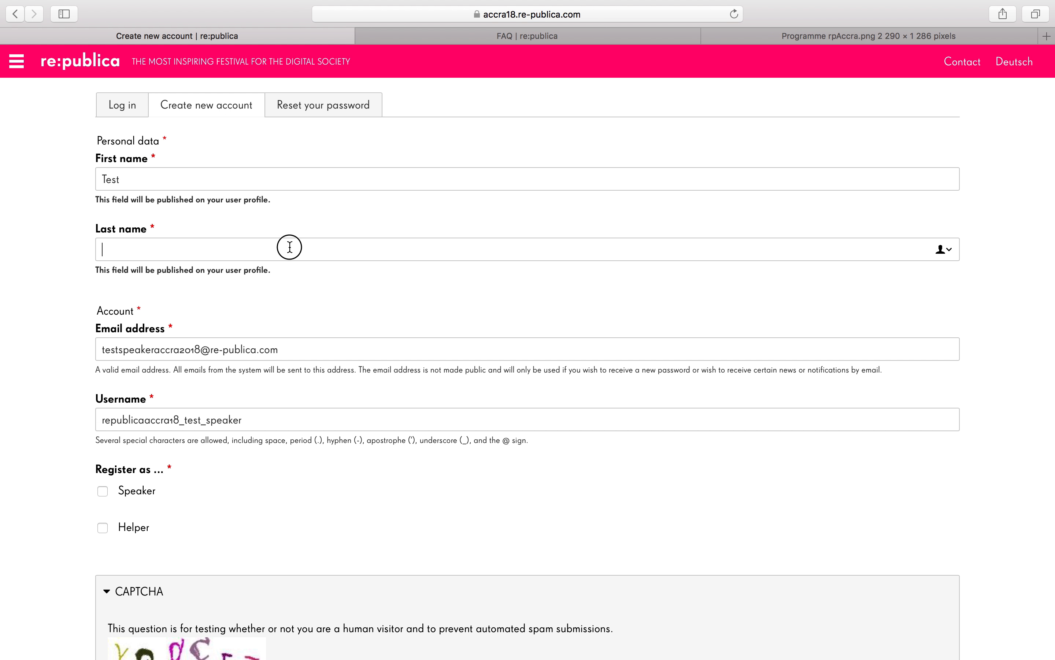
text(Speaker)
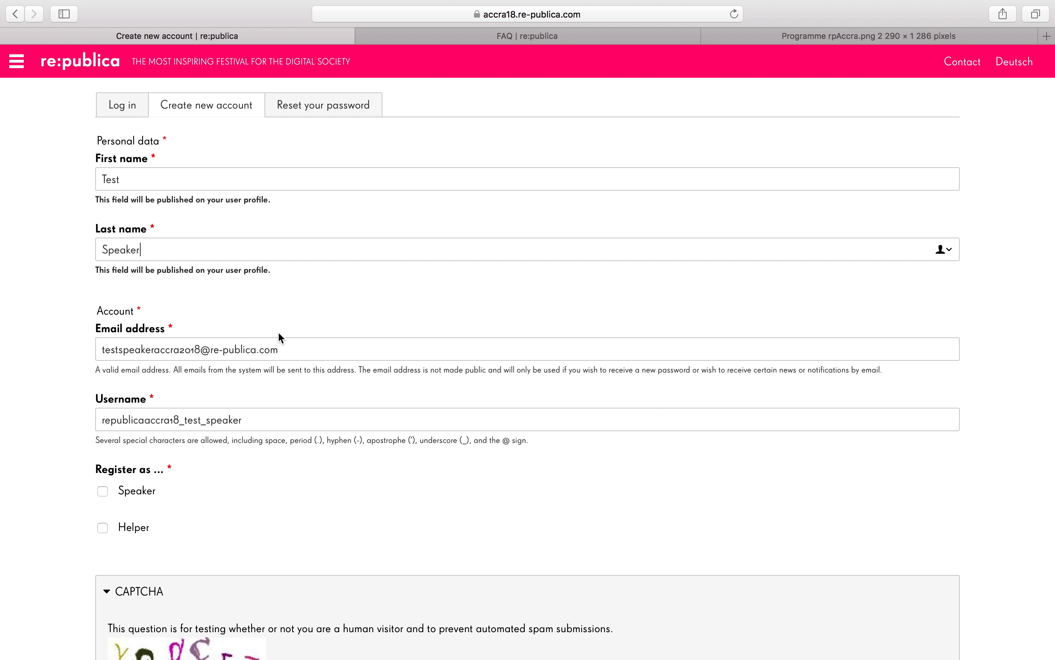
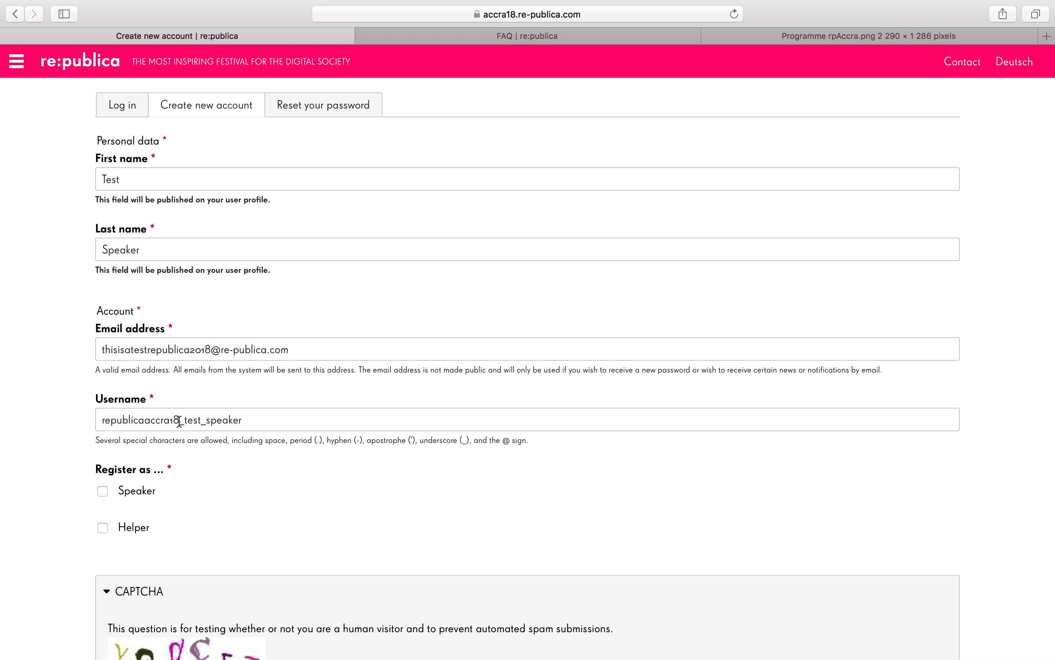
Step: Replace the prefilled username with 'thisrepublica' and choose the Speaker role
click(521, 420)
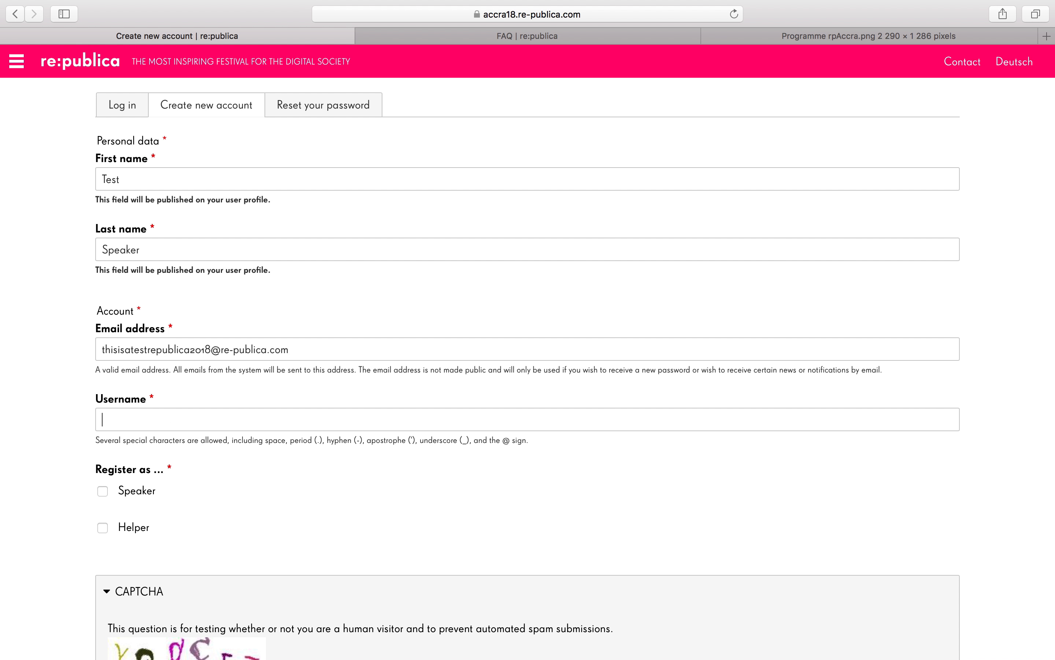
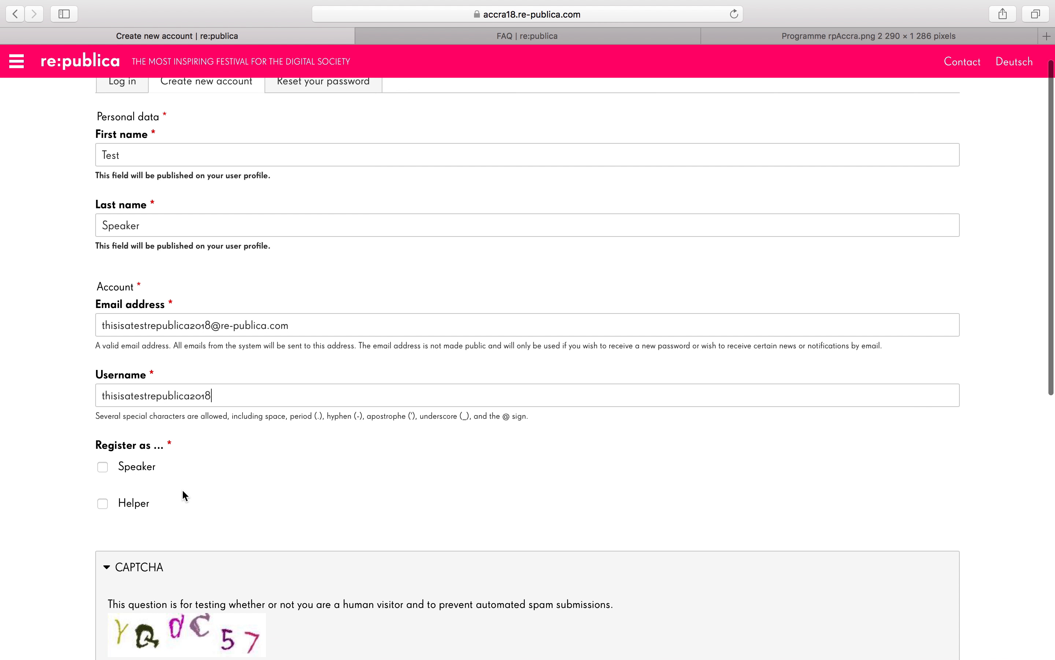
scroll(down, 3)
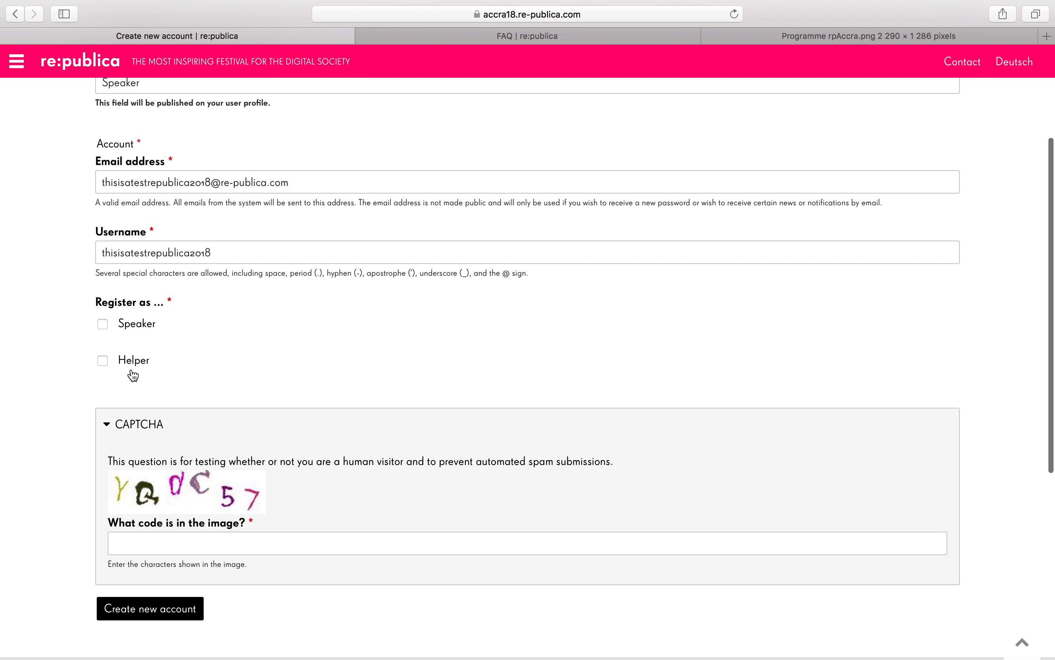
click(102, 324)
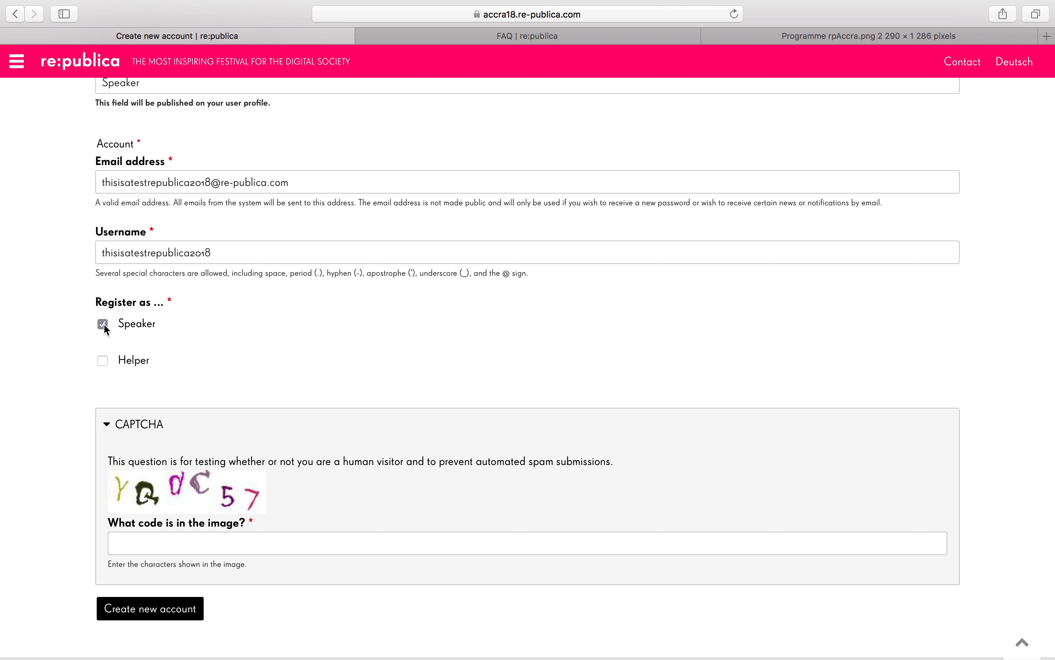
Step: Enter the captcha code 'YQdC57' and submit the new account registration
scroll(down, 3)
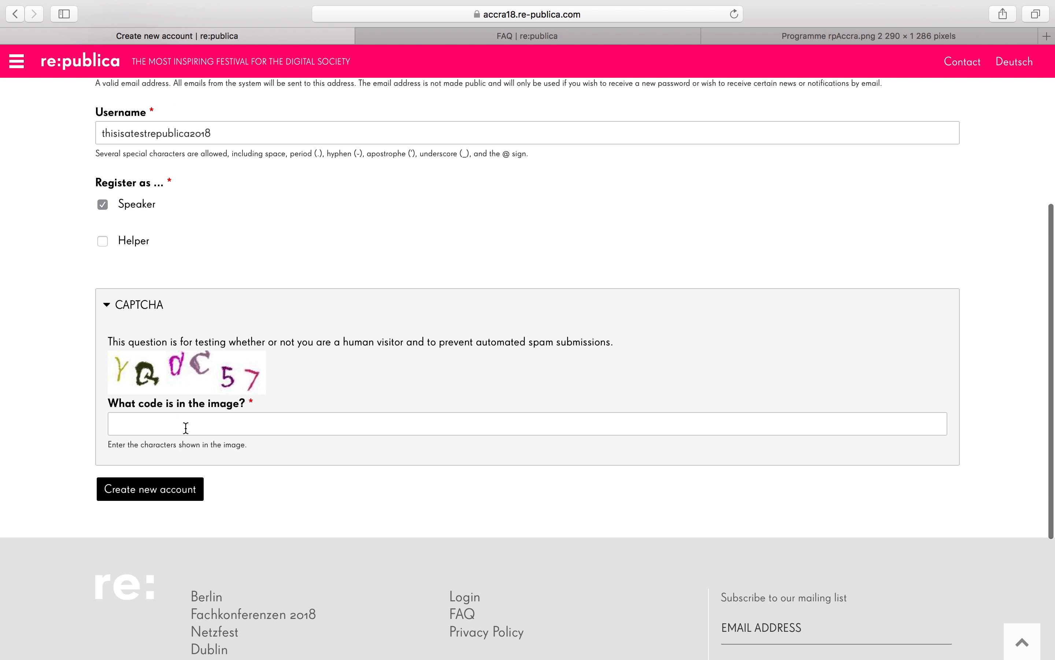
text(Y)
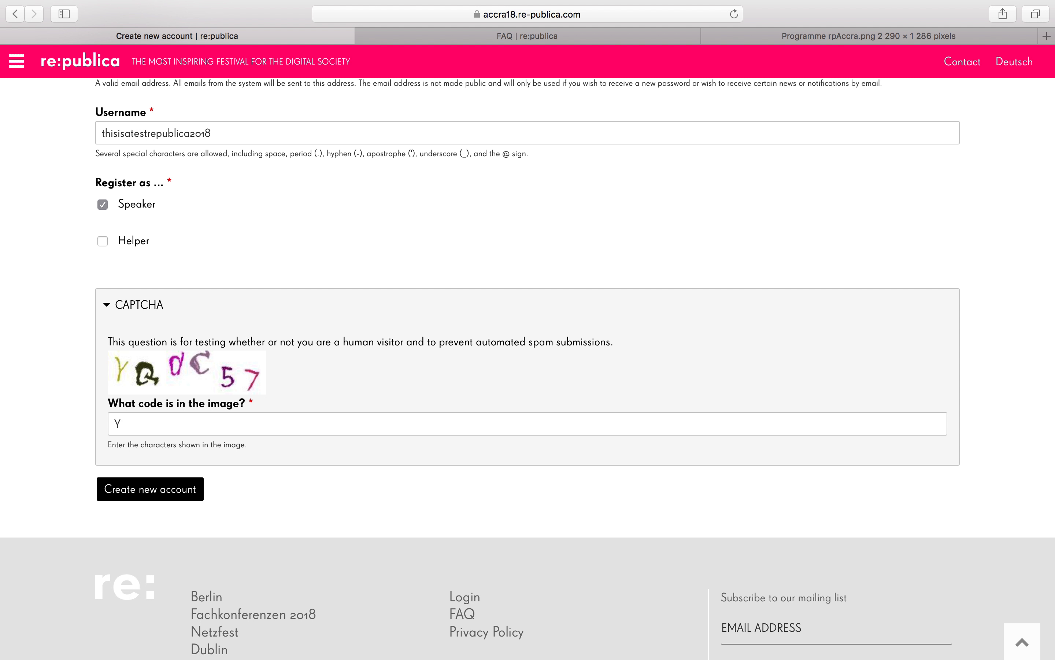
text(QdC)
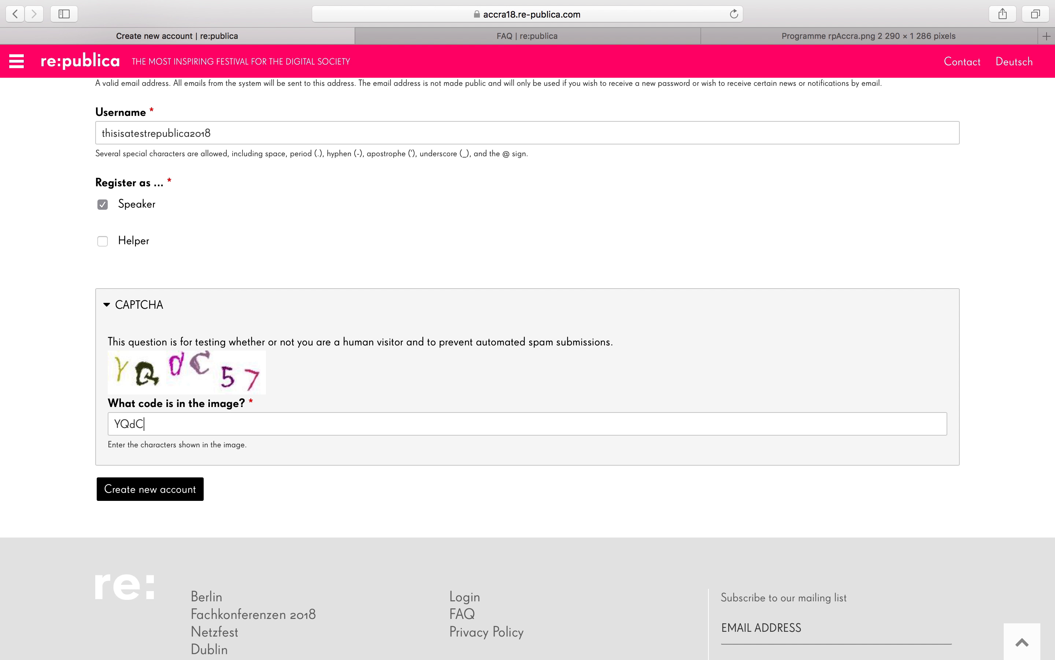
text(57)
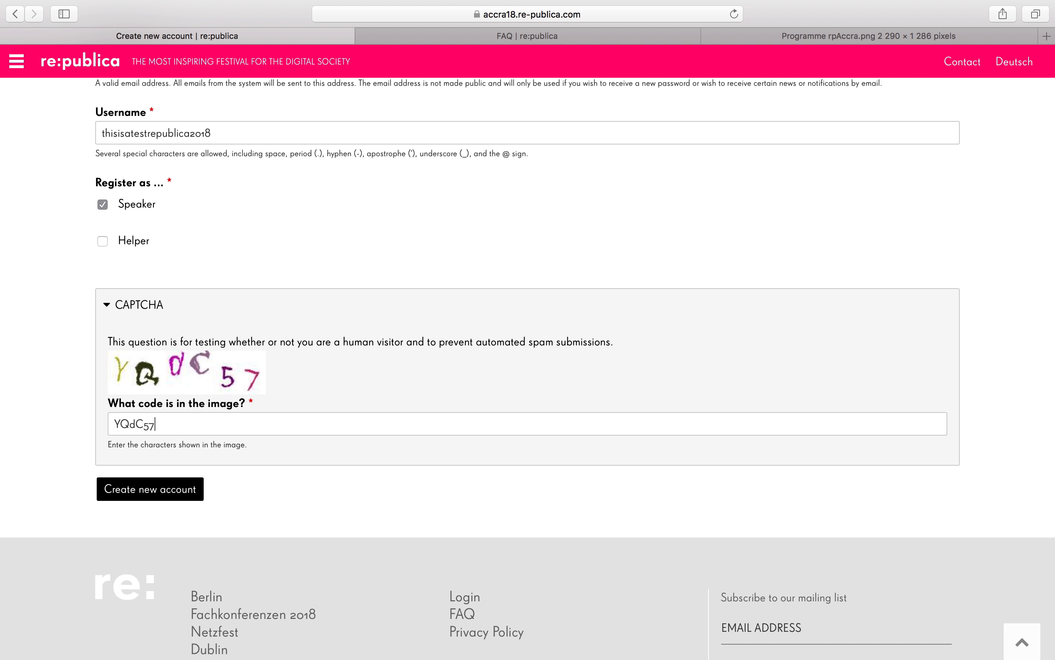
click(150, 489)
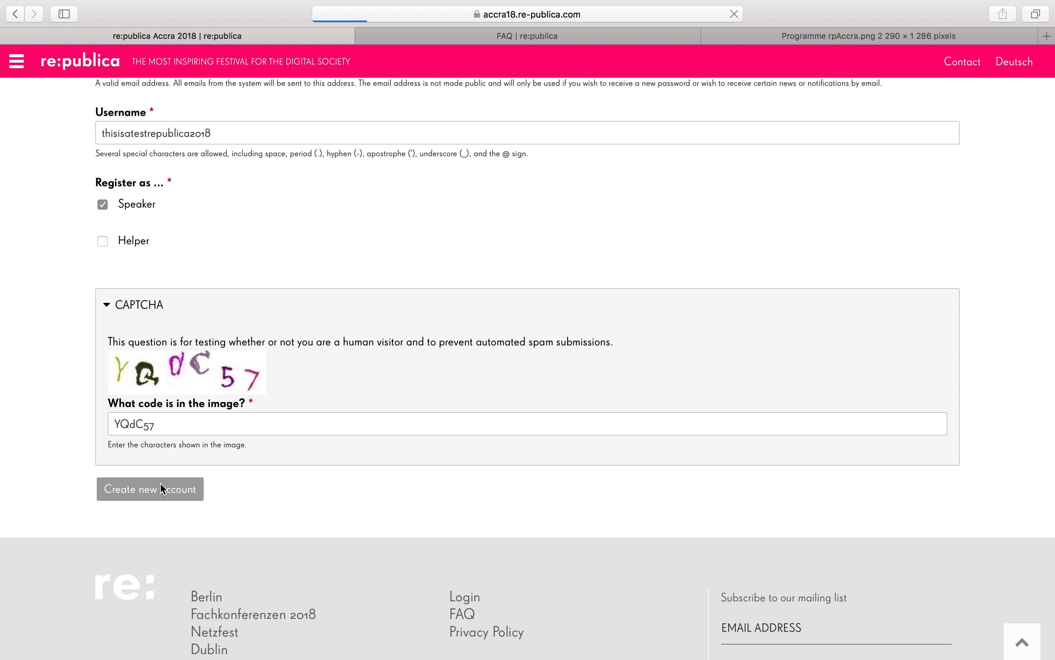
Step: Land on the homepage confirming the welcome email was sent and reach its footer
click(150, 488)
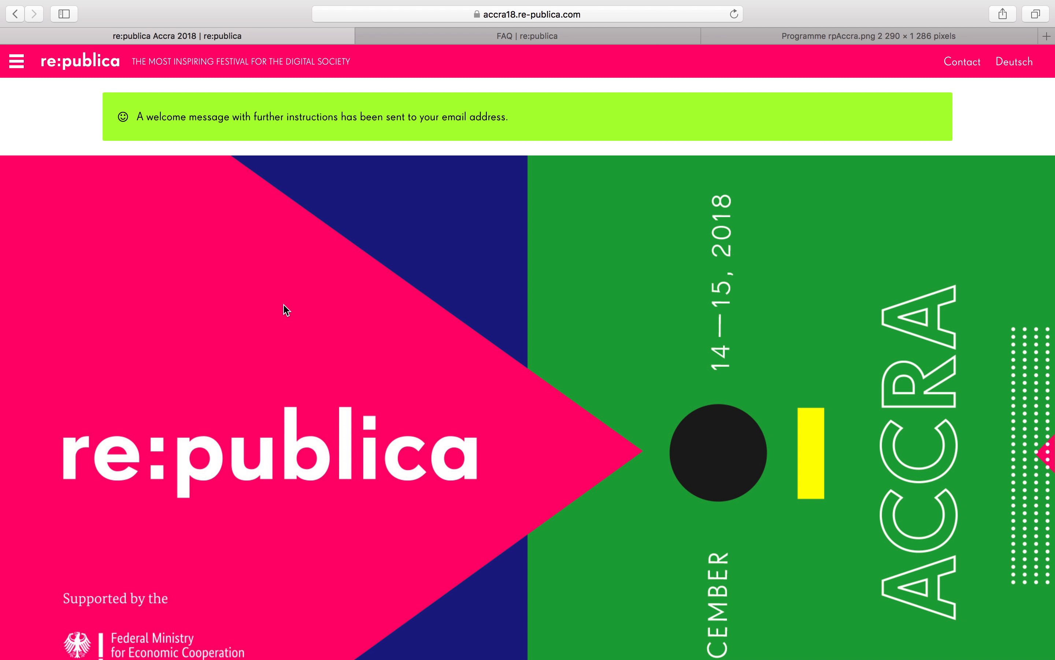
scroll(down, 3)
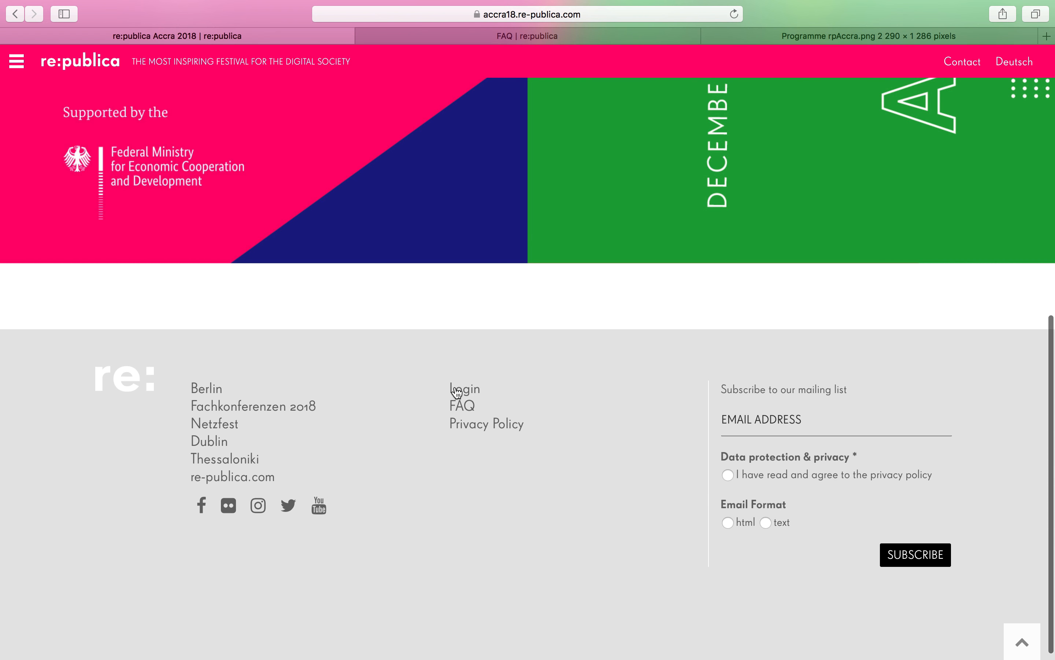
Step: Sign in from the footer Login with username 'Testprofile_rpAccra' and its password
click(464, 388)
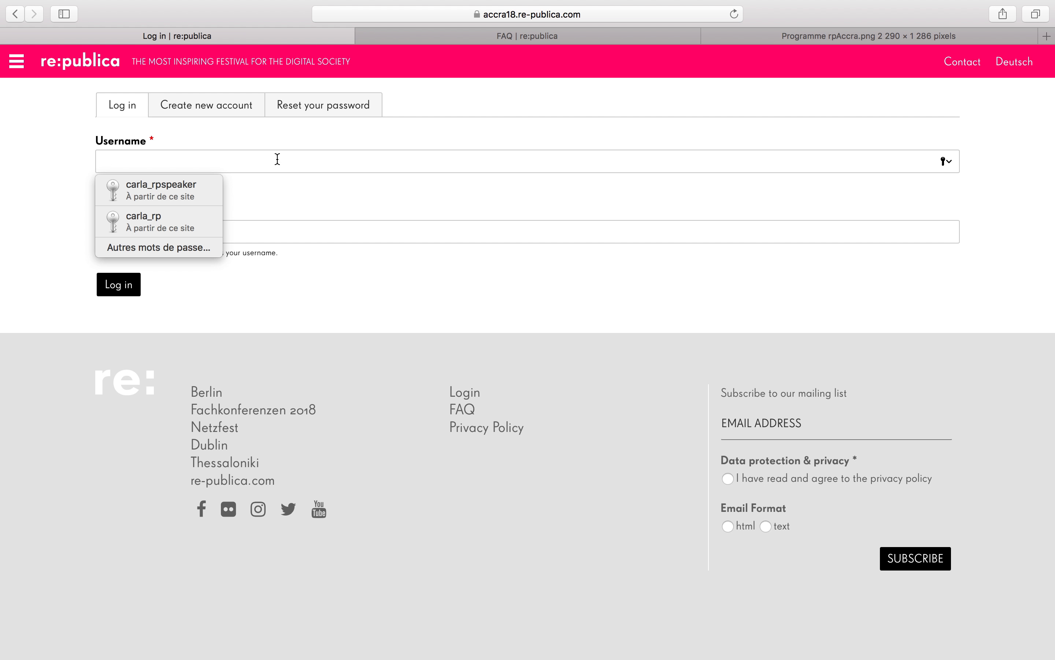
text(Test)
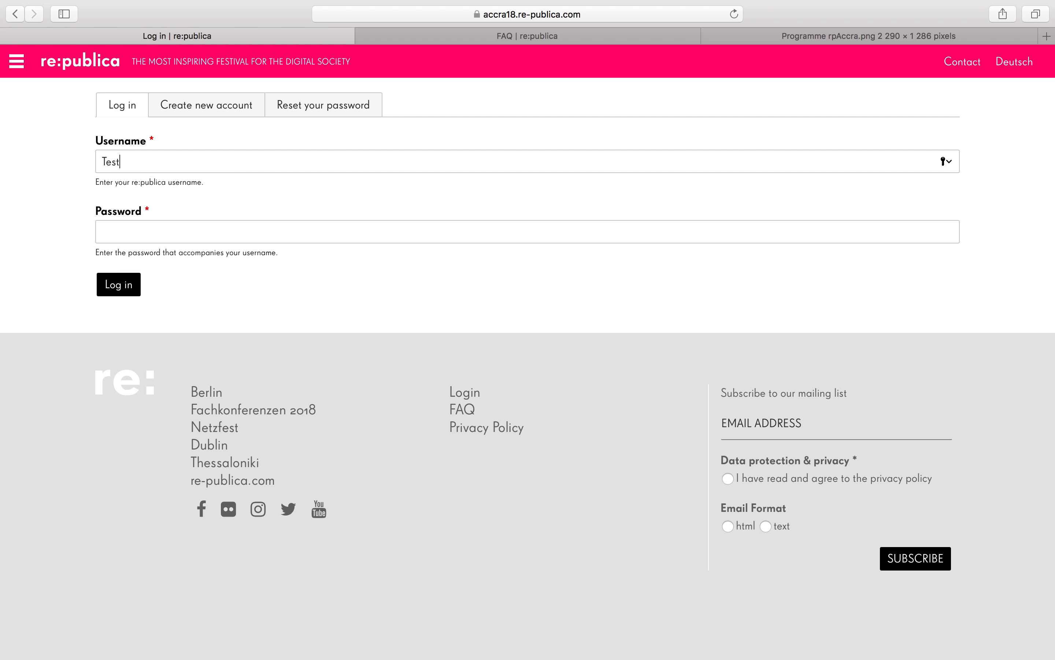
text(profile_r)
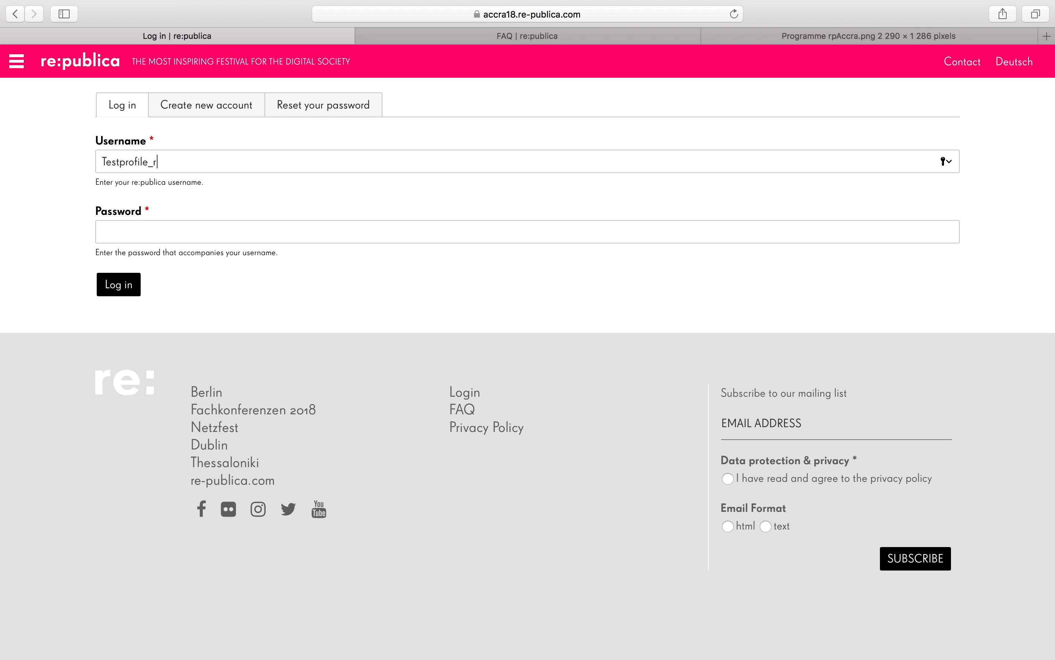
text(pAccra)
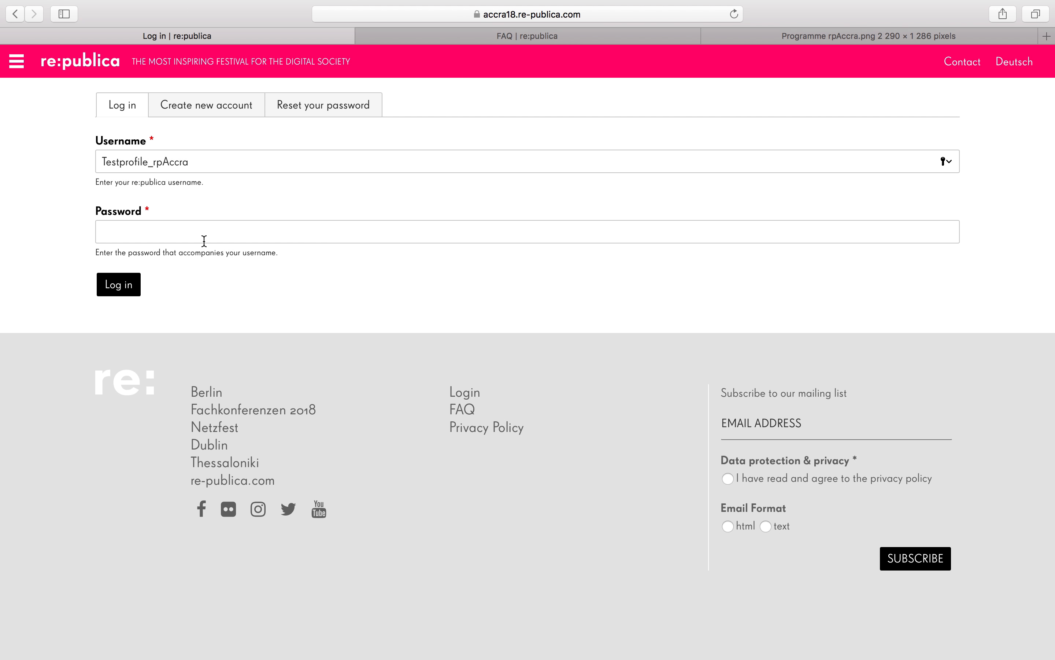
text(••••)
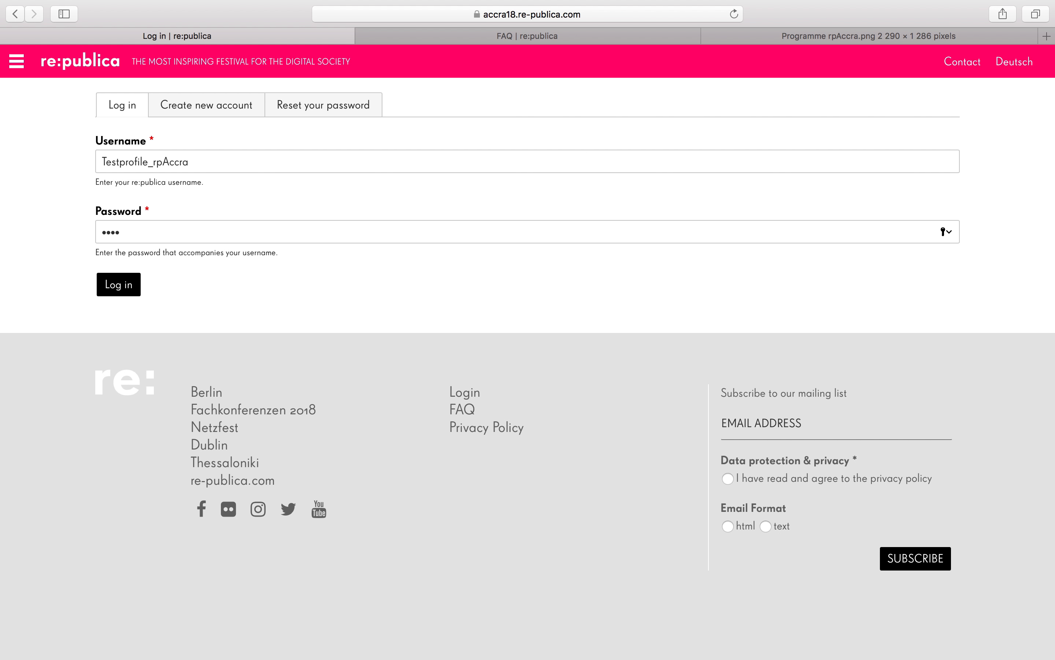
text(password)
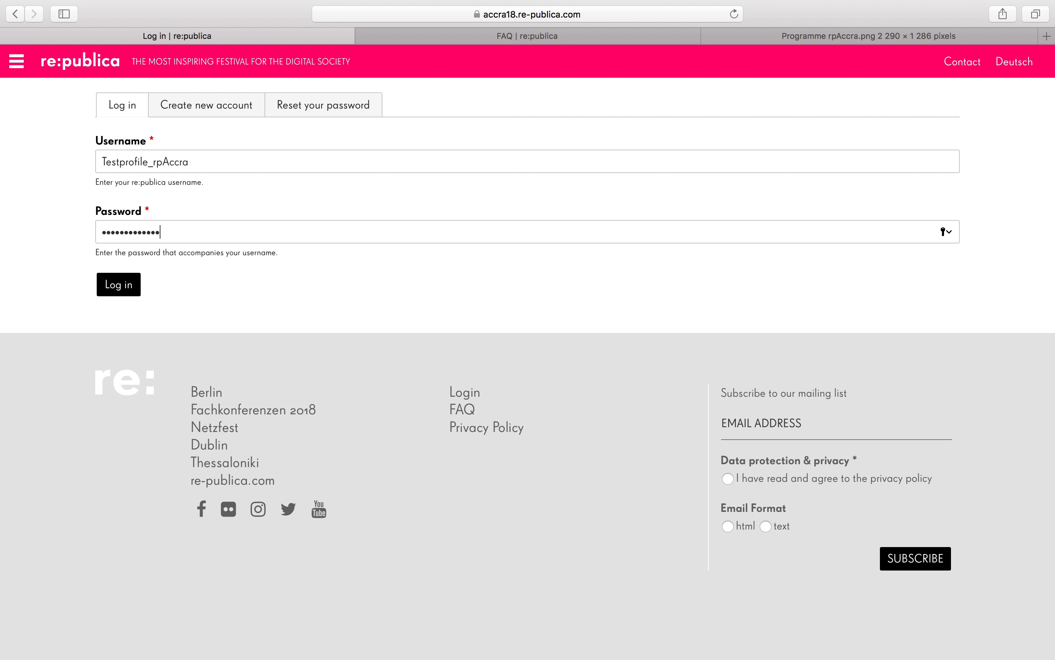
mouse_move(239, 332)
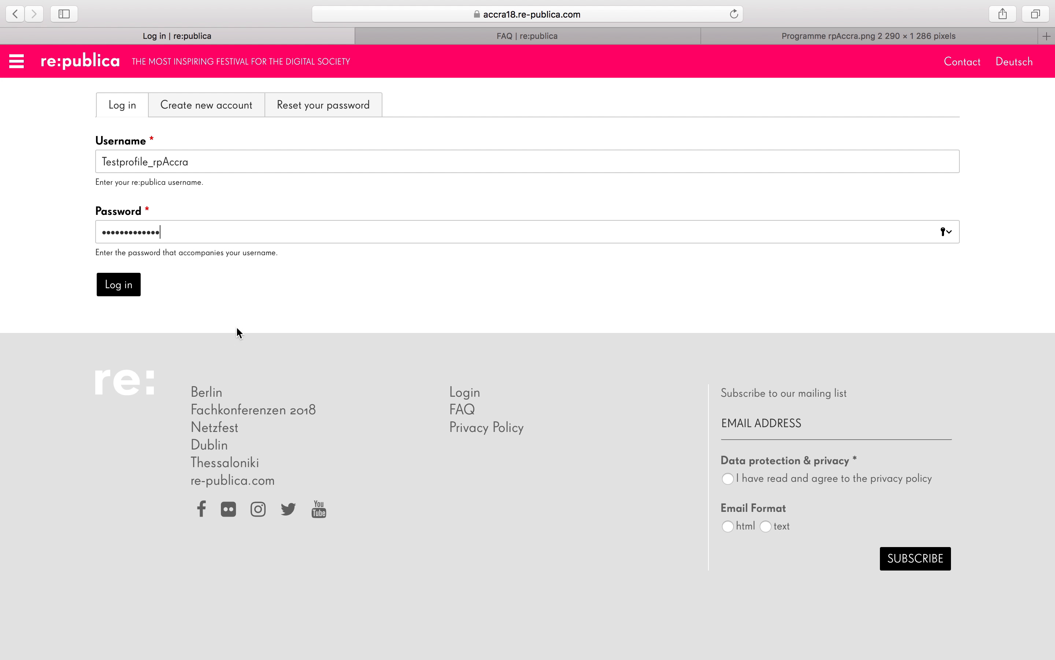
click(118, 284)
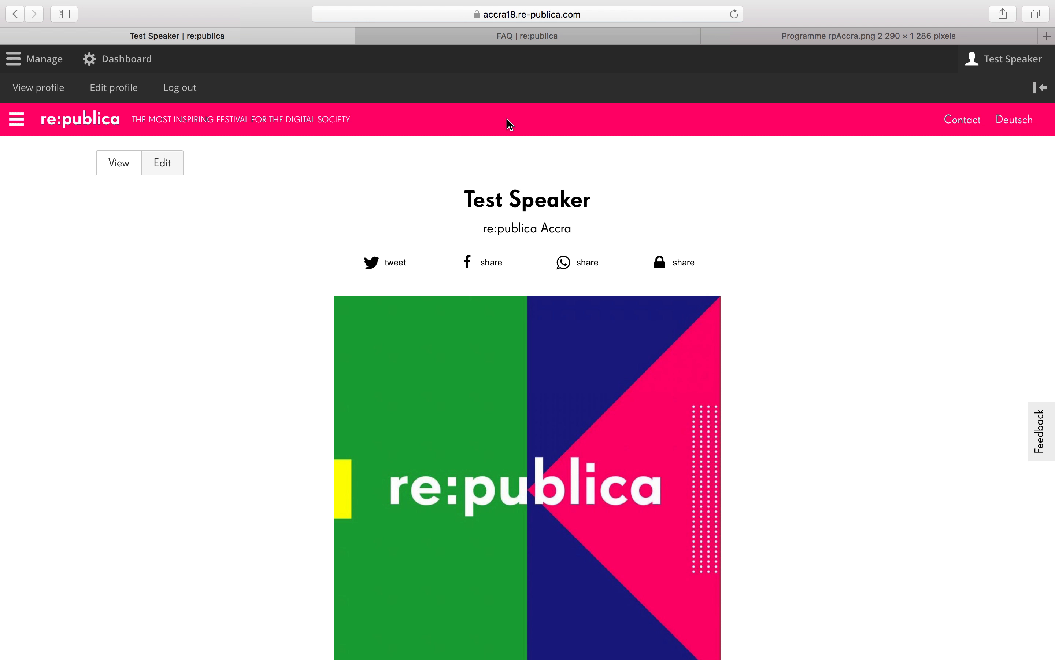
mouse_move(742, 281)
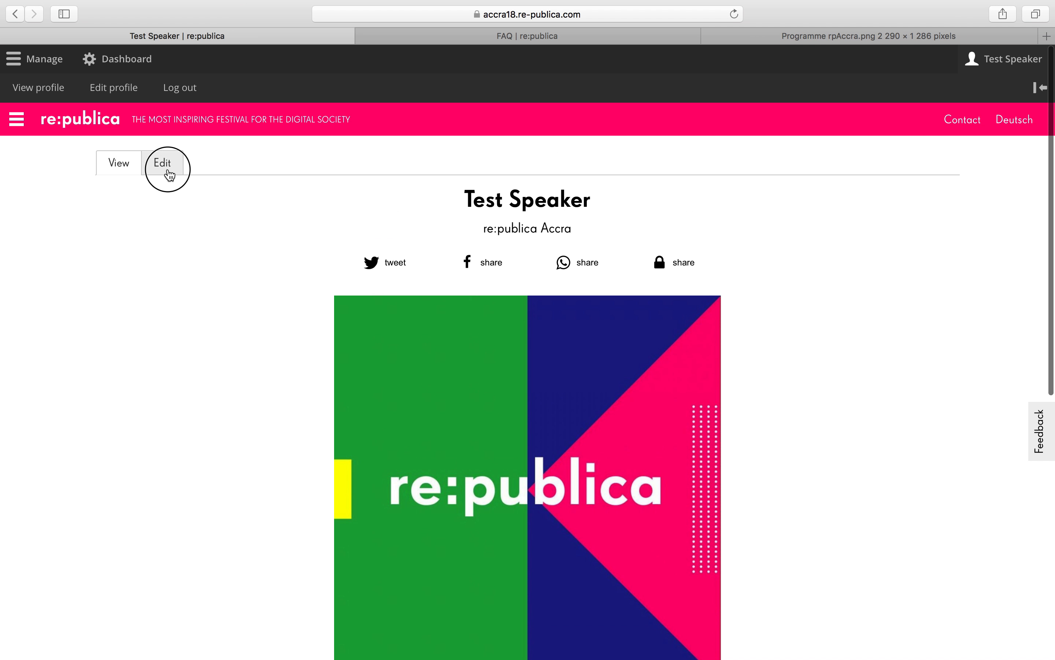
Step: Open the speaker profile's Edit form and go through its personal section from Last name down
click(162, 162)
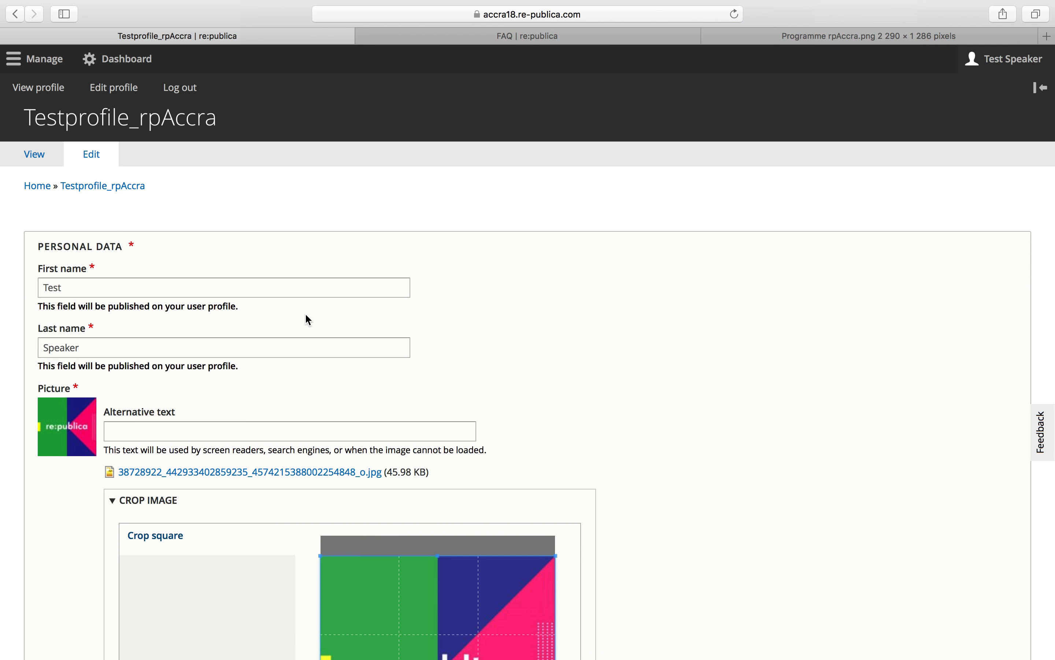
click(224, 347)
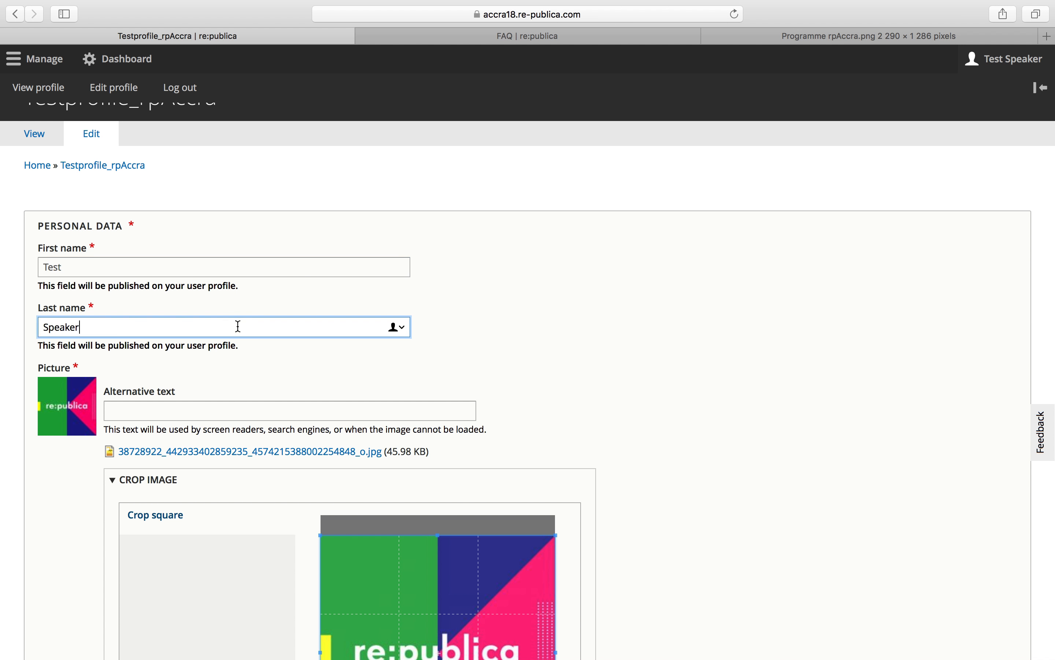
scroll(down, 3)
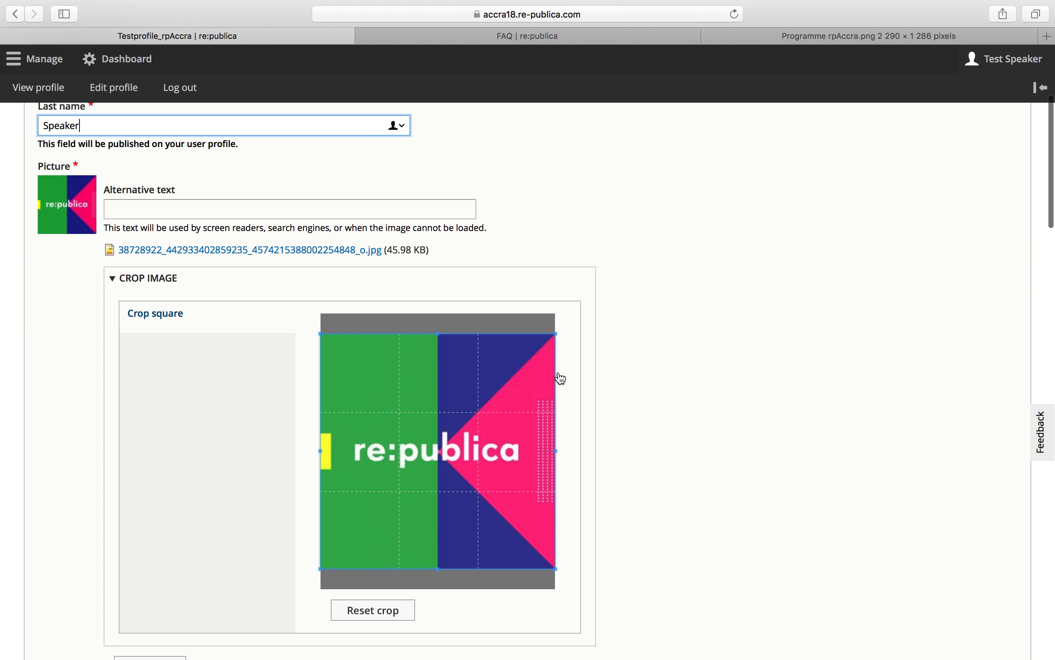
scroll(down, 3)
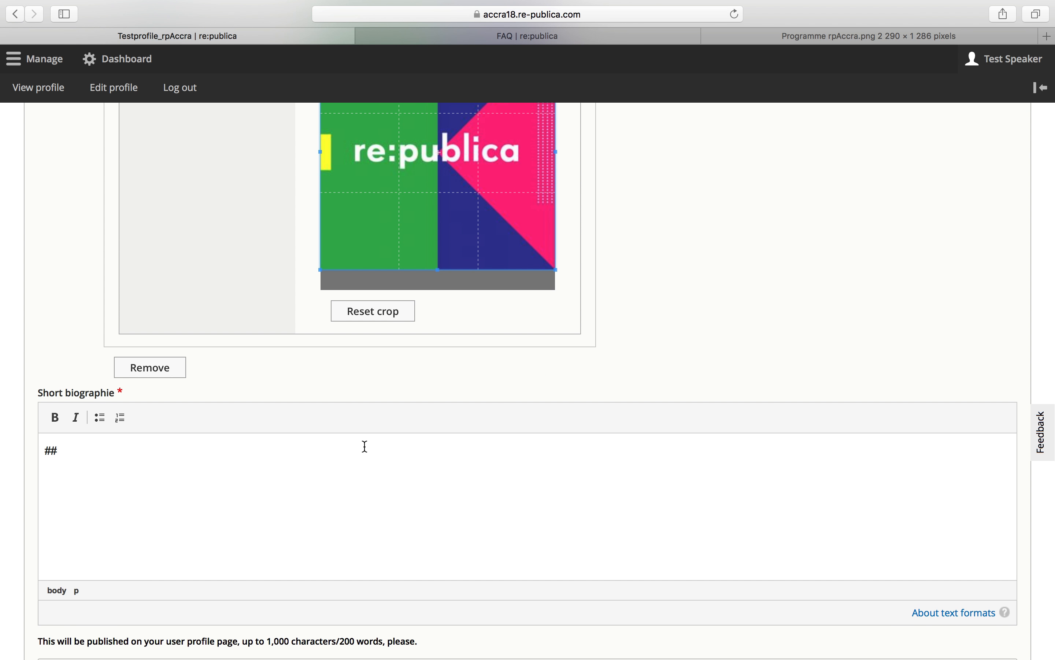
scroll(down, 3)
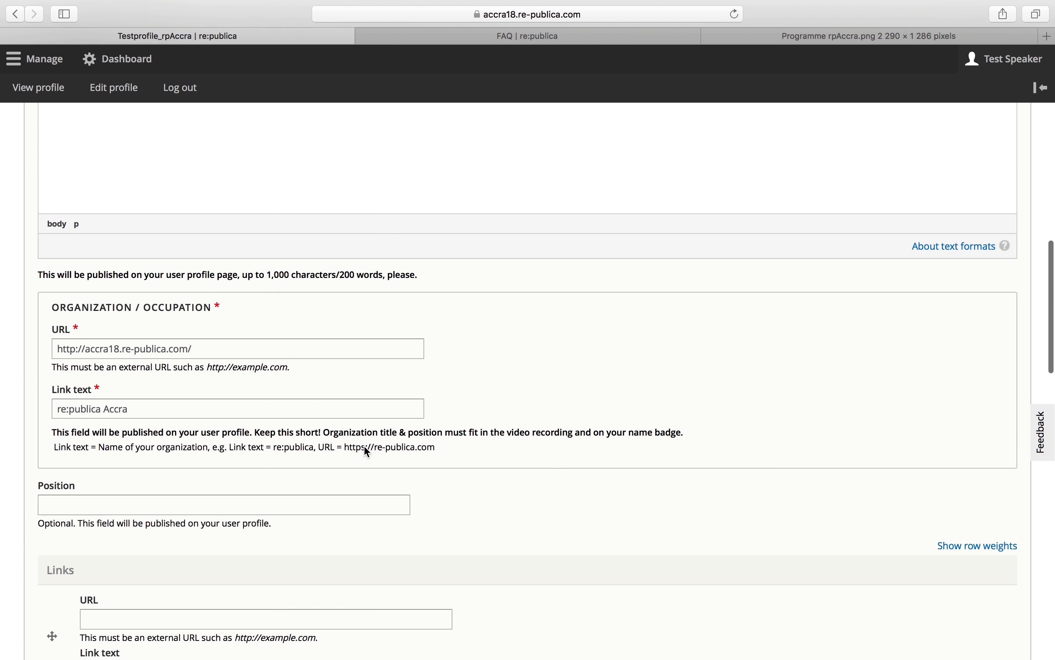
scroll(down, 3)
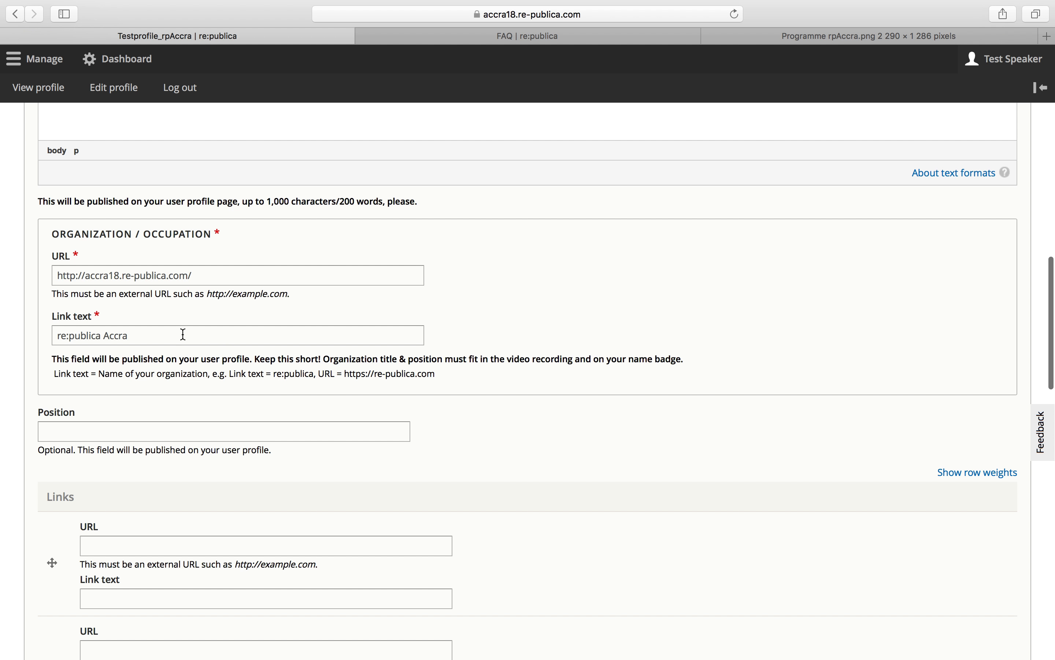
Step: Review the organization Link text, links, internal and account sections down to Save
click(238, 334)
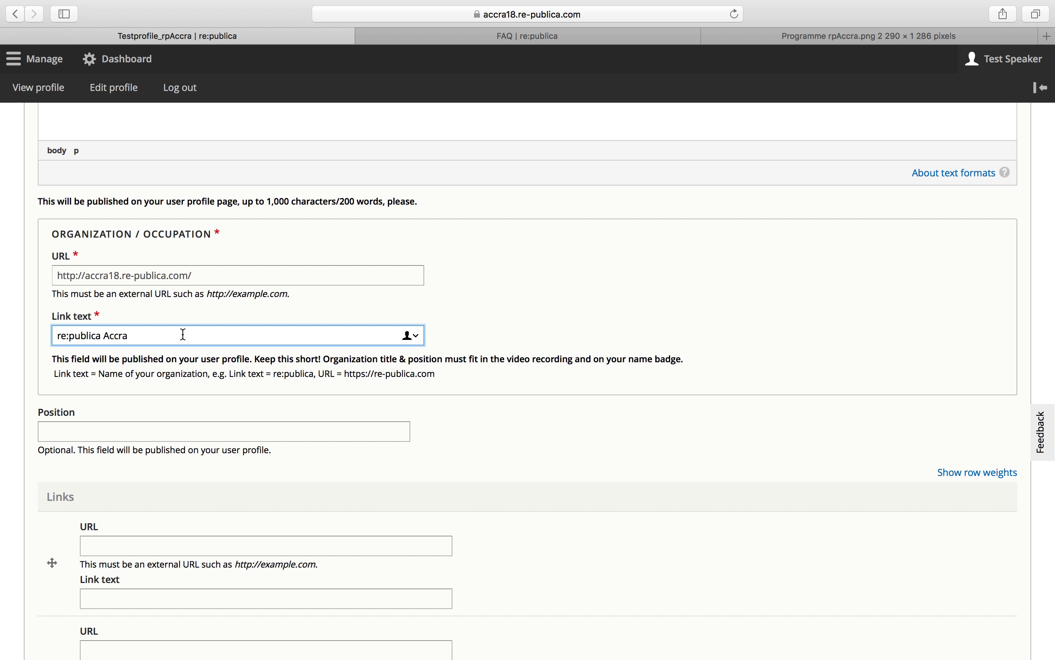
mouse_move(228, 278)
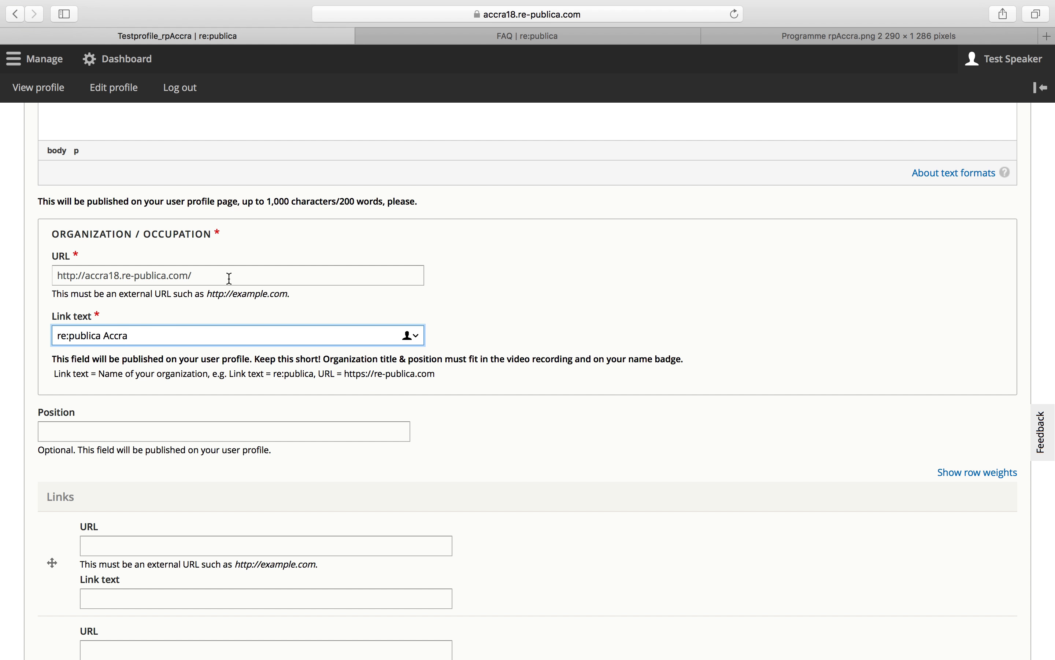
mouse_move(176, 335)
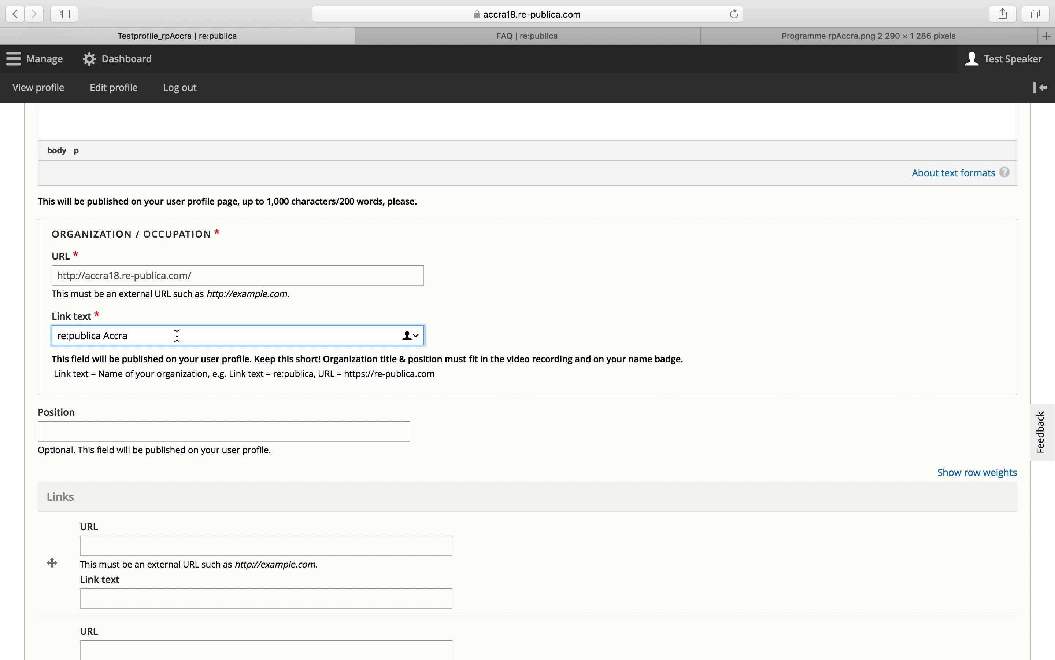
mouse_move(247, 288)
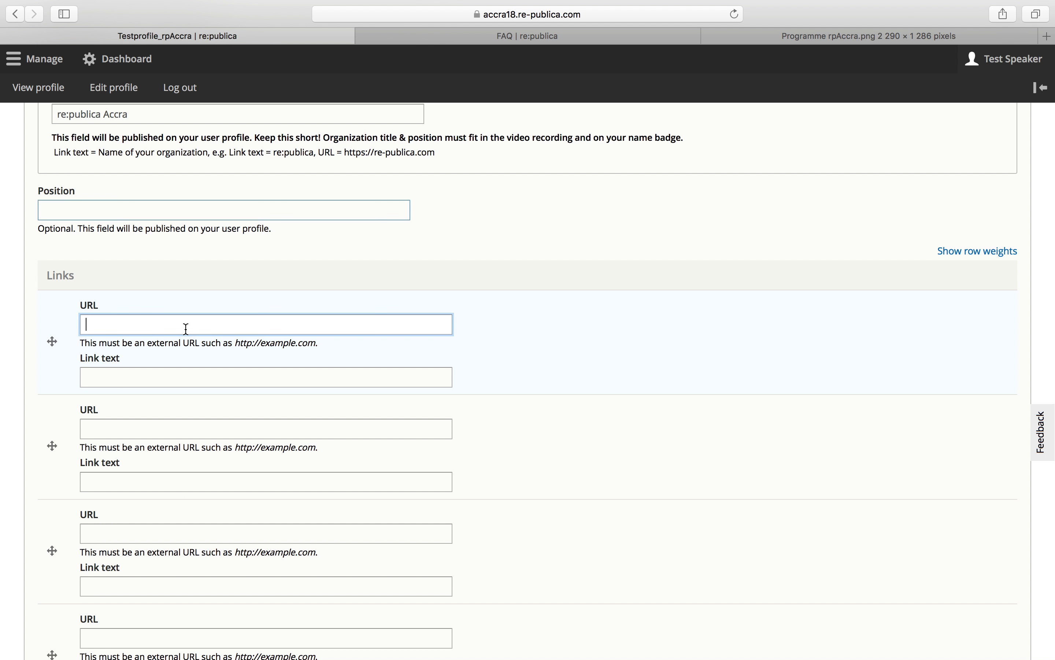
scroll(down, 3)
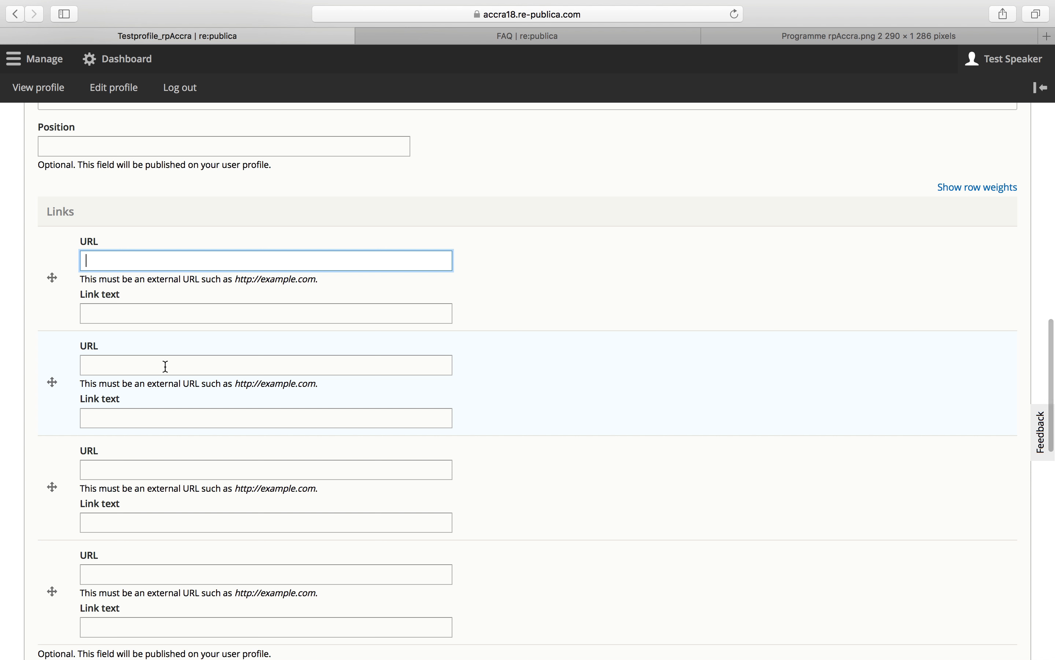
scroll(down, 3)
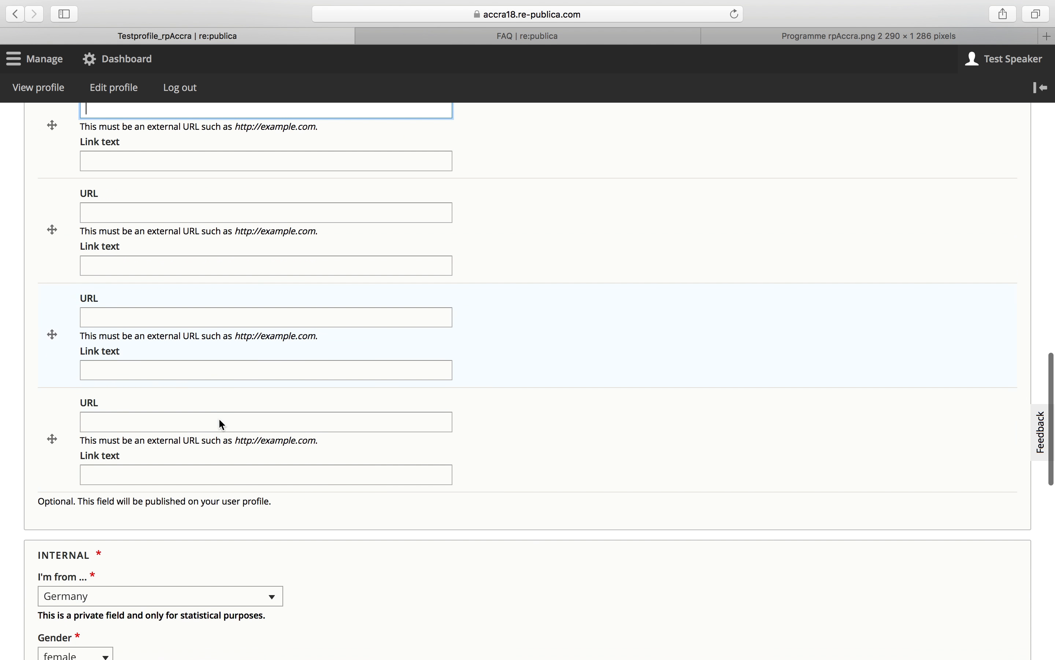
scroll(down, 3)
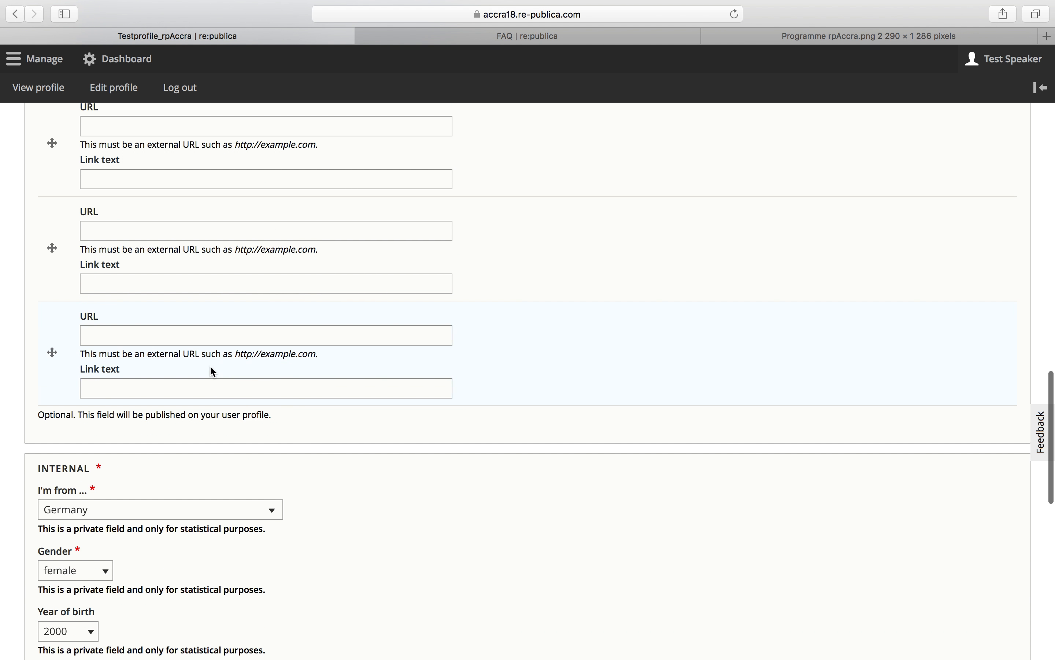
scroll(down, 3)
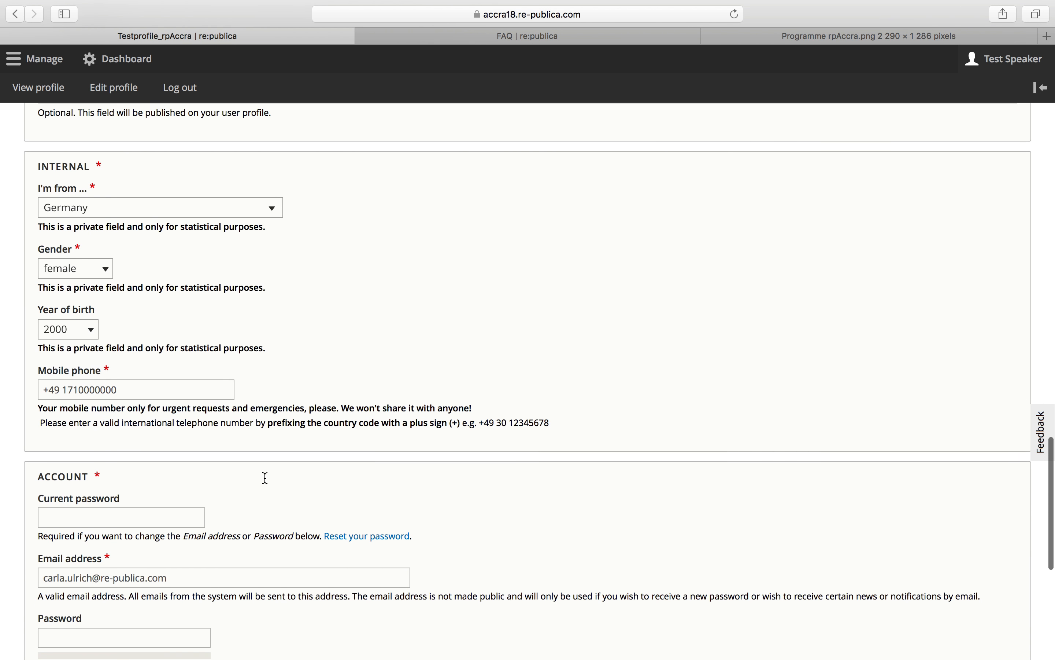
scroll(down, 3)
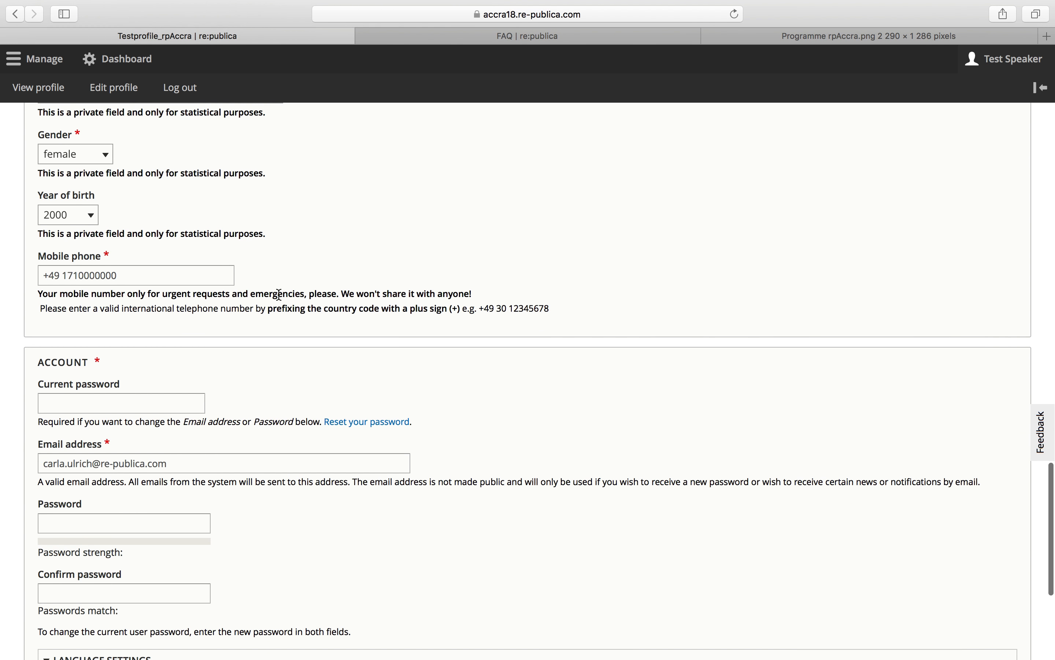
scroll(down, 3)
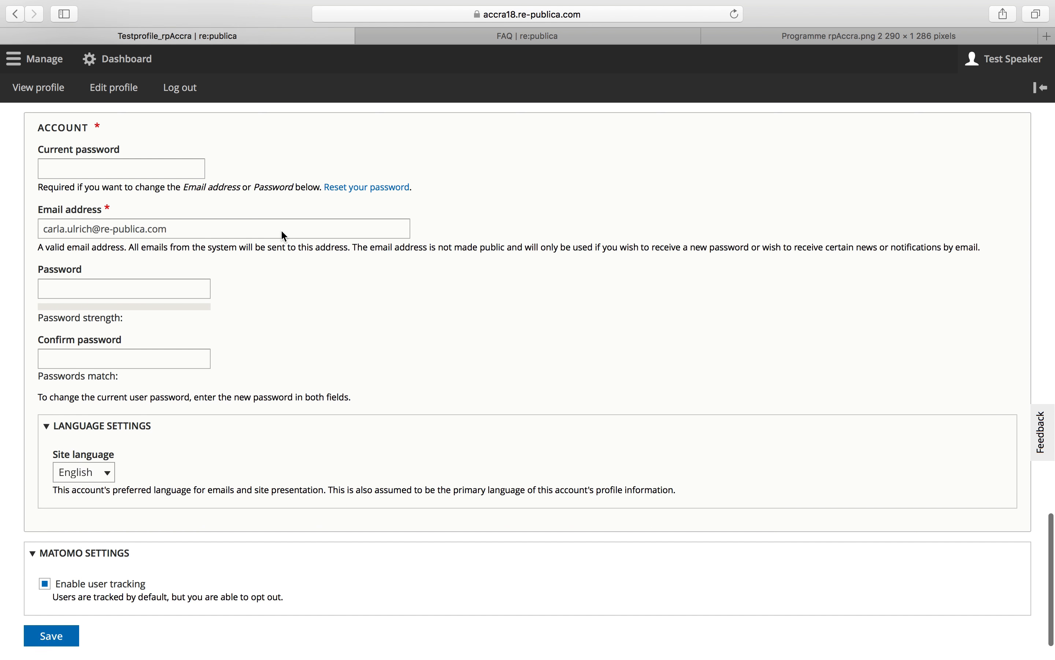
scroll(down, 3)
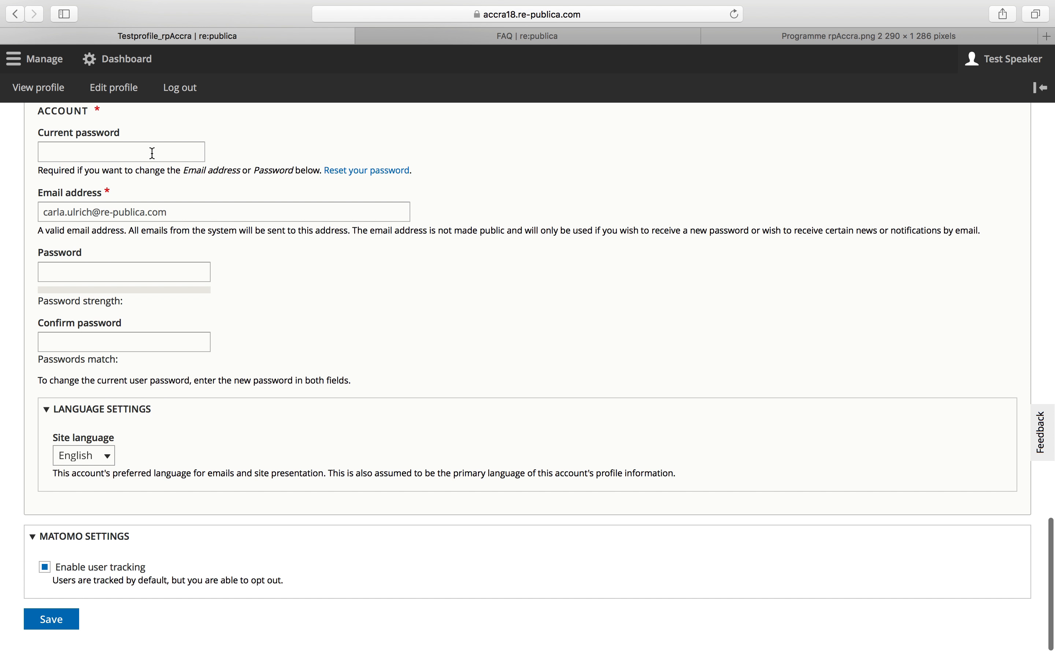
mouse_move(170, 342)
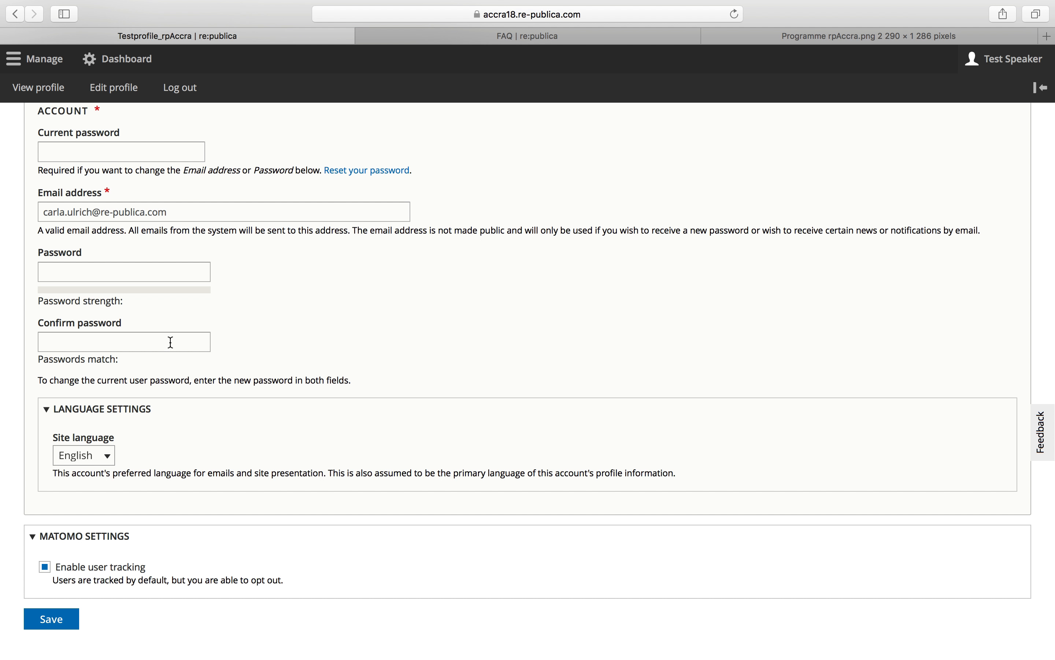
scroll(down, 3)
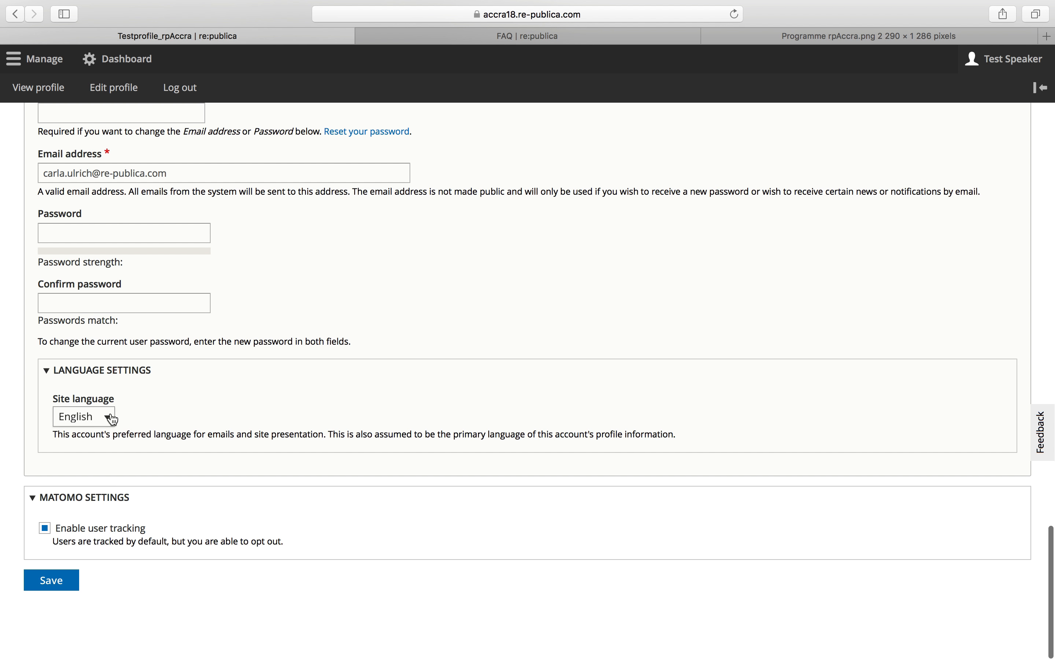
mouse_move(107, 588)
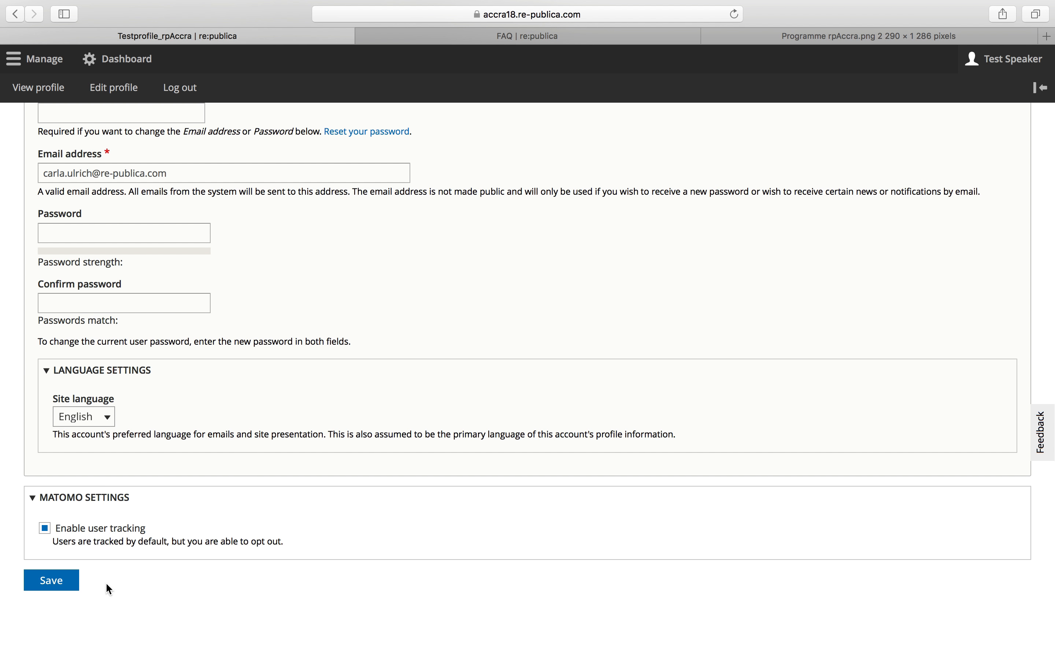
mouse_move(165, 521)
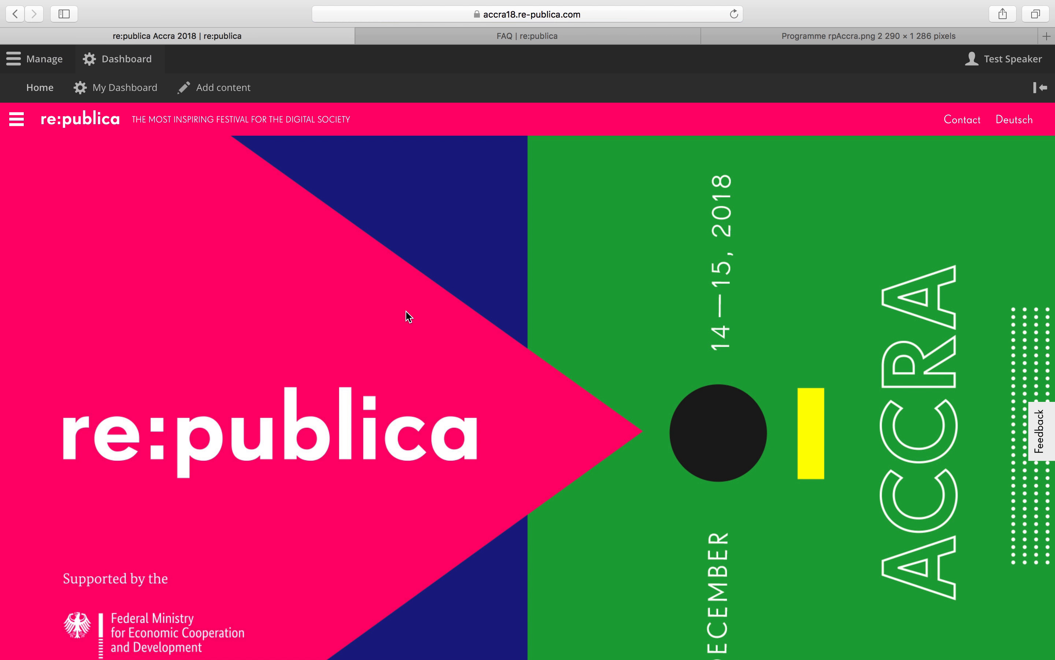
mouse_move(387, 302)
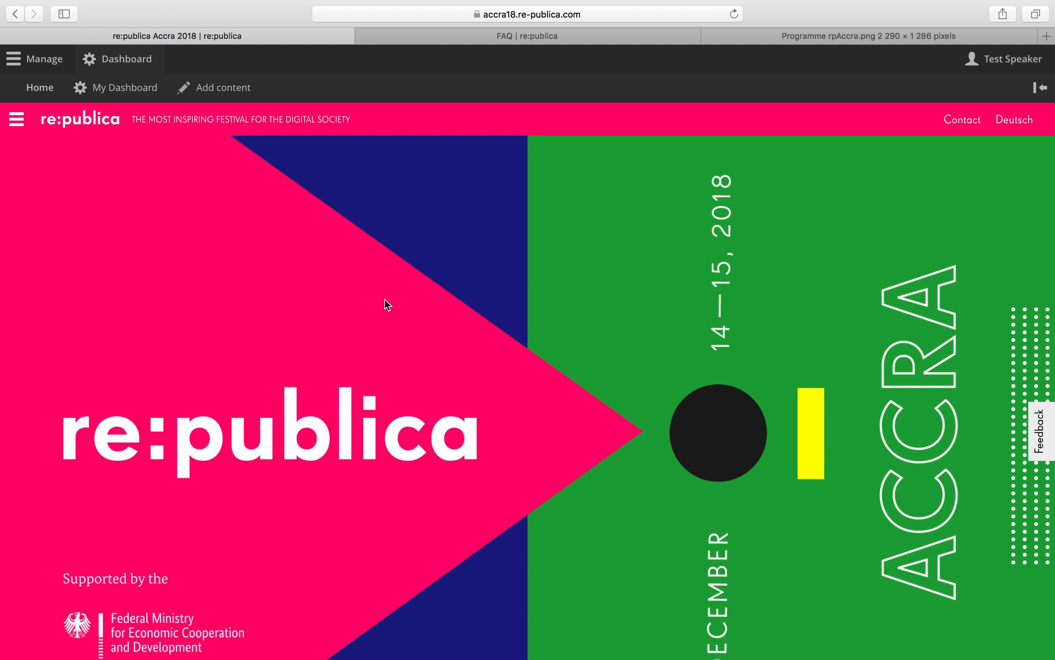
mouse_move(130, 118)
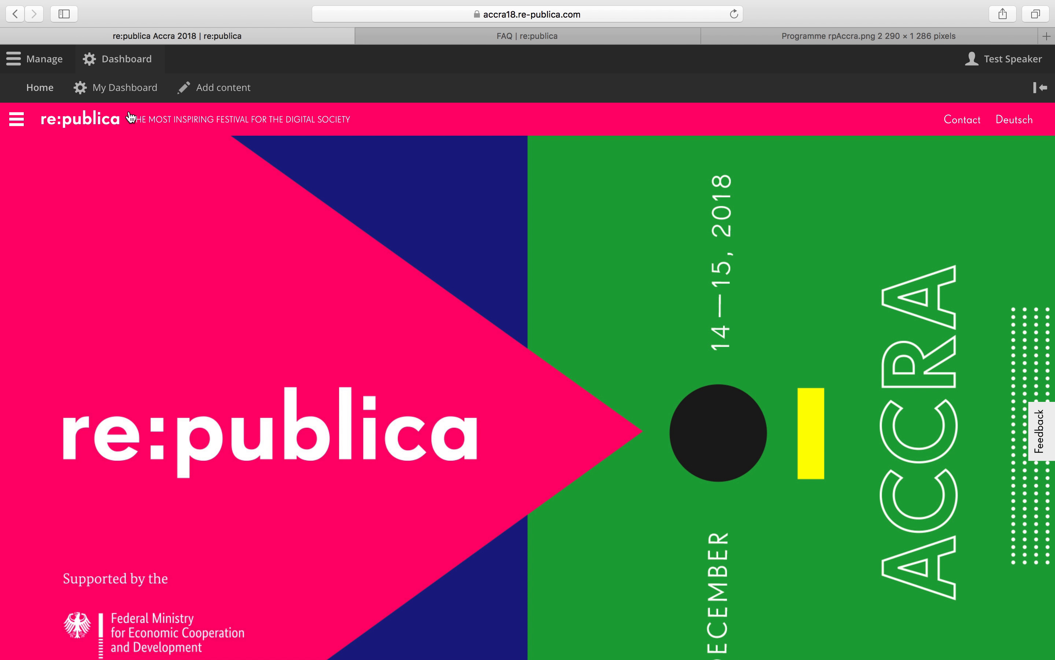
Step: Go to My Dashboard showing an empty My Sessions list and the Test Speaker profile
click(125, 87)
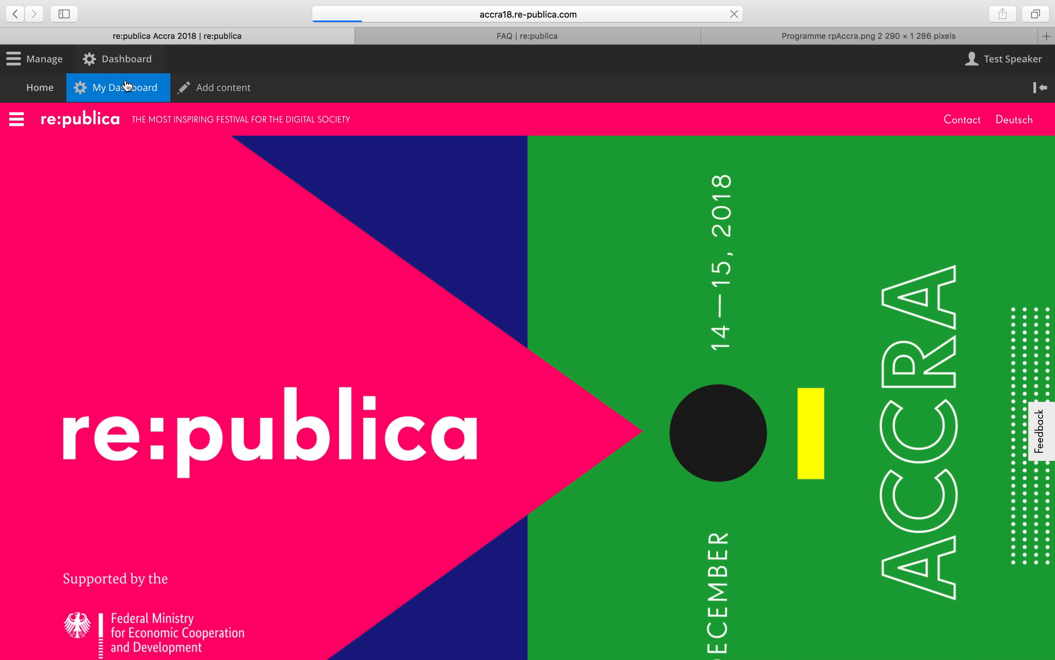
click(119, 87)
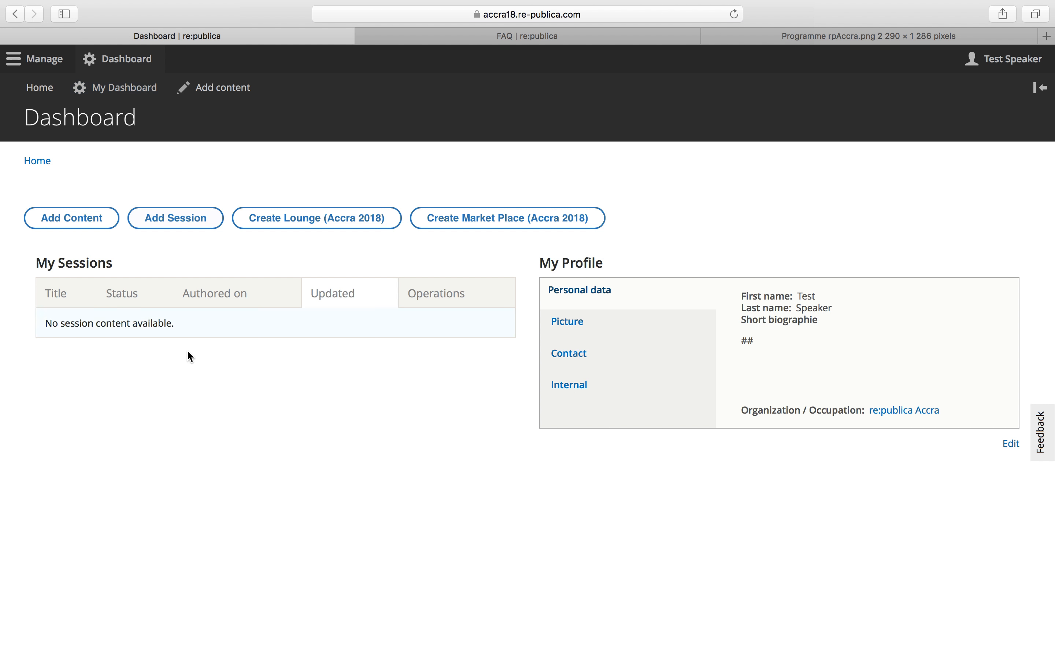
mouse_move(198, 420)
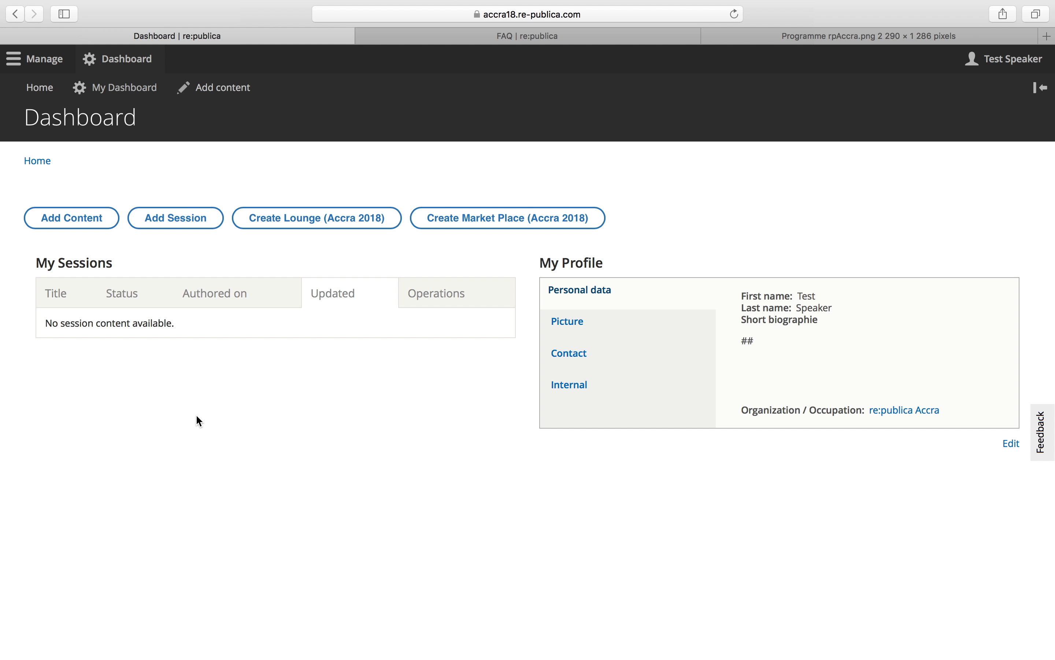
mouse_move(170, 263)
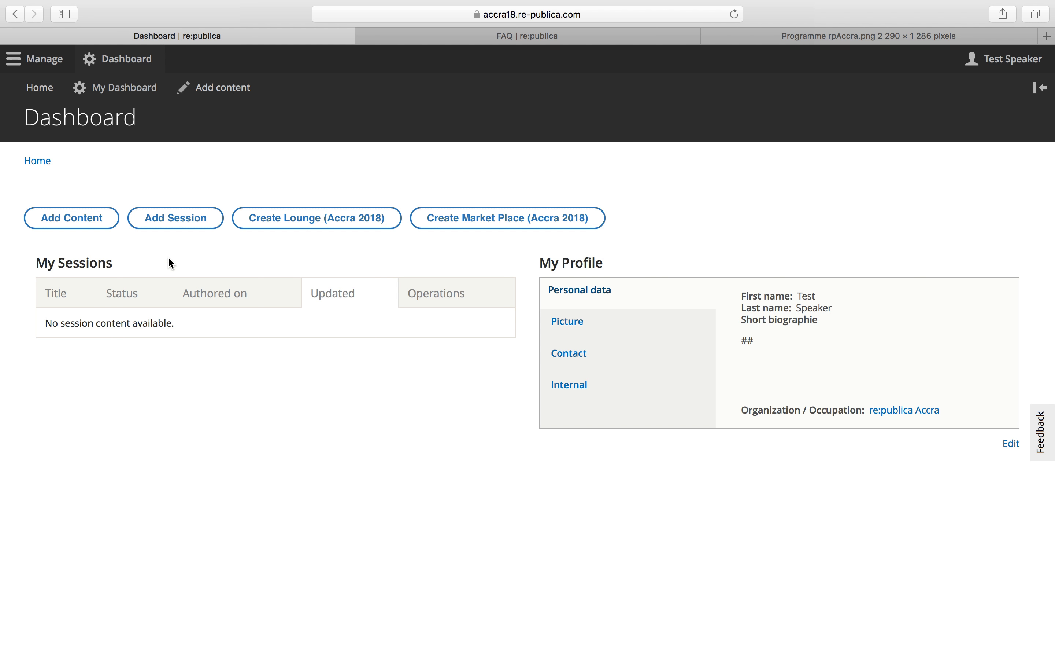
mouse_move(304, 253)
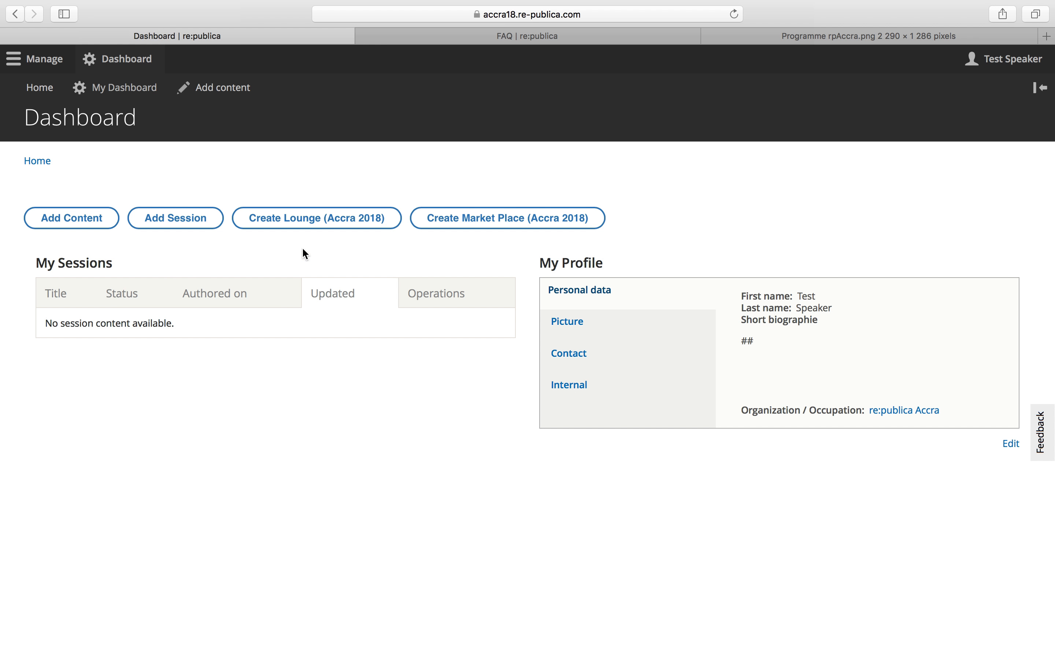
mouse_move(476, 267)
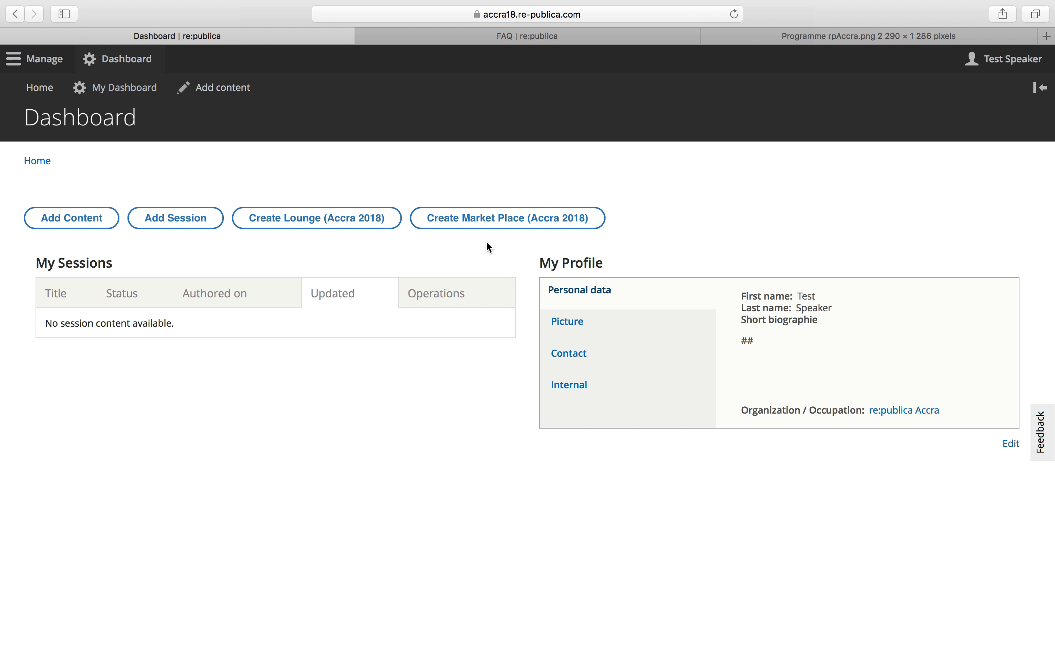
mouse_move(465, 254)
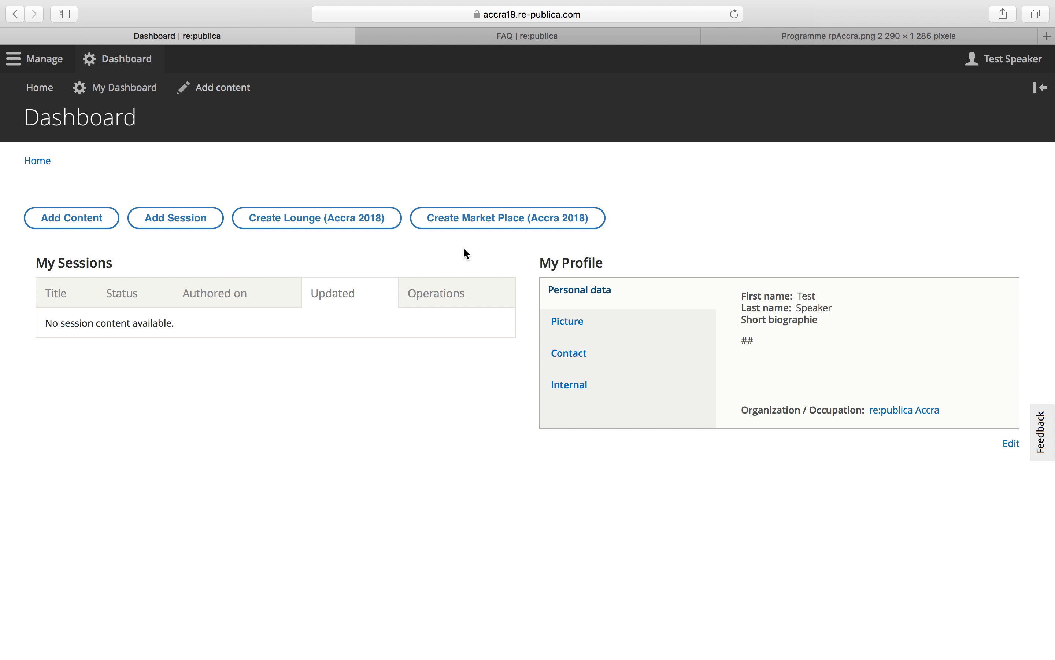
click(175, 218)
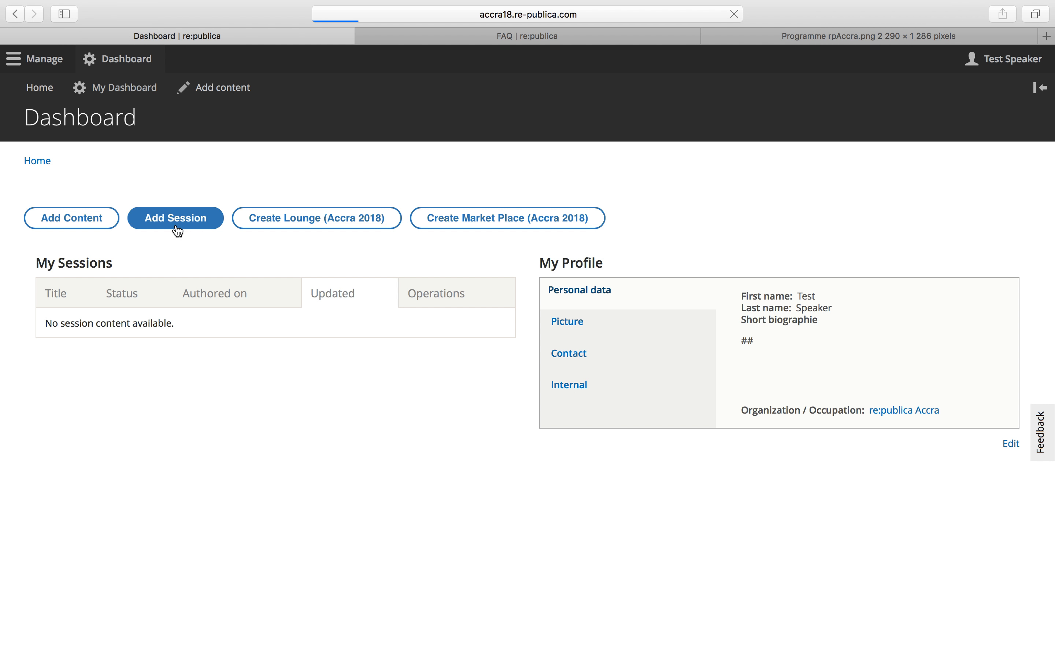
click(174, 217)
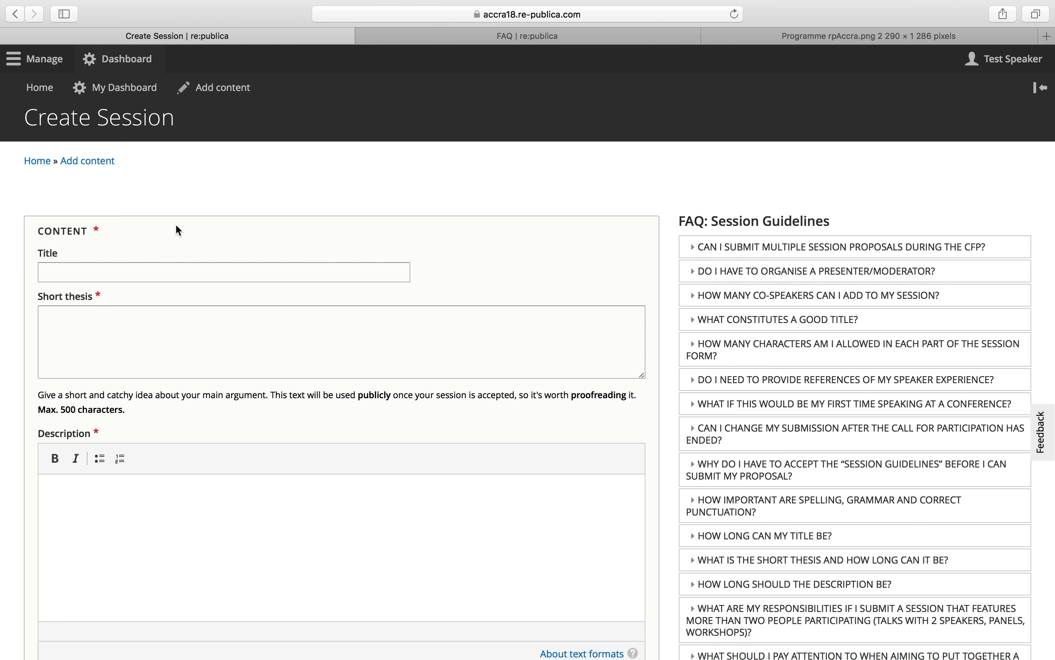
scroll(down, 3)
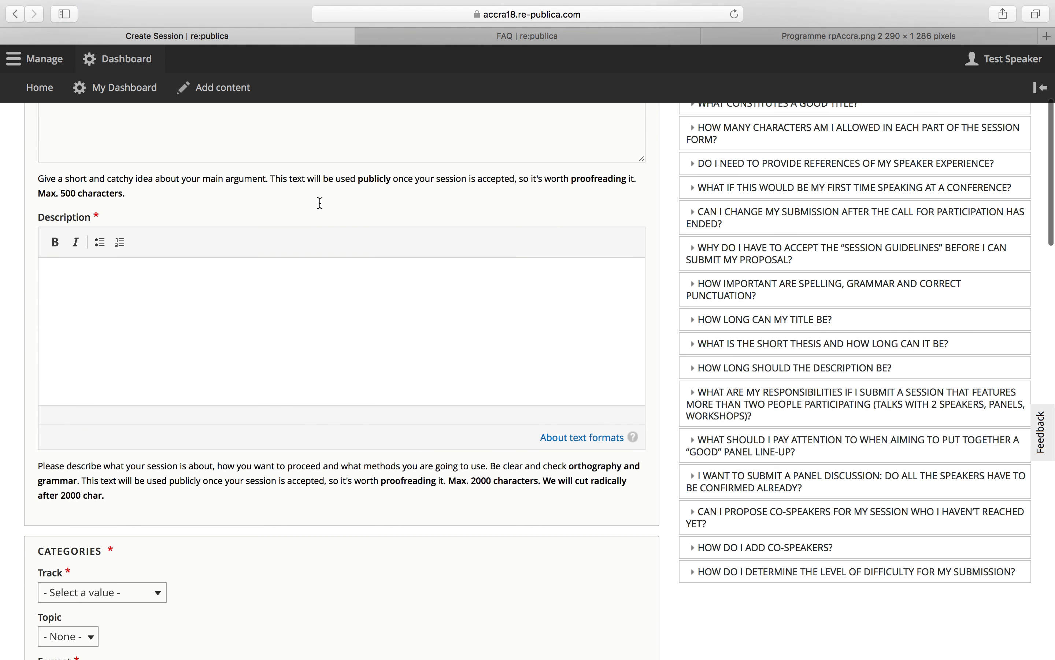
scroll(down, 3)
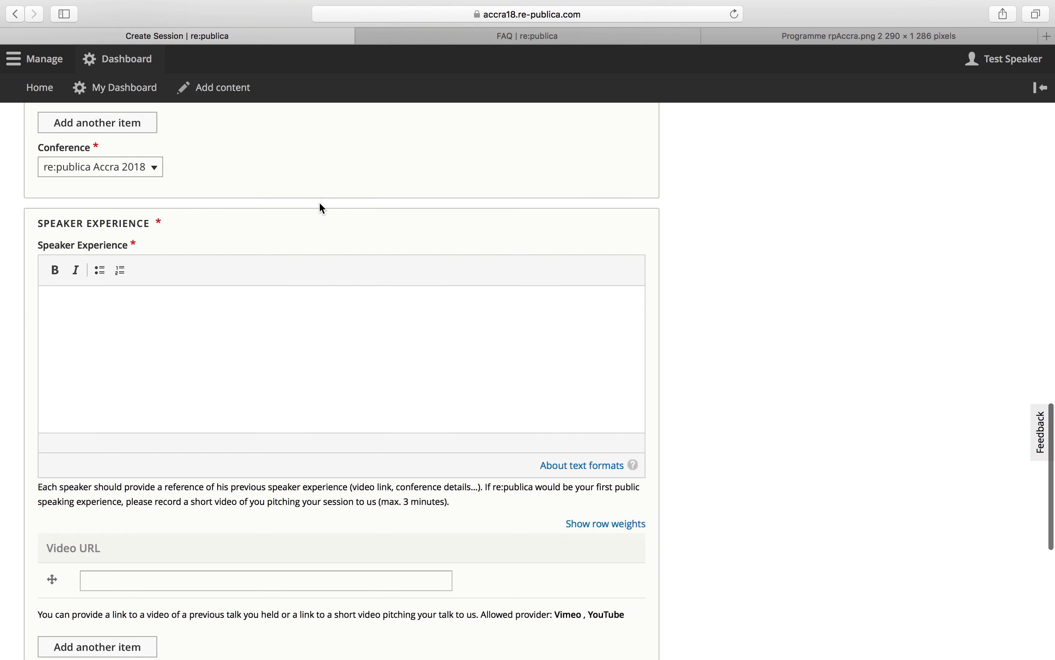
scroll(down, 3)
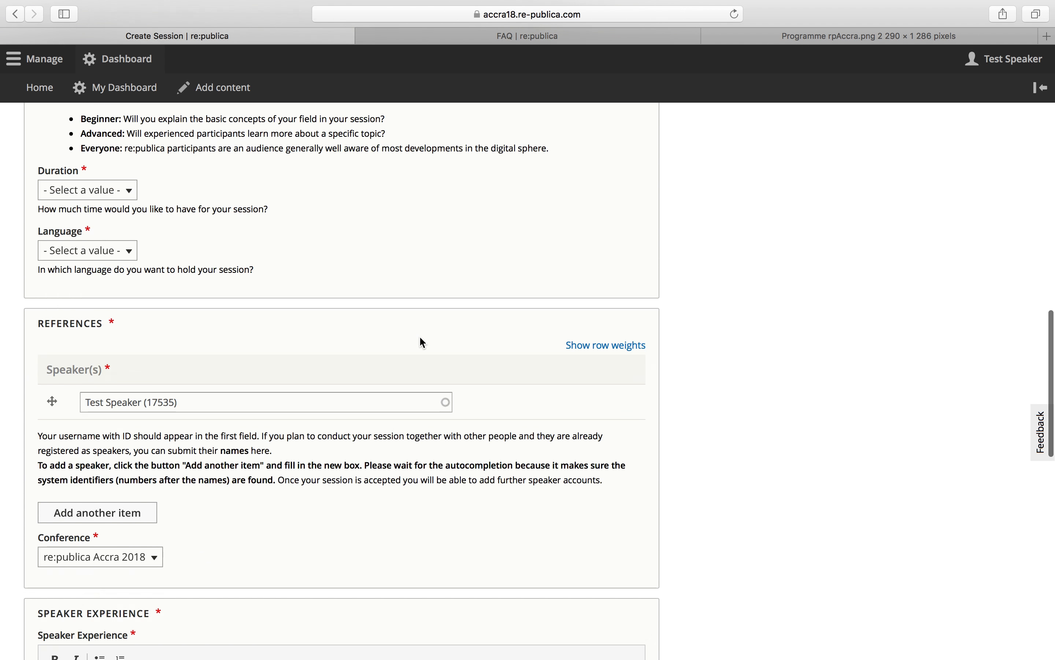
scroll(up, 3)
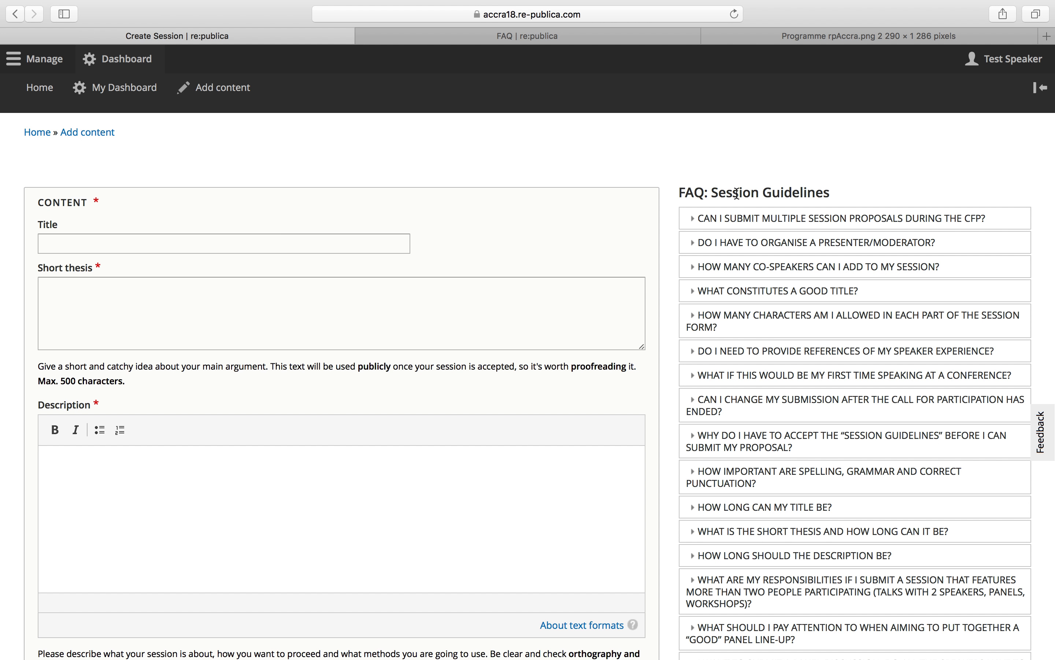
mouse_move(637, 262)
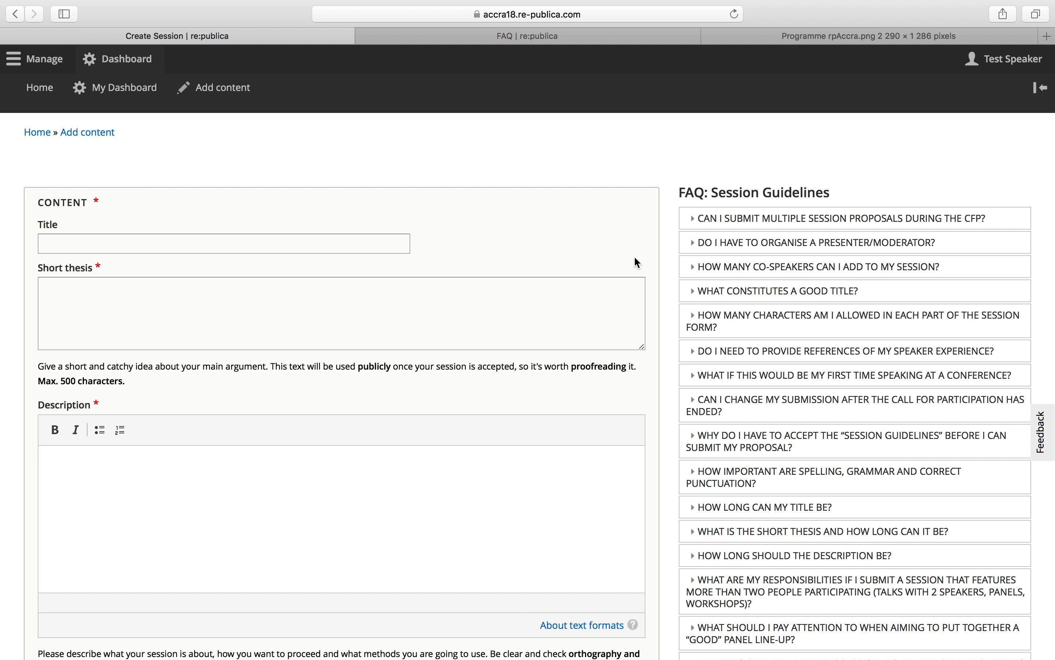
mouse_move(618, 279)
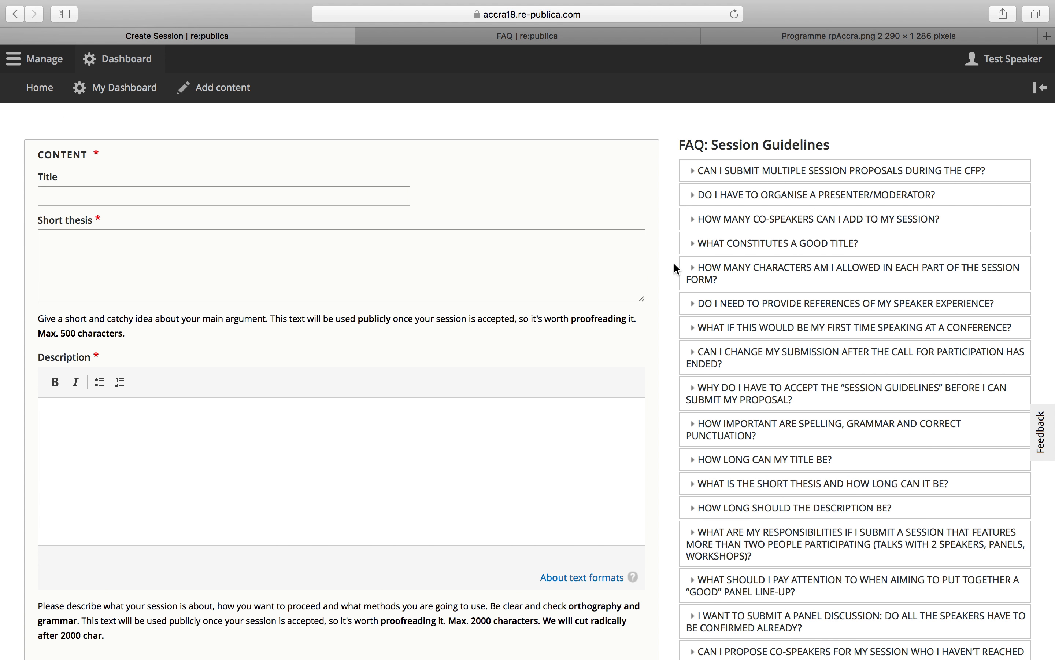
mouse_move(723, 220)
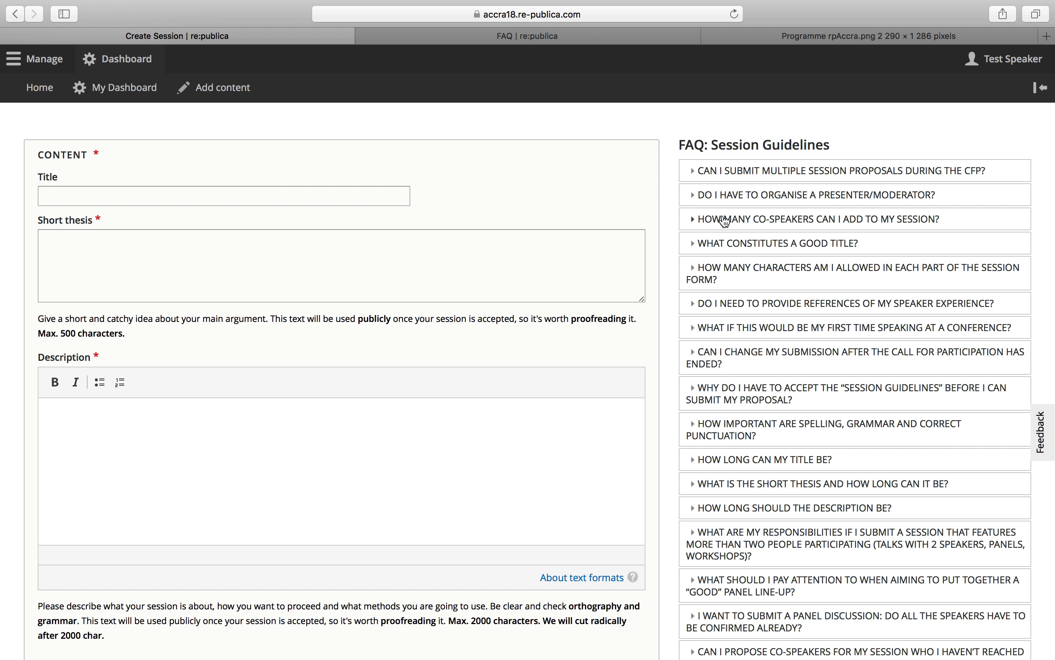
scroll(down, 3)
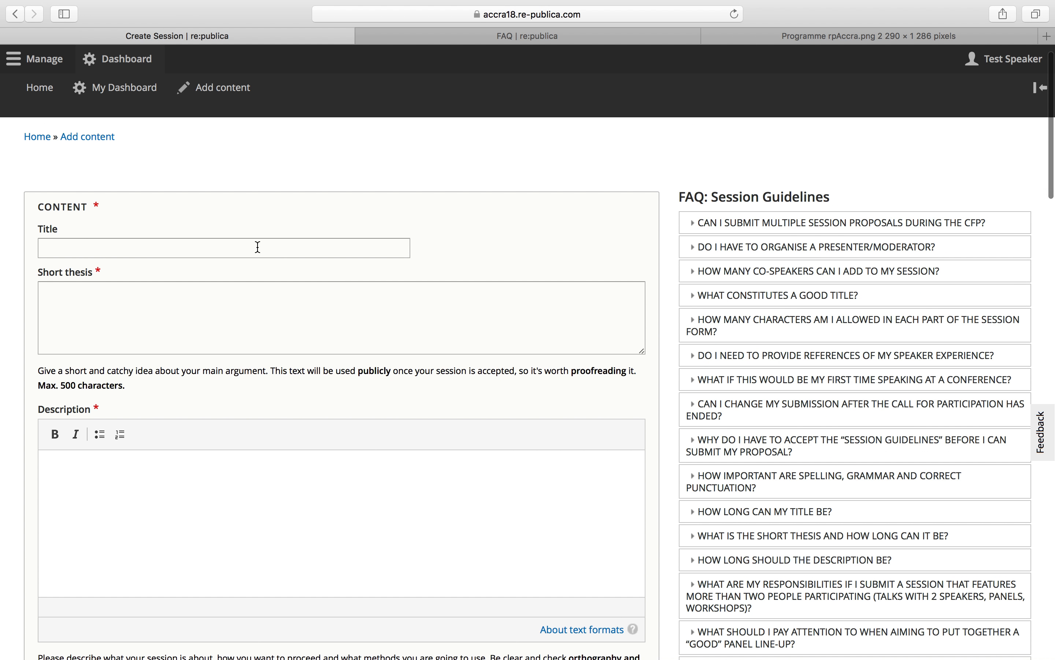
click(224, 248)
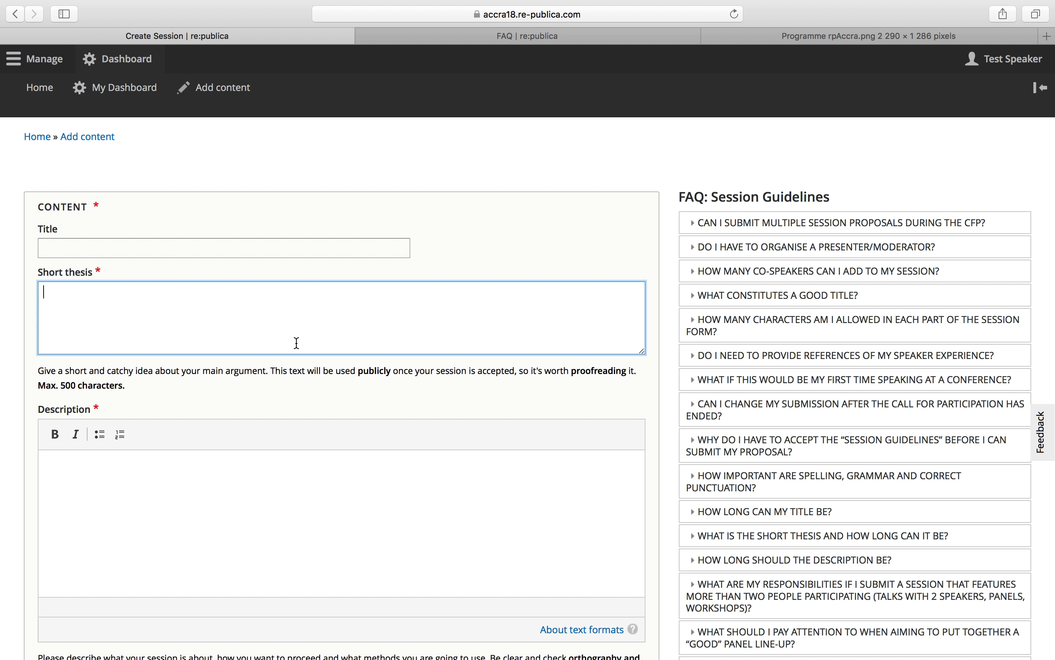
scroll(down, 3)
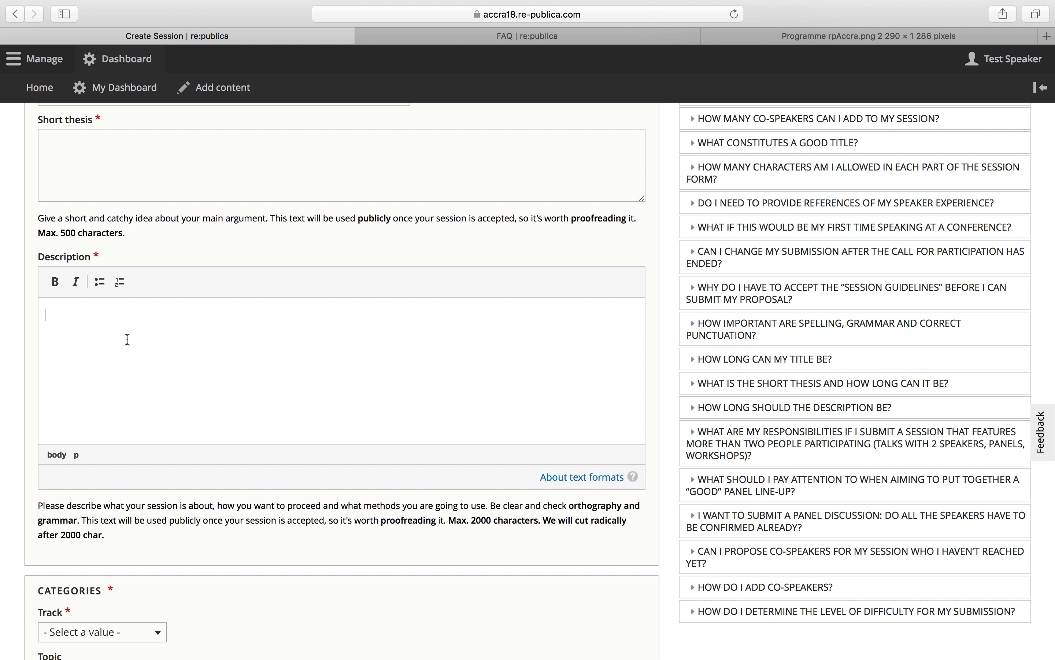
scroll(down, 3)
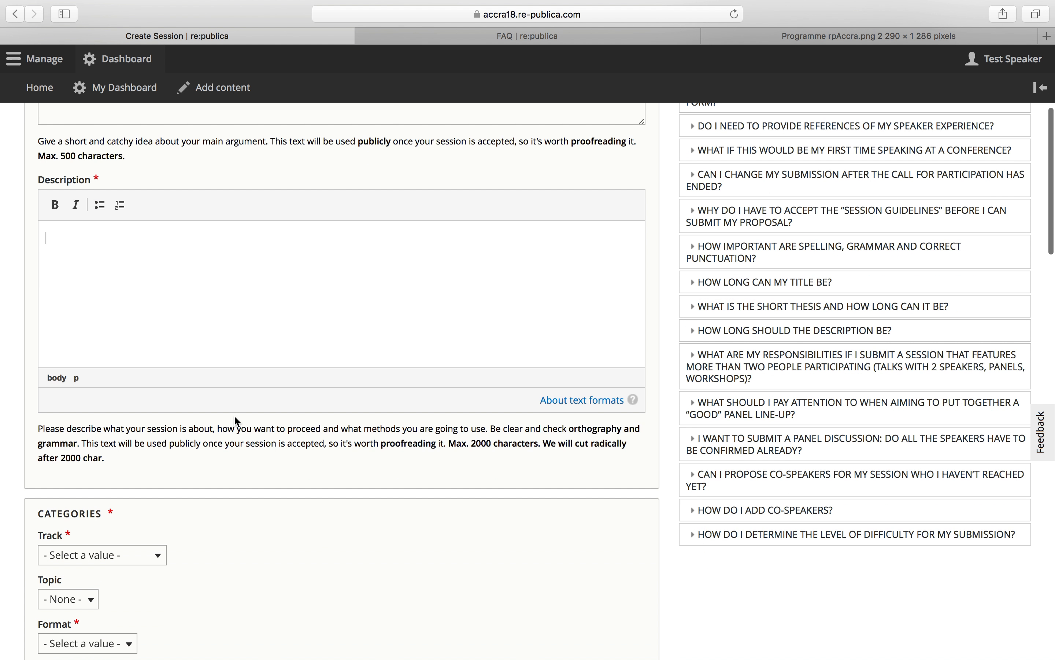
mouse_move(210, 499)
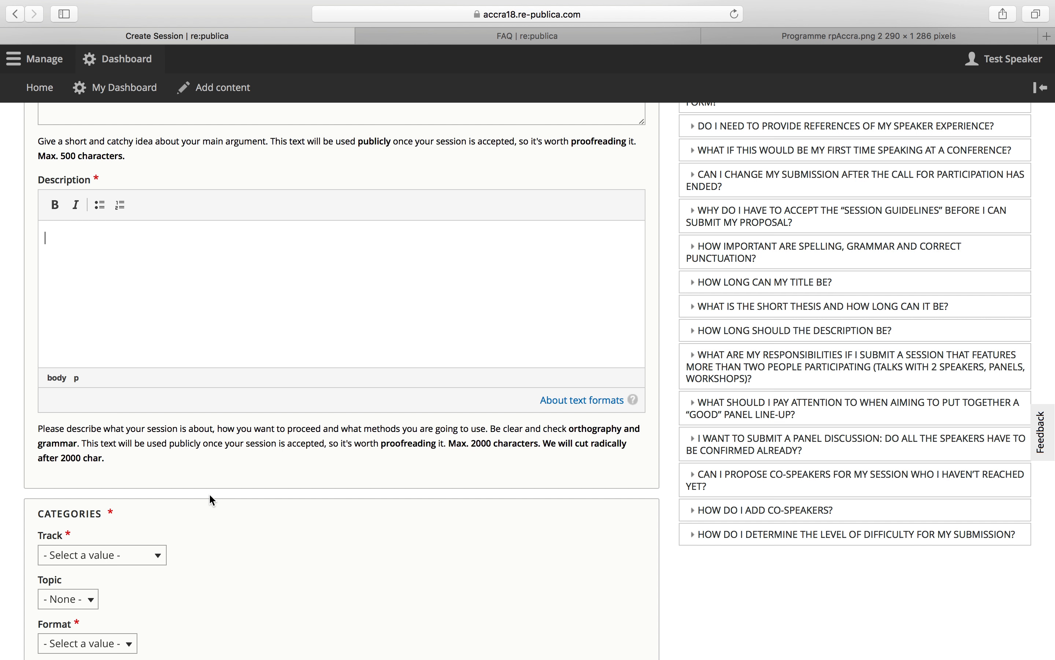
scroll(down, 3)
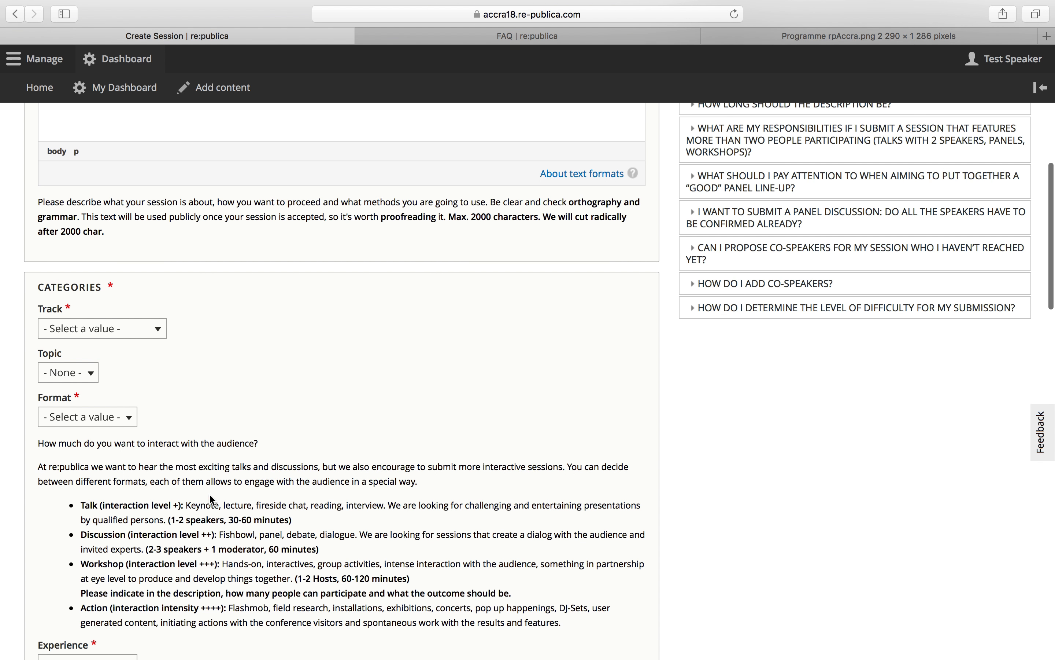
scroll(down, 3)
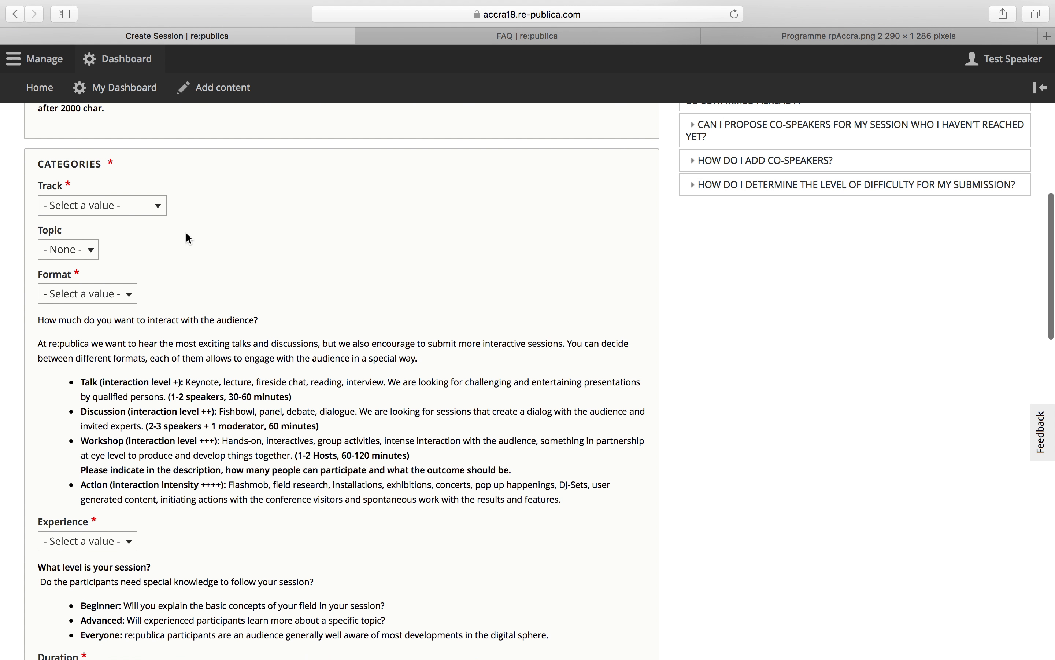
click(102, 204)
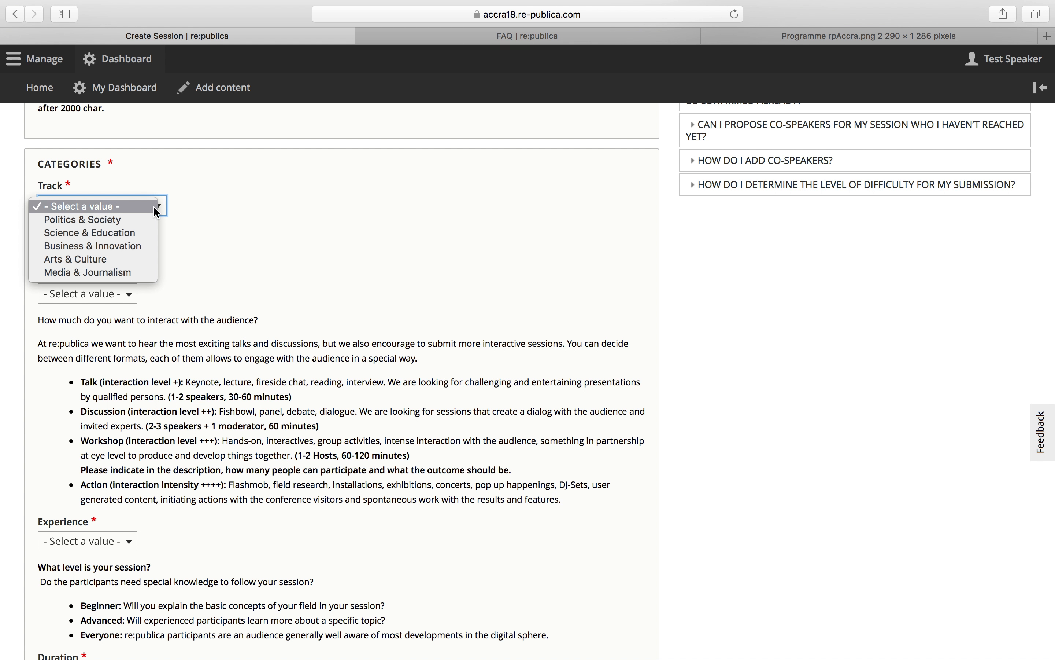
mouse_move(82, 219)
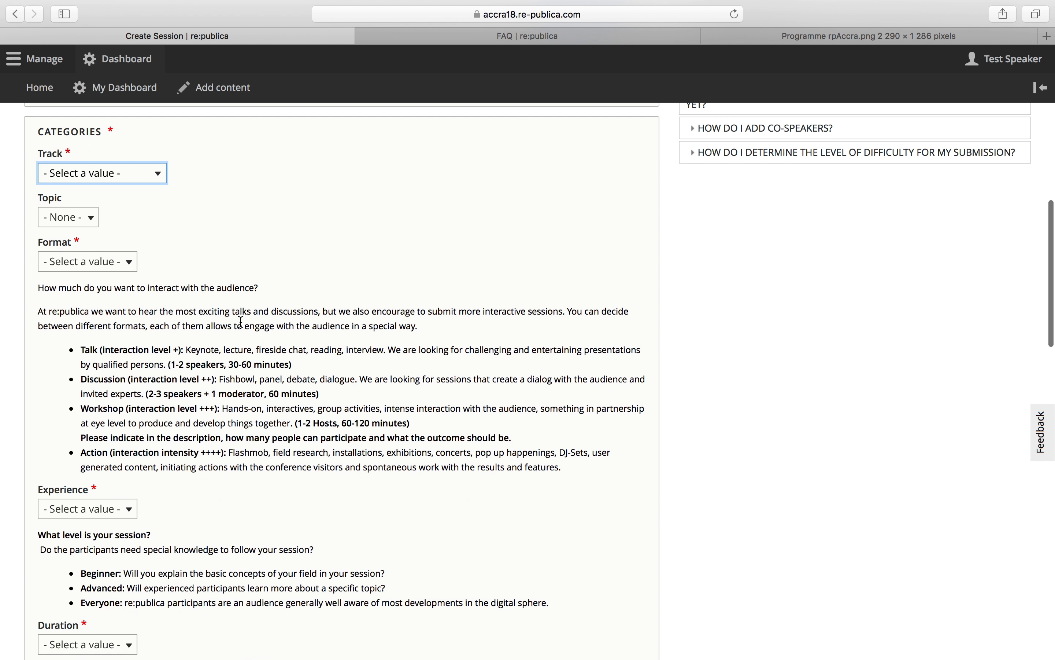
click(86, 261)
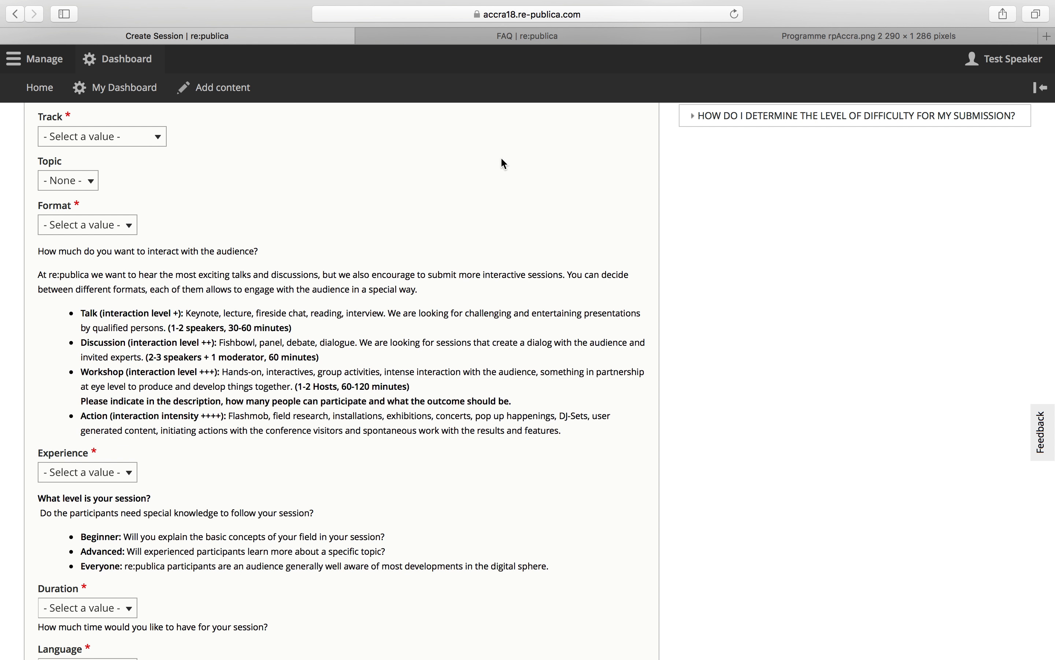
Step: Switch to the FAQ tab and bring its Session Guidelines questions into view
click(528, 36)
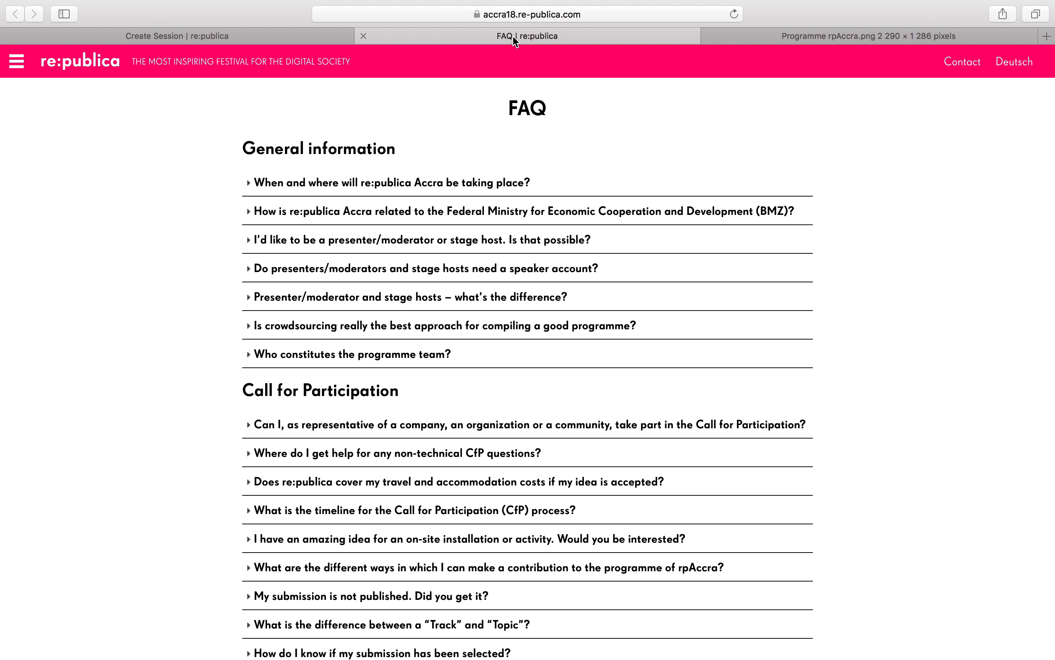
mouse_move(432, 338)
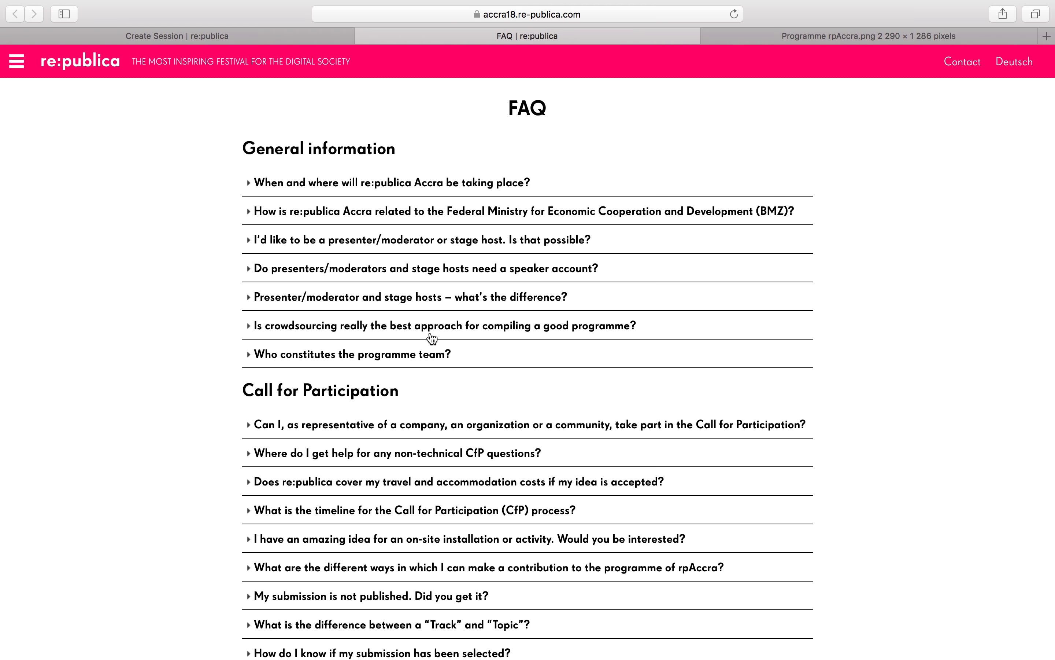
scroll(down, 3)
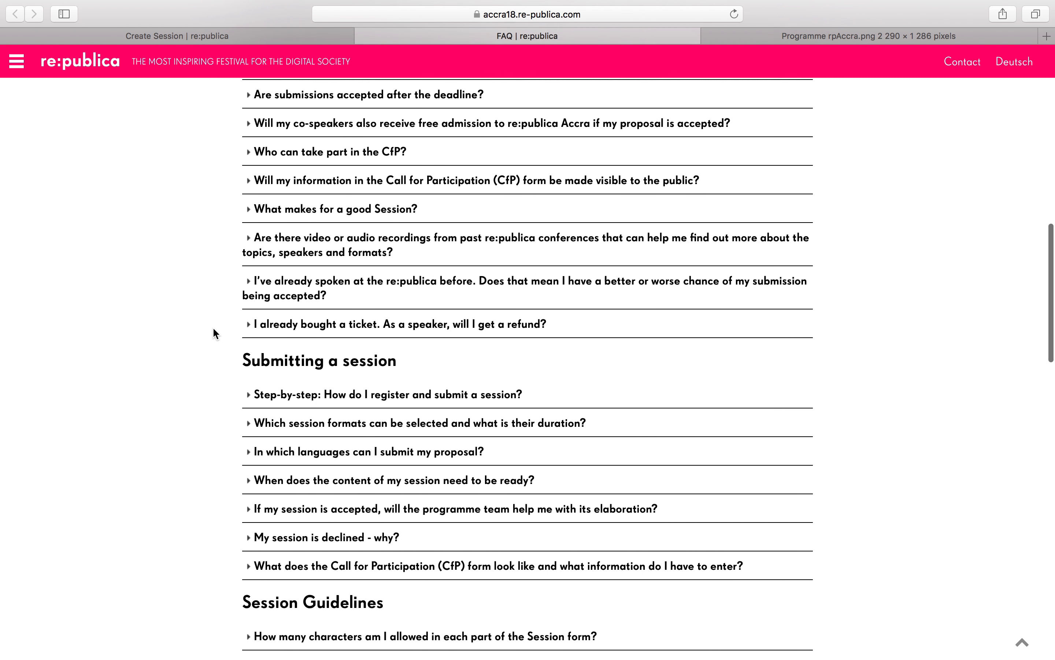
scroll(down, 3)
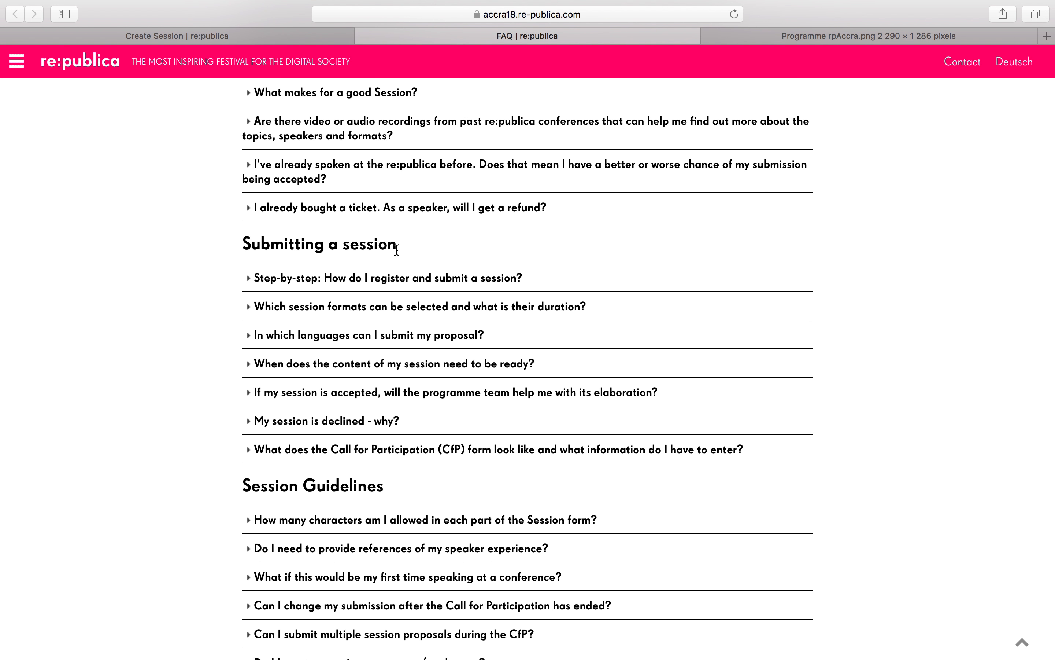
scroll(down, 3)
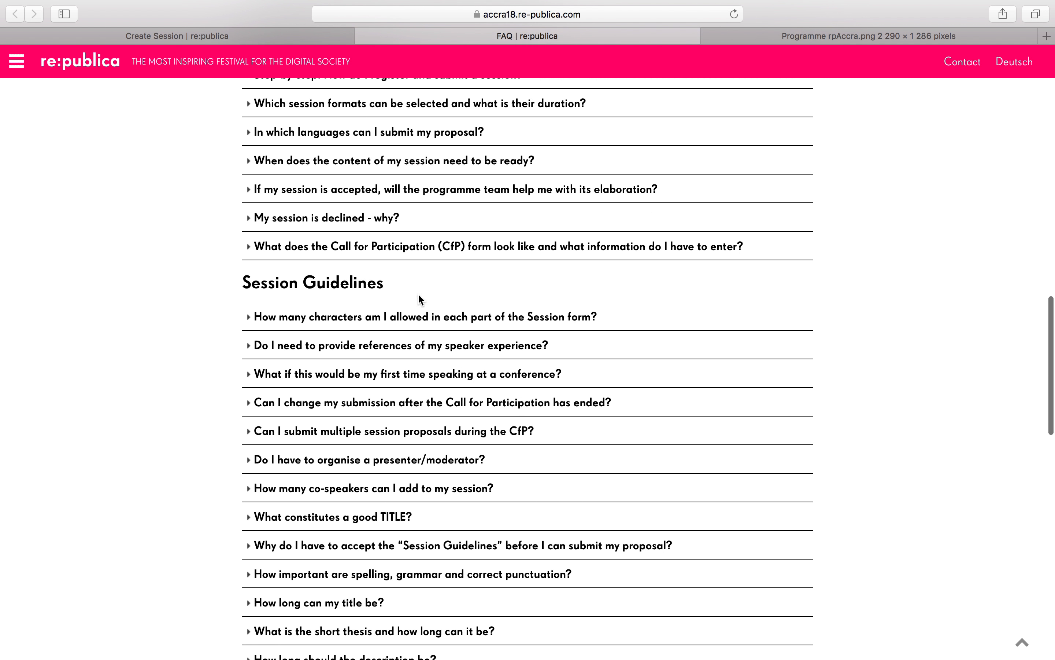
scroll(down, 3)
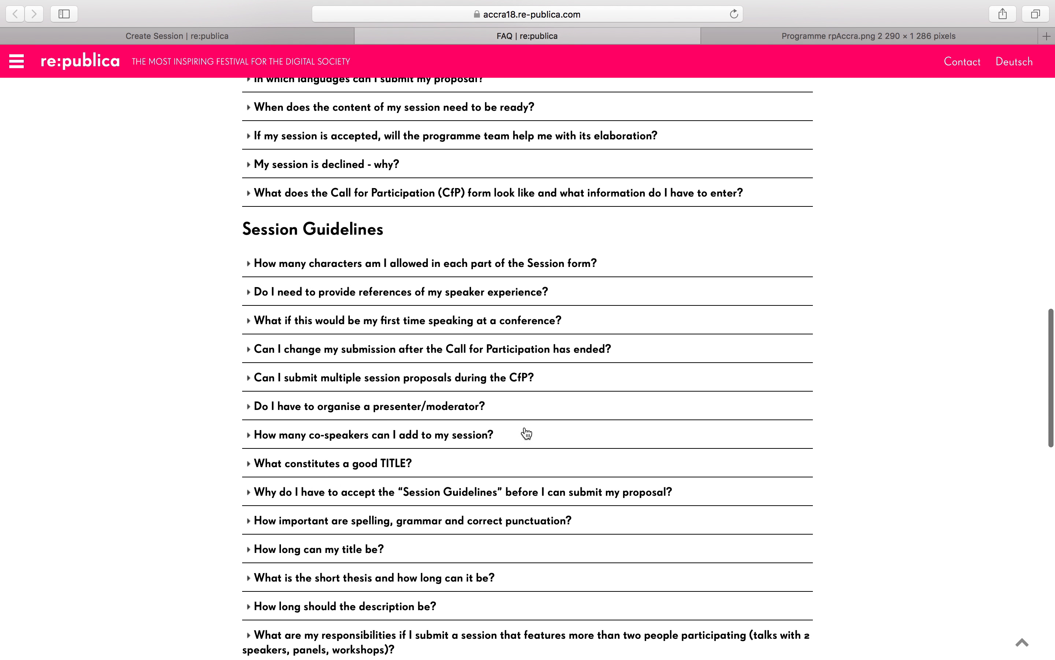
mouse_move(316, 469)
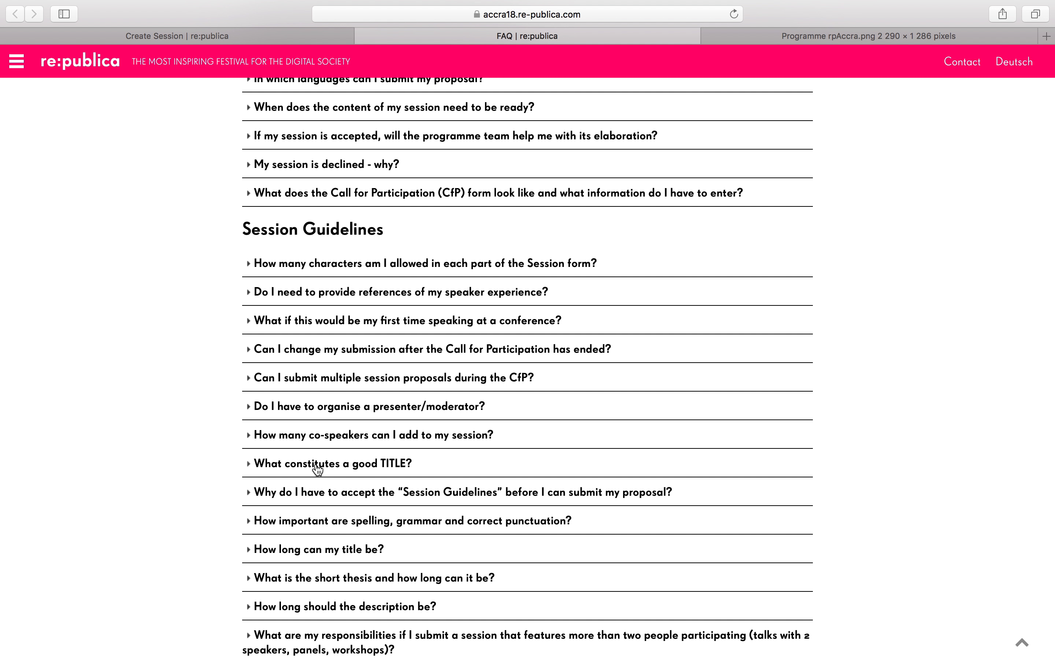
mouse_move(294, 81)
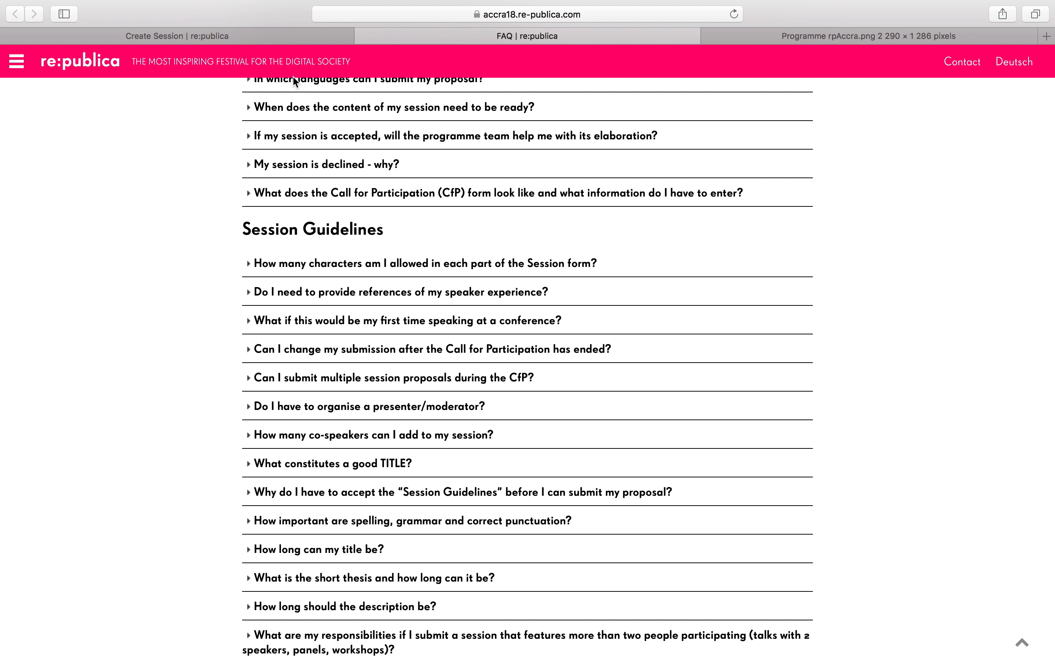
click(178, 36)
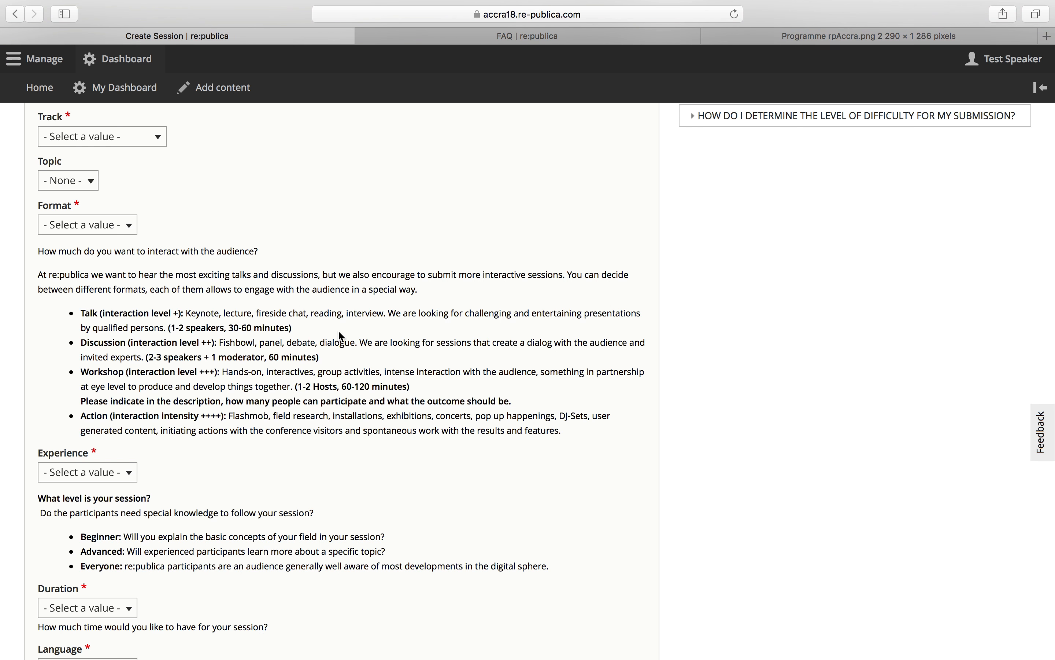
scroll(down, 3)
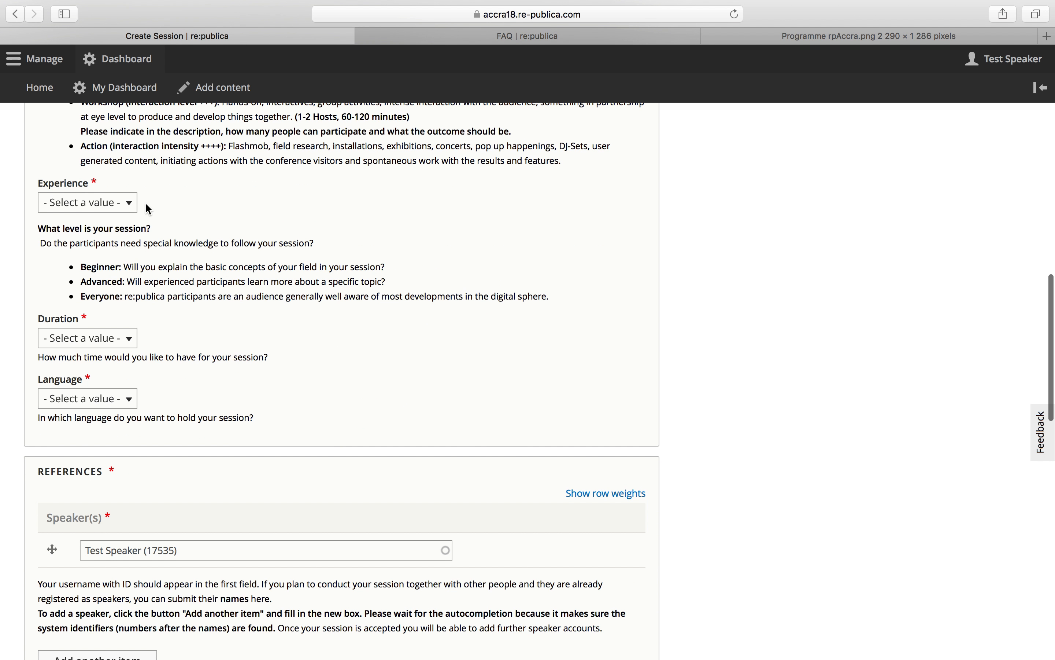
click(86, 202)
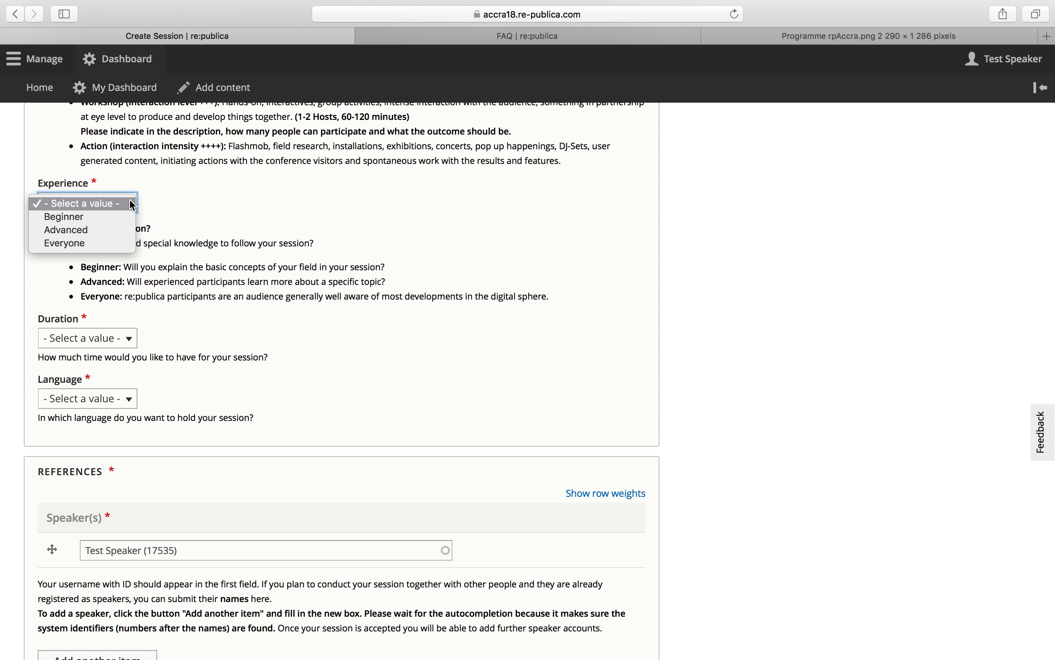
mouse_move(124, 210)
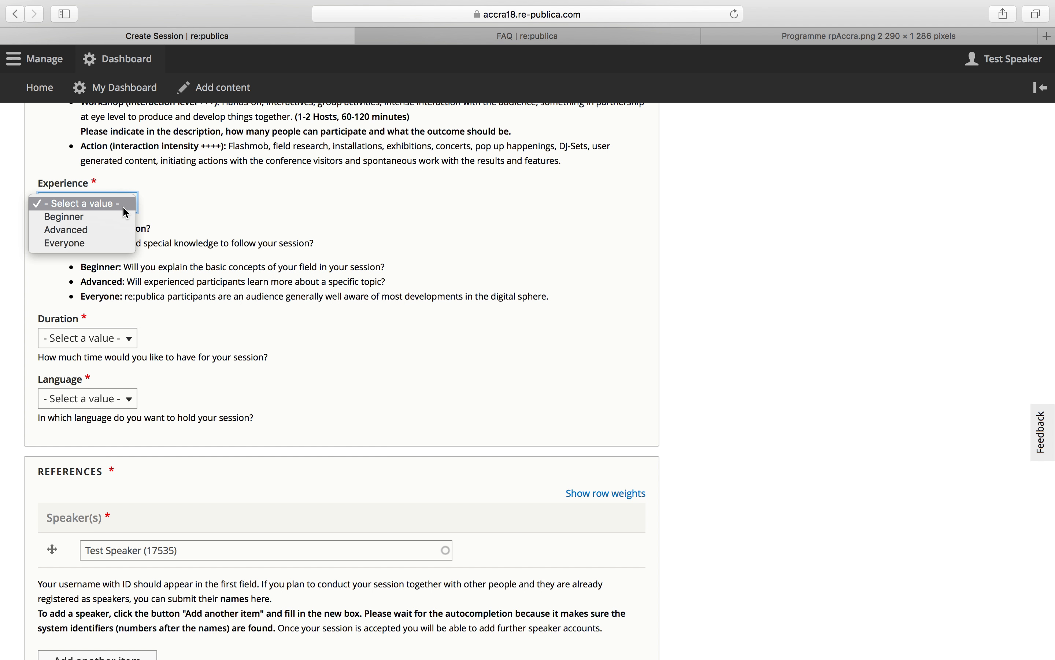
mouse_move(147, 227)
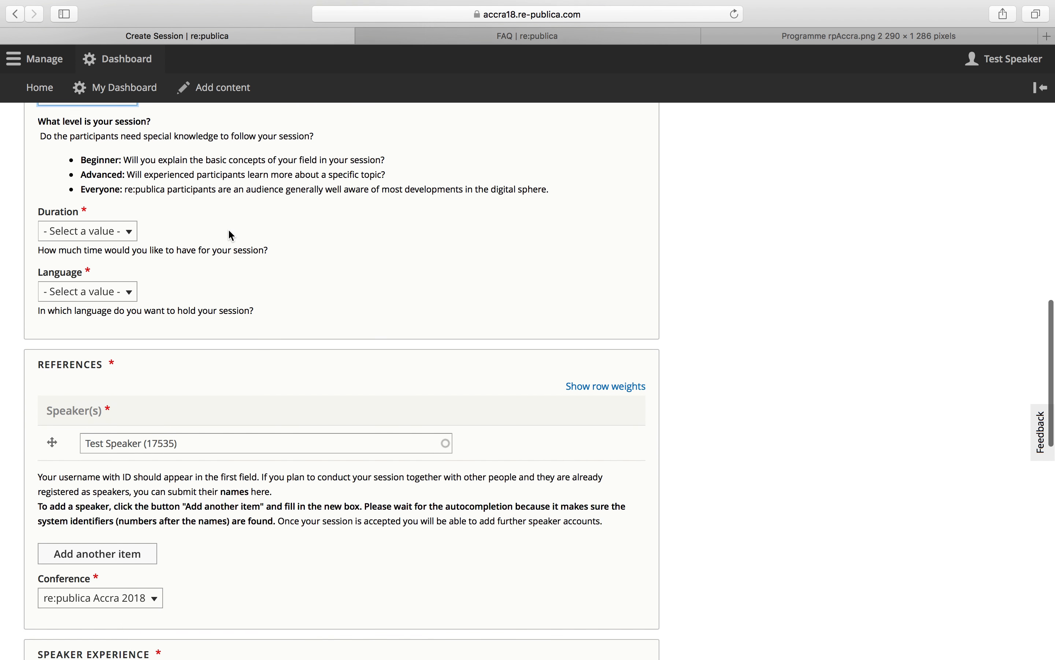
click(86, 230)
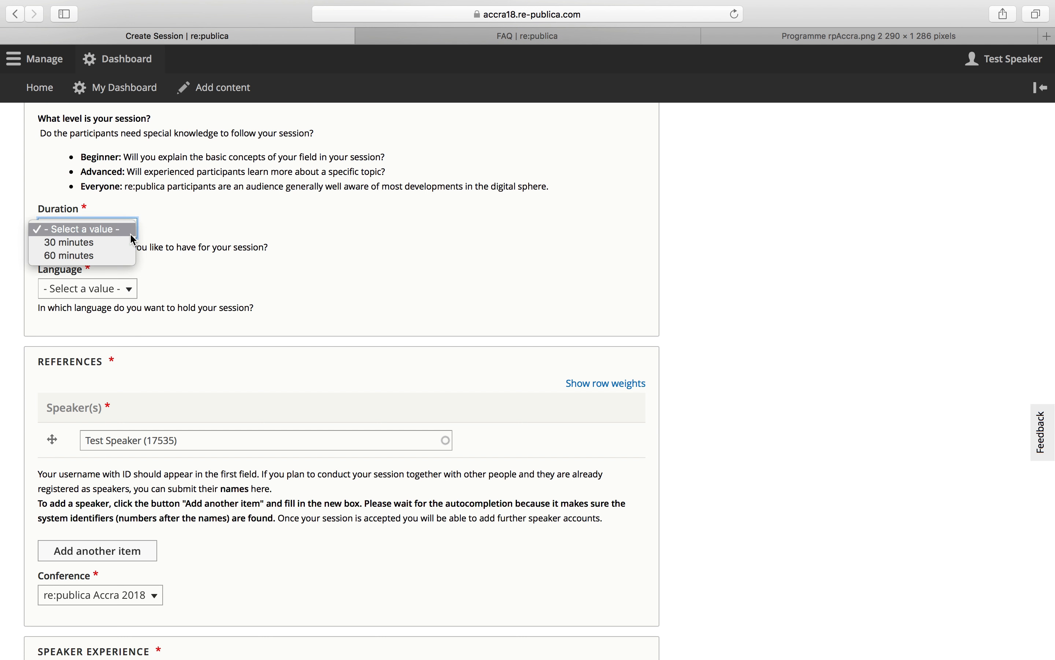
click(87, 227)
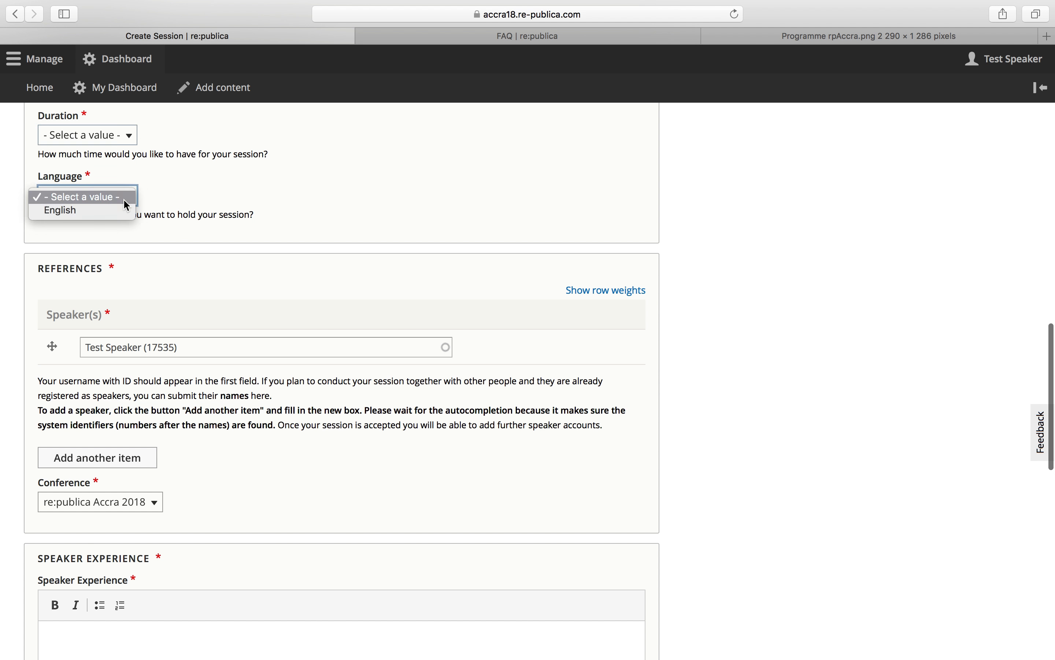
mouse_move(61, 209)
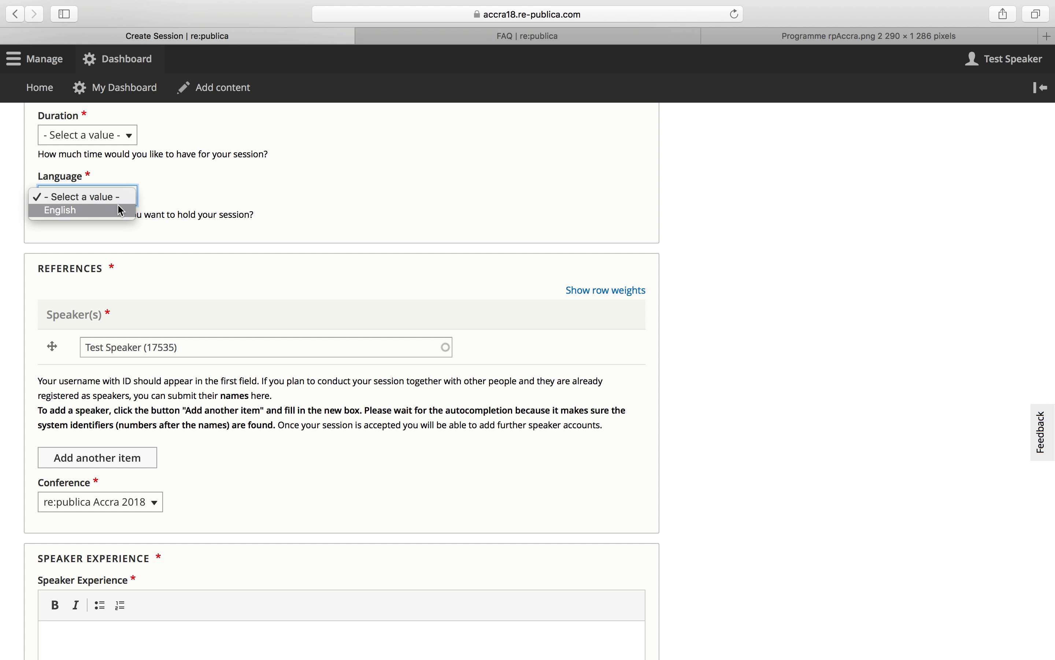
click(87, 195)
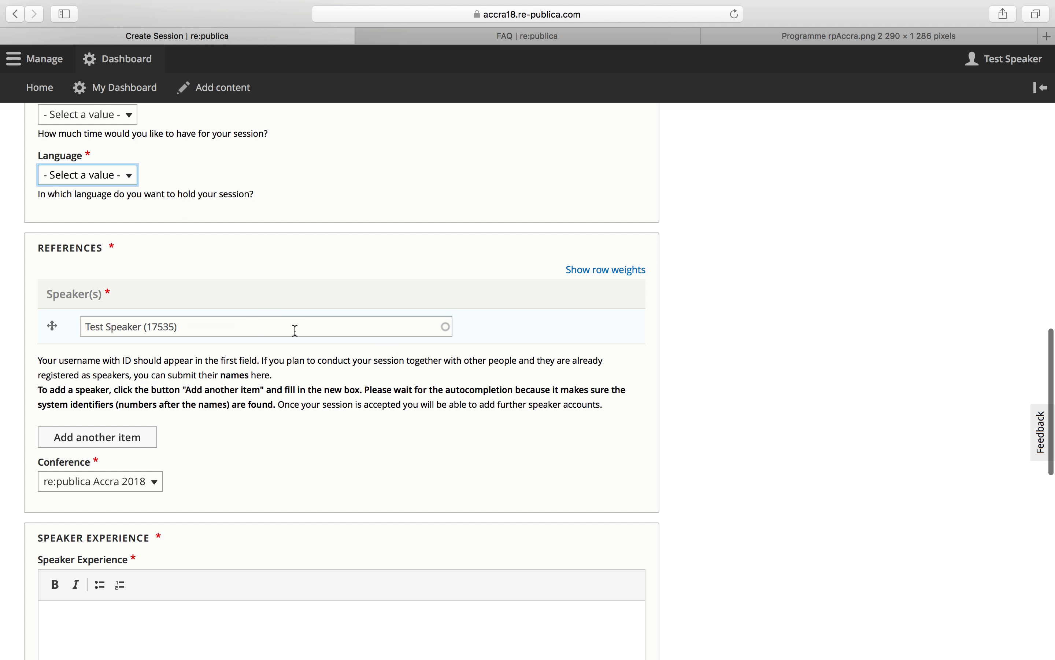
scroll(down, 3)
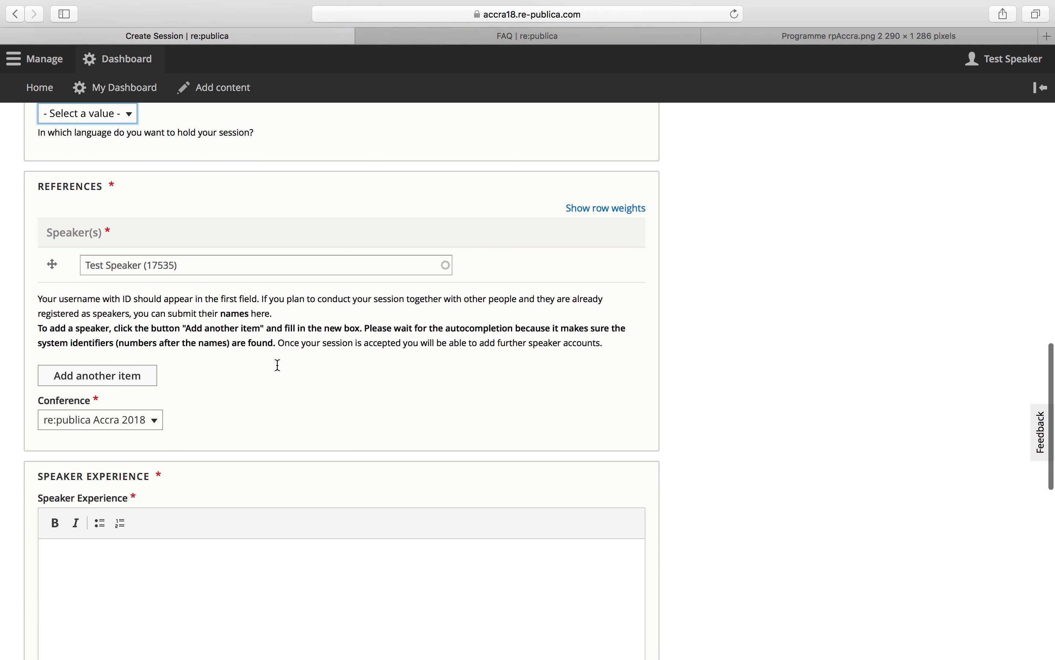
scroll(down, 3)
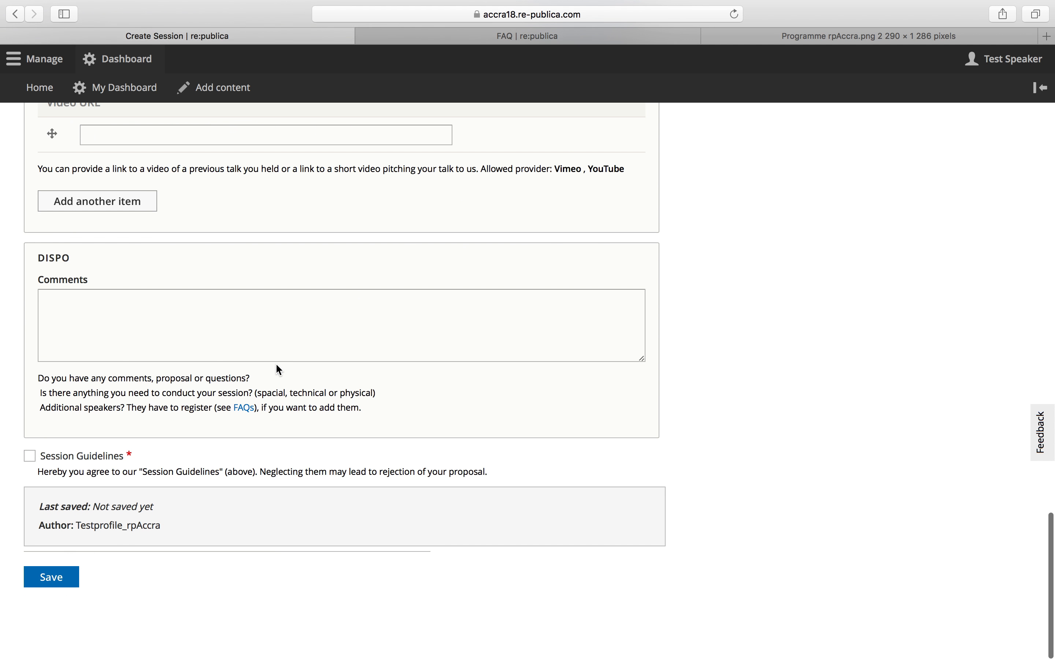
click(342, 327)
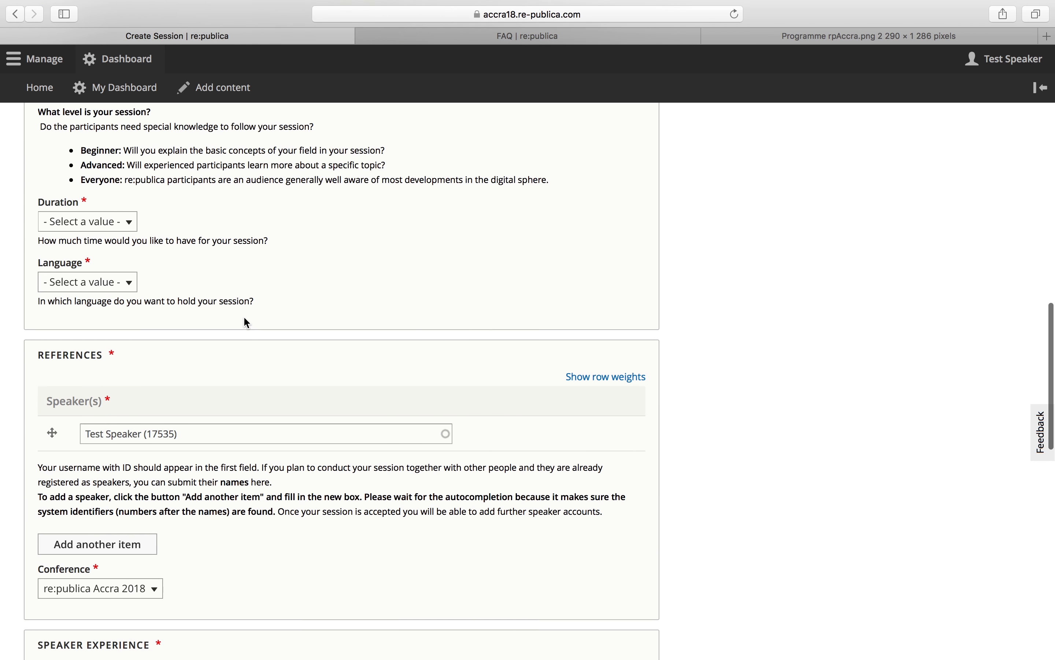
scroll(down, 3)
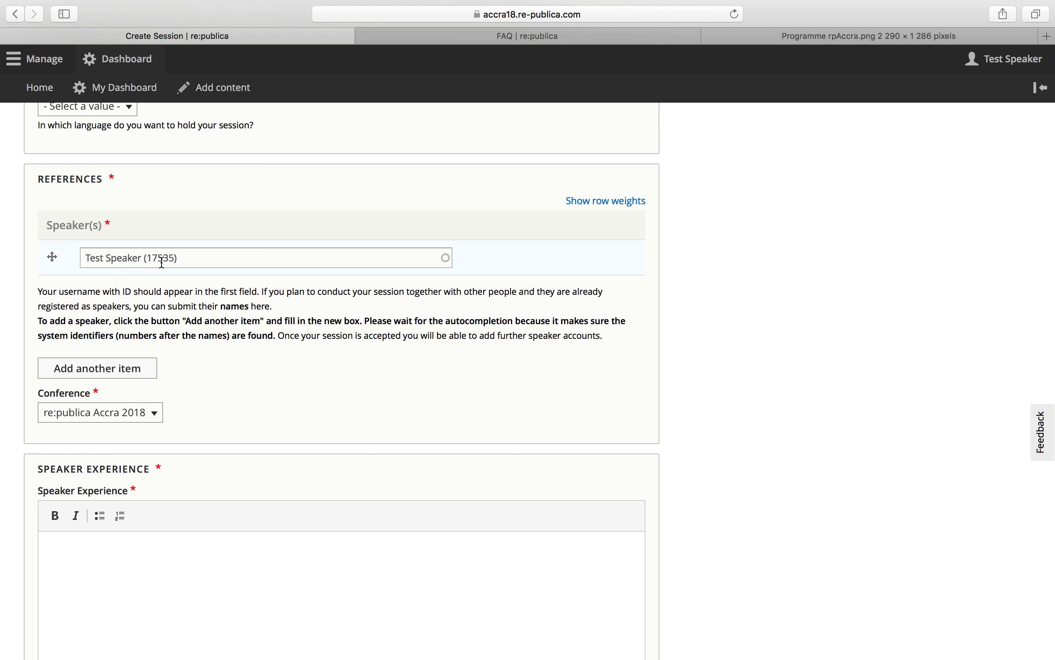
Step: Add a second co-speaker row, try names like 'Zaojazodjiazijd' in its autocomplete, and leave it empty
click(96, 367)
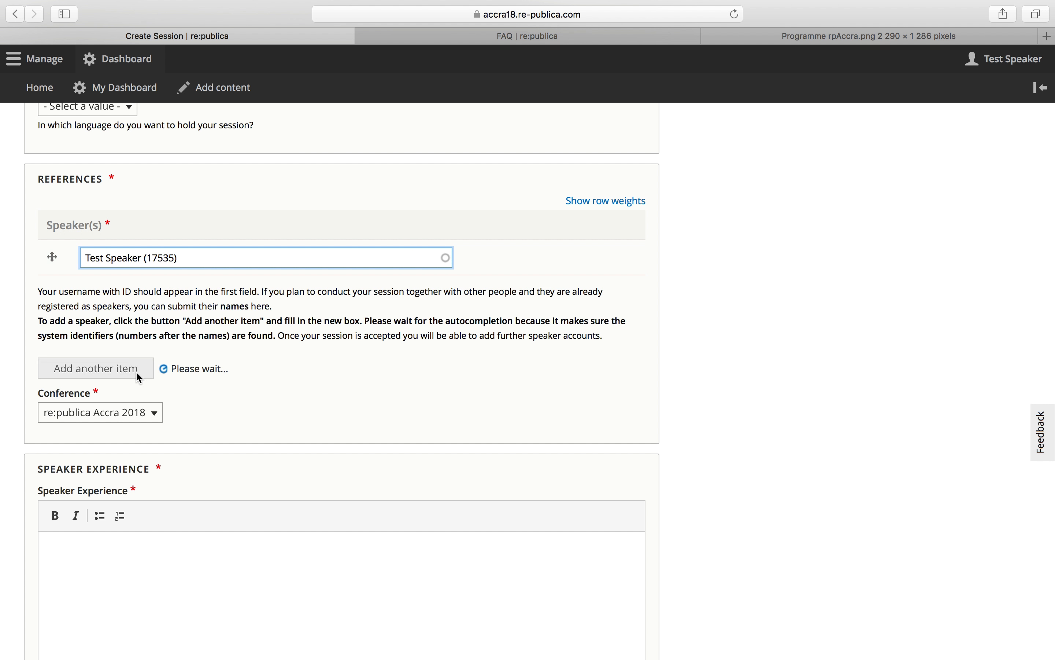
click(96, 368)
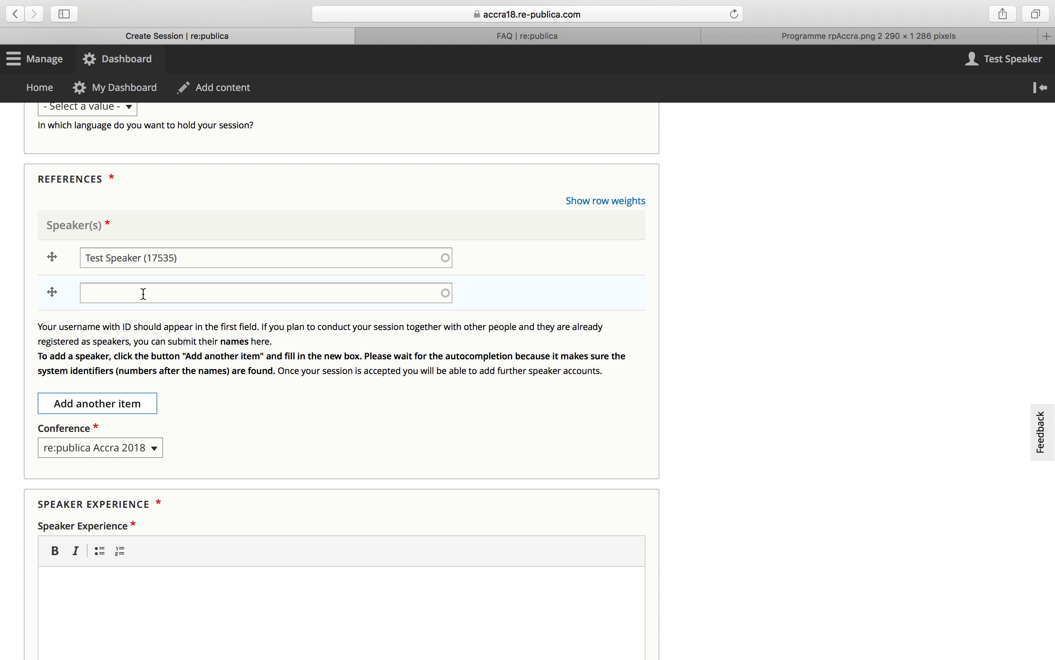
click(265, 292)
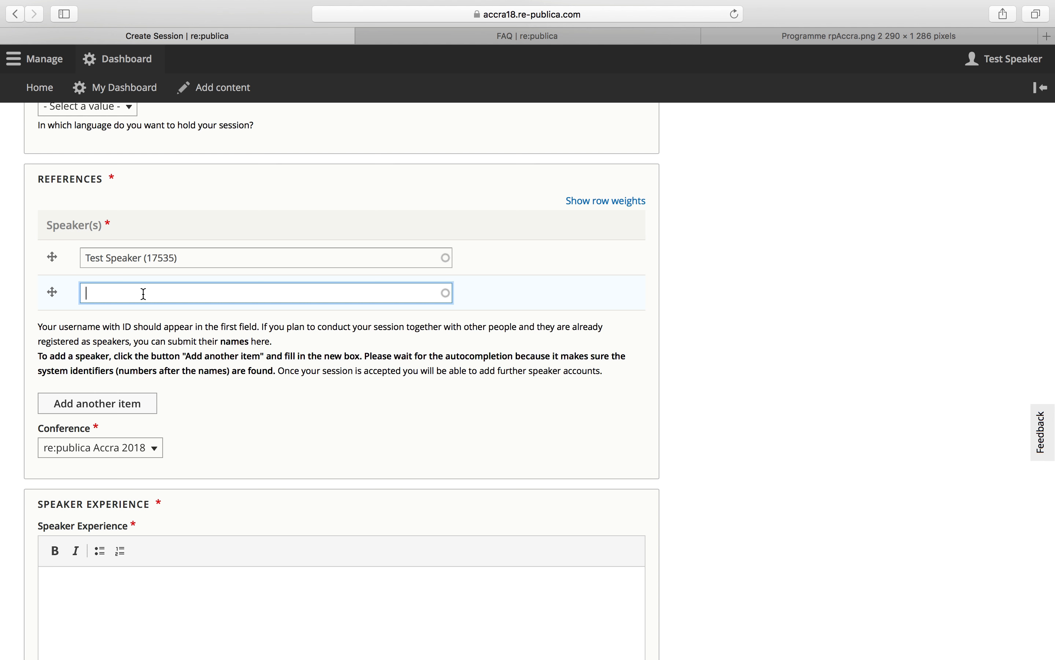
text(a)
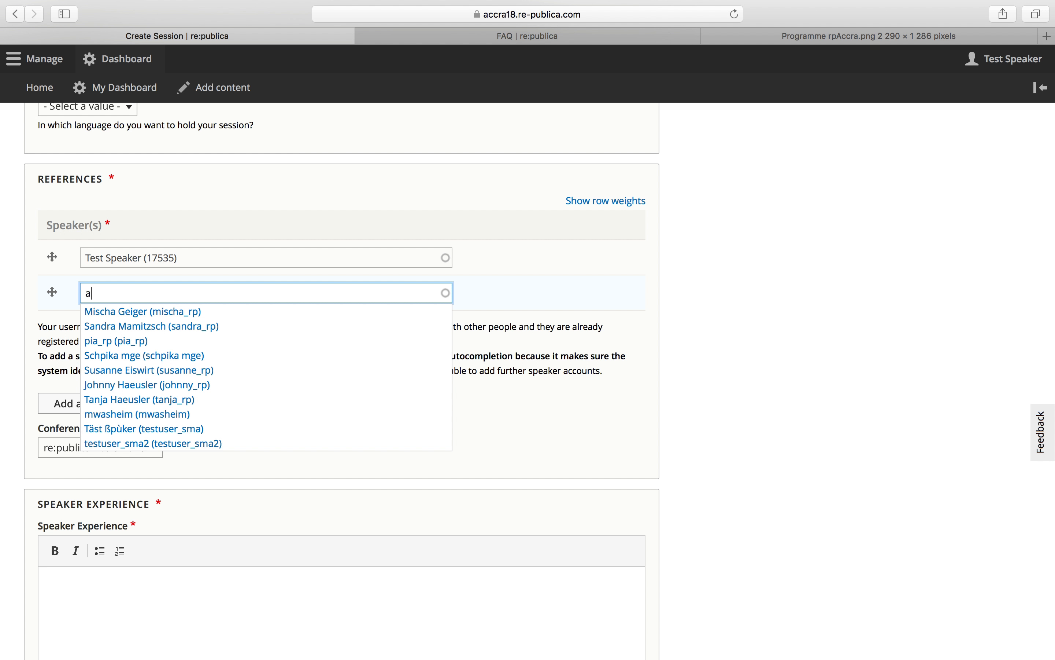
mouse_move(142, 428)
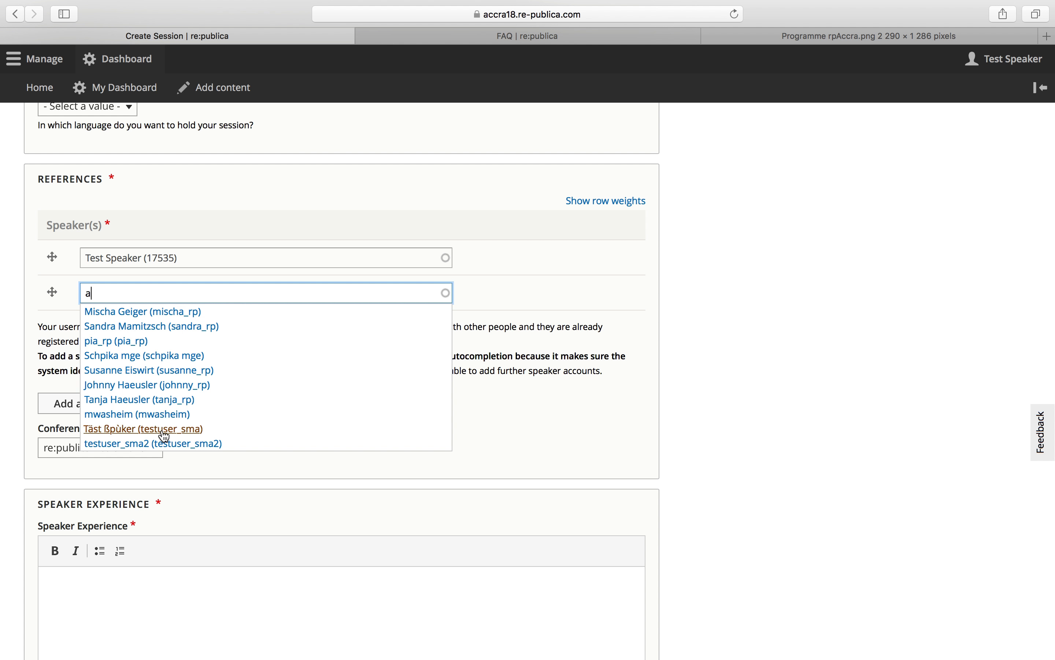
click(115, 341)
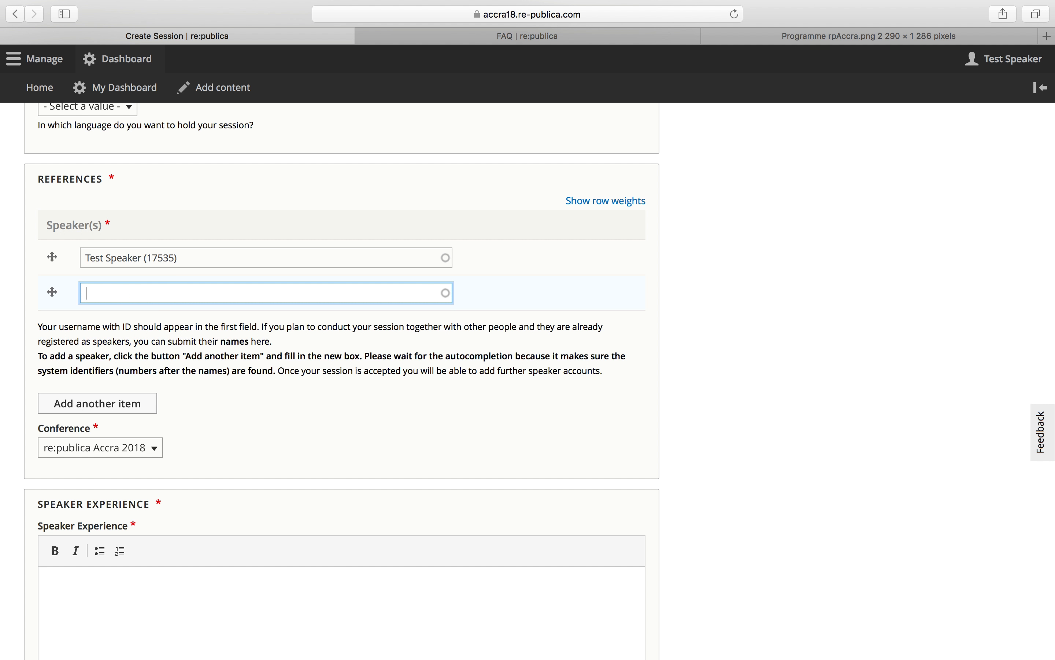
text(e)
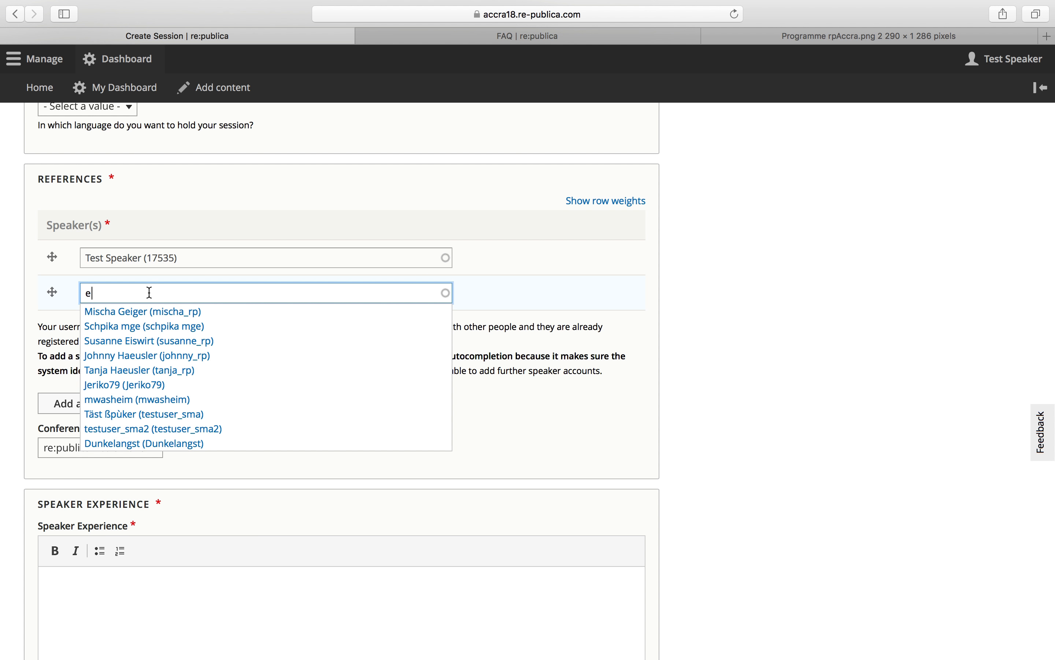
text(Zaojazodjiazijd)
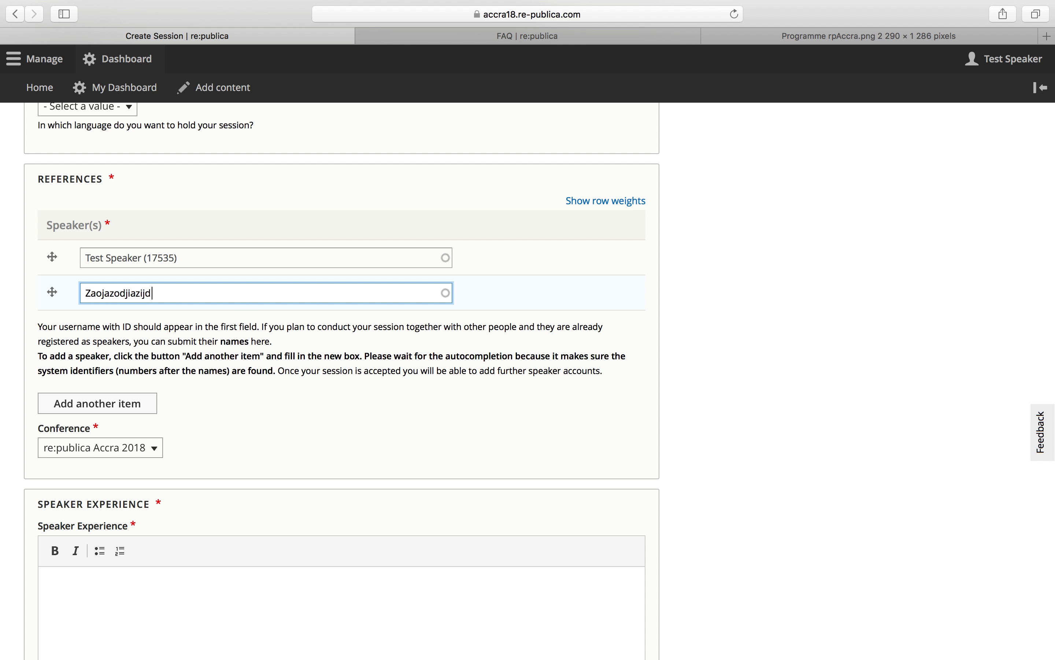
scroll(down, 3)
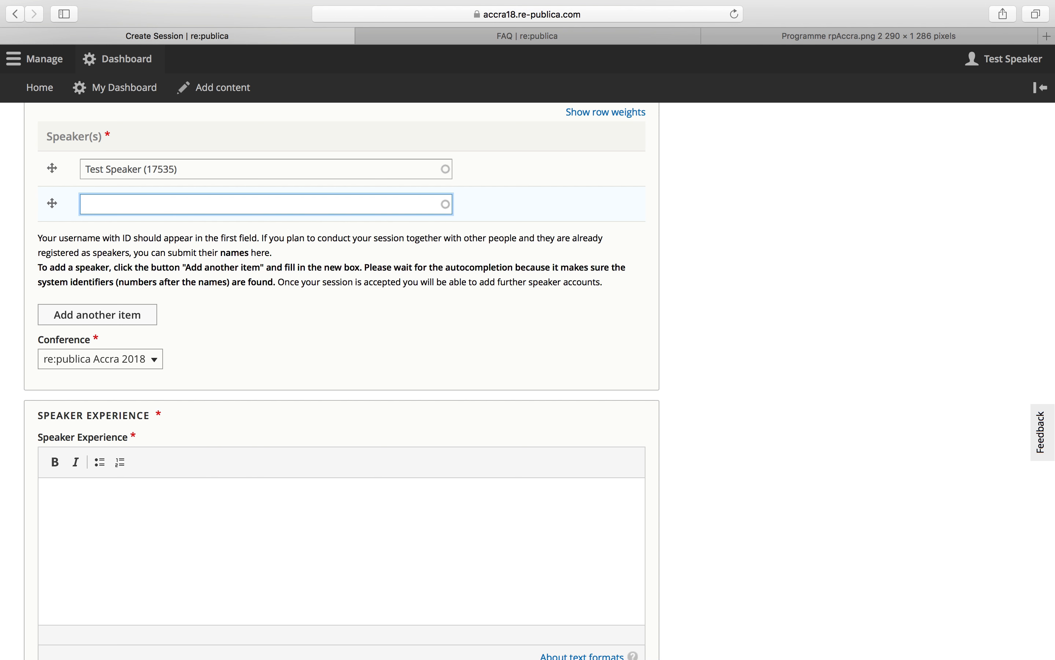
scroll(down, 3)
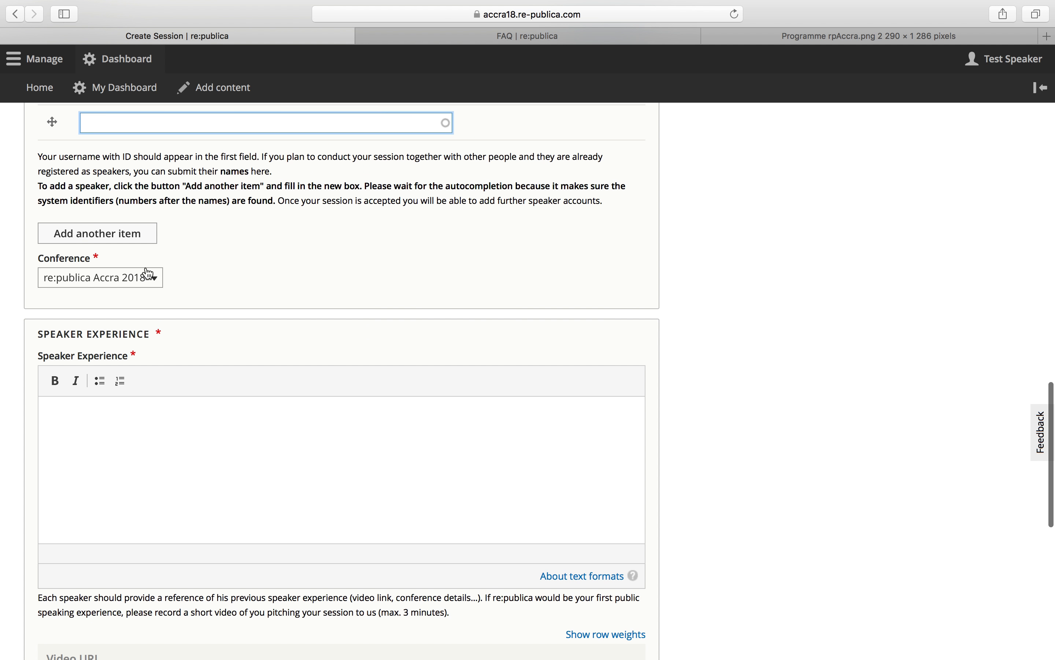
scroll(down, 3)
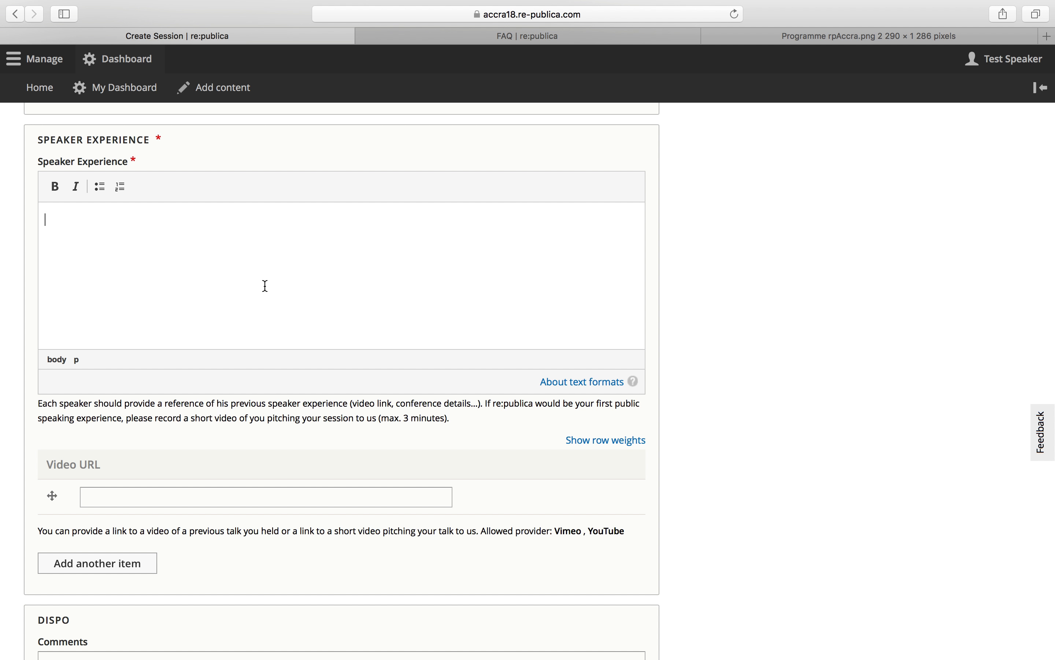
mouse_move(367, 287)
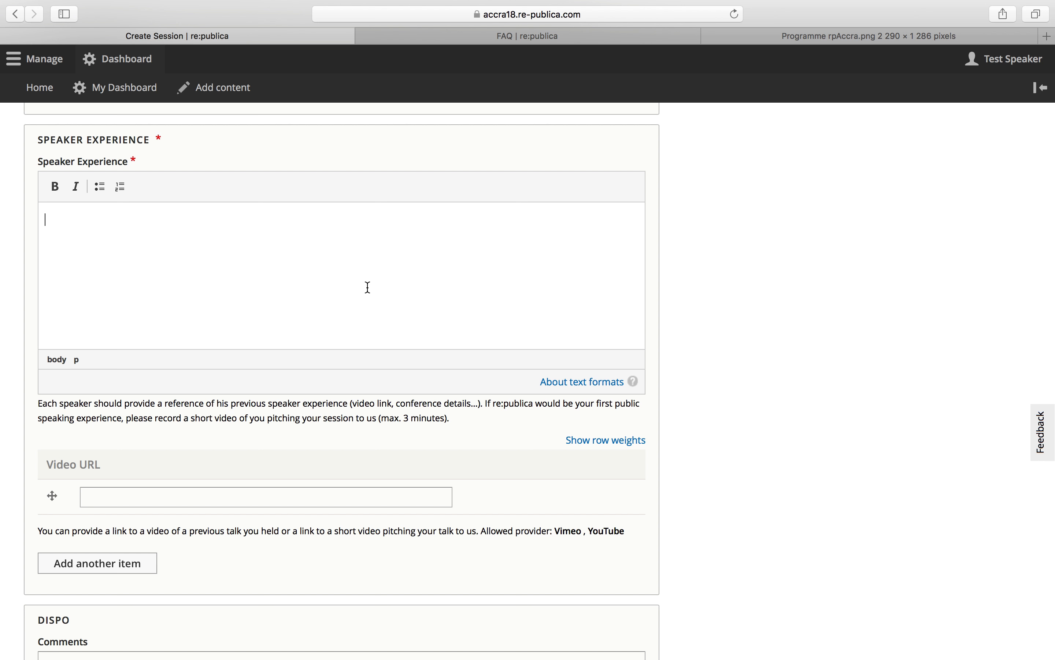
scroll(down, 3)
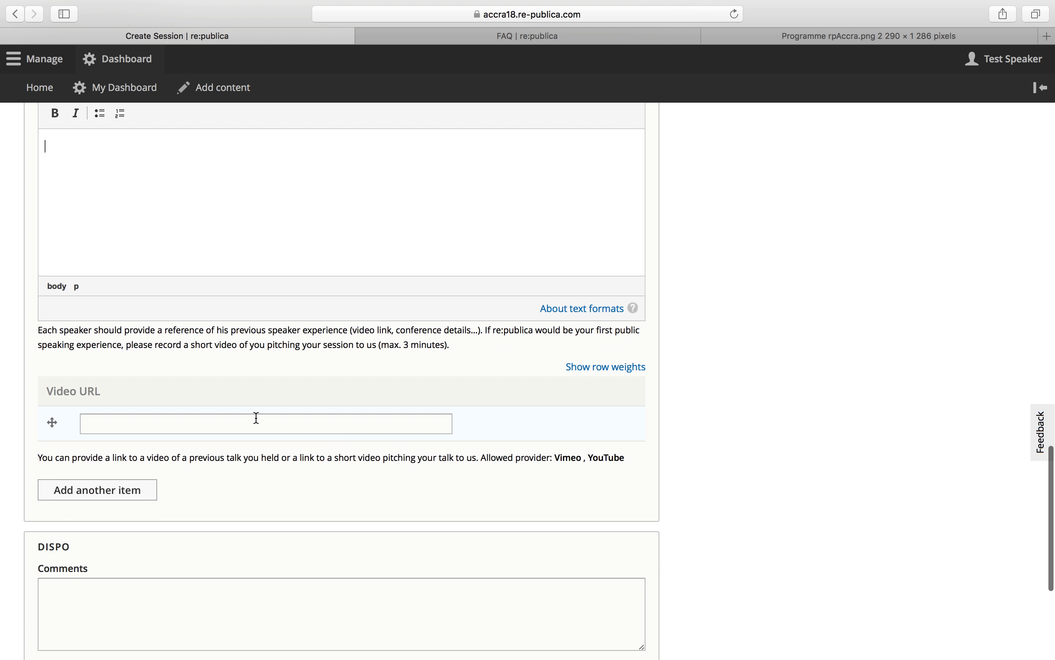
scroll(down, 3)
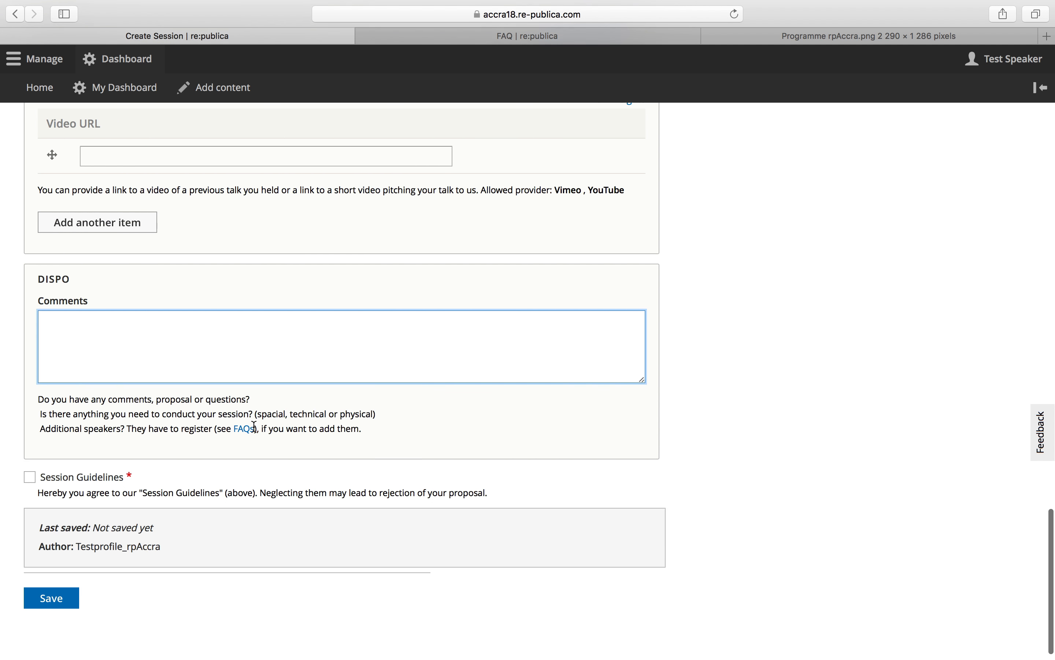
scroll(down, 3)
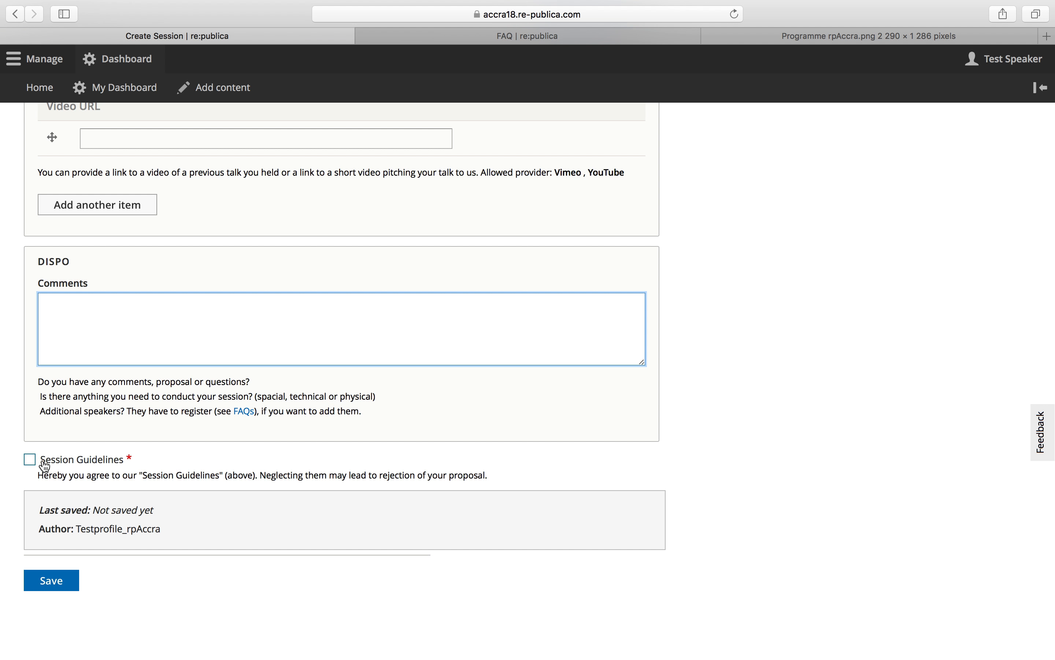
Step: Agree to the Session Guidelines and look back over the session form
click(29, 459)
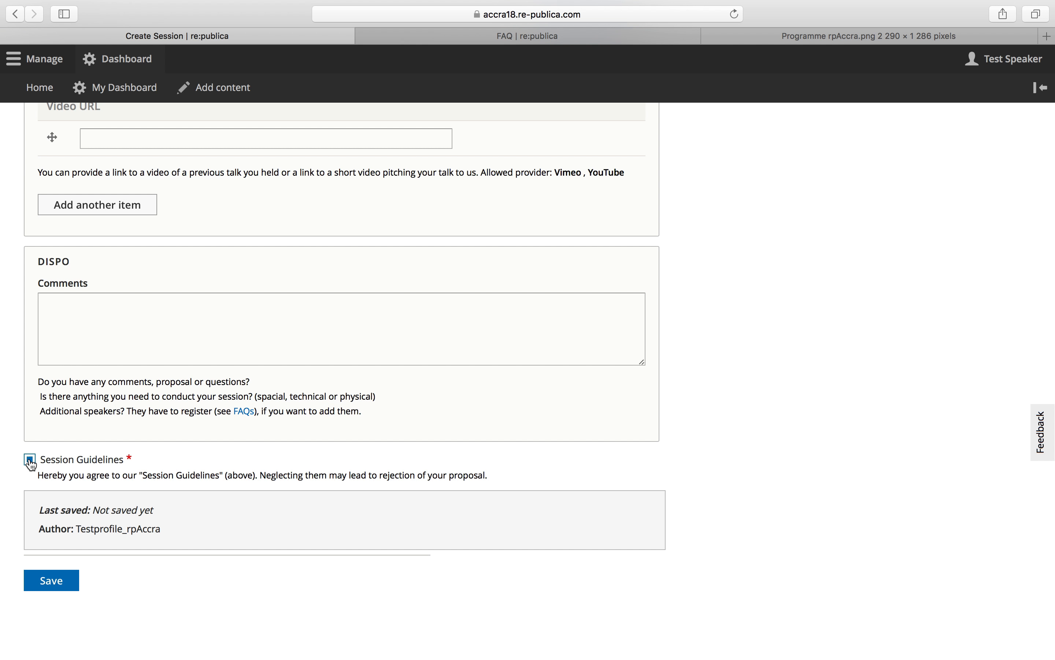
click(30, 459)
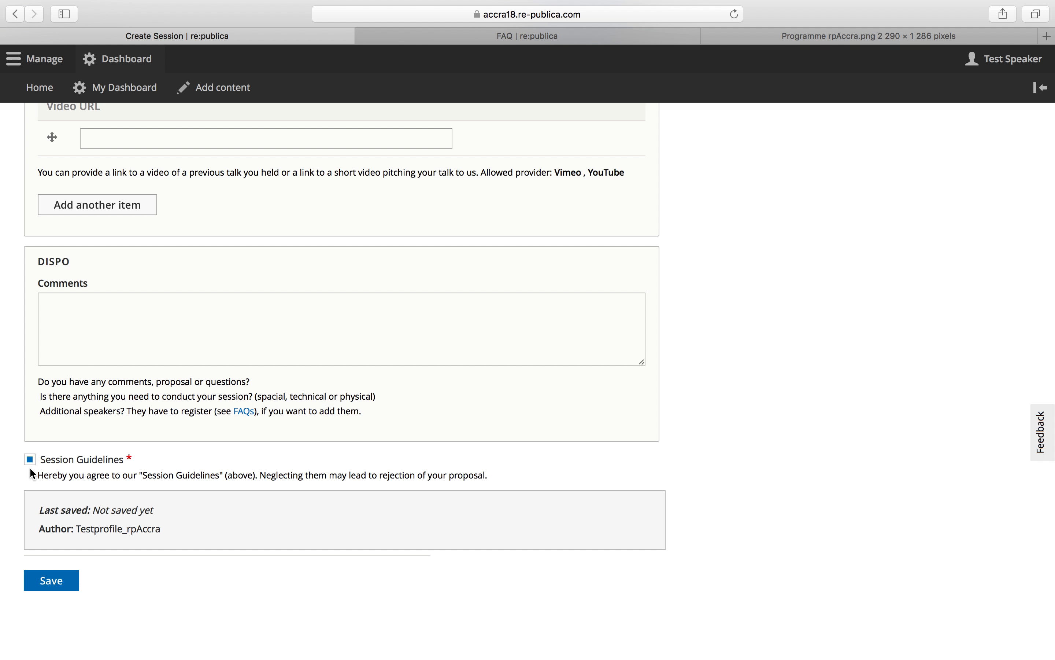
mouse_move(106, 477)
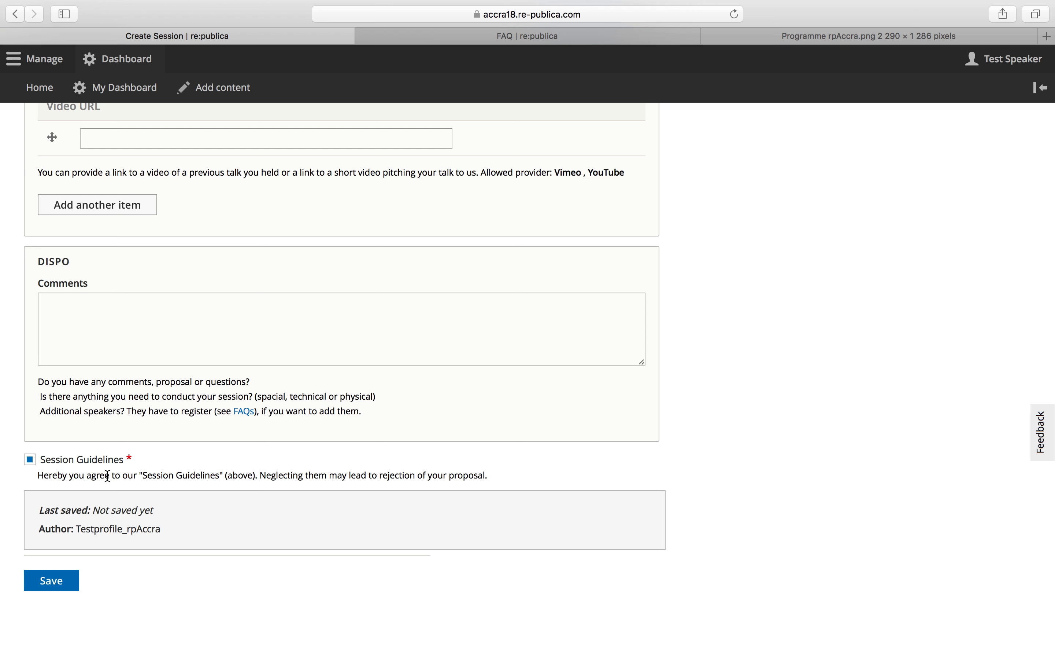
mouse_move(705, 492)
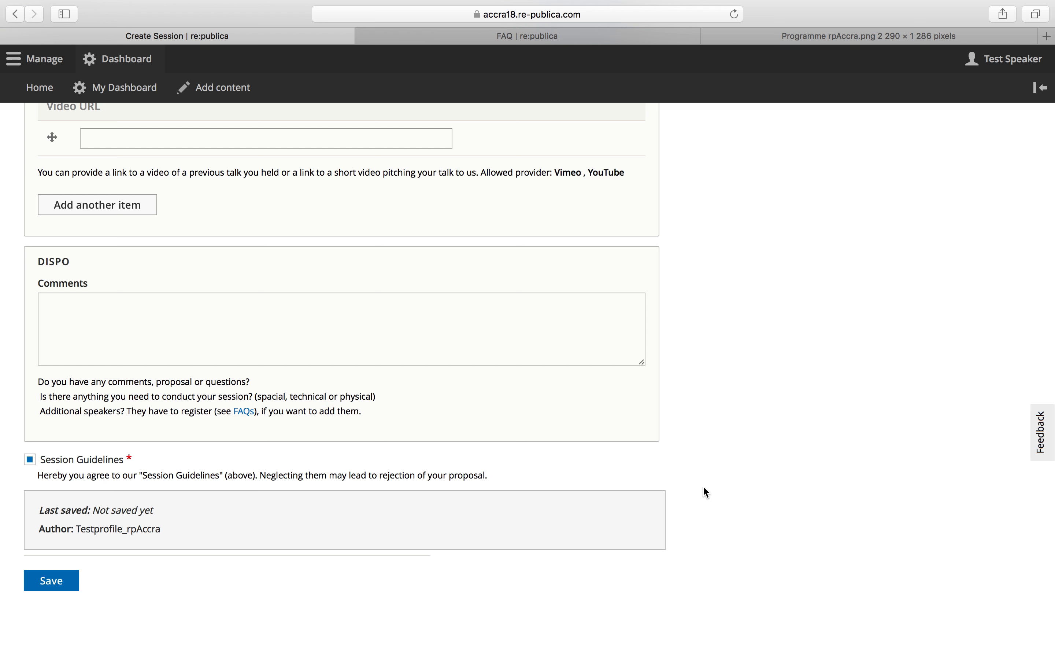
scroll(up, 3)
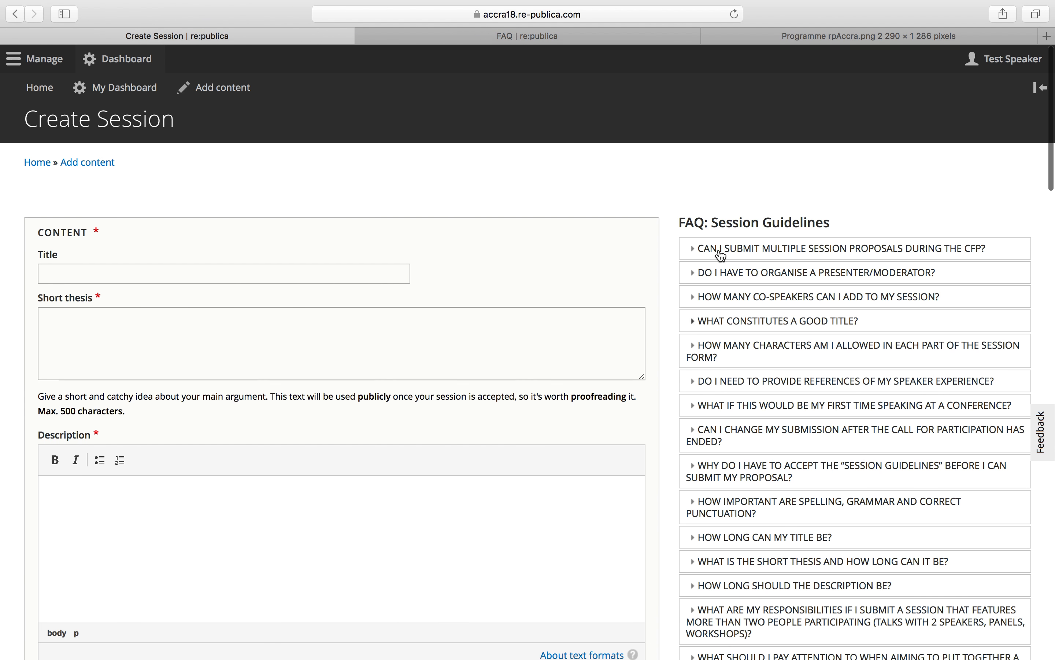
scroll(down, 3)
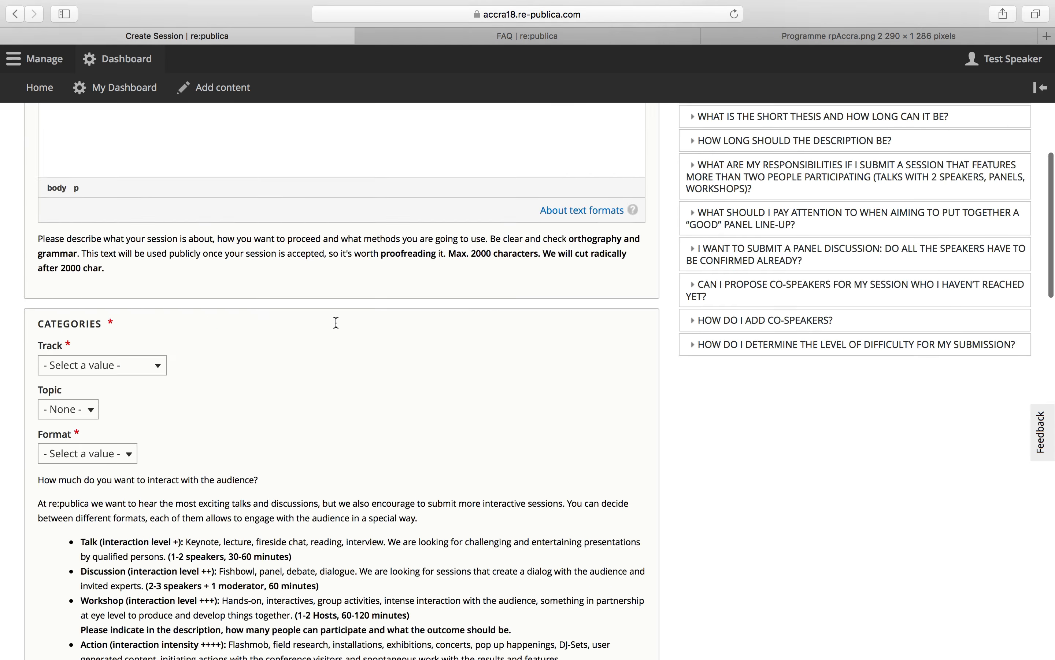
scroll(down, 3)
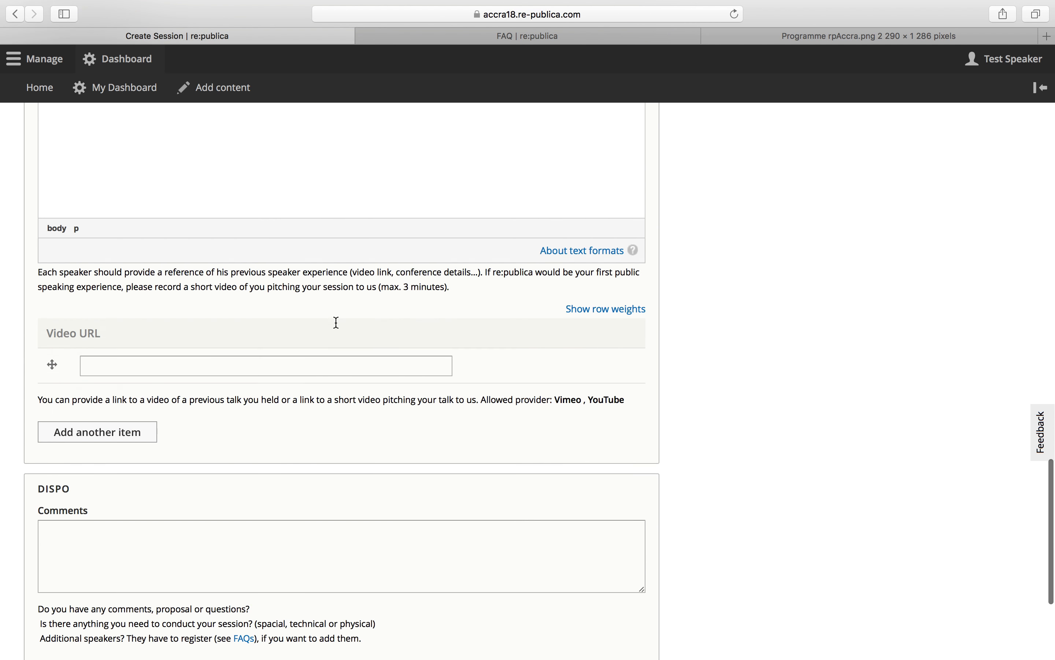
scroll(down, 3)
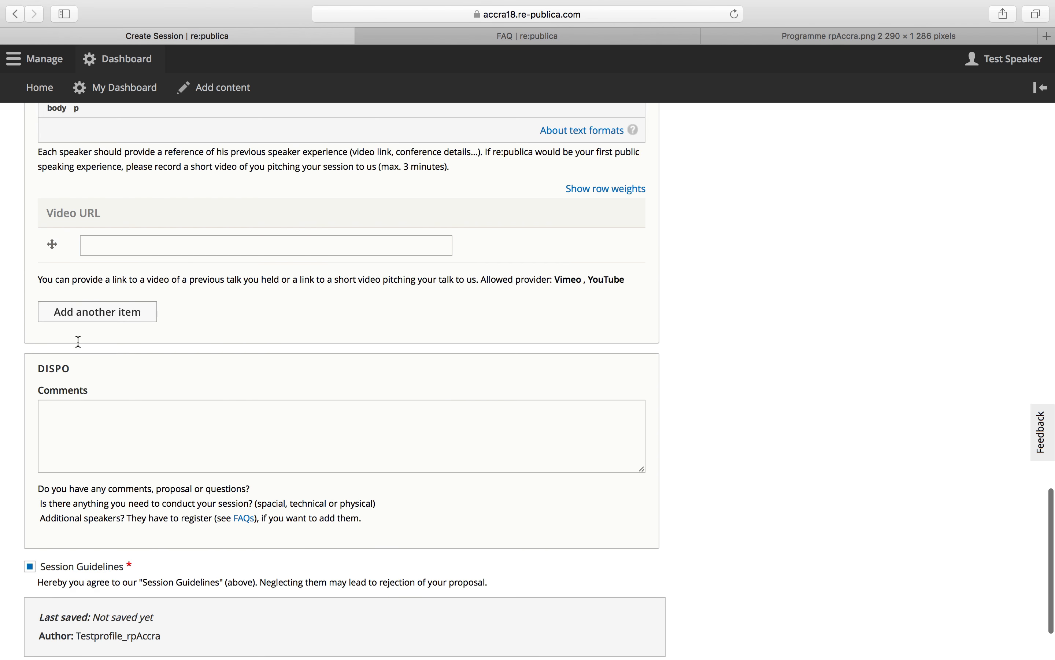
Step: Attempt to submit the blank session proposal, then return to My Dashboard
scroll(down, 3)
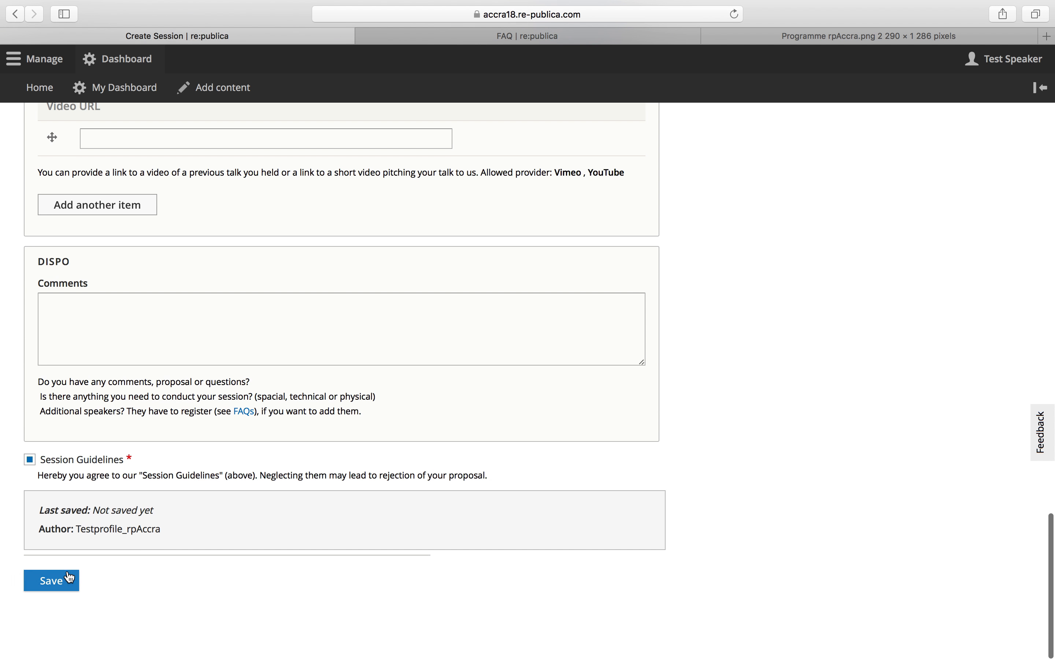
click(52, 580)
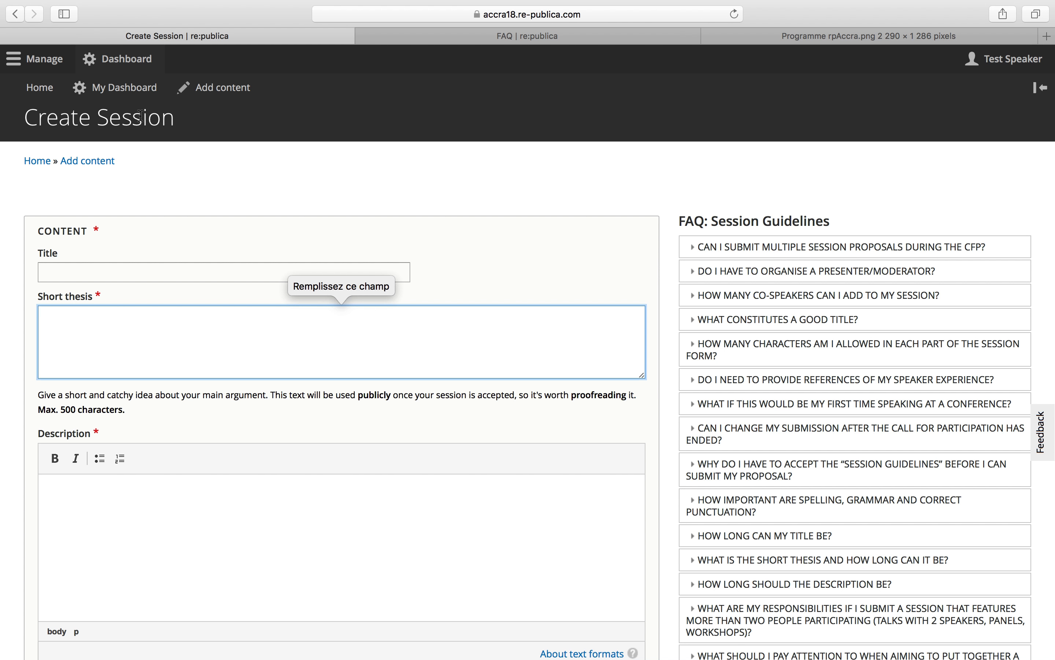
click(123, 87)
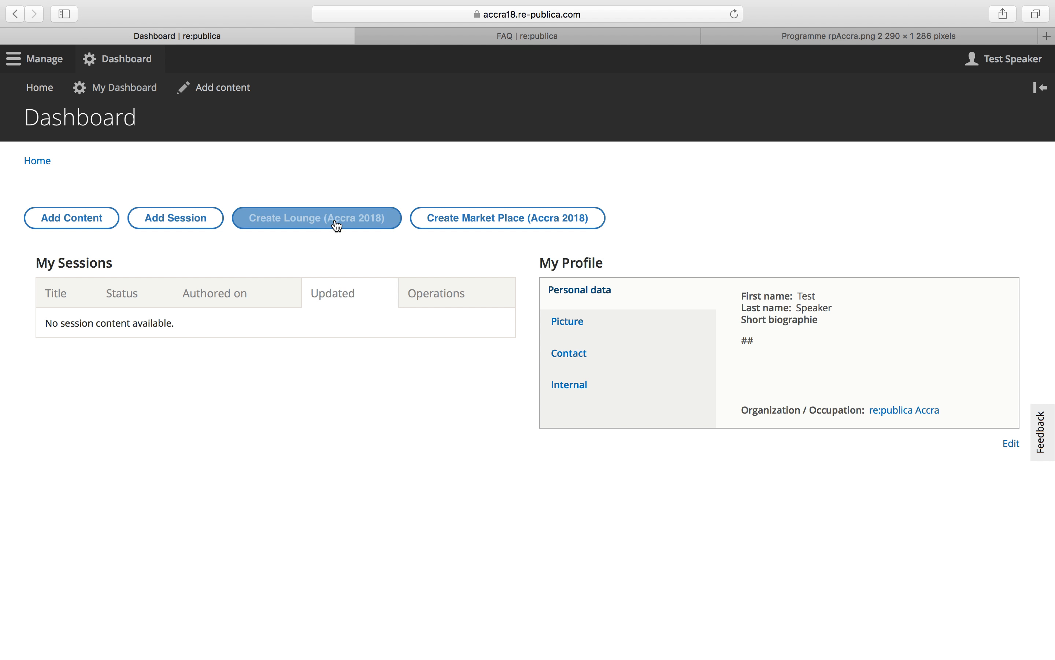
Step: Open the empty Create Lounge (Accra 2018) form, then switch to the FAQ tab
click(317, 217)
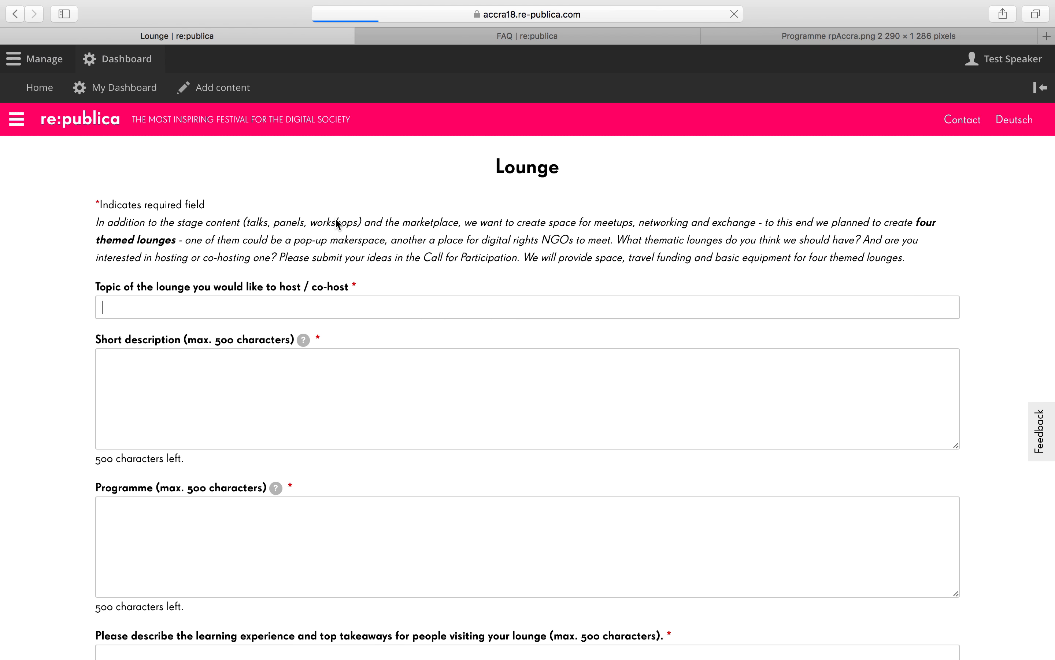
mouse_move(583, 292)
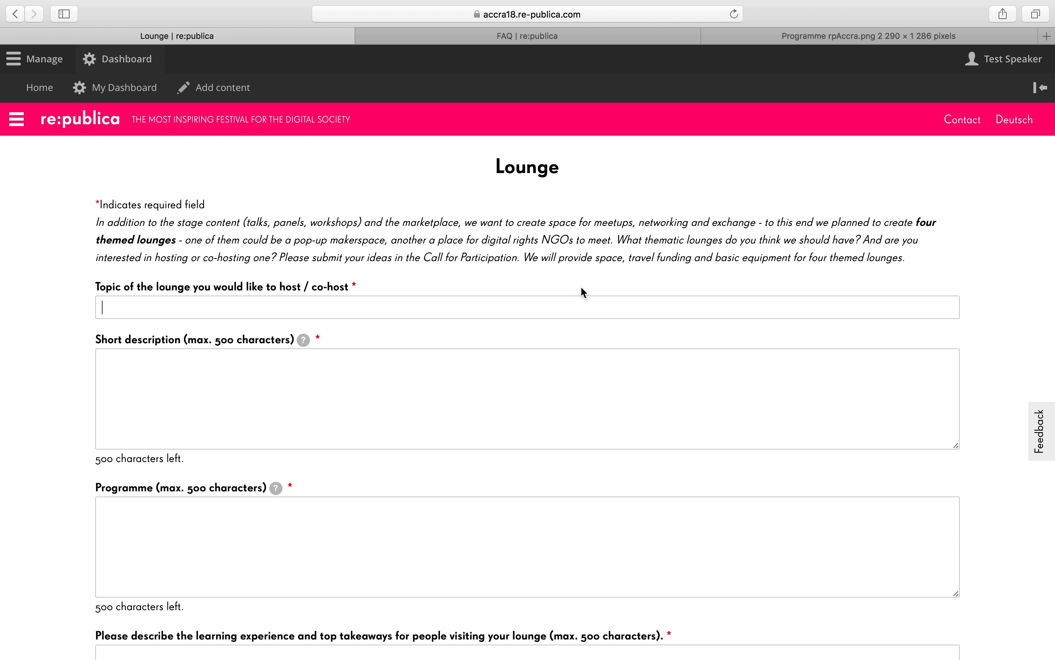
scroll(down, 3)
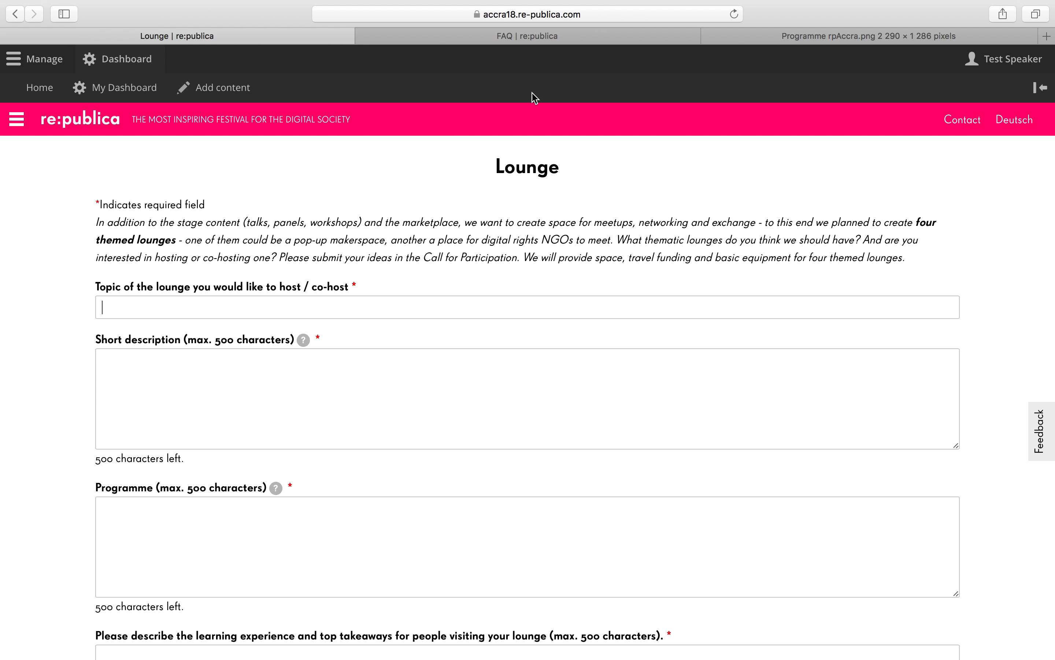
click(527, 36)
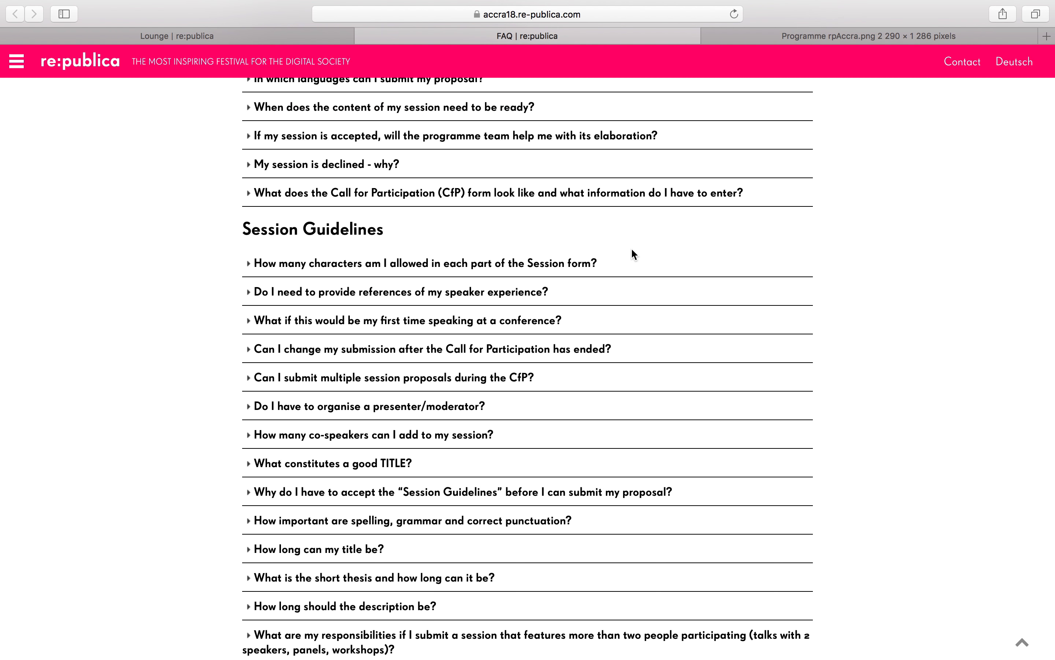
Step: Scroll through the FAQ's session, marketplace and lounge questions
scroll(down, 3)
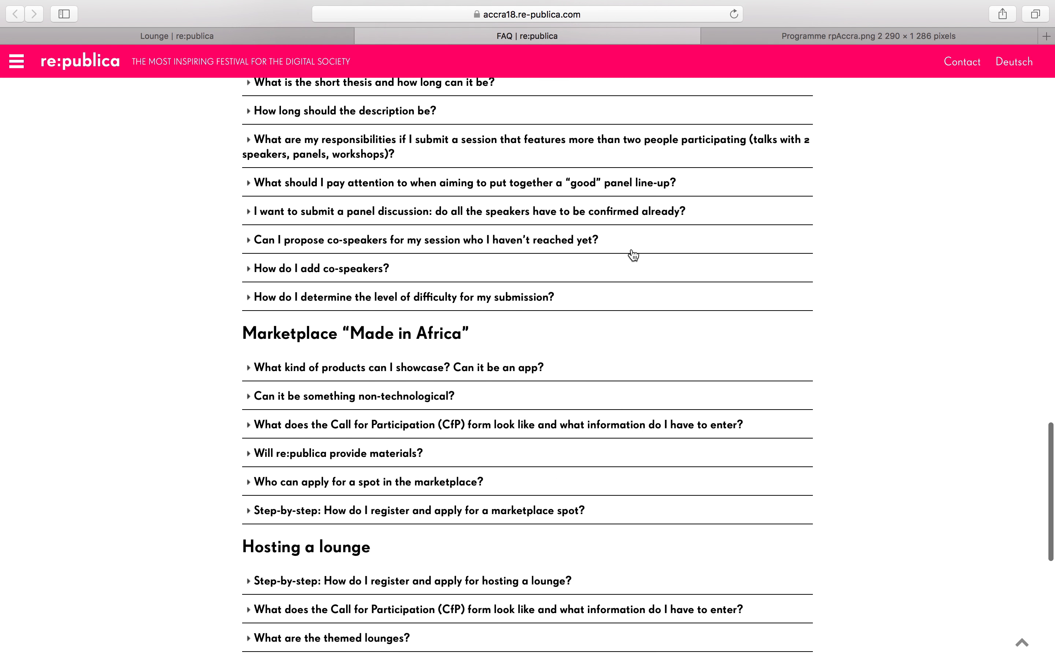
scroll(down, 3)
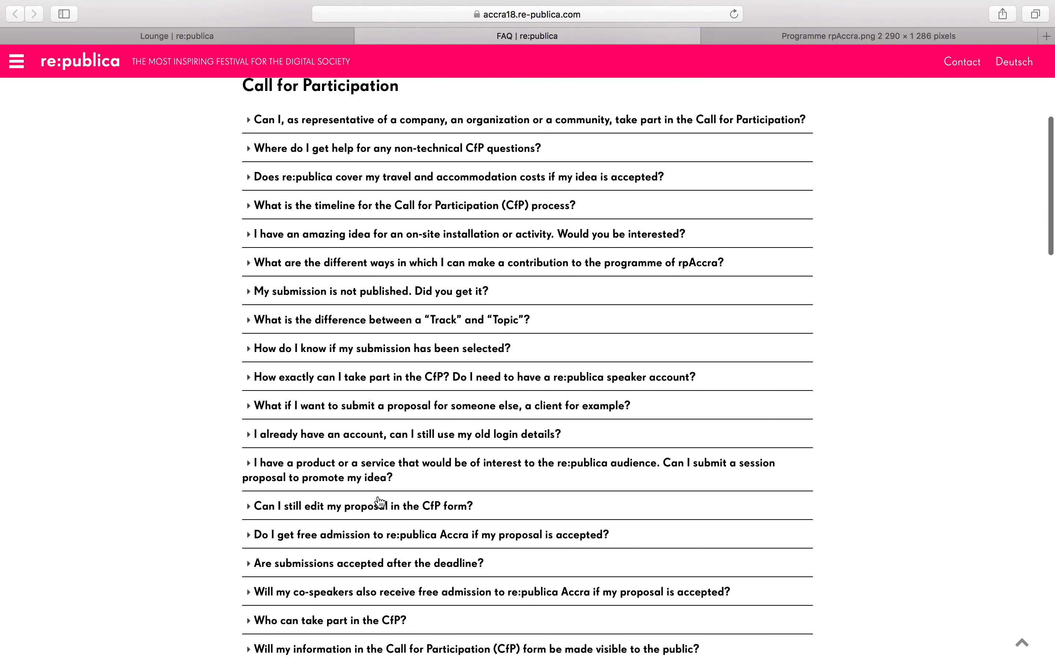
scroll(up, 3)
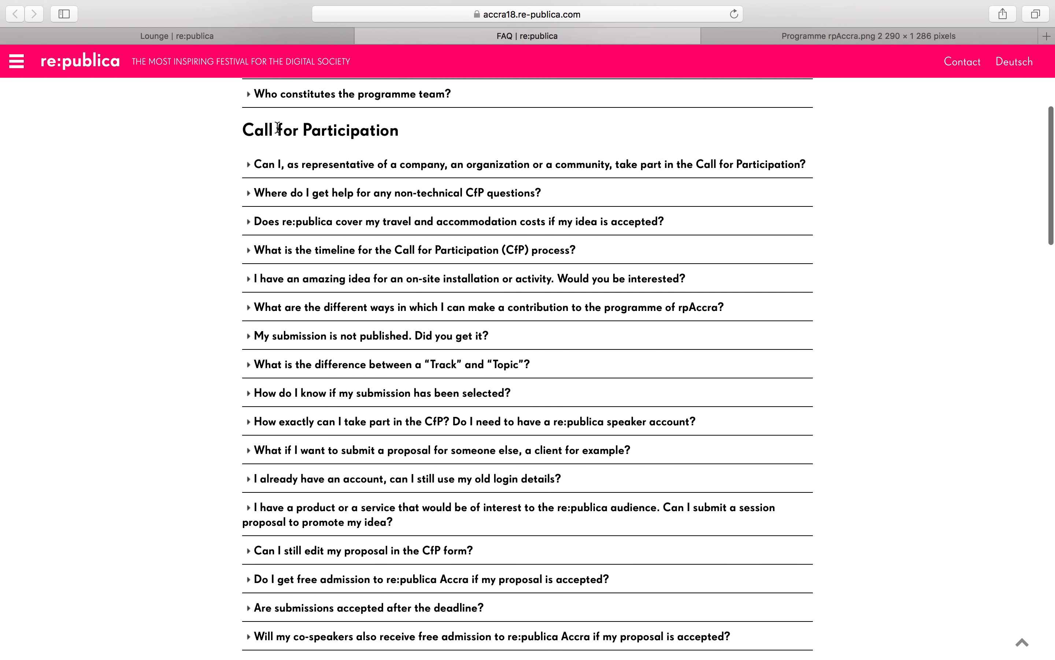
scroll(down, 3)
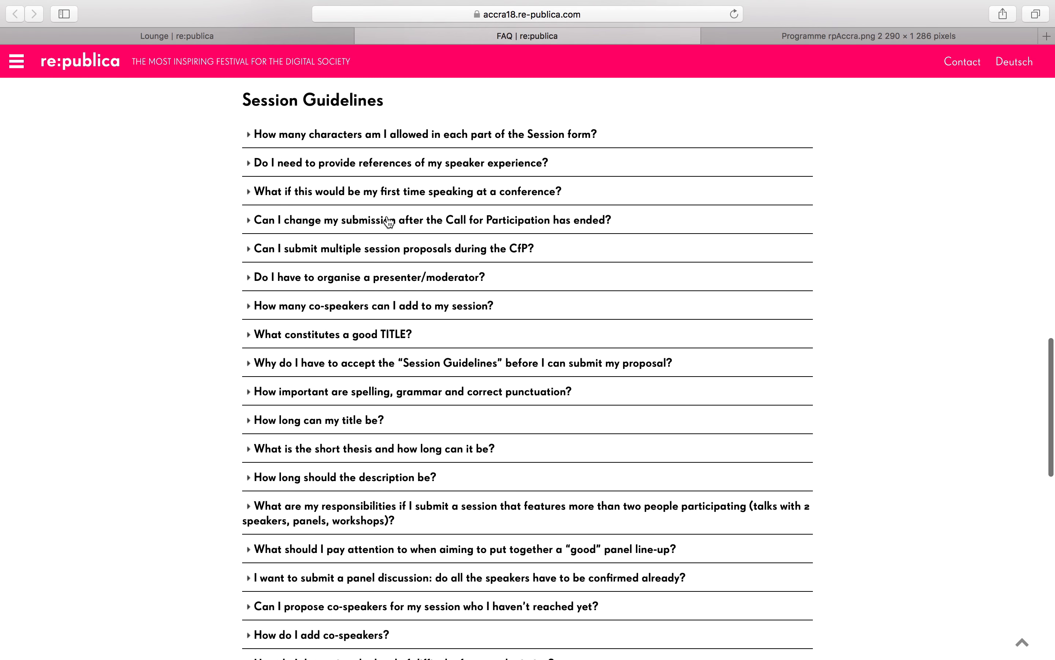
scroll(down, 3)
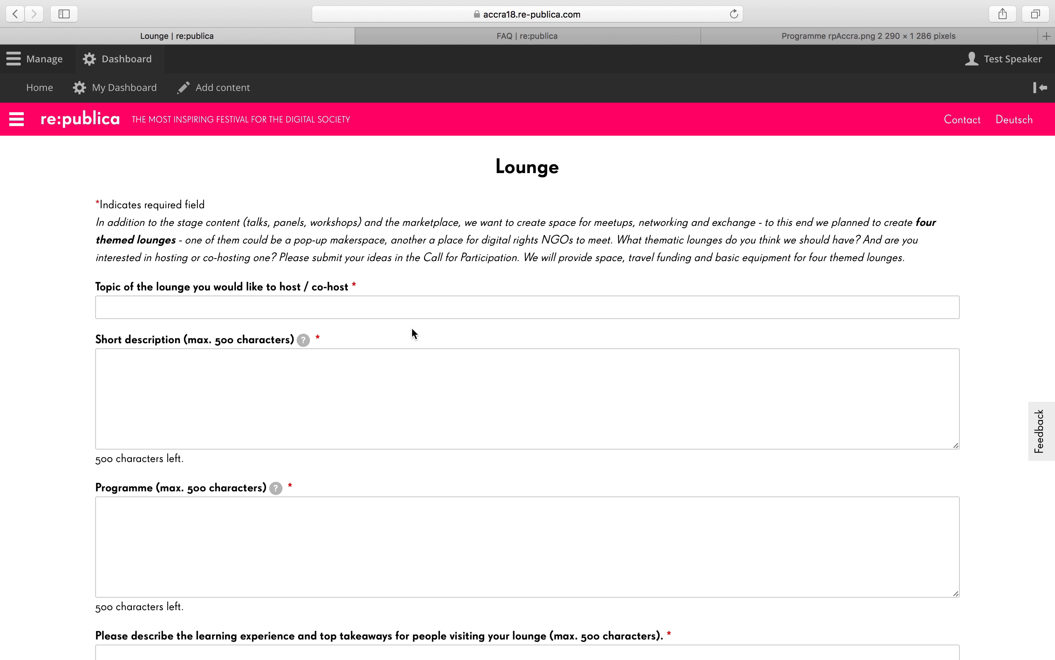
scroll(down, 3)
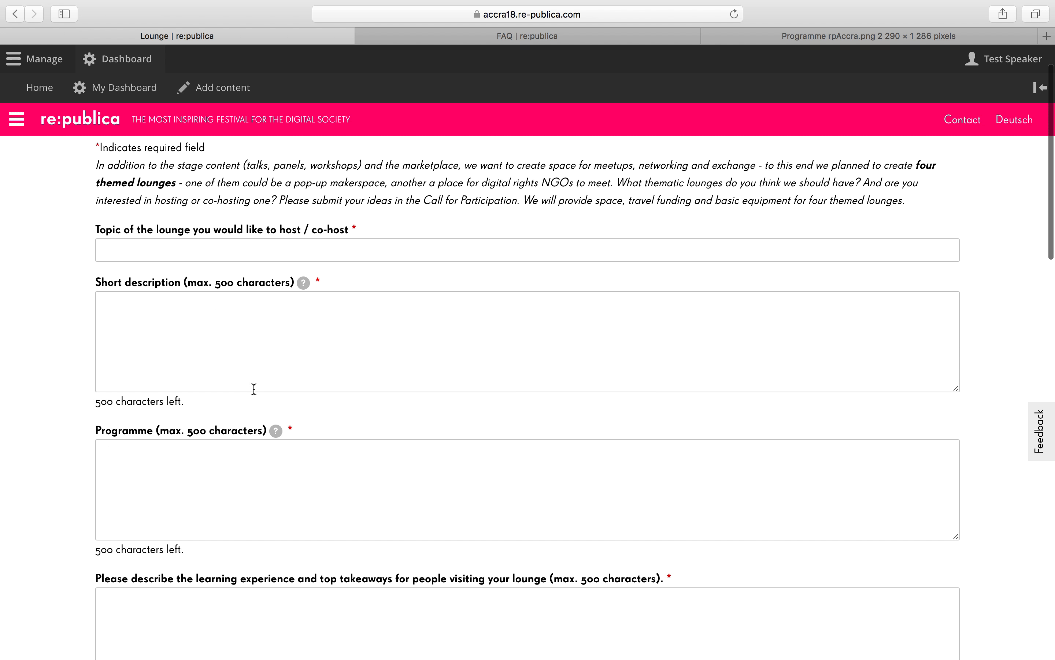
scroll(down, 3)
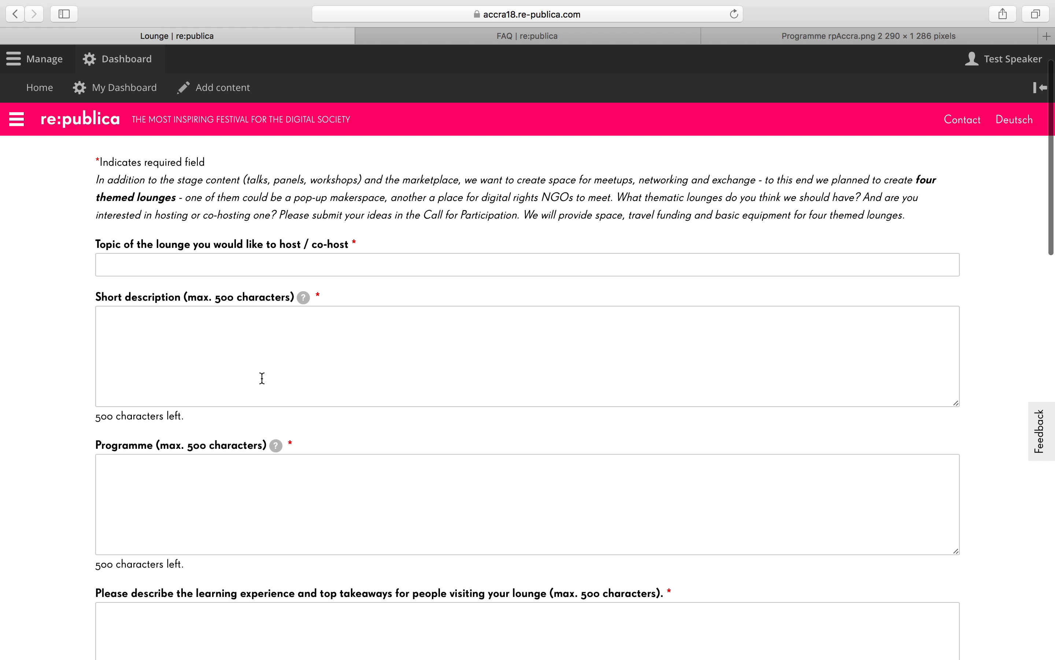
mouse_move(175, 264)
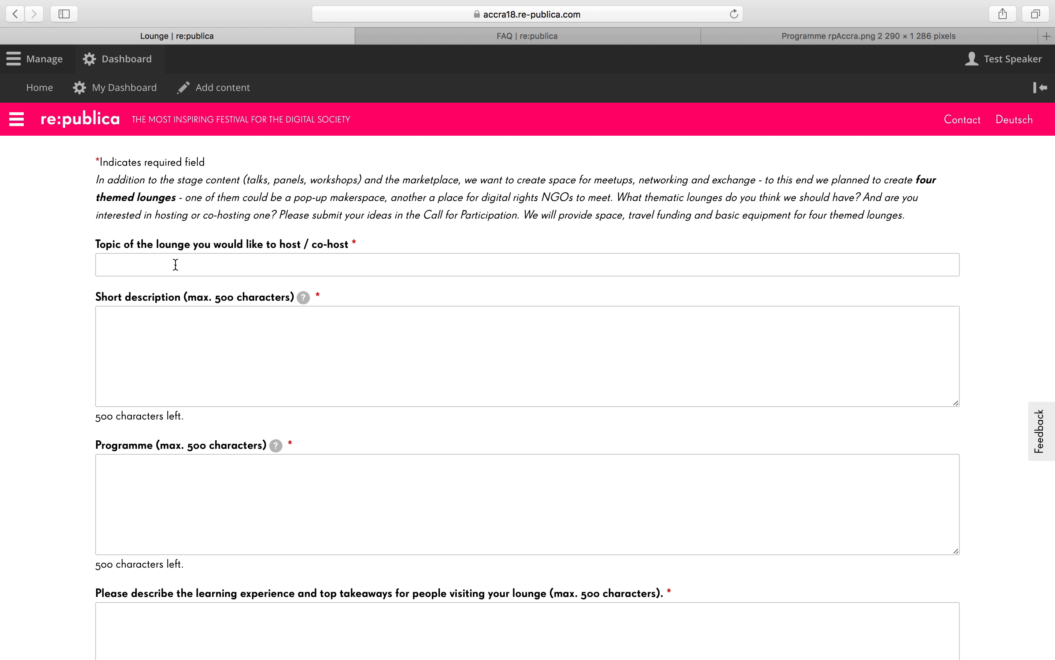
scroll(down, 3)
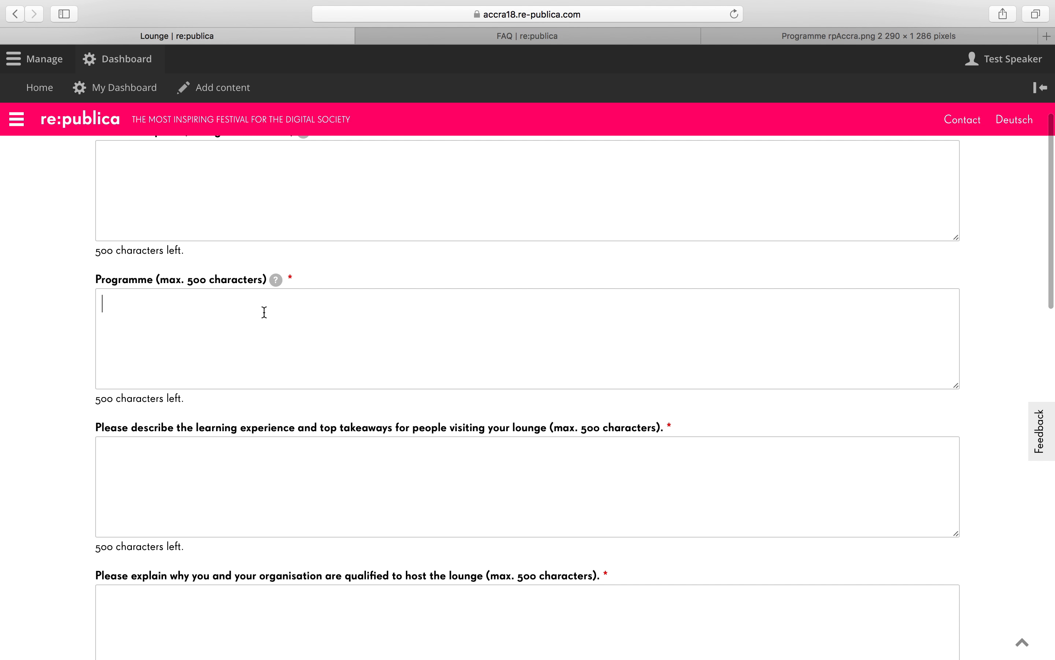
scroll(down, 3)
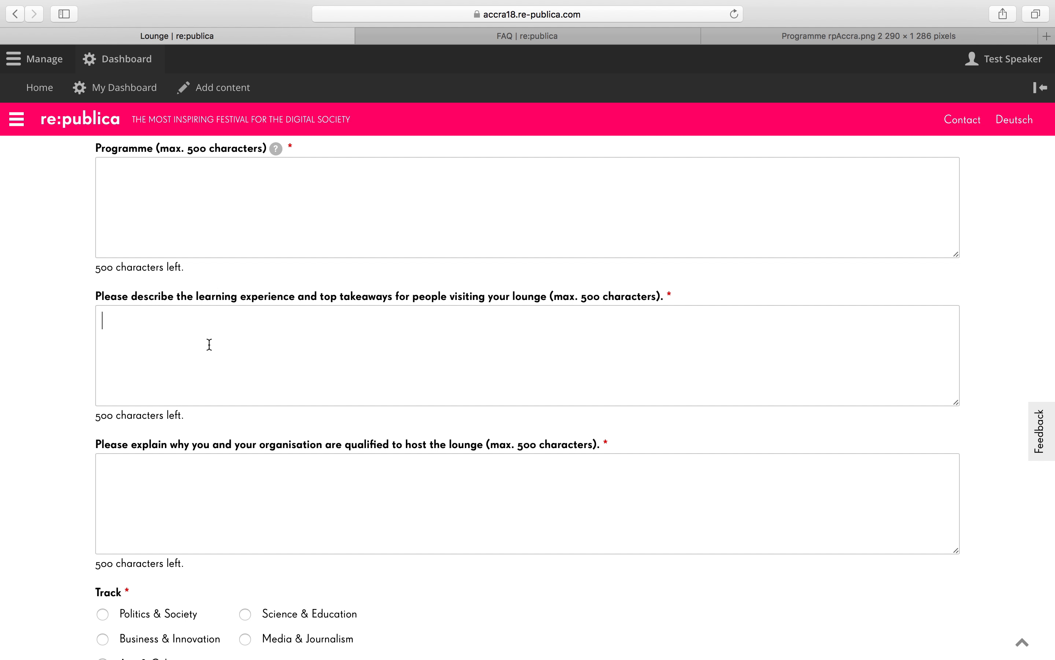
scroll(down, 3)
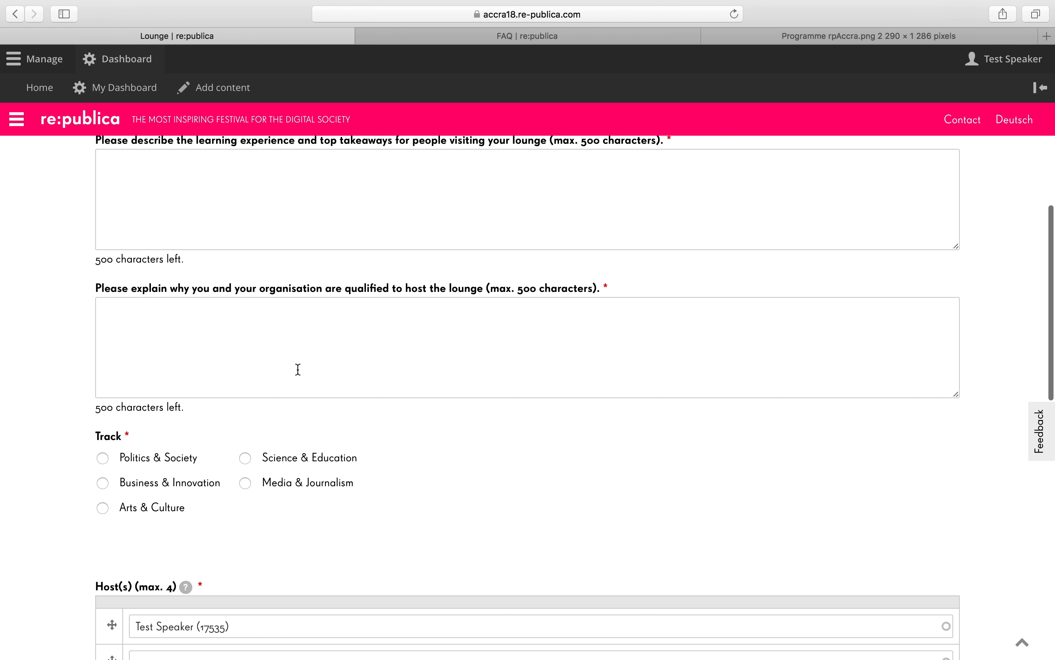
scroll(down, 3)
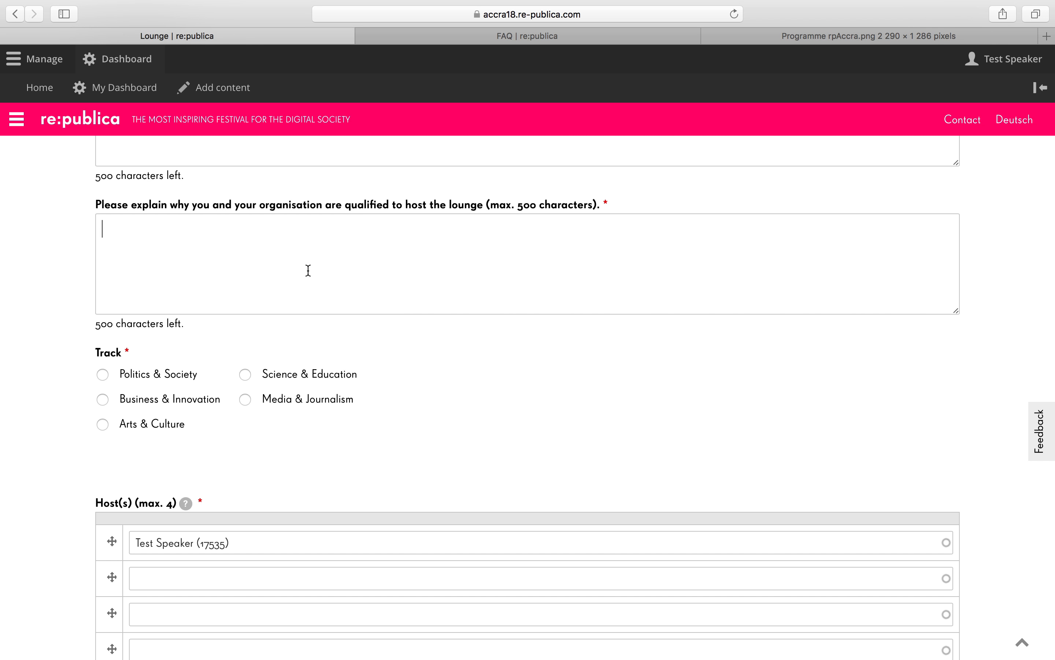
scroll(down, 3)
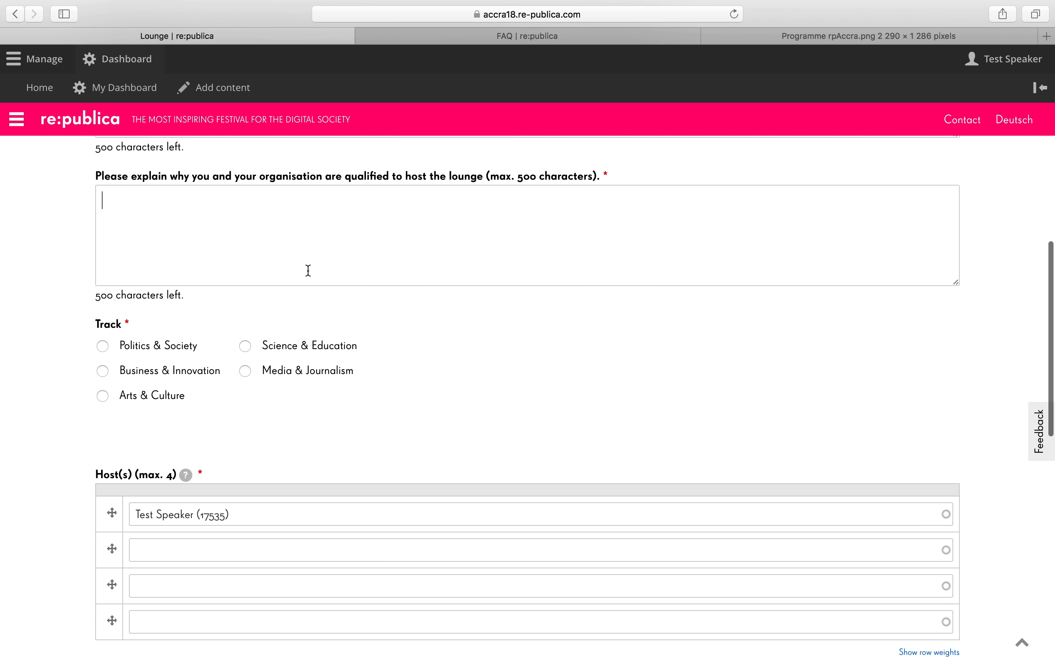
scroll(down, 3)
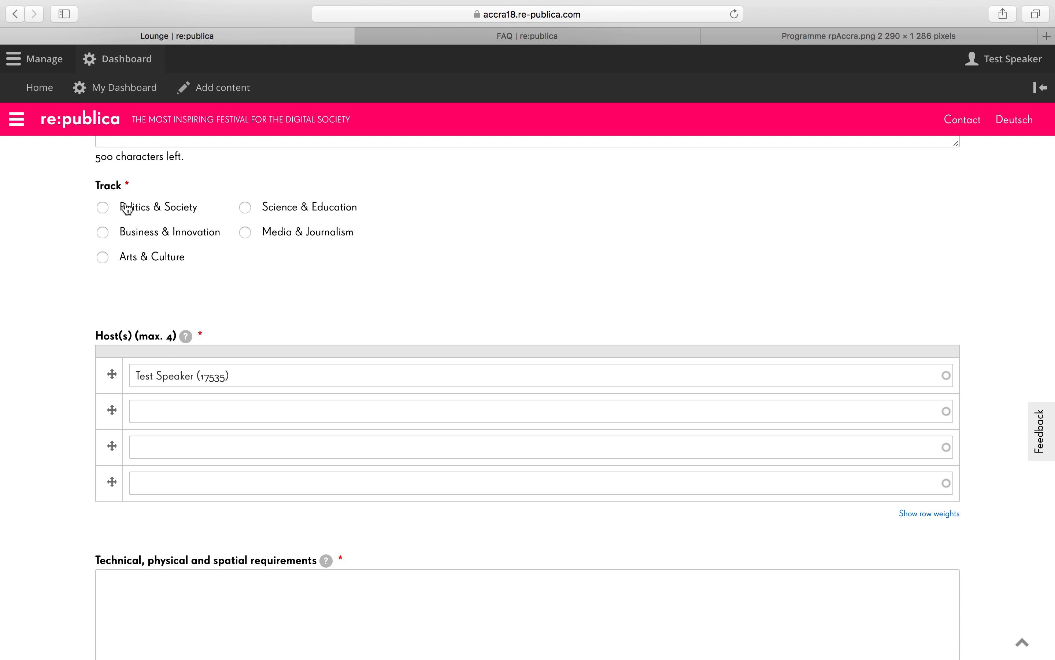
Step: Choose Politics & Society as the track and try typing a second host name, which gets cleared
click(103, 207)
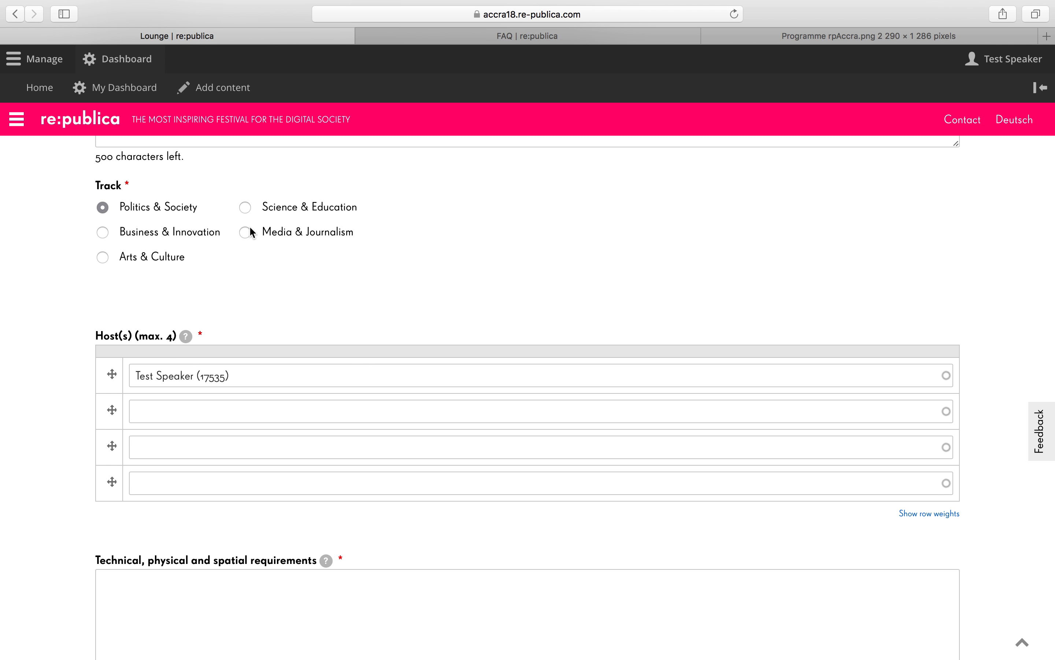
mouse_move(250, 236)
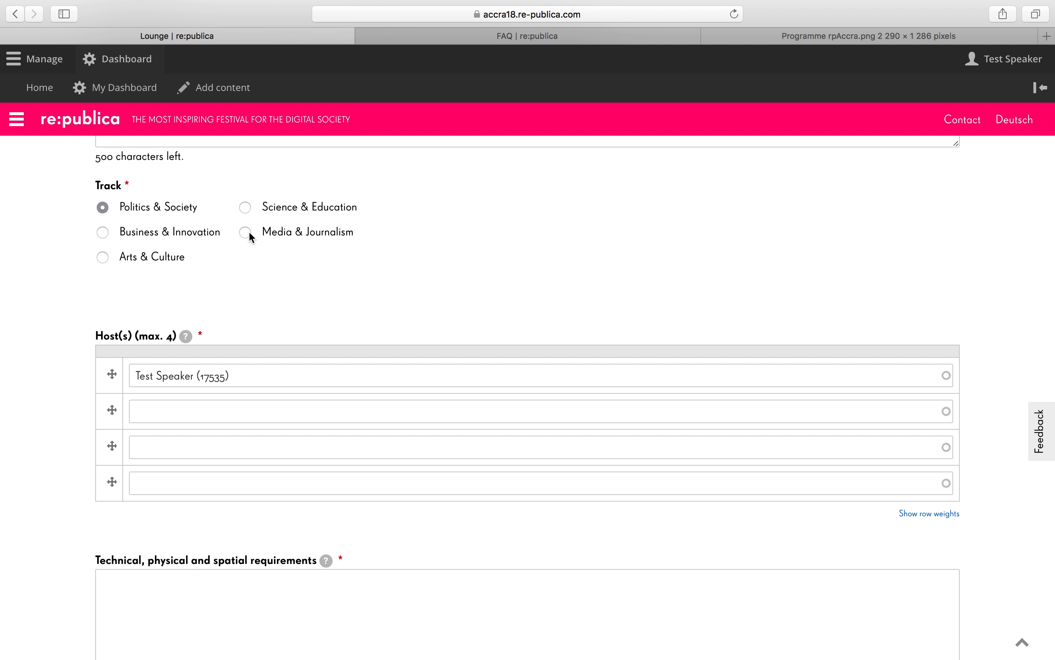
scroll(down, 3)
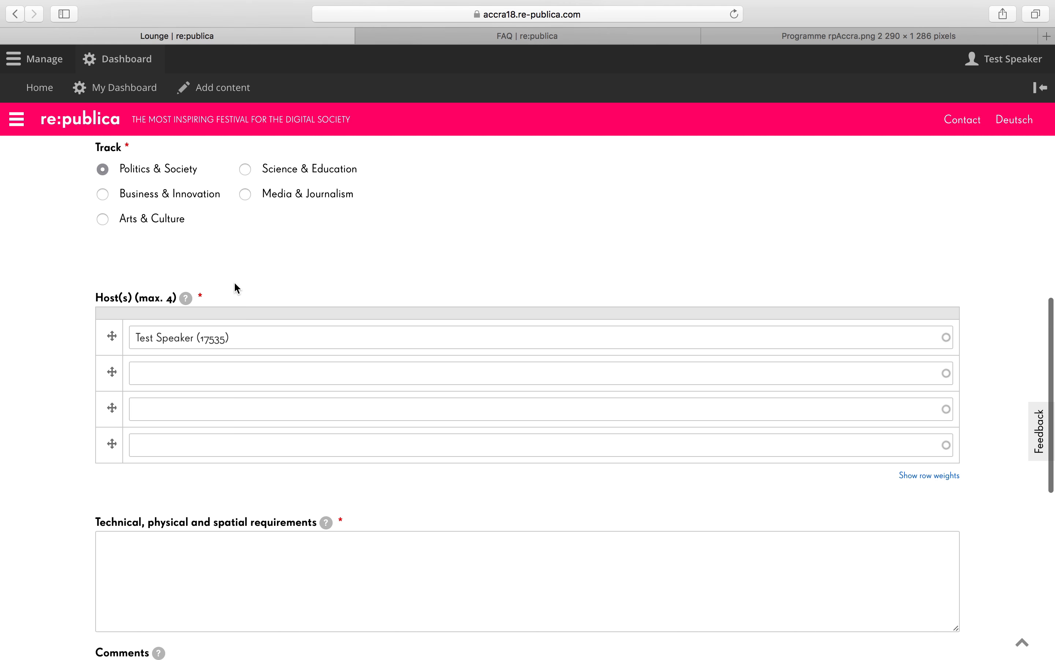
scroll(down, 3)
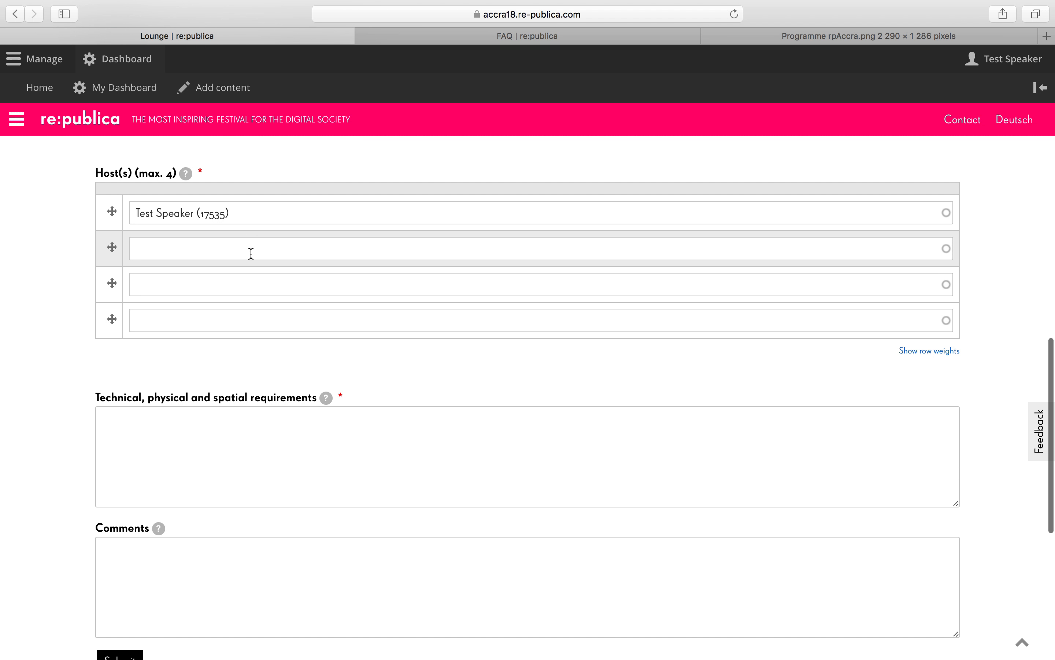
mouse_move(216, 251)
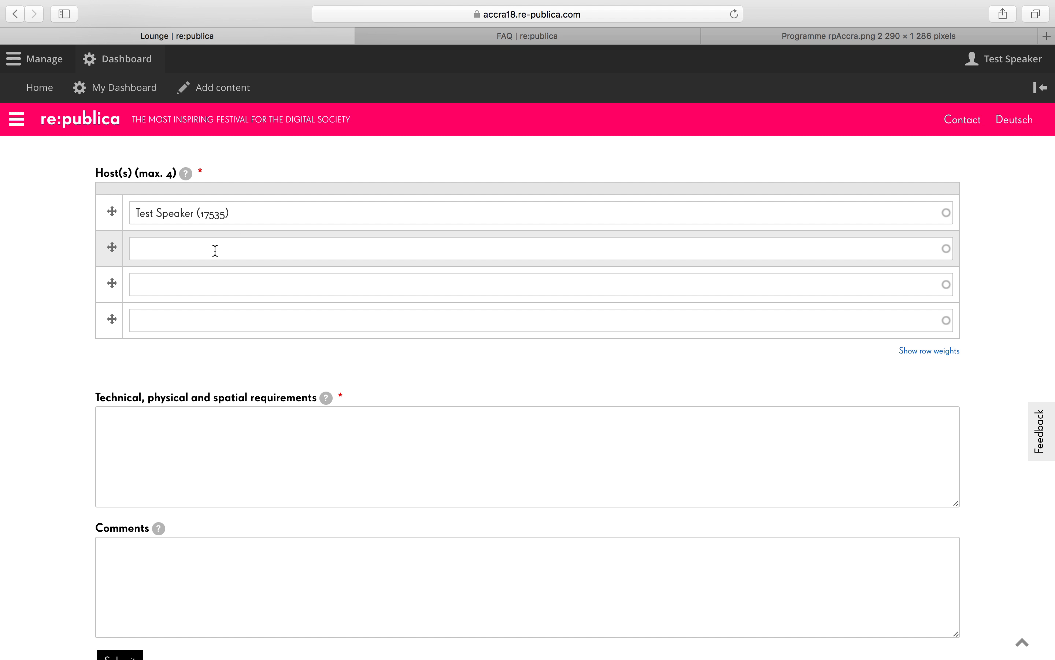
mouse_move(202, 240)
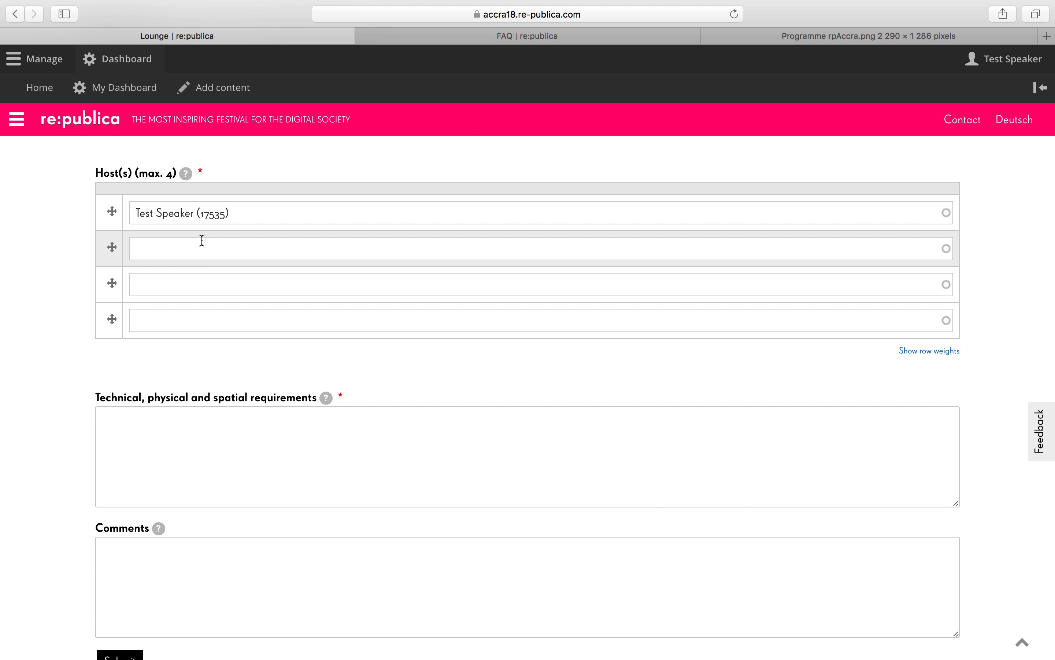
mouse_move(236, 246)
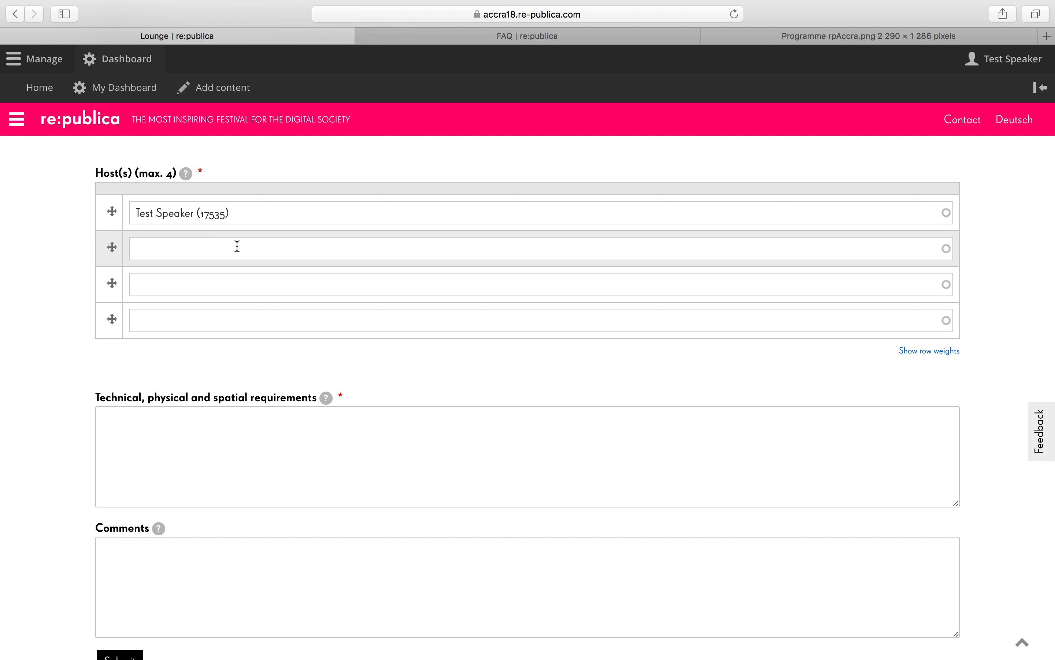
text(c)
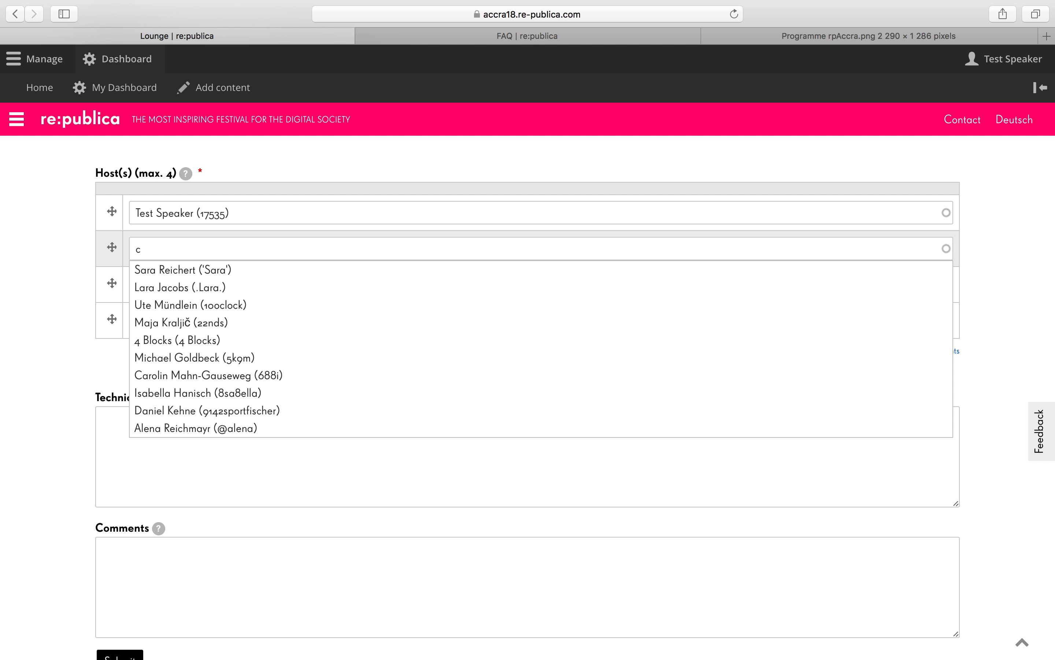
mouse_move(183, 322)
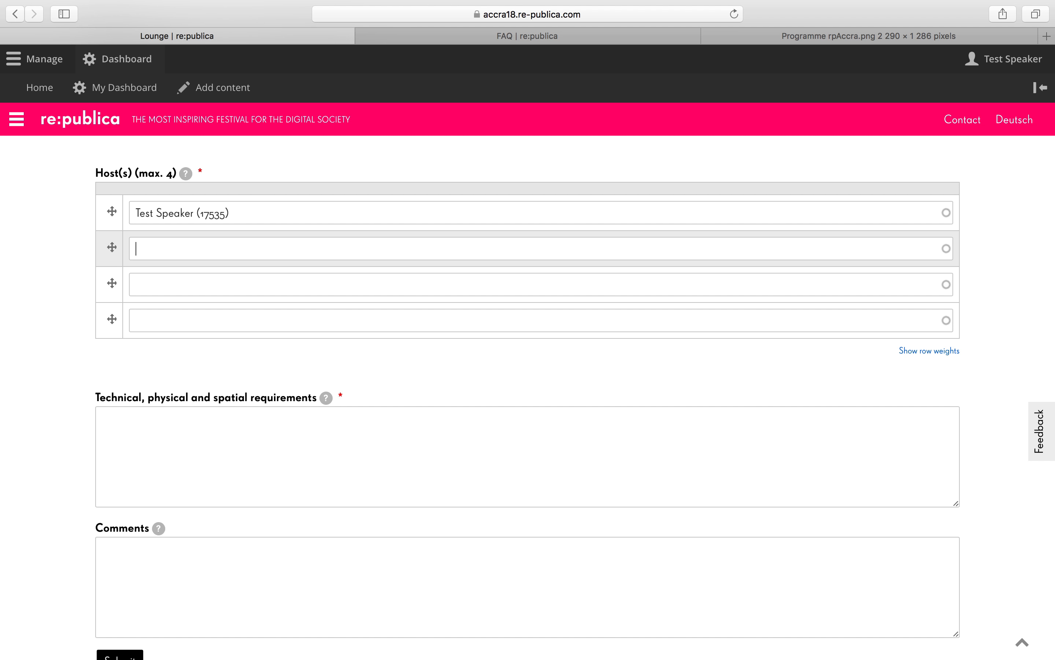
text(oijazjaz)
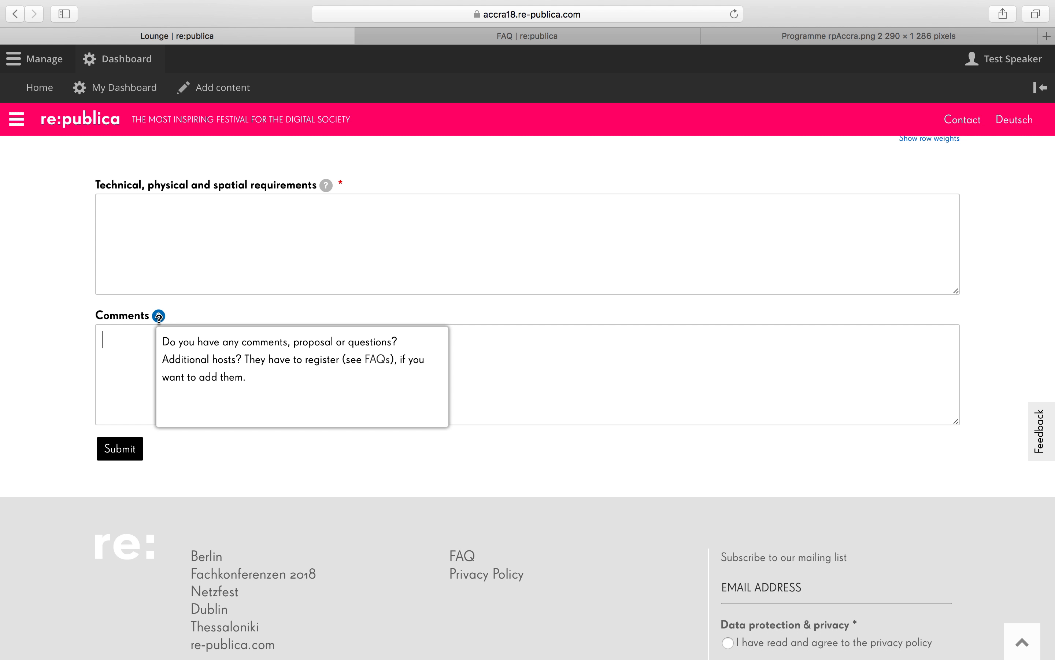
Step: Scroll down to the Comments field and Submit button of the lounge form
scroll(down, 3)
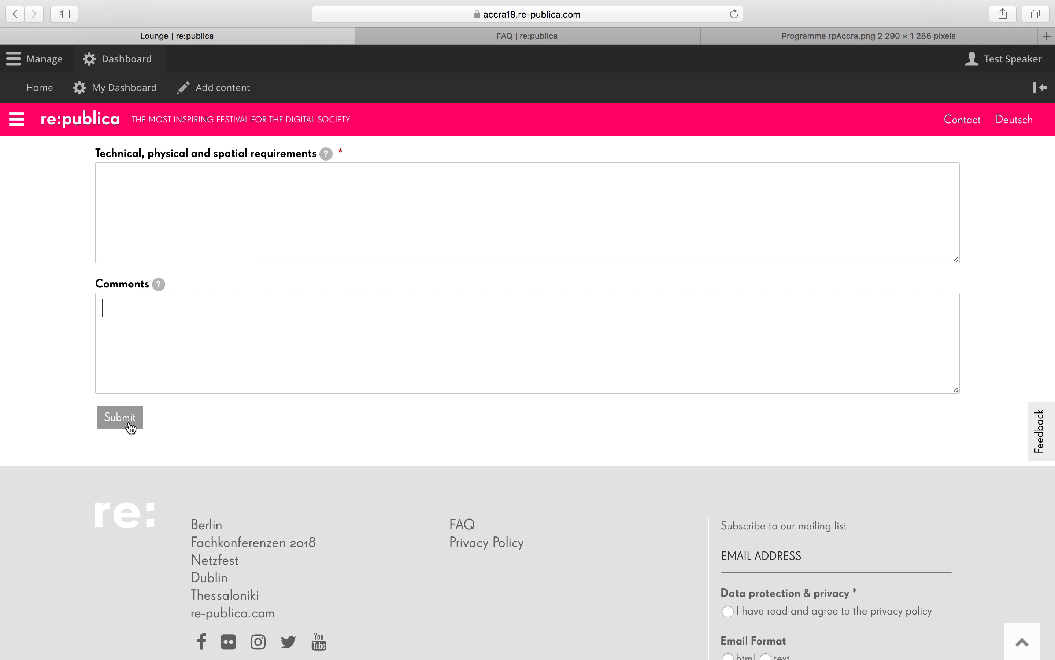
mouse_move(127, 428)
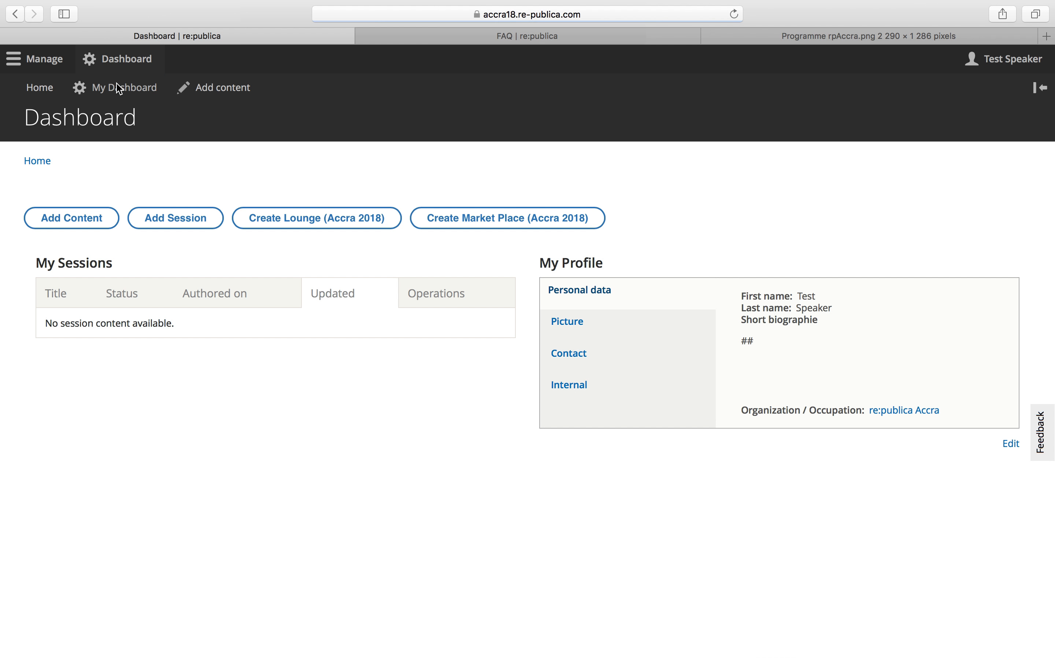
mouse_move(470, 450)
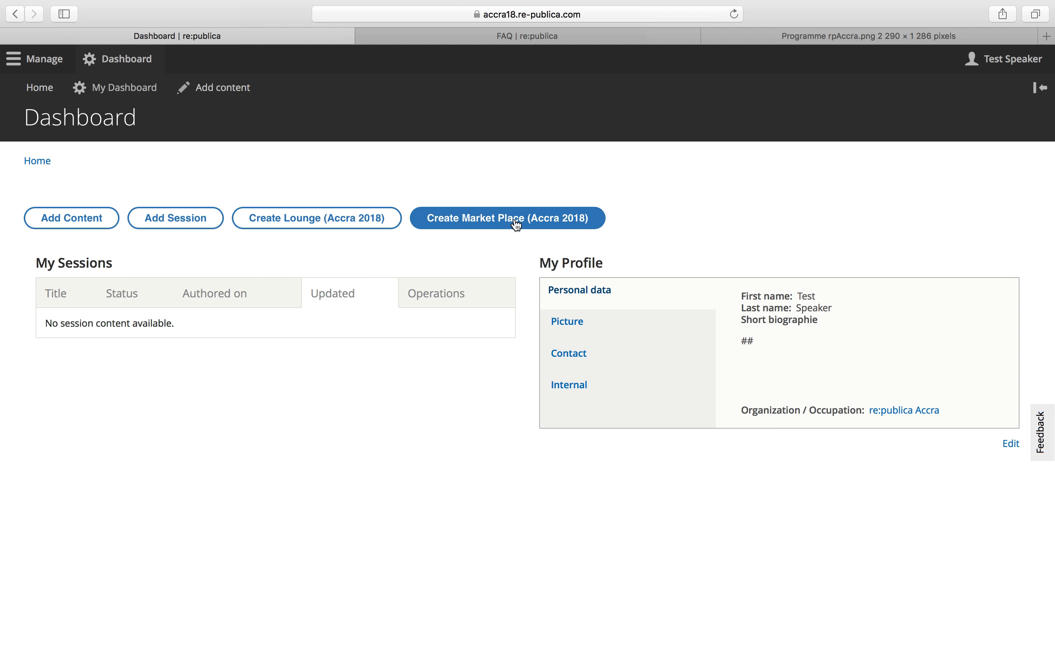
click(507, 218)
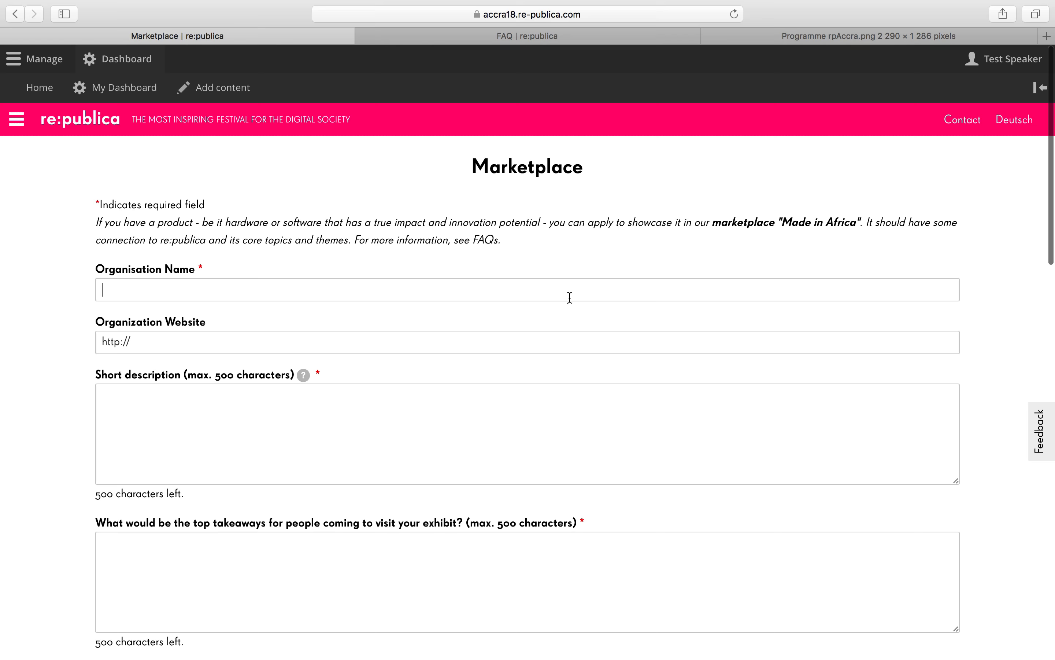
scroll(down, 3)
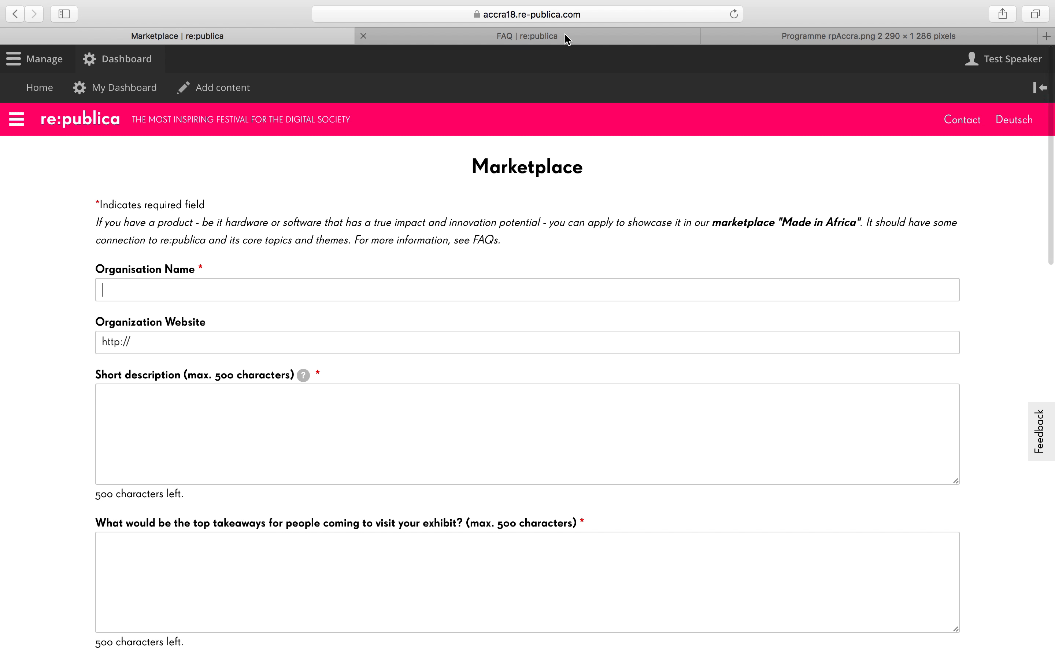
click(528, 36)
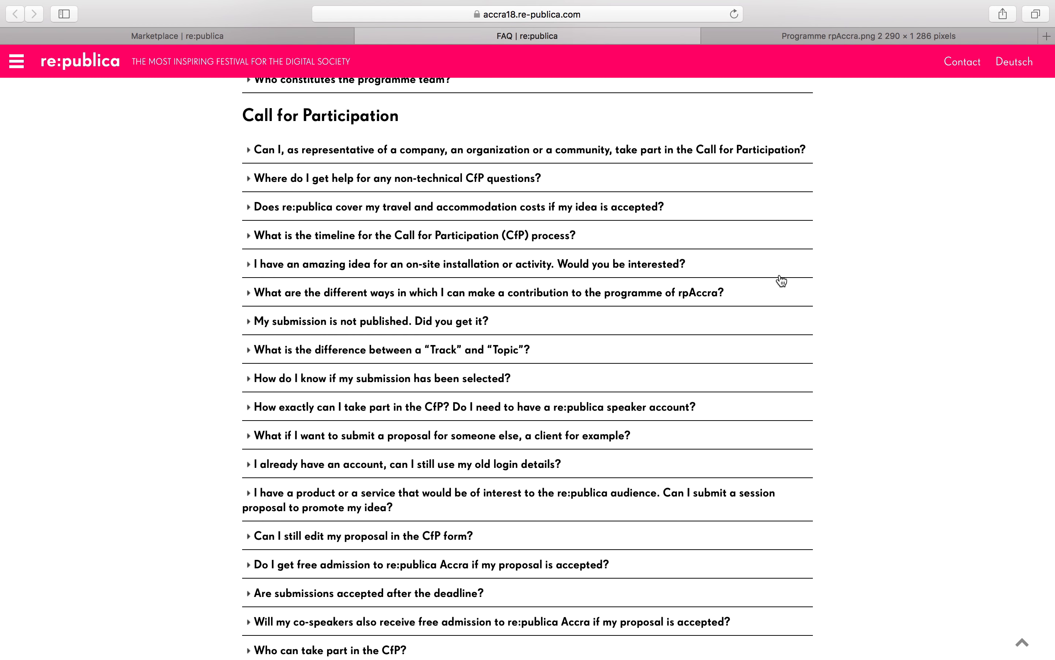
scroll(down, 3)
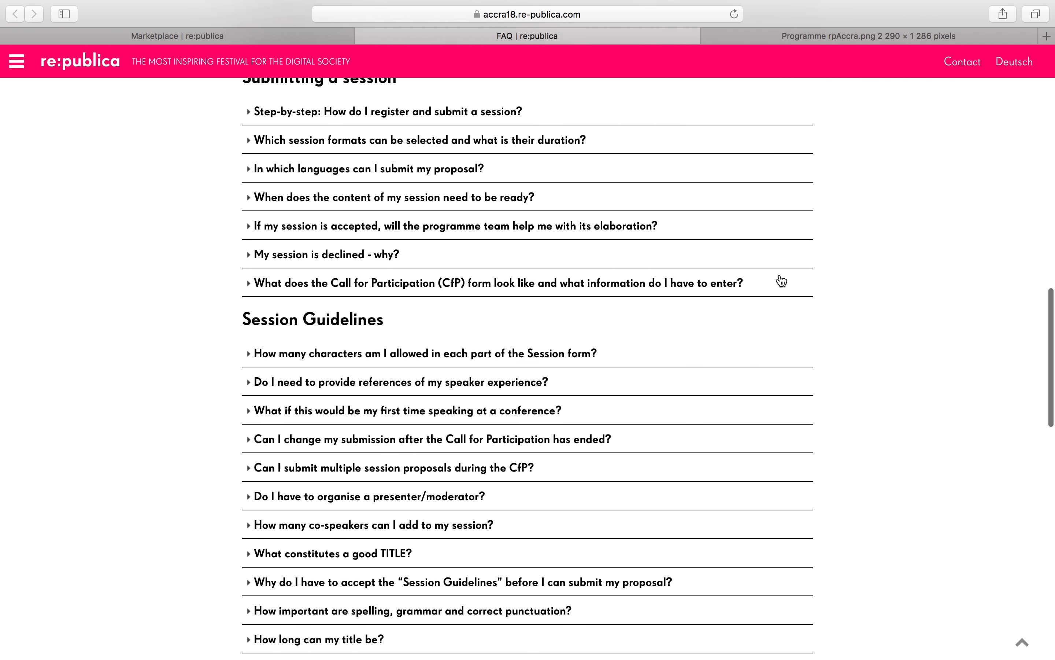
scroll(down, 3)
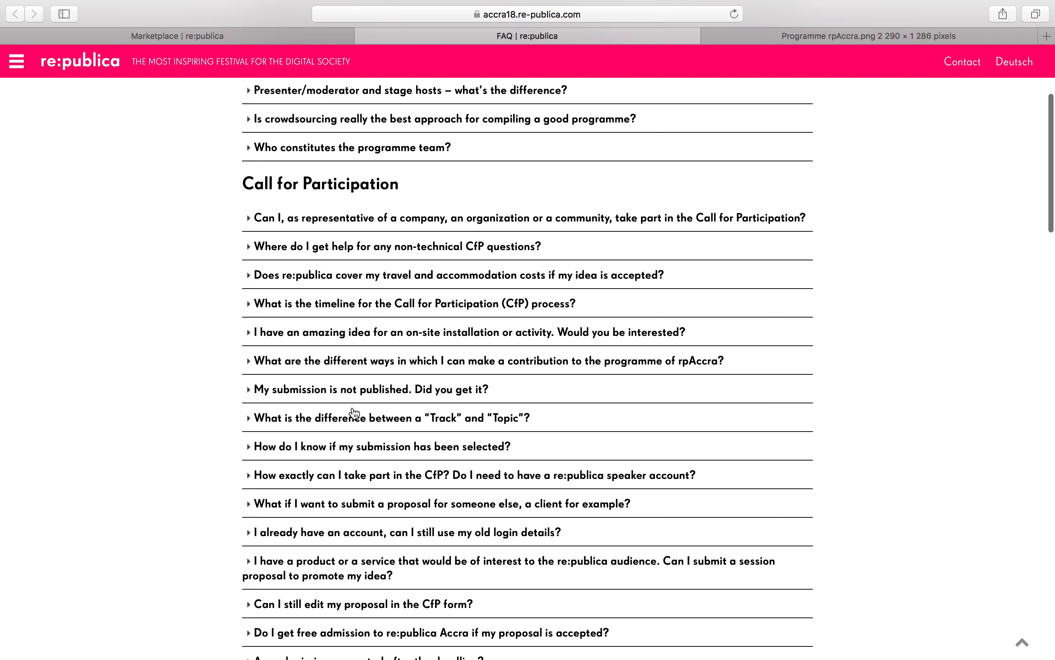
scroll(down, 3)
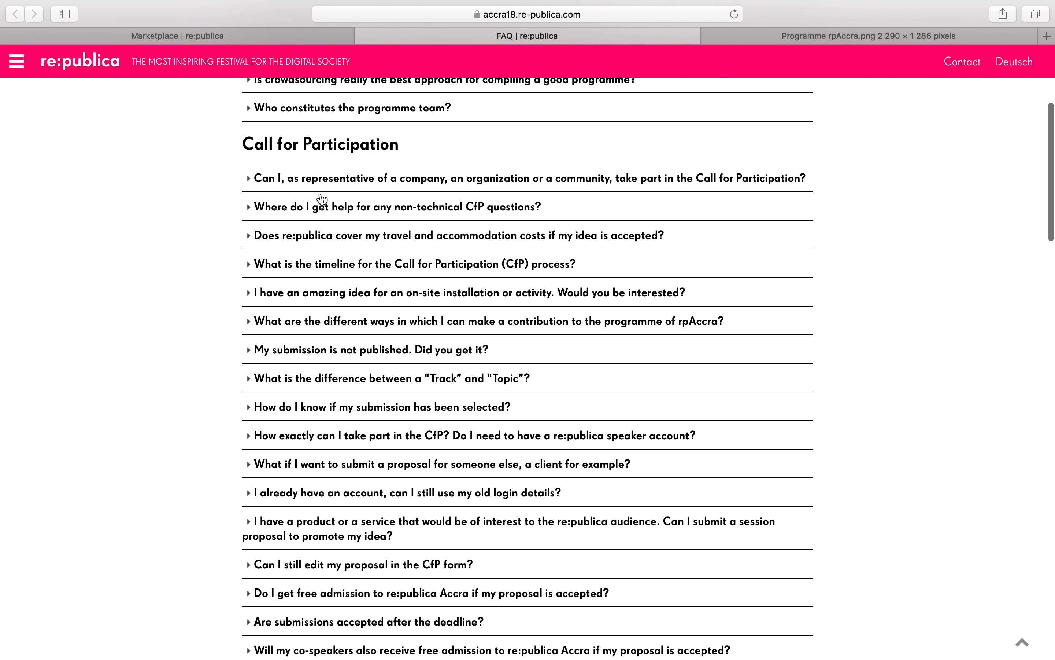
scroll(down, 3)
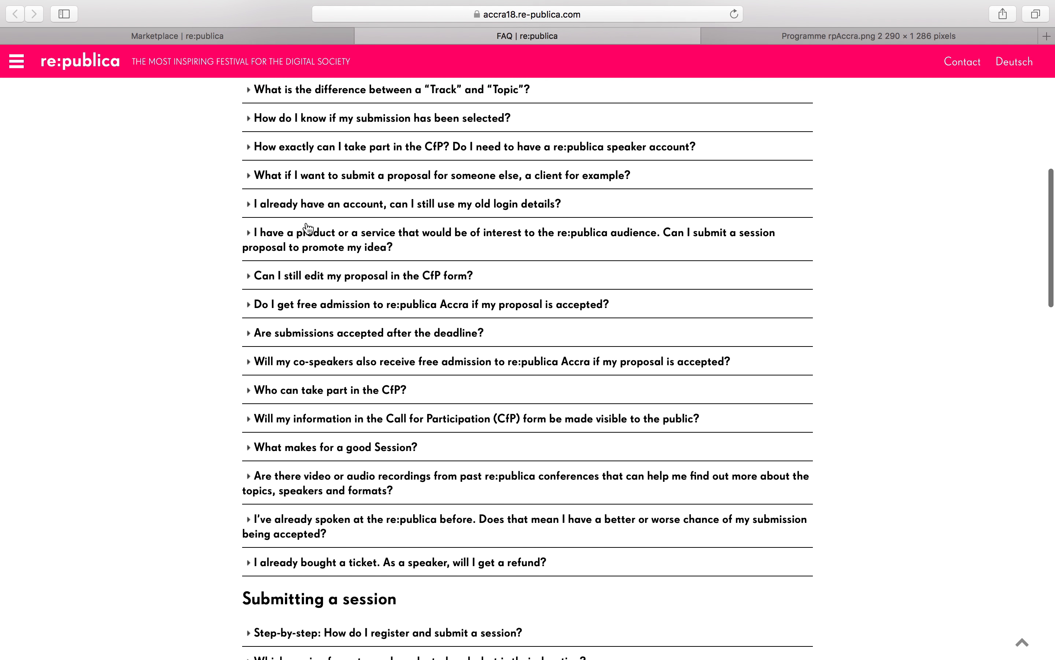
click(177, 36)
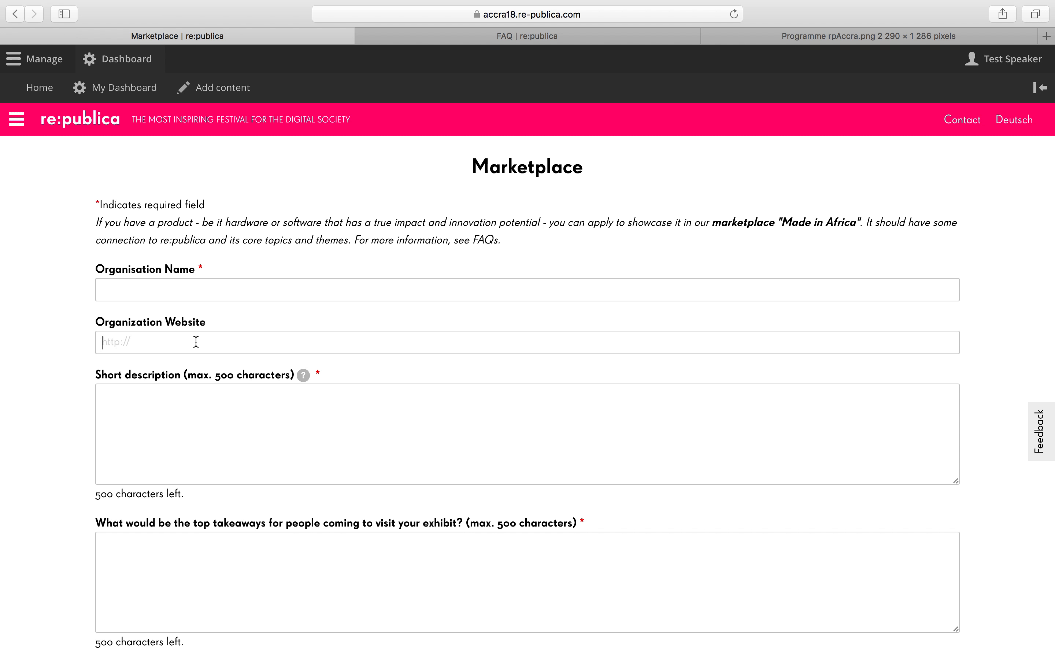
mouse_move(218, 342)
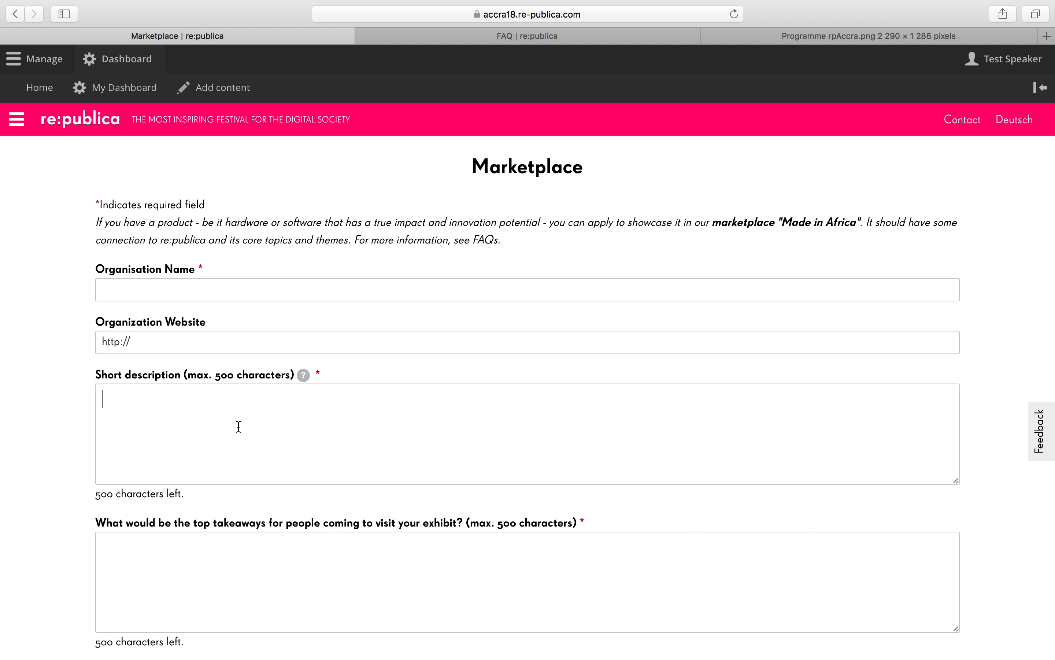
scroll(down, 3)
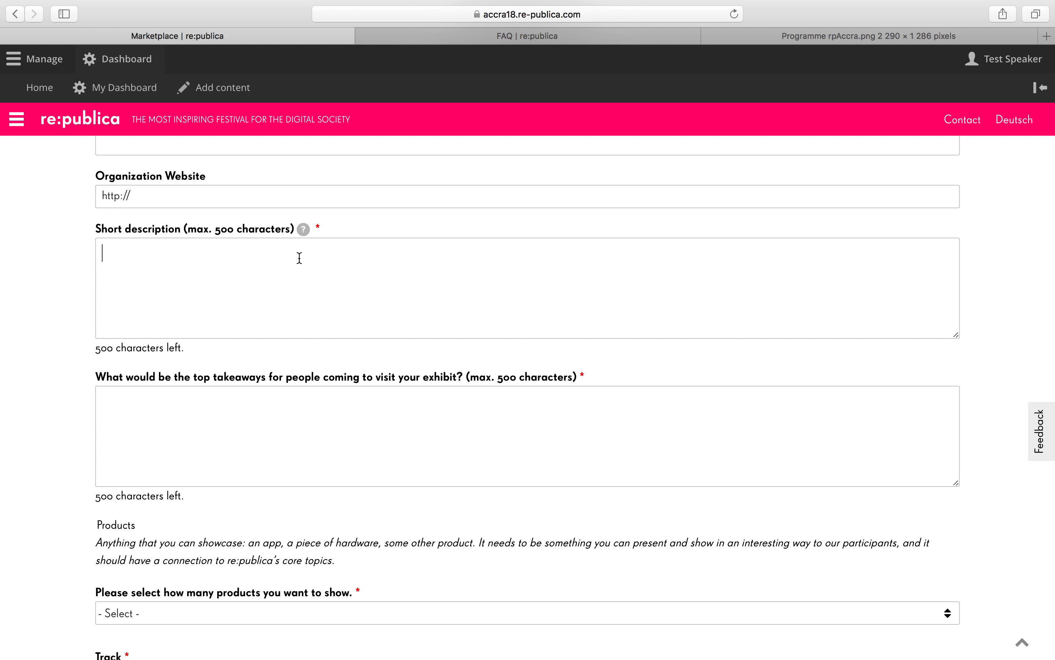
mouse_move(311, 244)
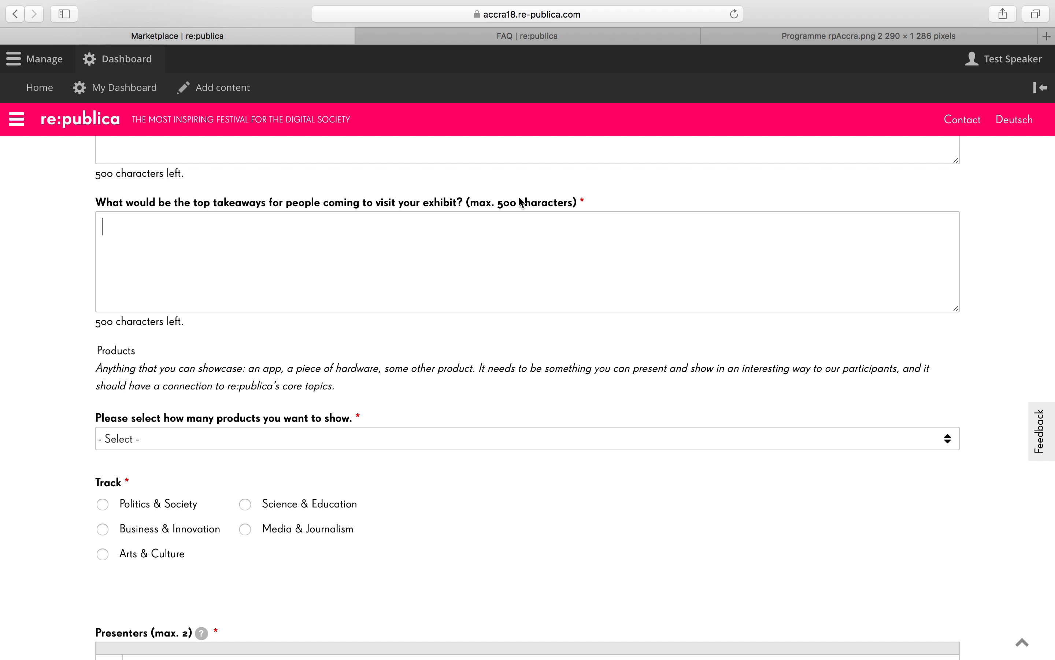
scroll(down, 3)
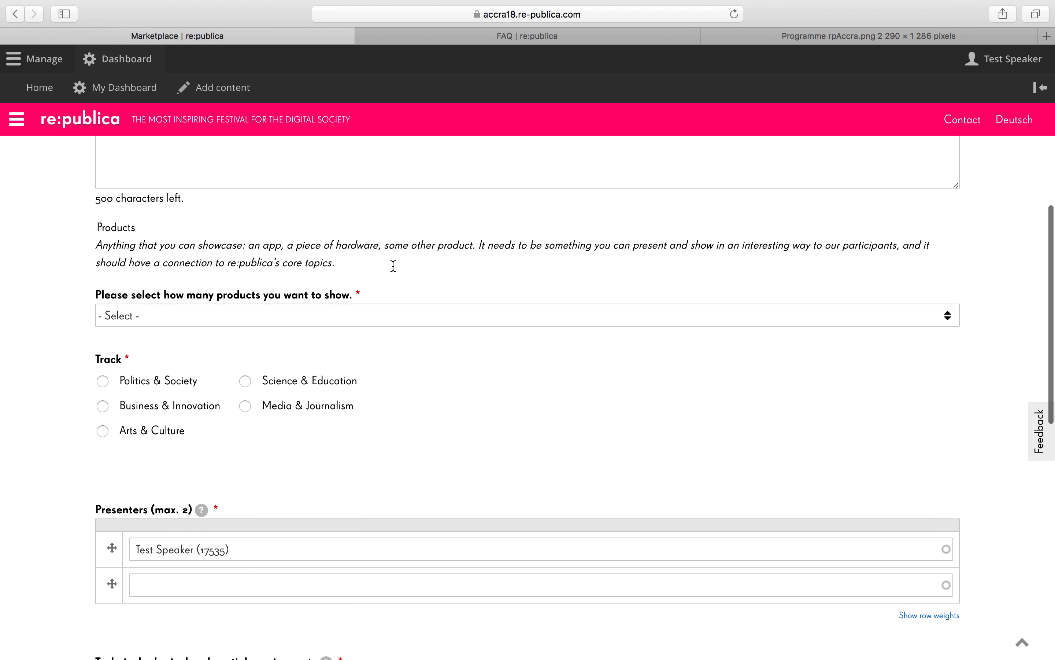
scroll(down, 3)
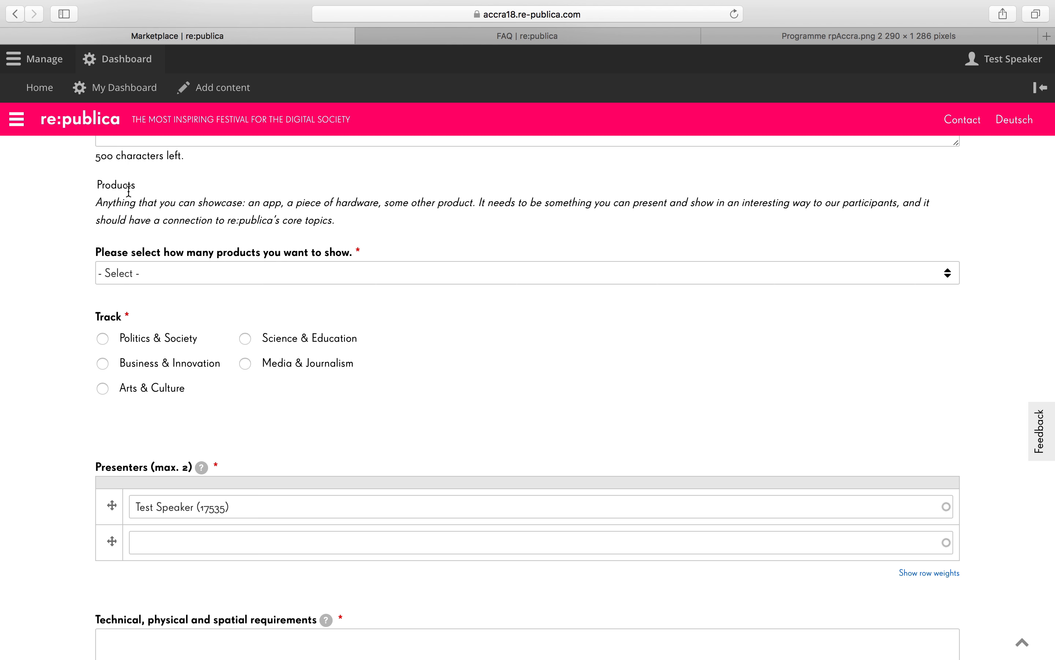
click(525, 273)
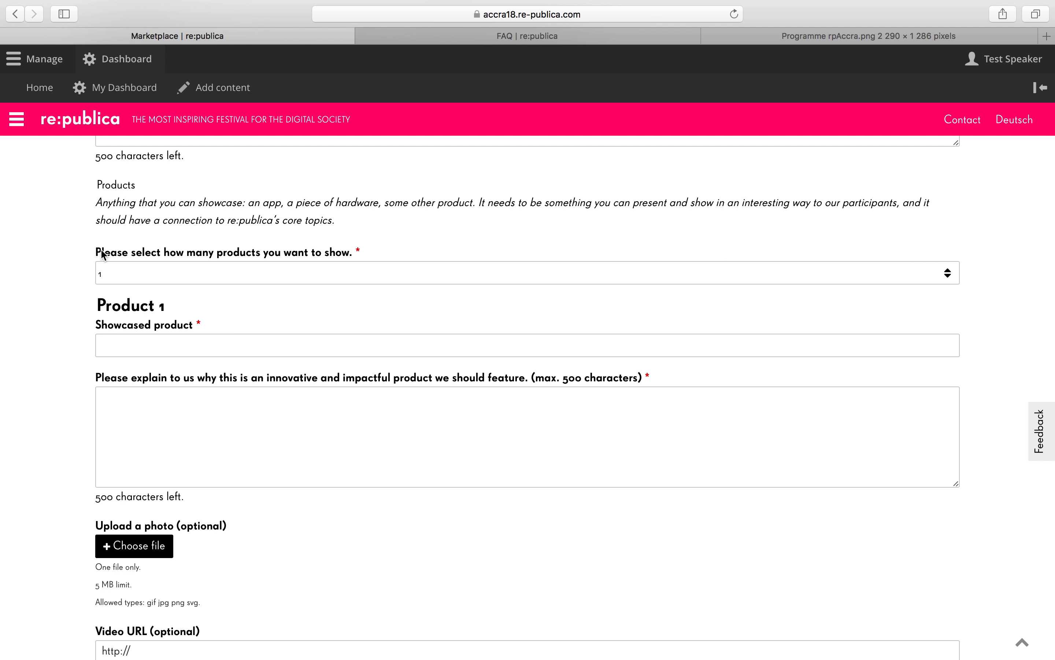
Step: Keep the number of showcased products at 1
click(521, 272)
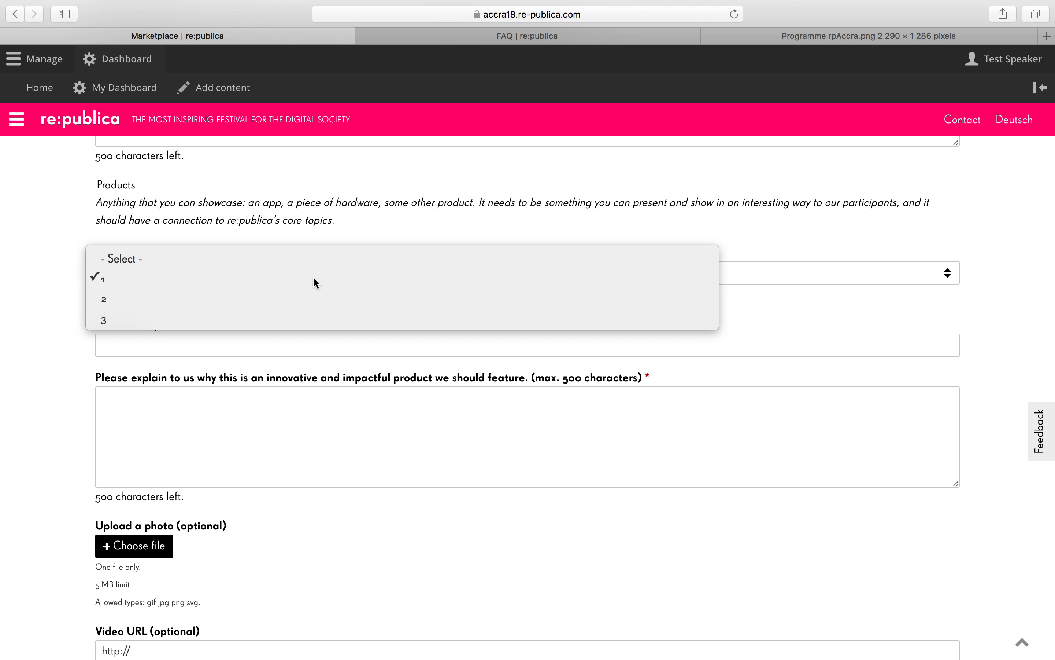
click(103, 277)
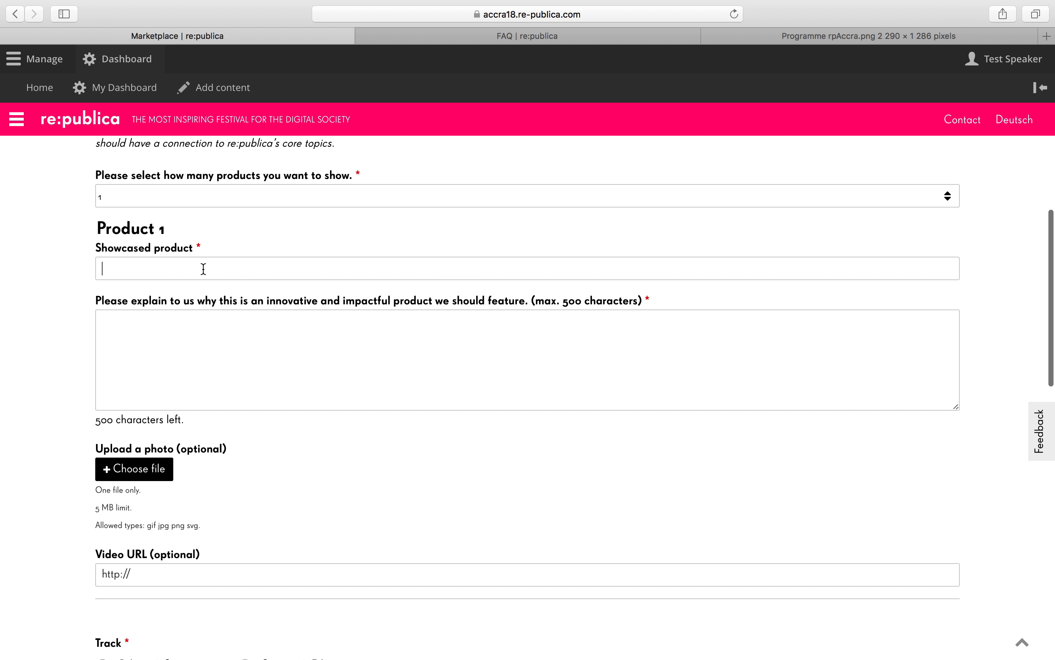
Step: Choose Media & Journalism as the Marketplace application's track
scroll(down, 3)
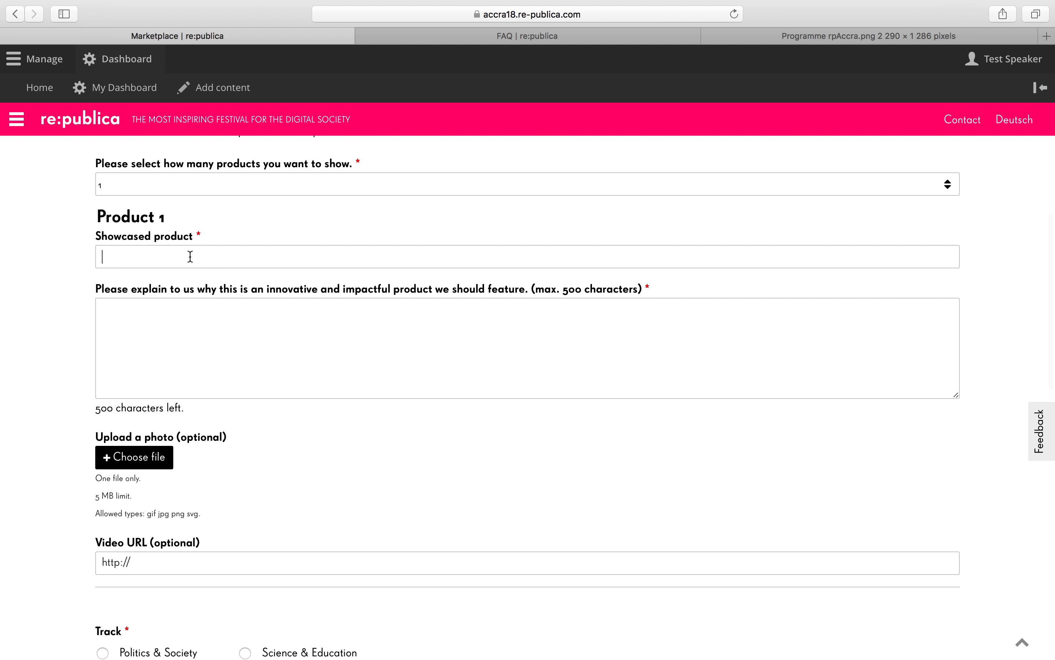
scroll(down, 3)
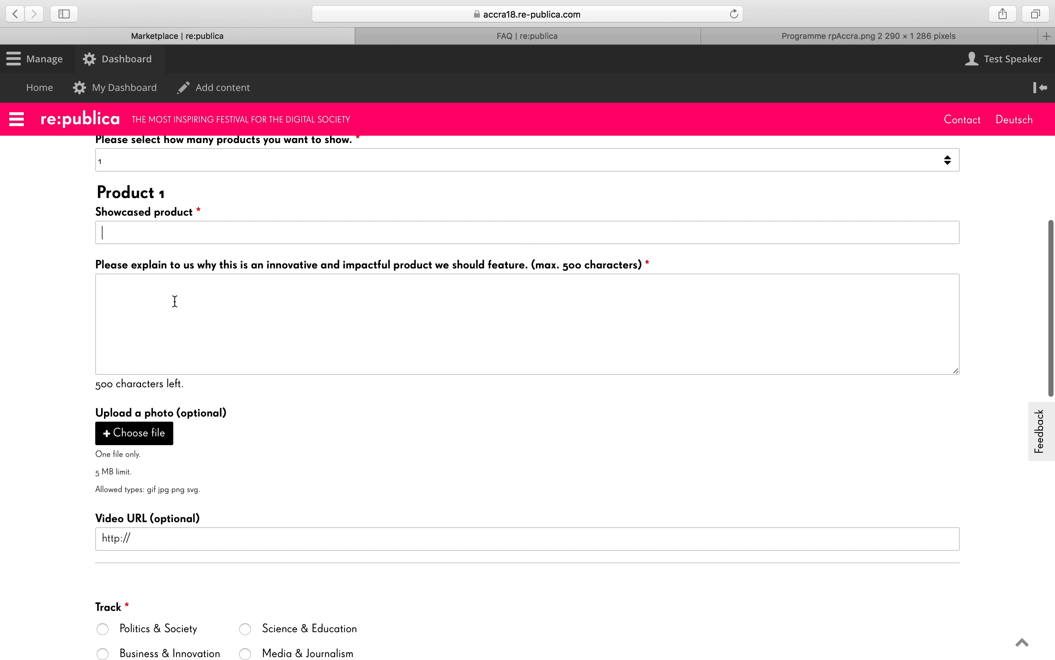
scroll(down, 3)
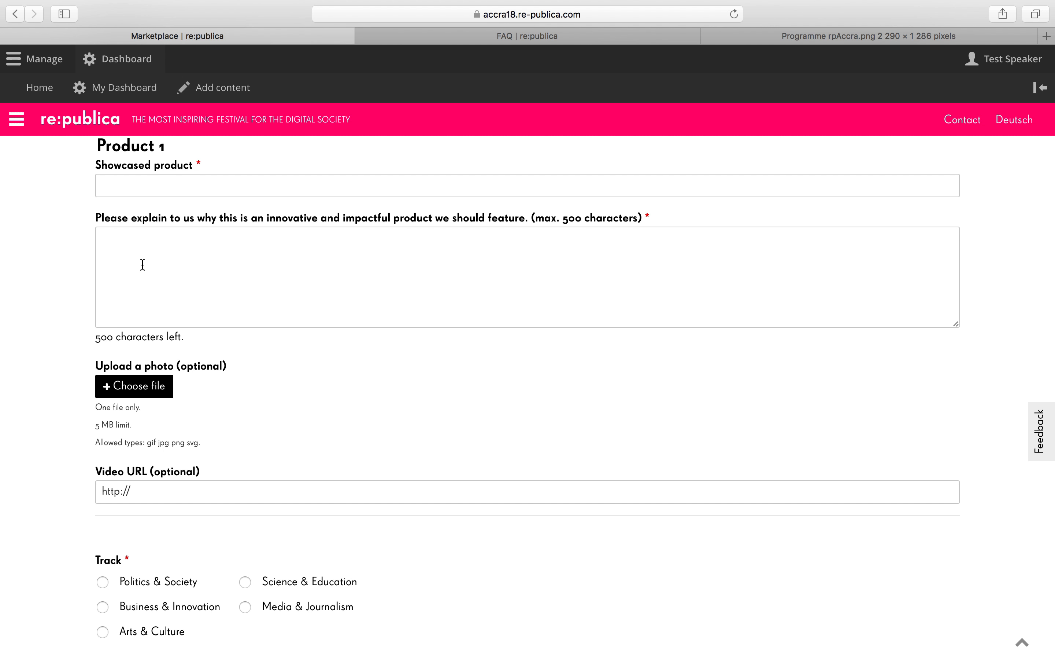
scroll(down, 3)
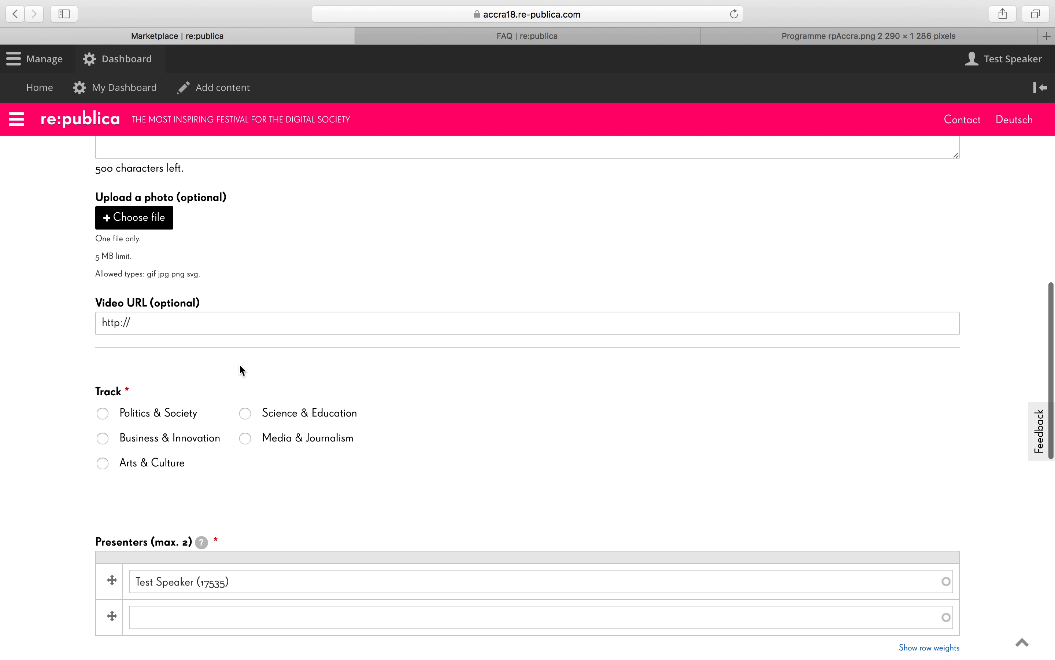
scroll(down, 3)
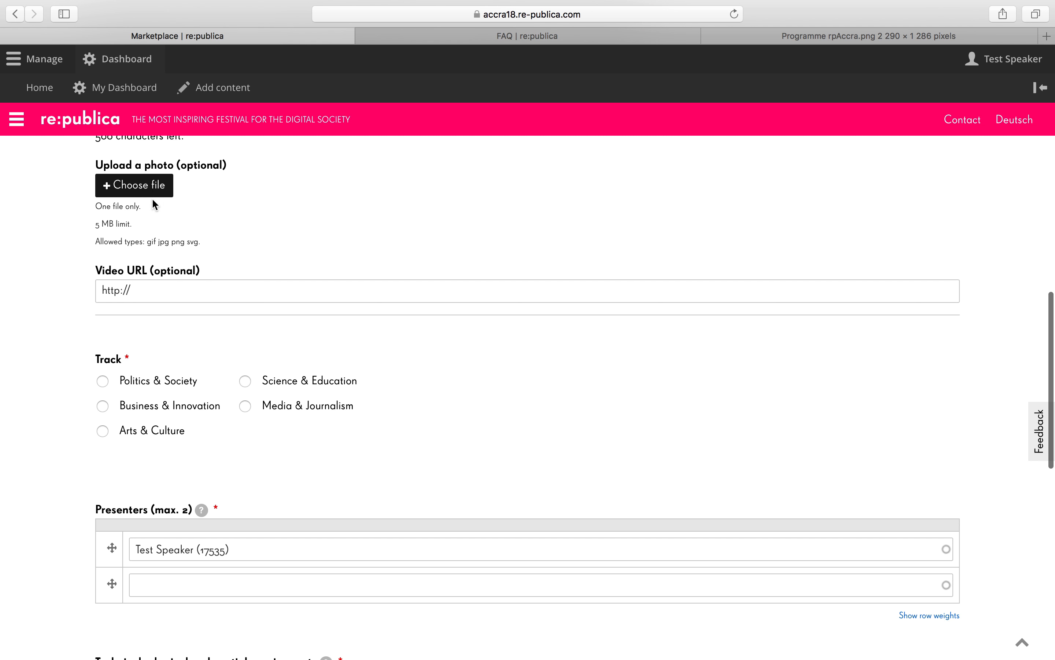
scroll(down, 3)
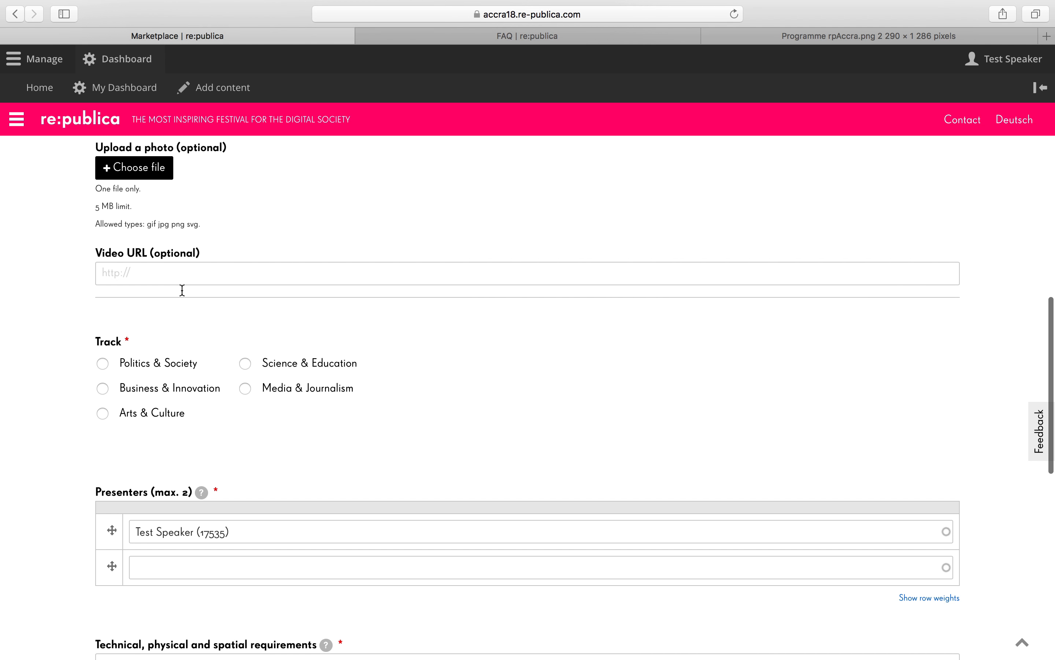
scroll(down, 3)
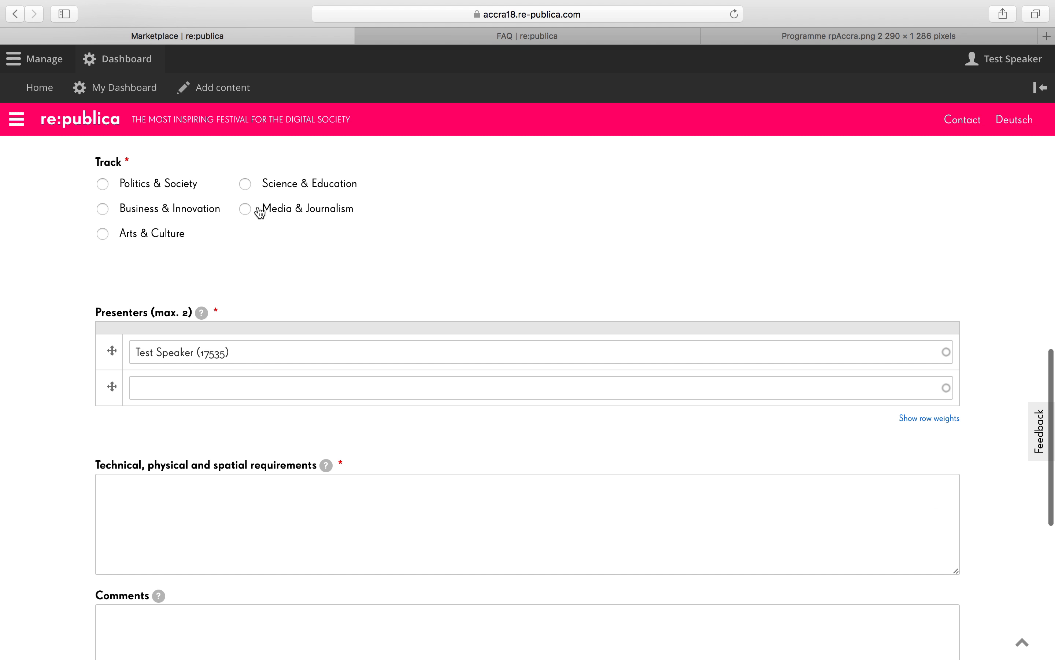
mouse_move(246, 194)
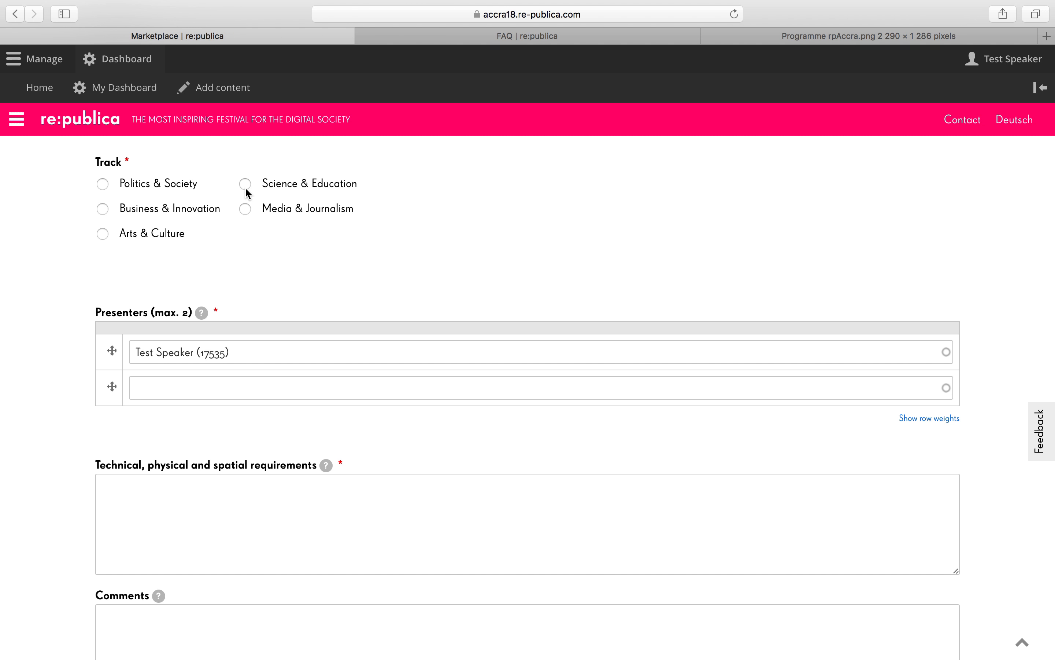
click(246, 209)
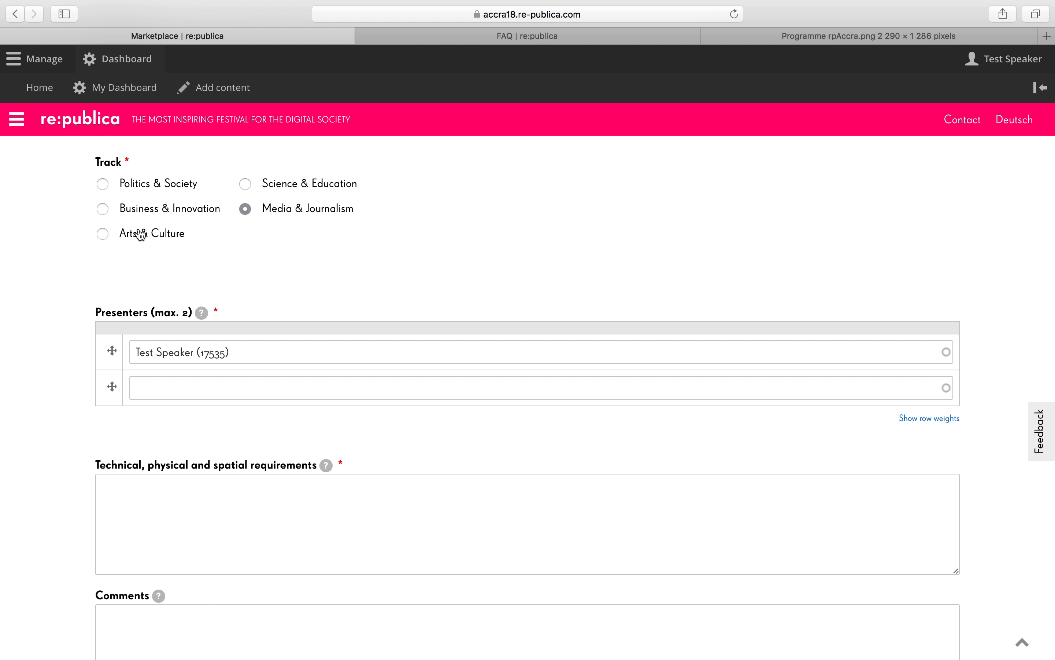
mouse_move(307, 250)
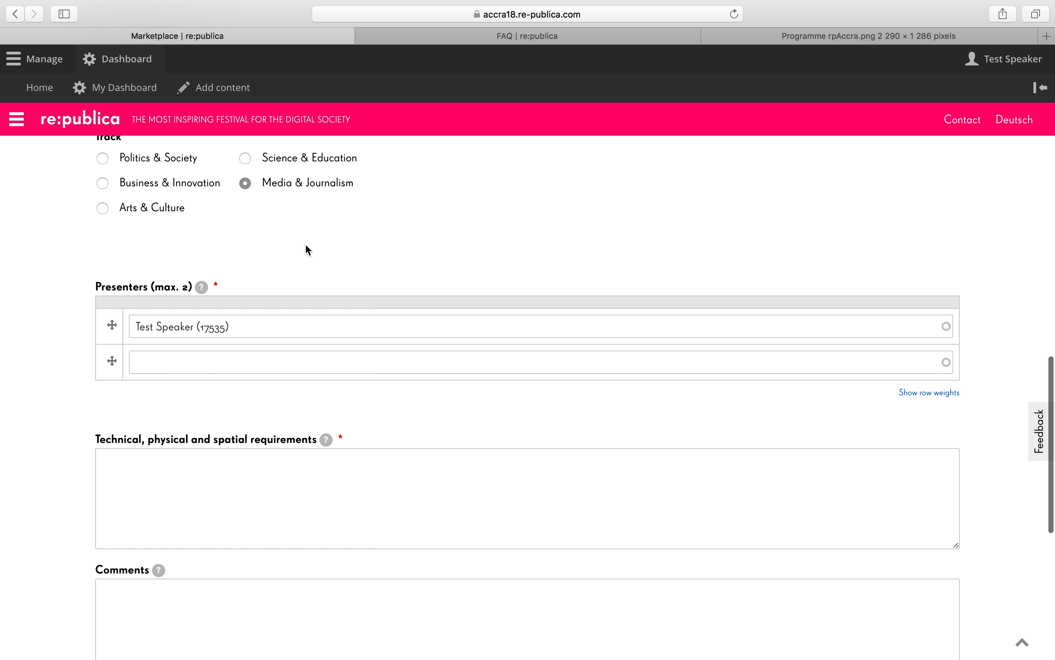
scroll(down, 3)
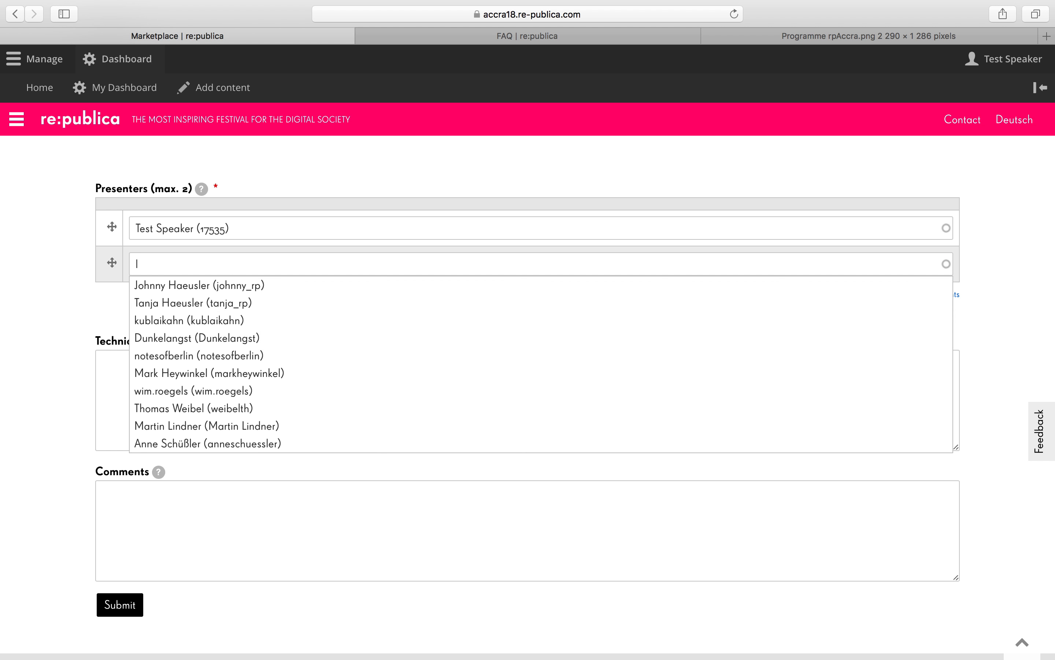
mouse_move(193, 409)
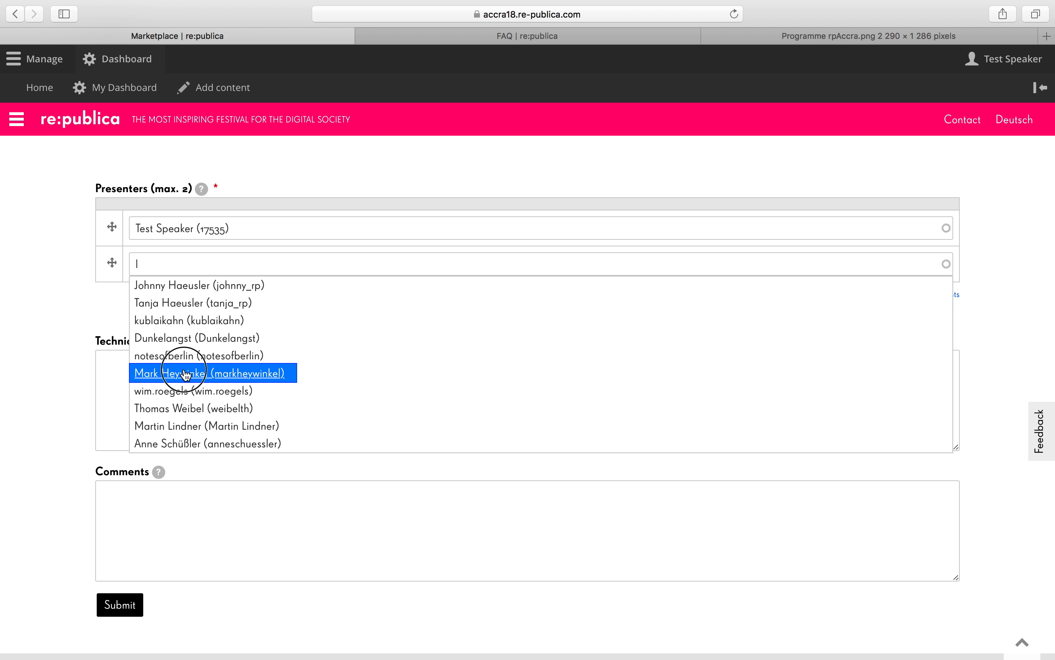
click(213, 373)
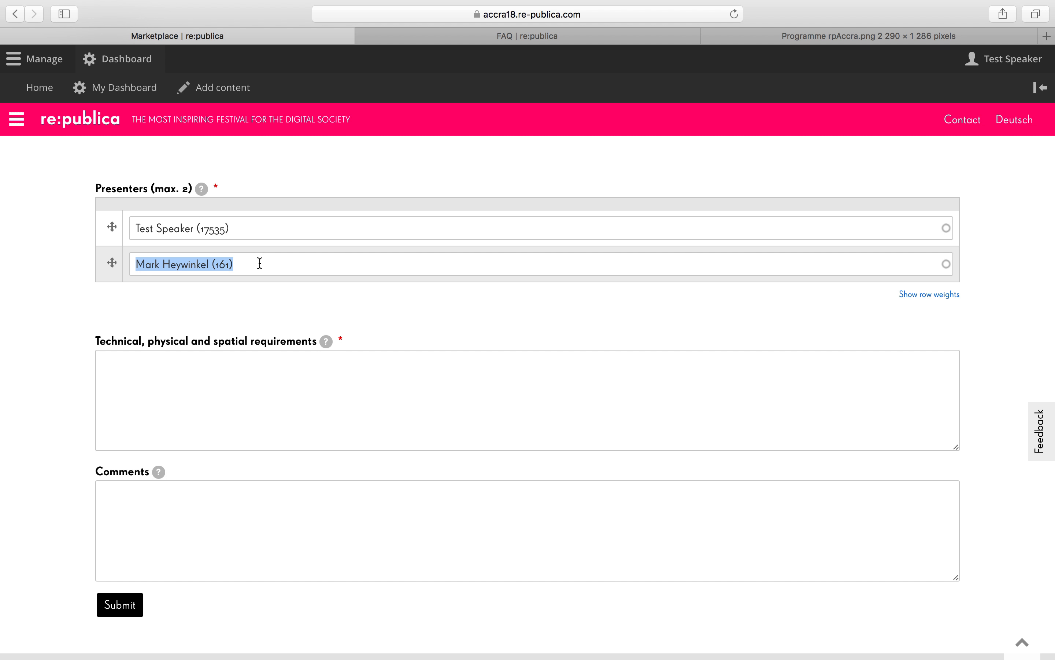
key(Delete)
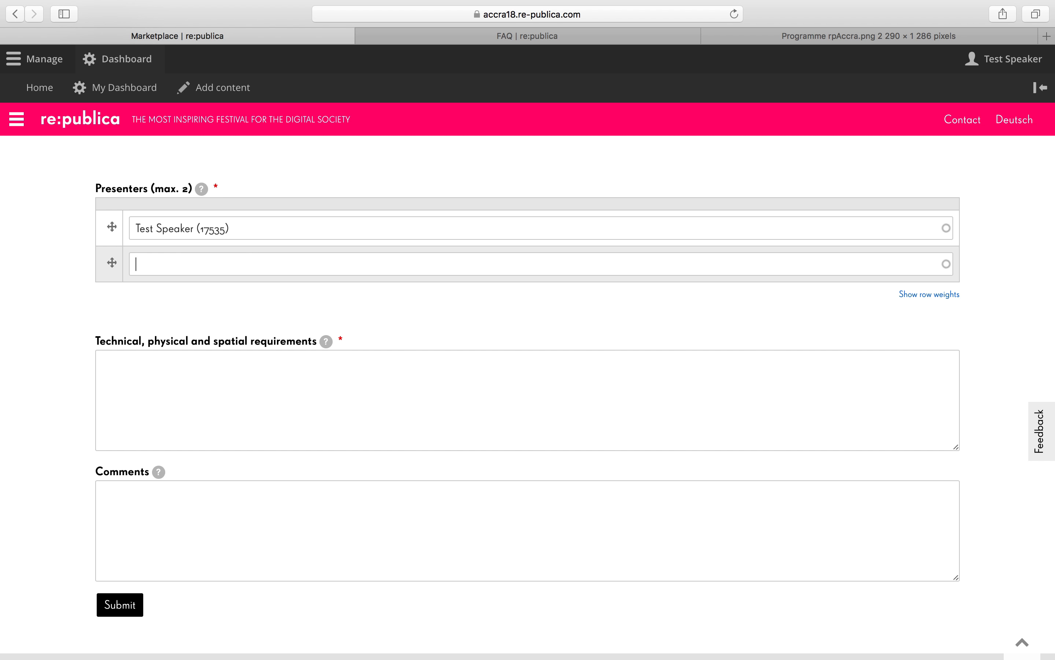
text(aozjdazjiadjaoajd)
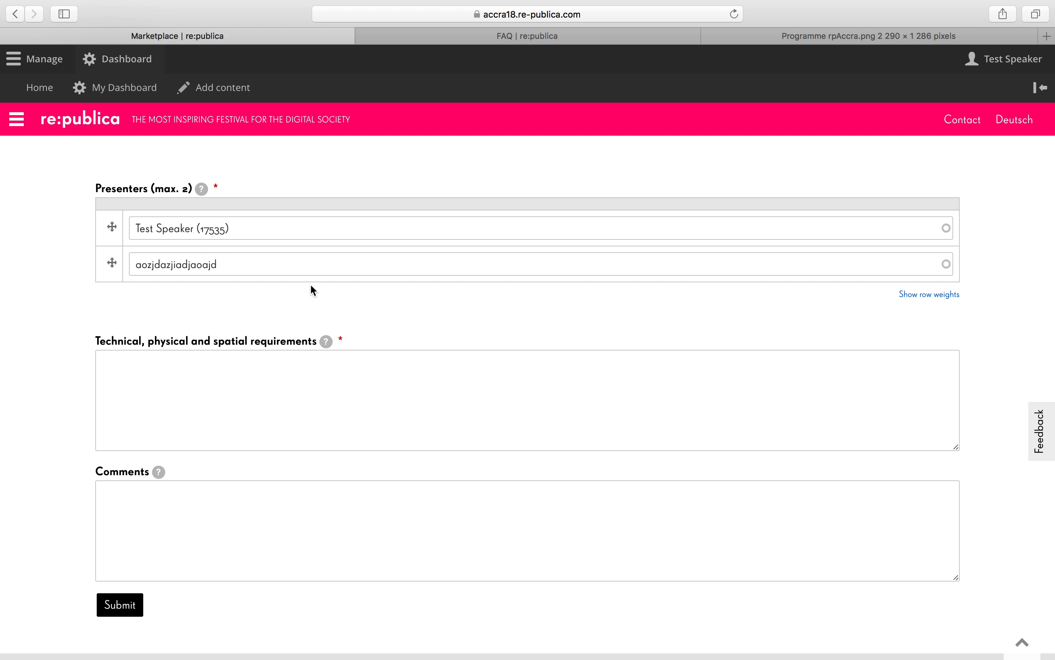
scroll(down, 3)
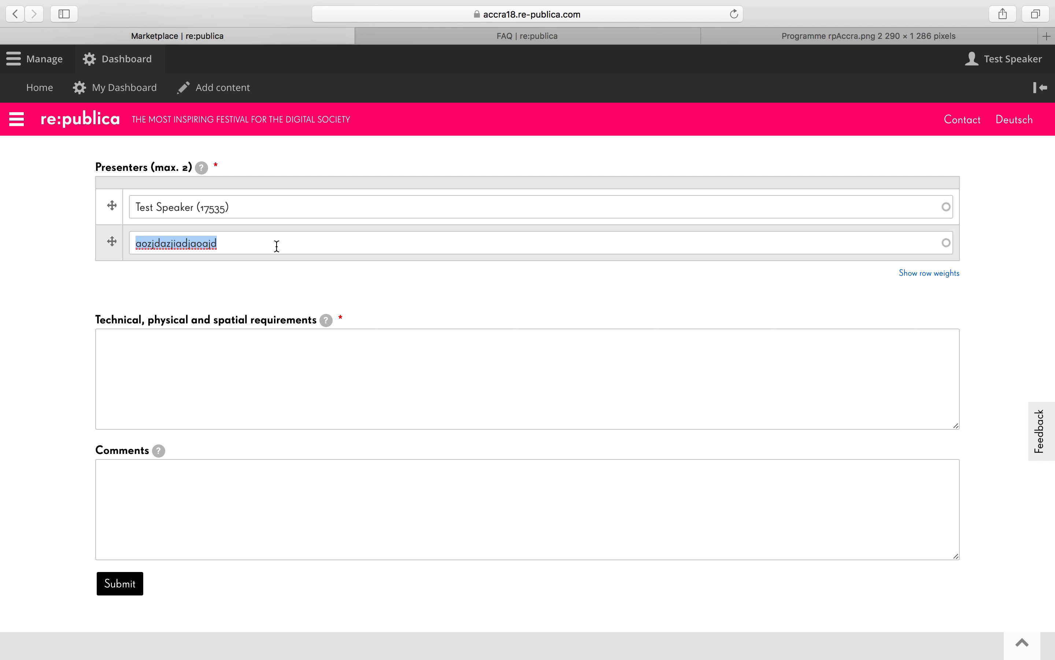
key(Delete)
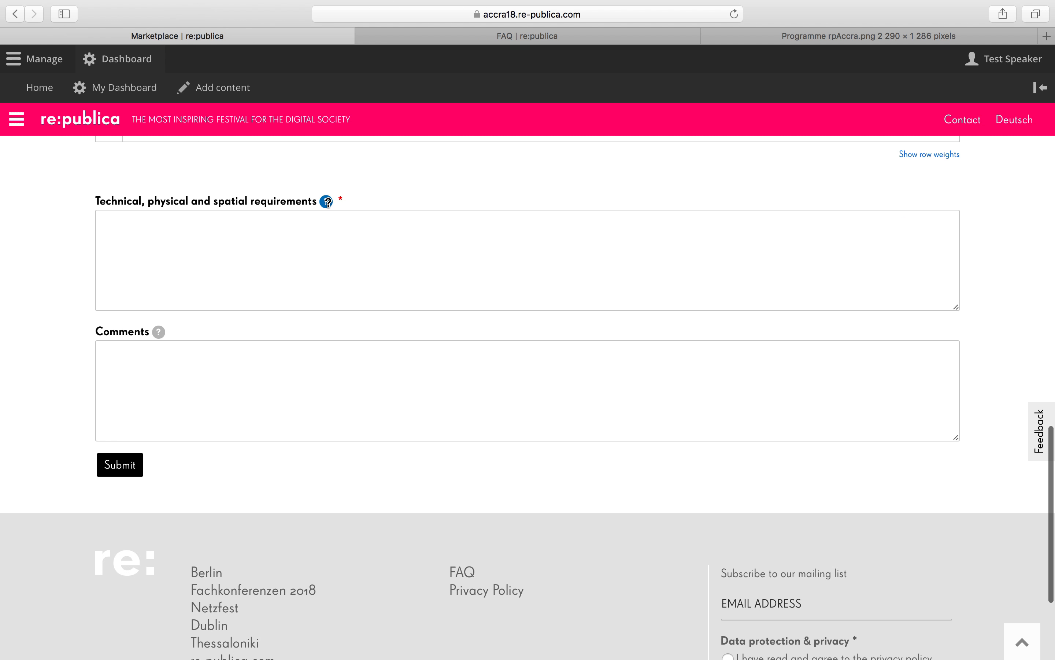
mouse_move(326, 202)
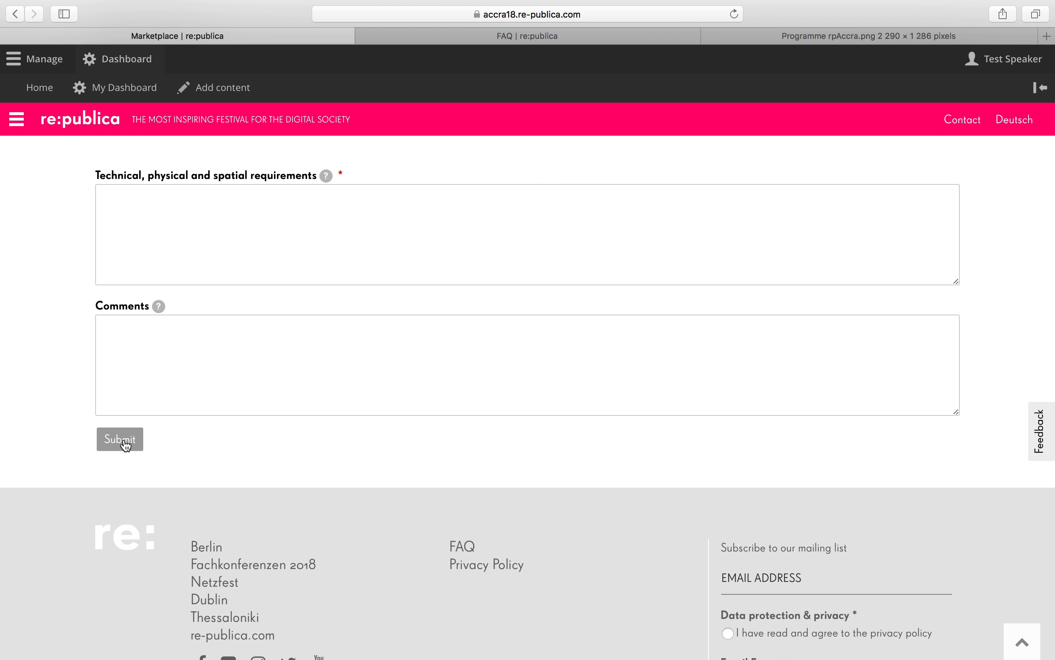
Step: Submit the empty Marketplace application, refused for missing Organisation Name, then review the form
click(120, 439)
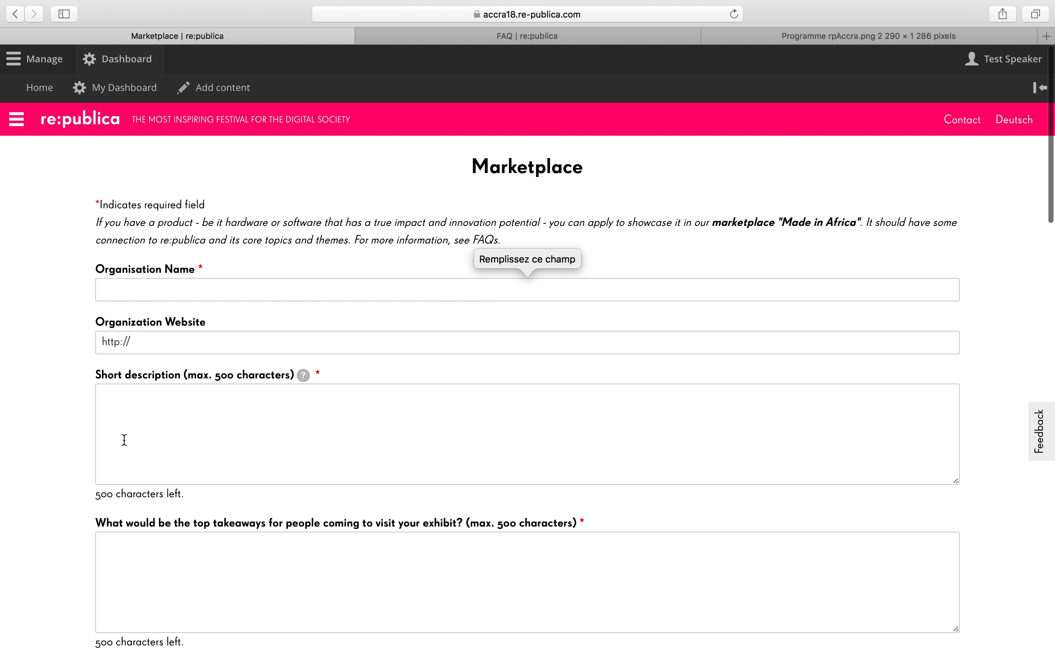
scroll(down, 3)
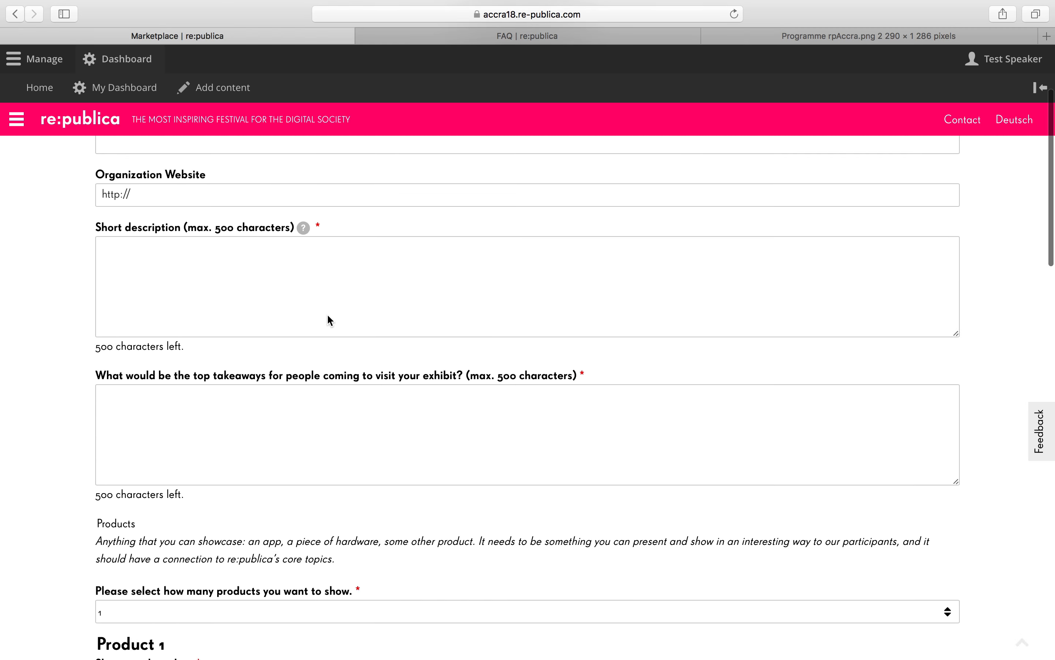
scroll(down, 3)
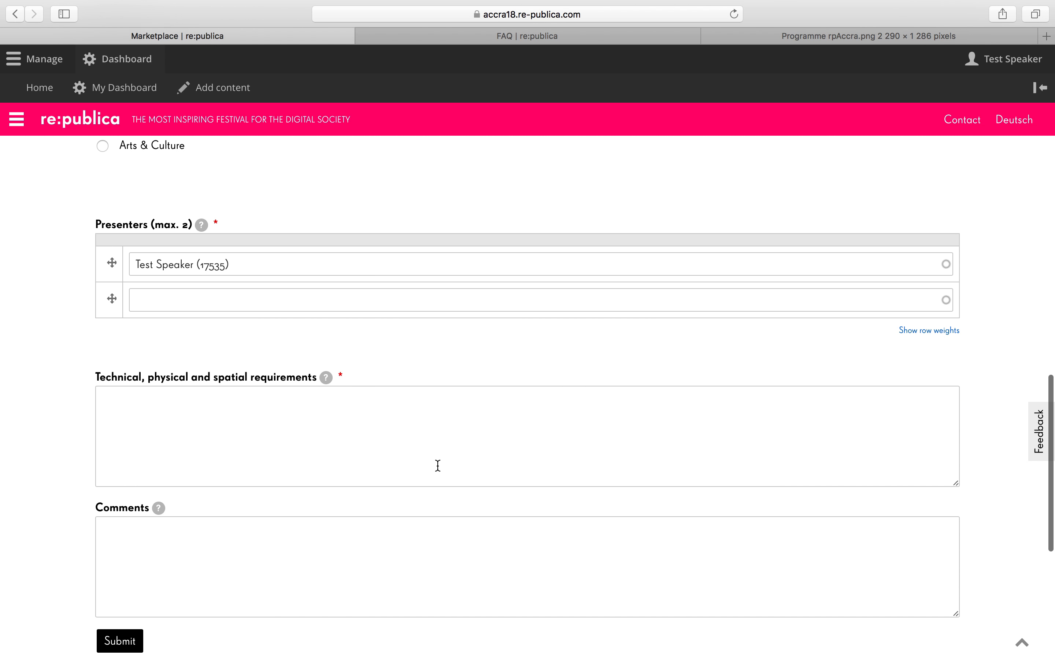
scroll(down, 3)
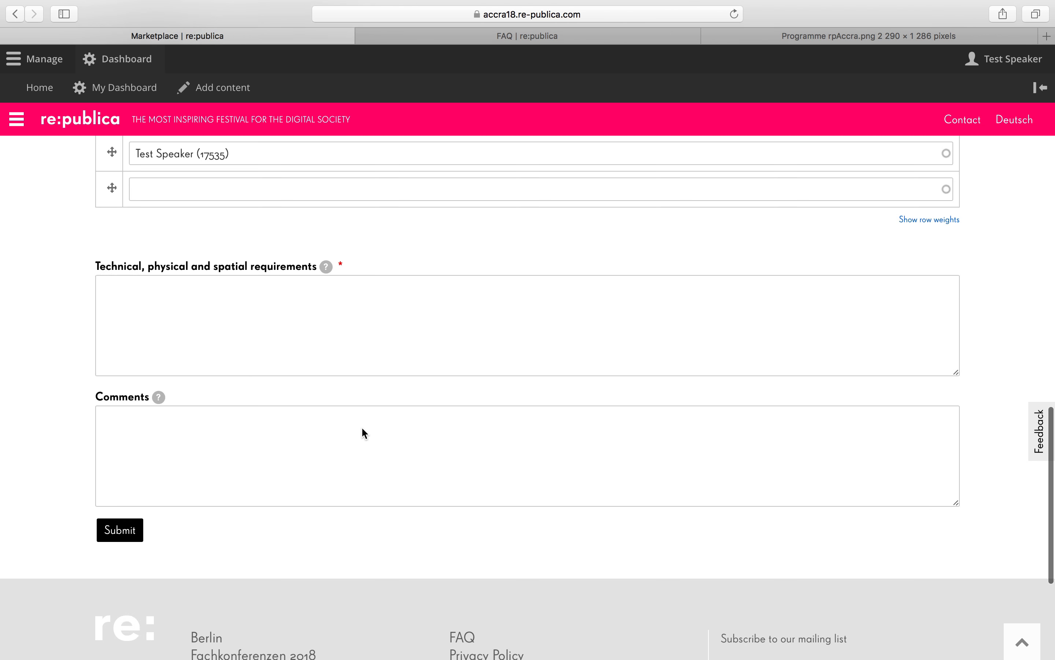
scroll(down, 3)
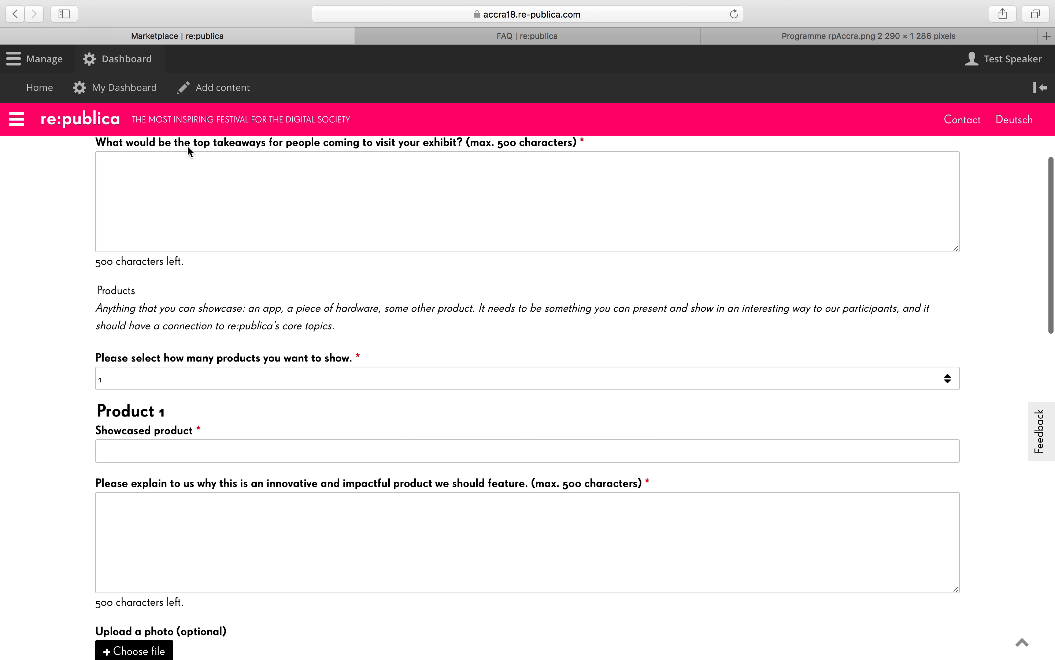
Step: Return to the speaker Dashboard via My Dashboard in the admin toolbar
click(124, 87)
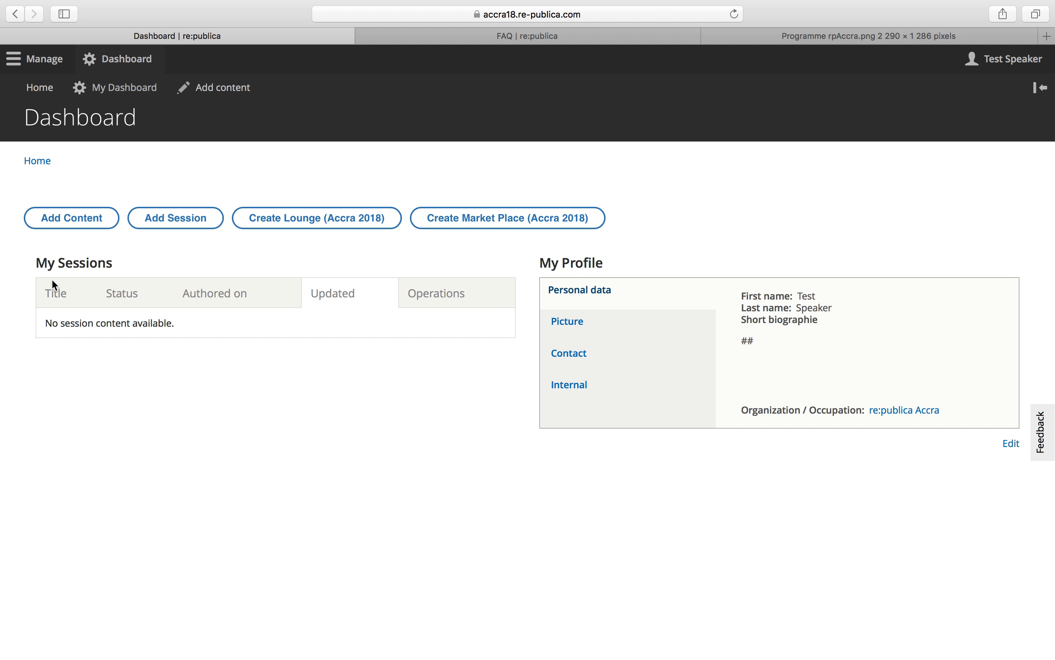
mouse_move(421, 427)
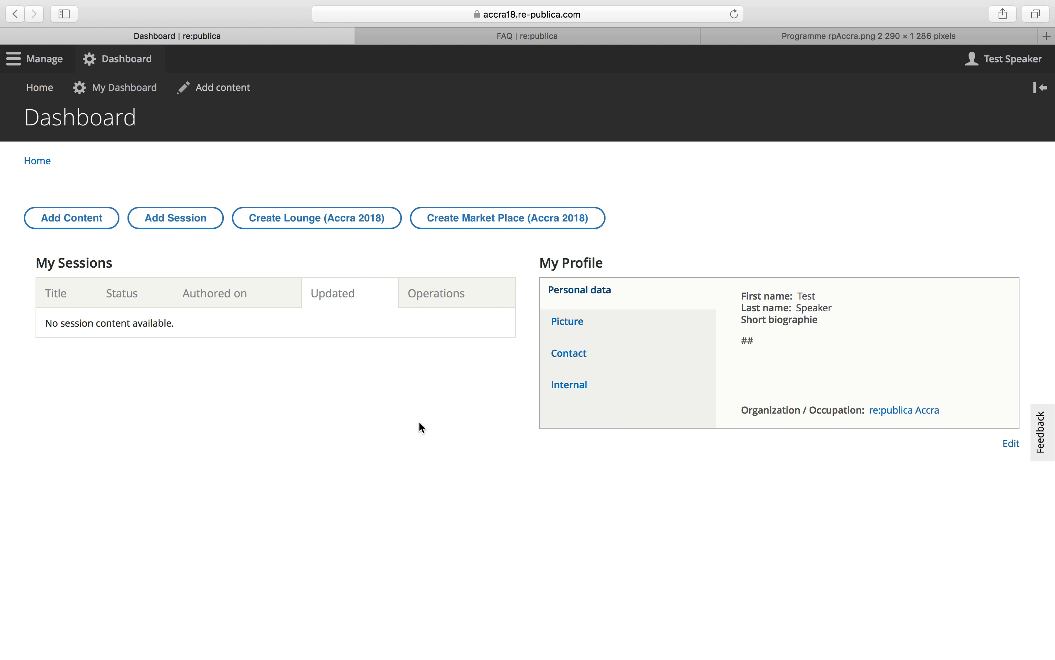
mouse_move(291, 408)
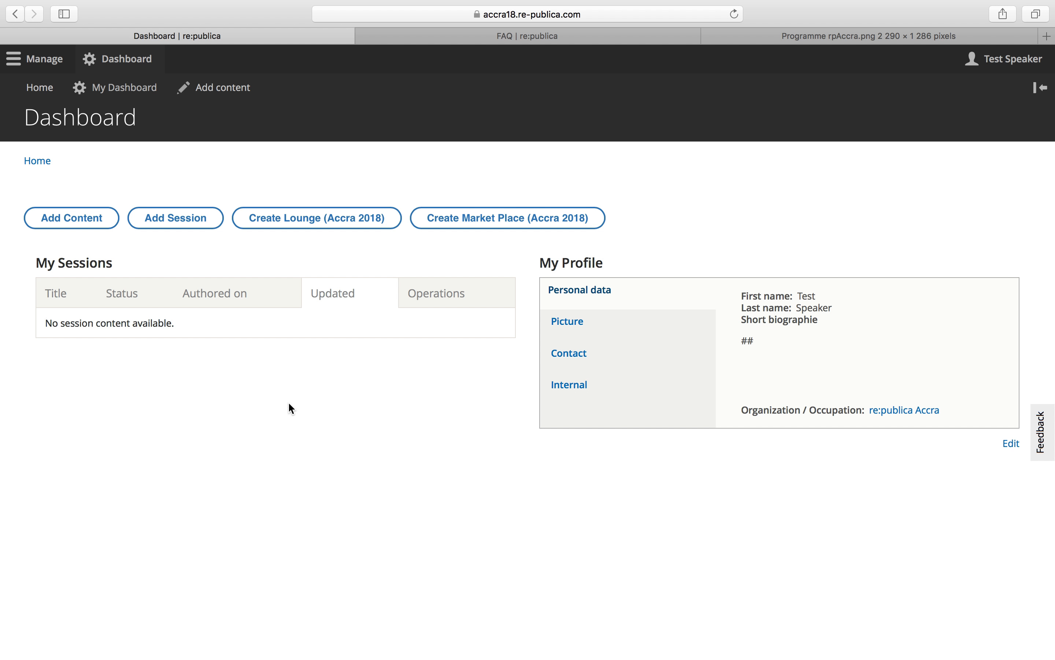
mouse_move(104, 554)
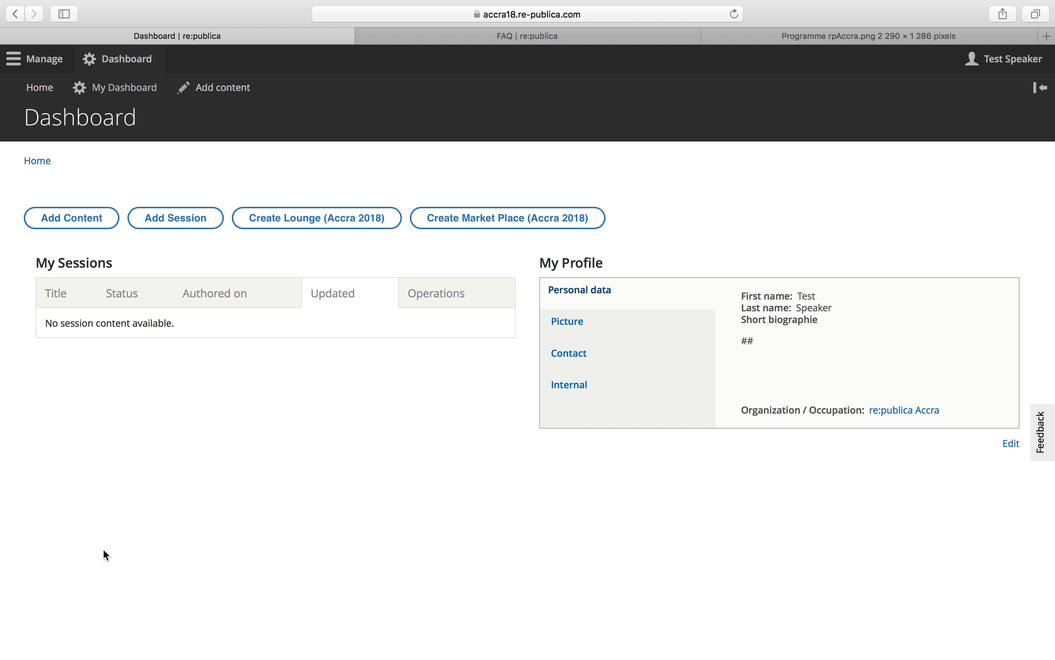
mouse_move(357, 447)
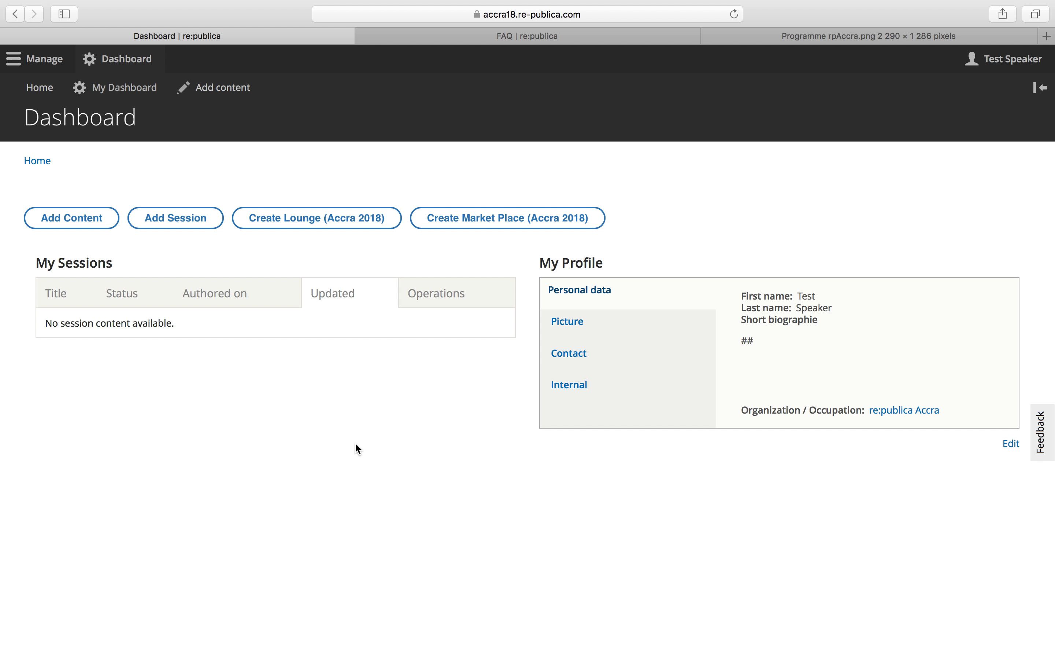
mouse_move(42, 400)
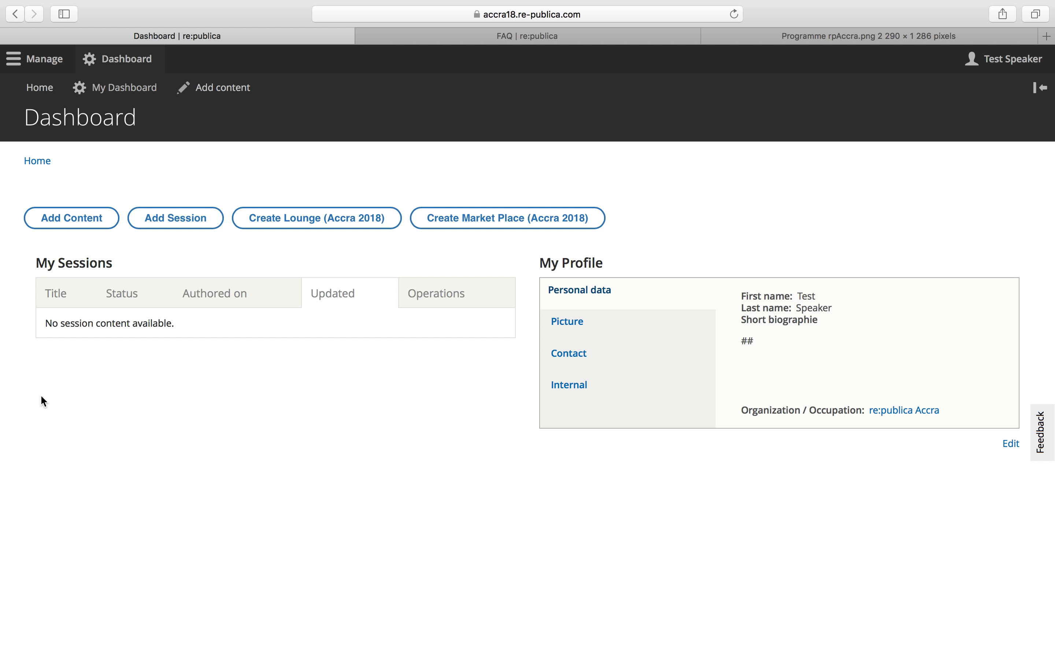
mouse_move(204, 378)
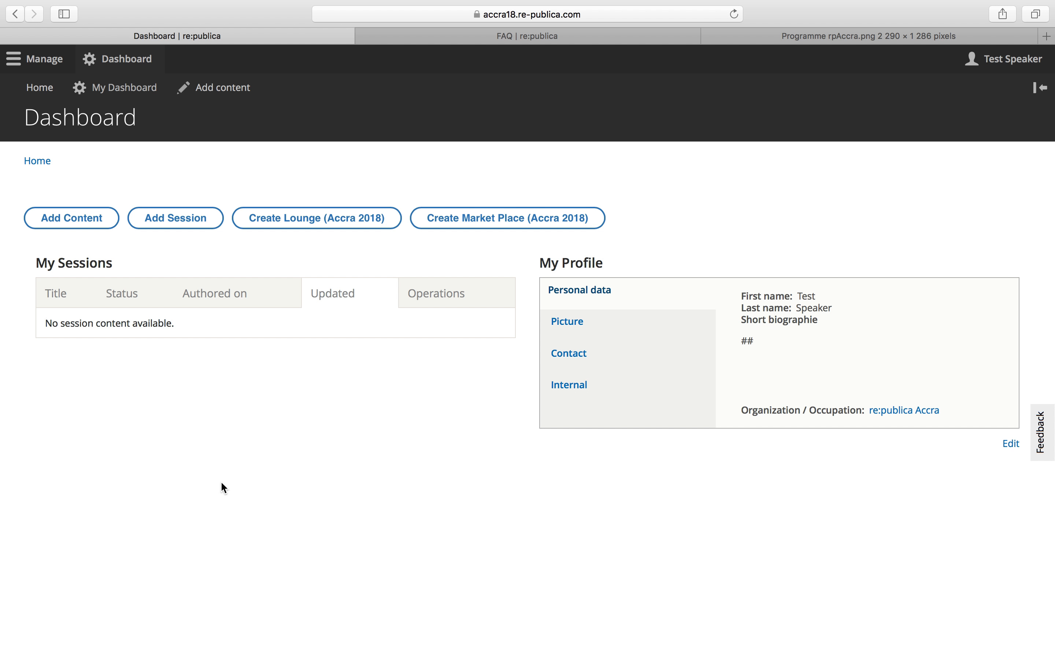
mouse_move(172, 367)
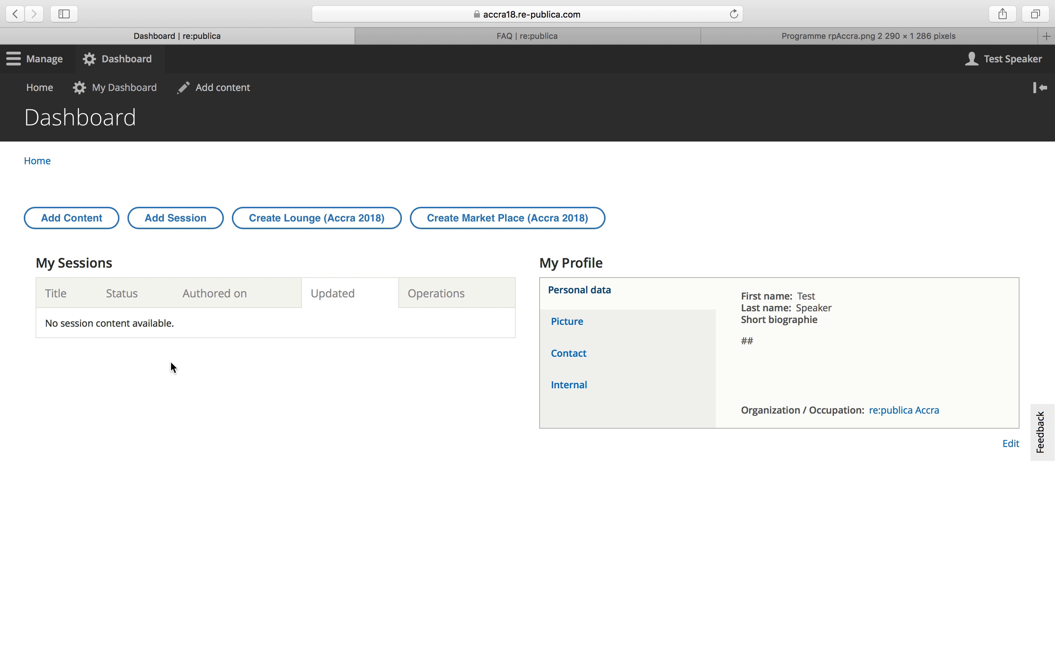
mouse_move(697, 266)
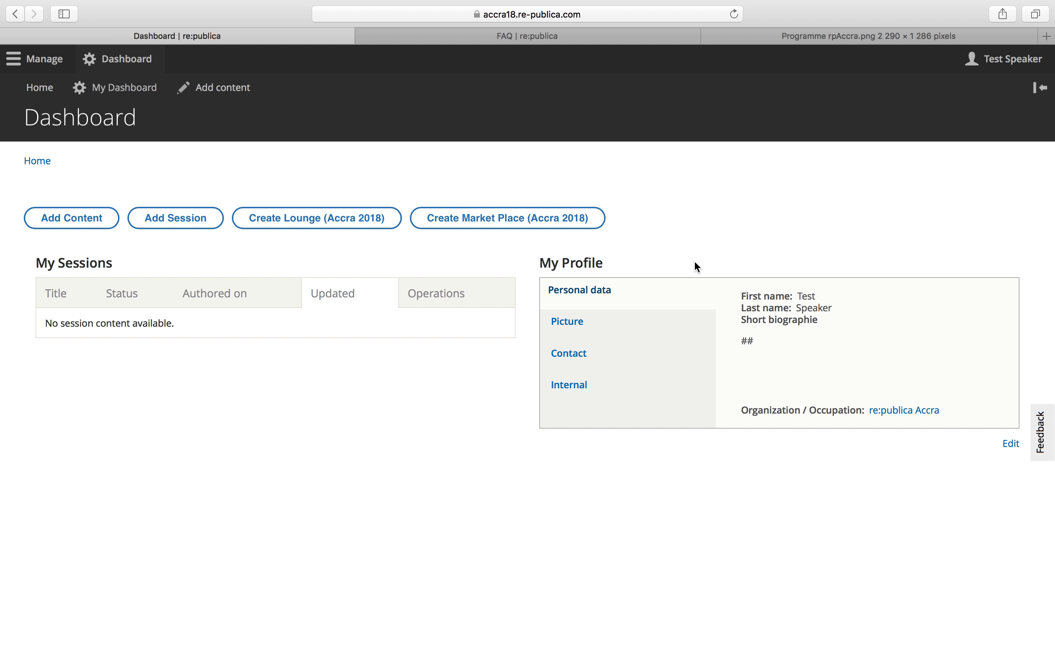
mouse_move(860, 41)
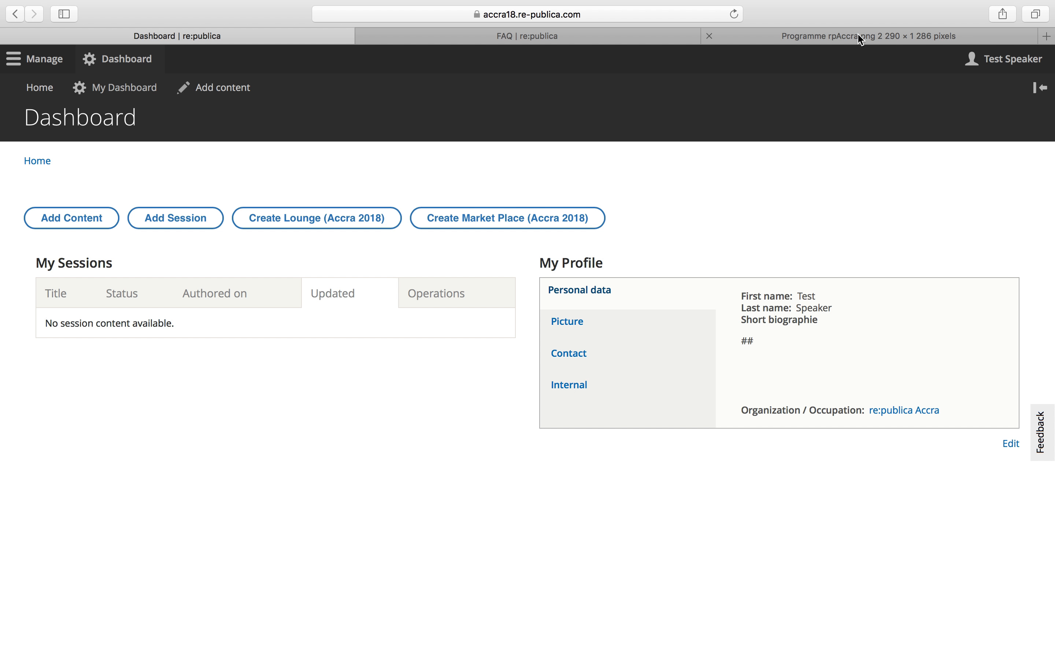
click(868, 36)
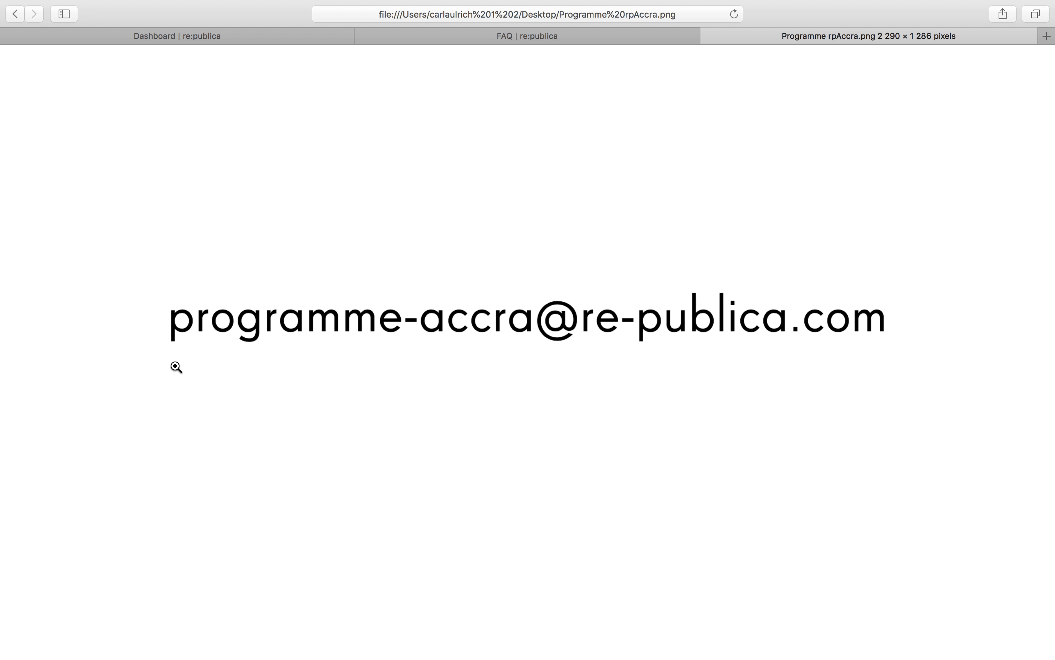
mouse_move(459, 42)
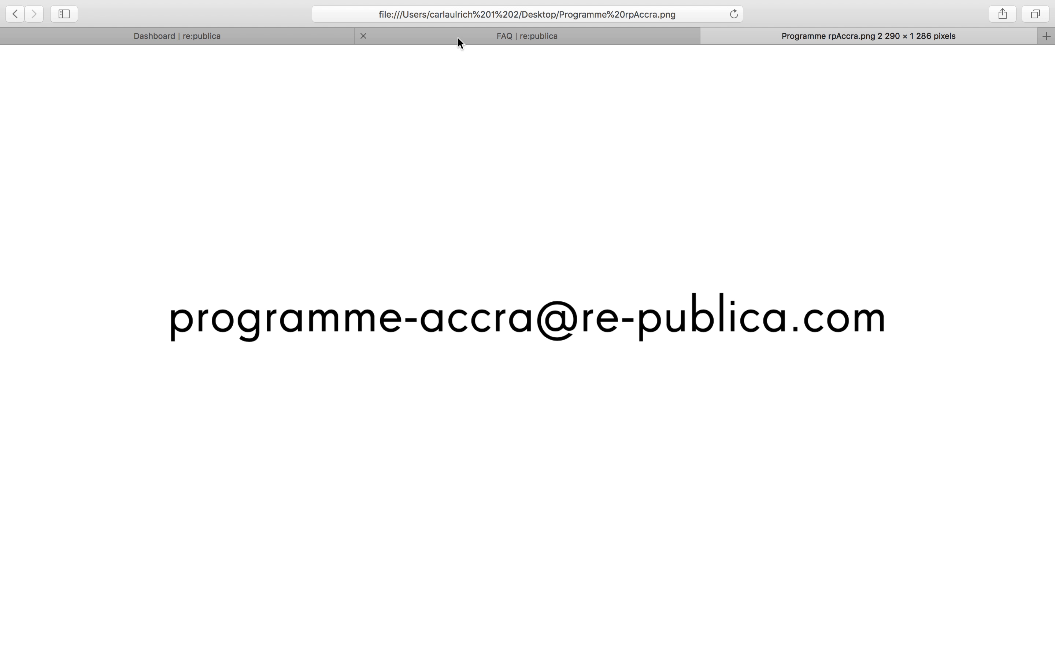
Step: Switch to the FAQ tab and skim its Call for Participation and session questions
click(527, 36)
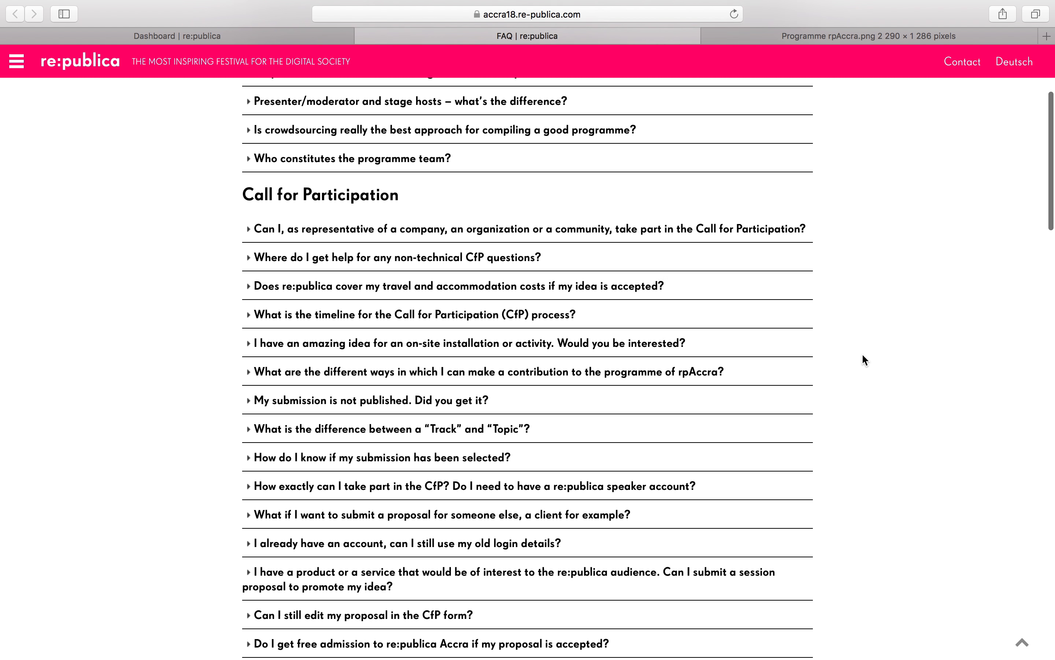
scroll(up, 3)
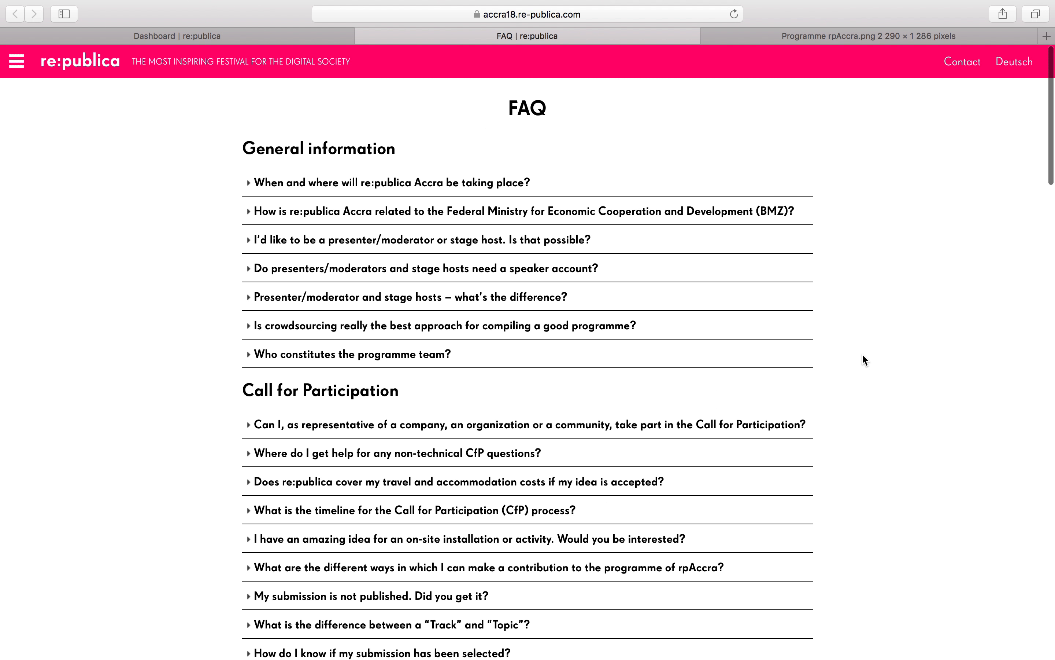
scroll(down, 3)
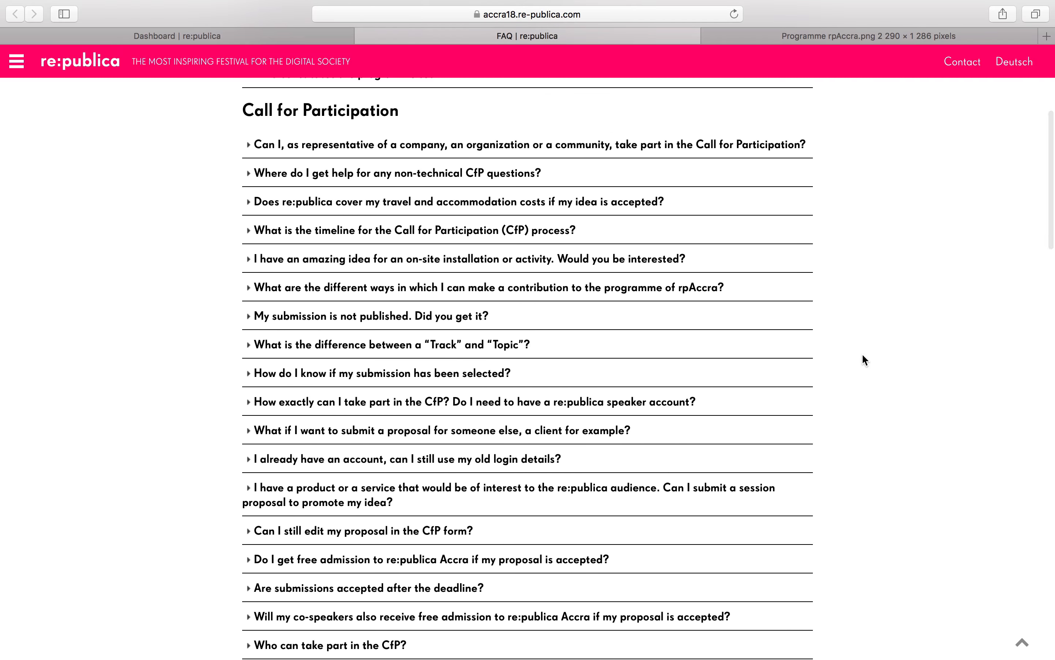
scroll(down, 3)
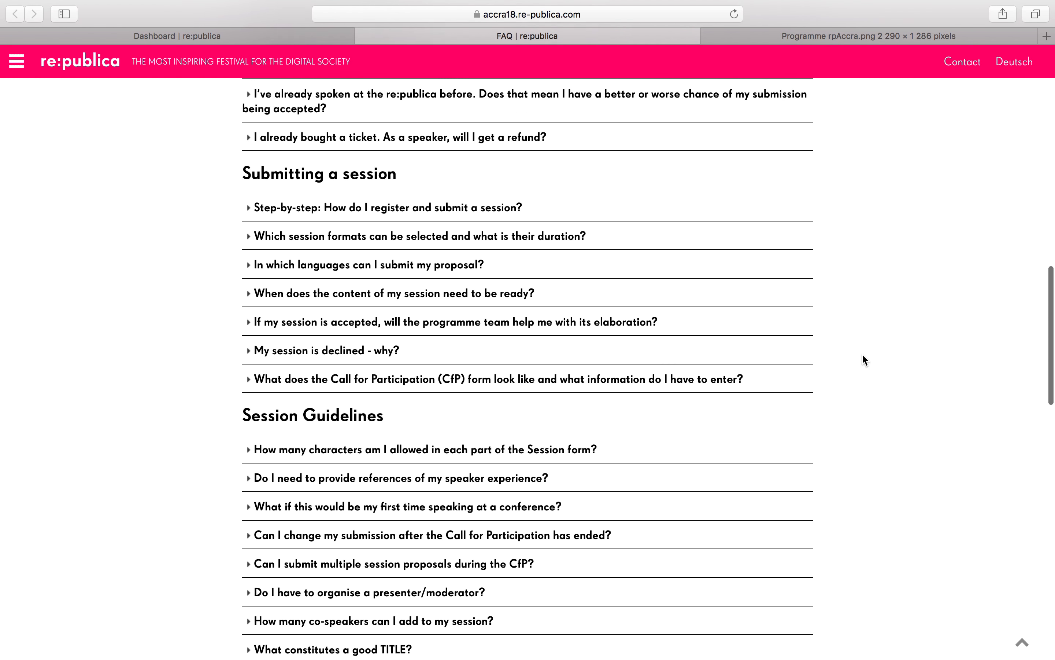
scroll(down, 3)
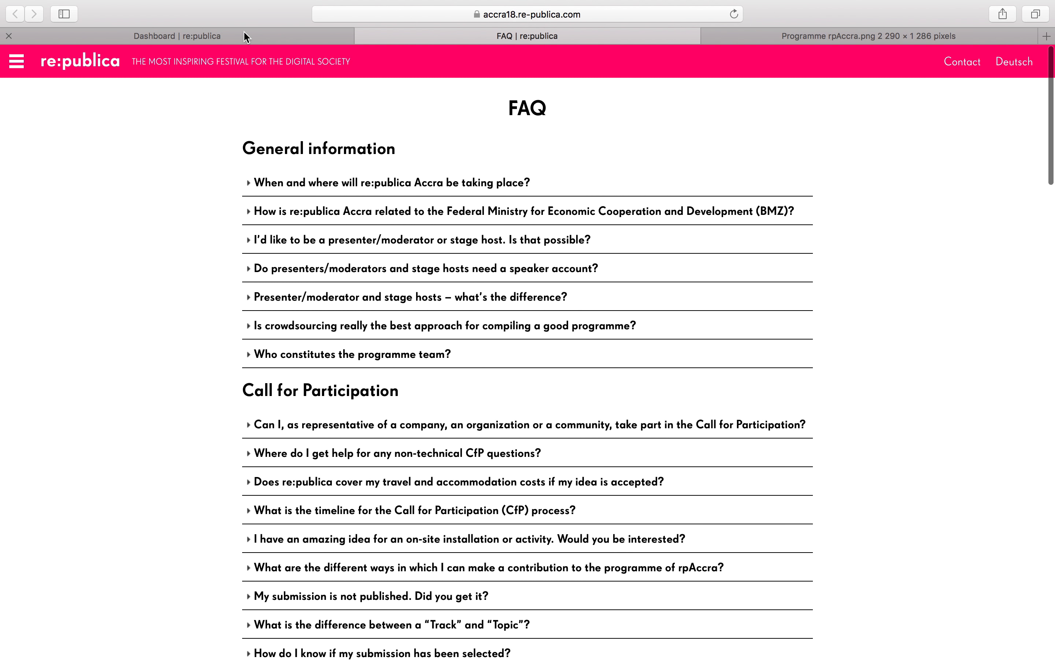
Step: Bring the Dashboard tab back to the front, still showing no sessions
click(177, 36)
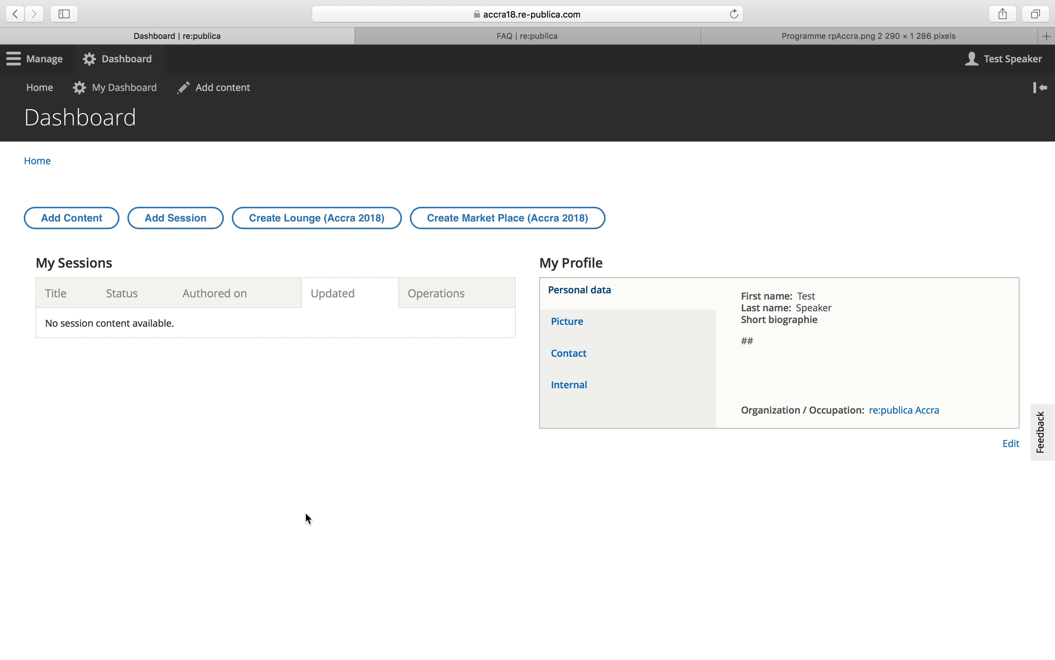
mouse_move(292, 436)
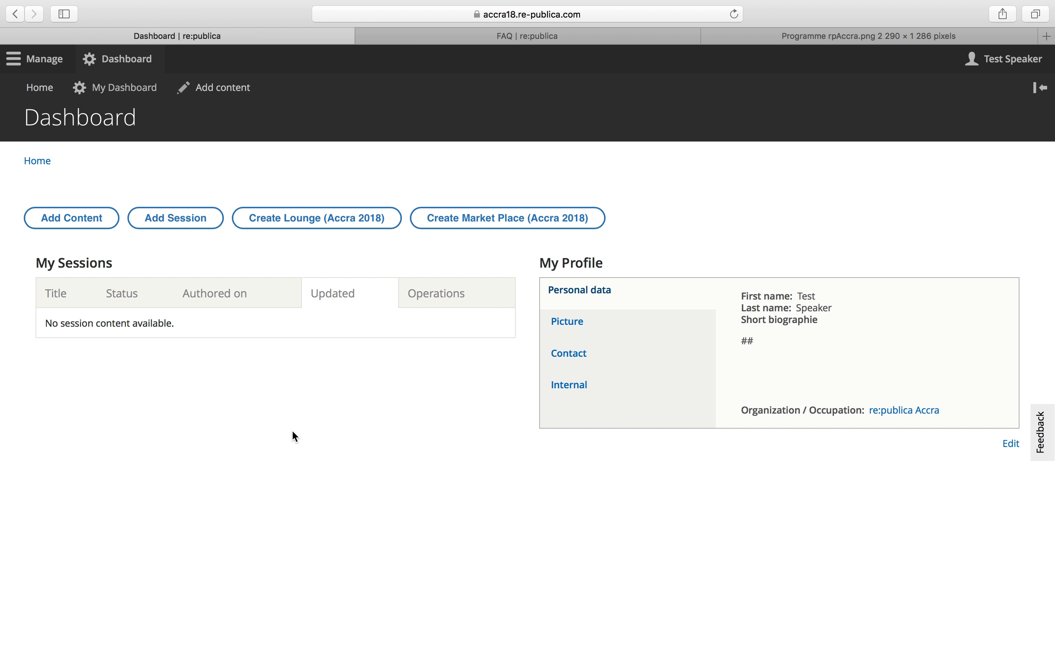